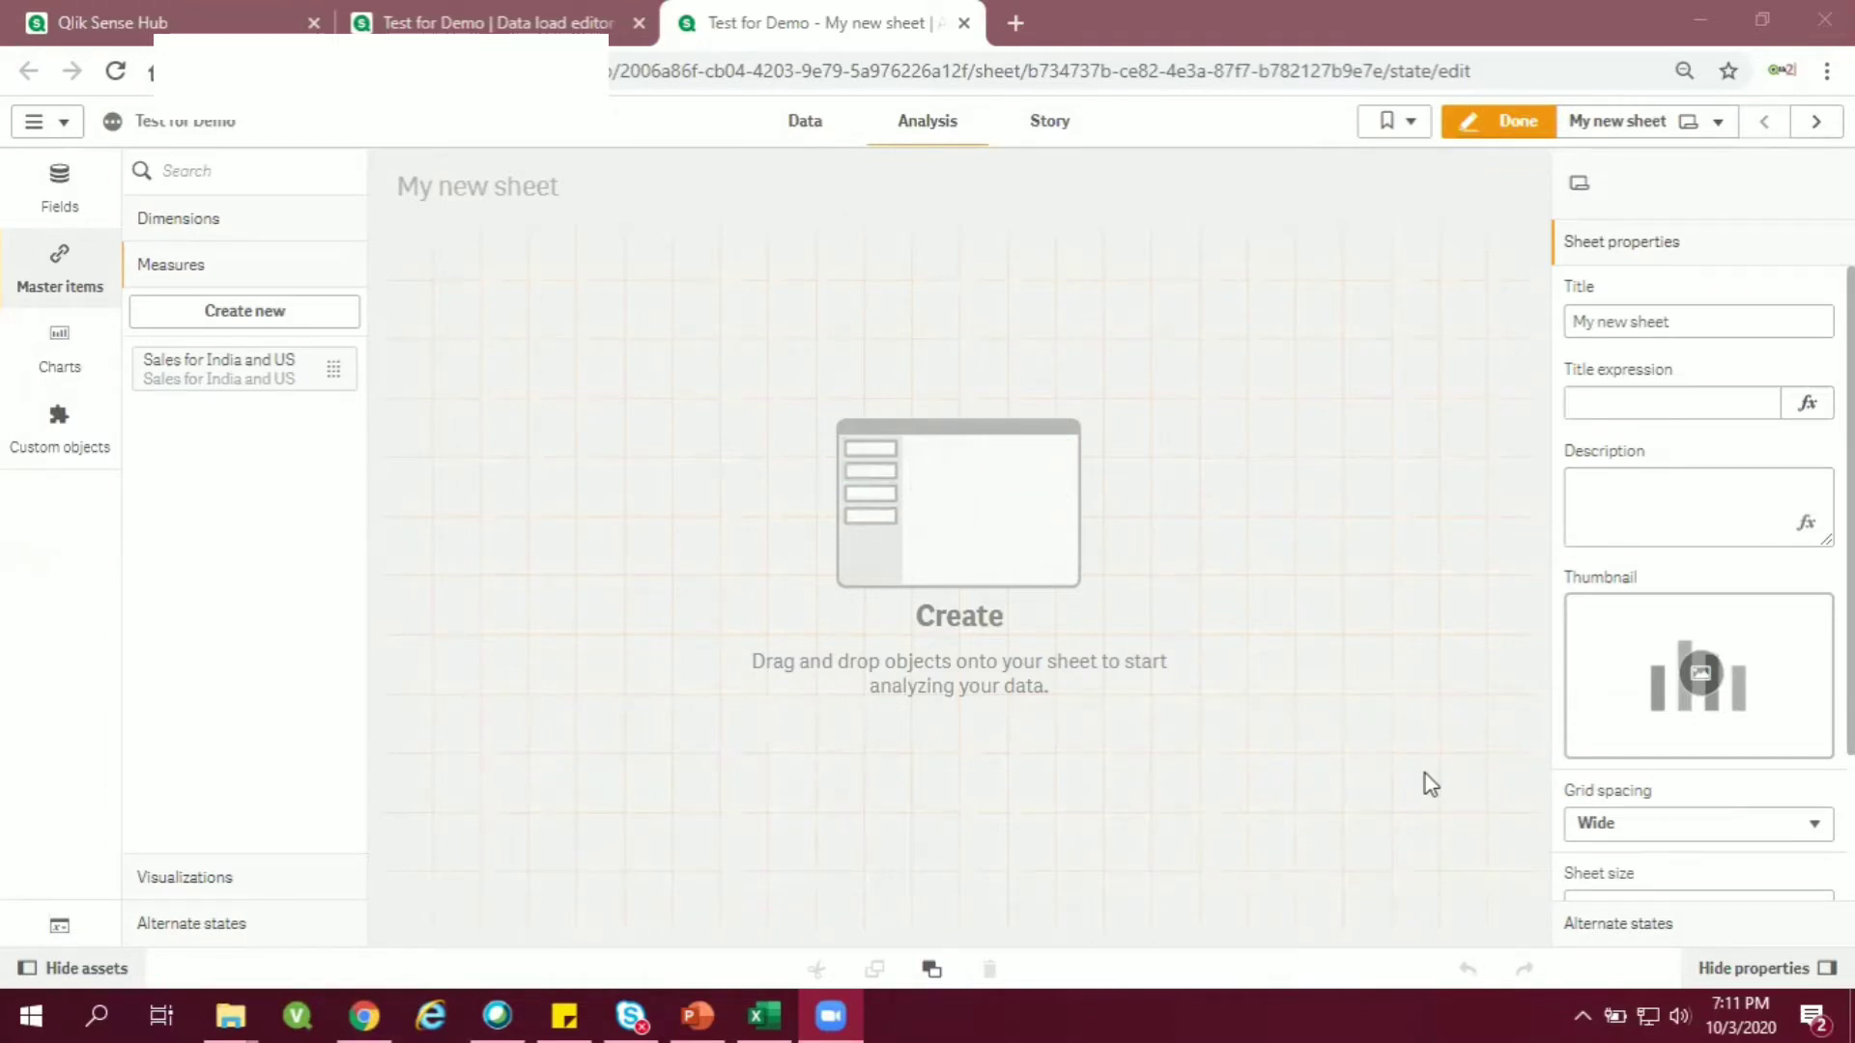
pyautogui.moveTo(885, 489)
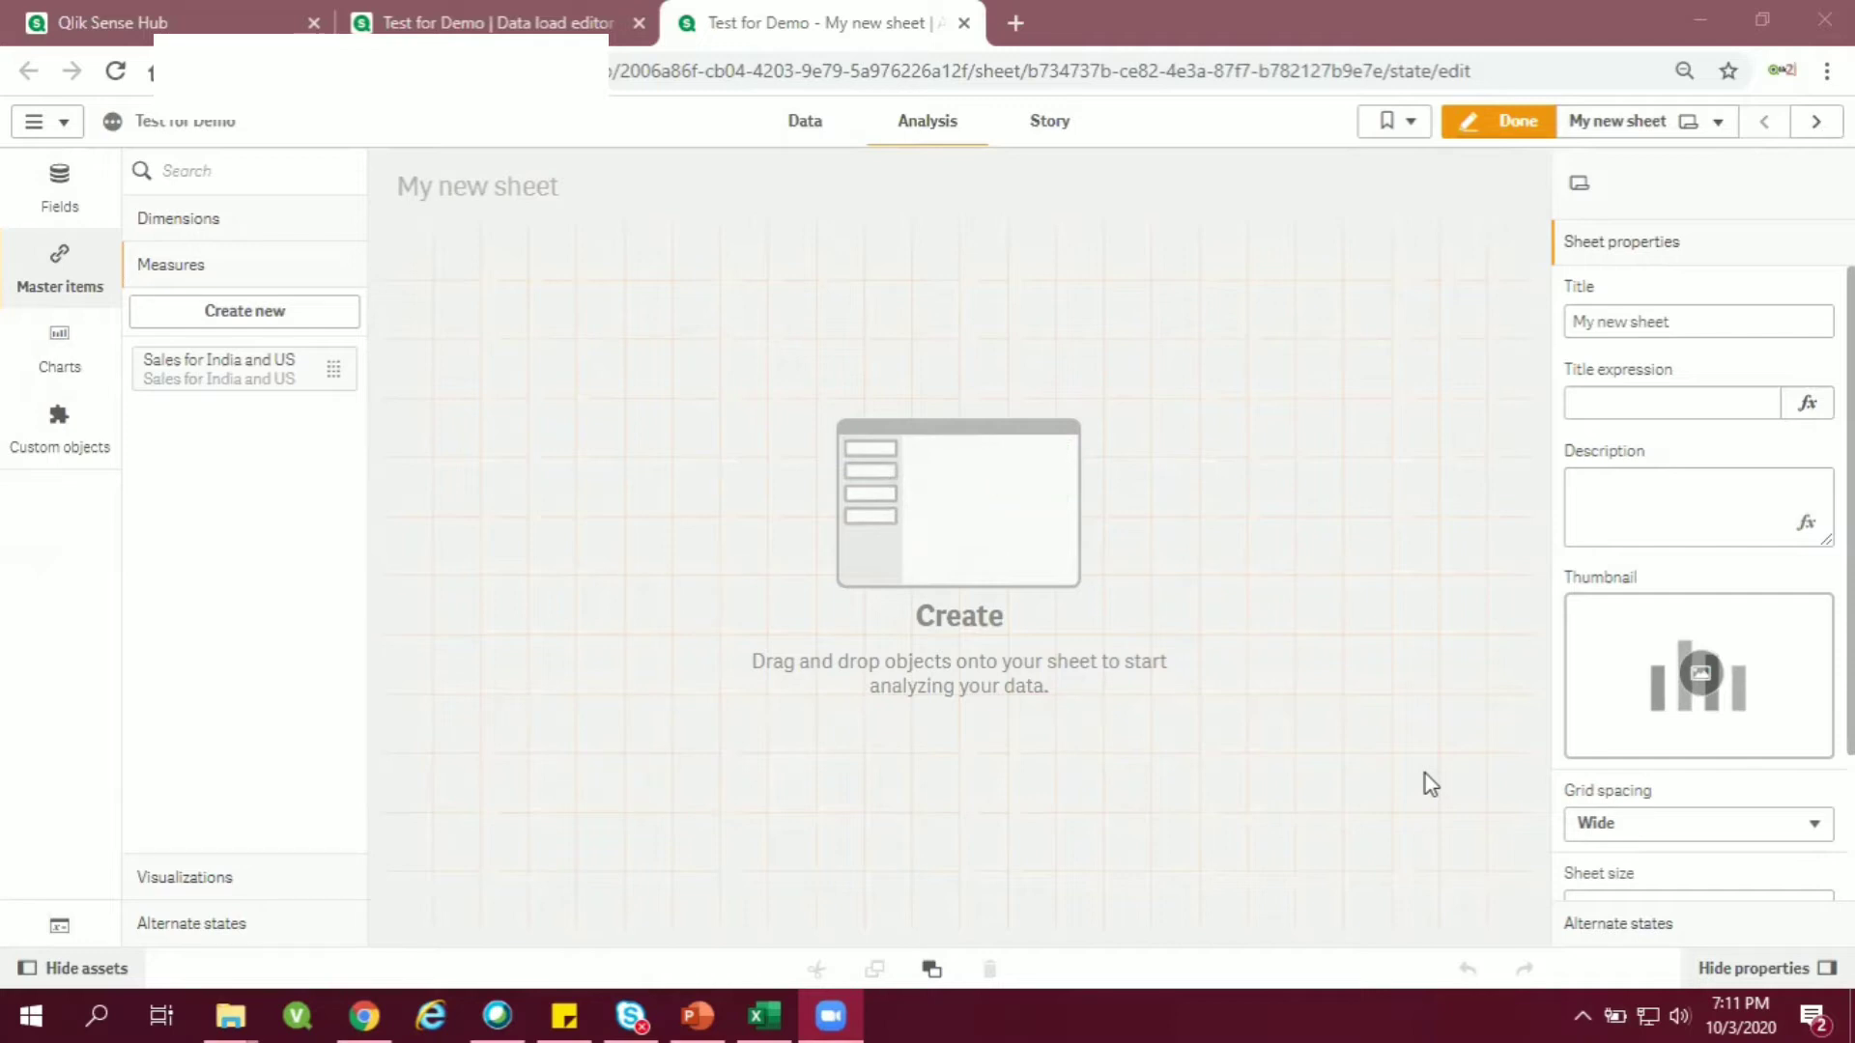
pyautogui.moveTo(1024, 550)
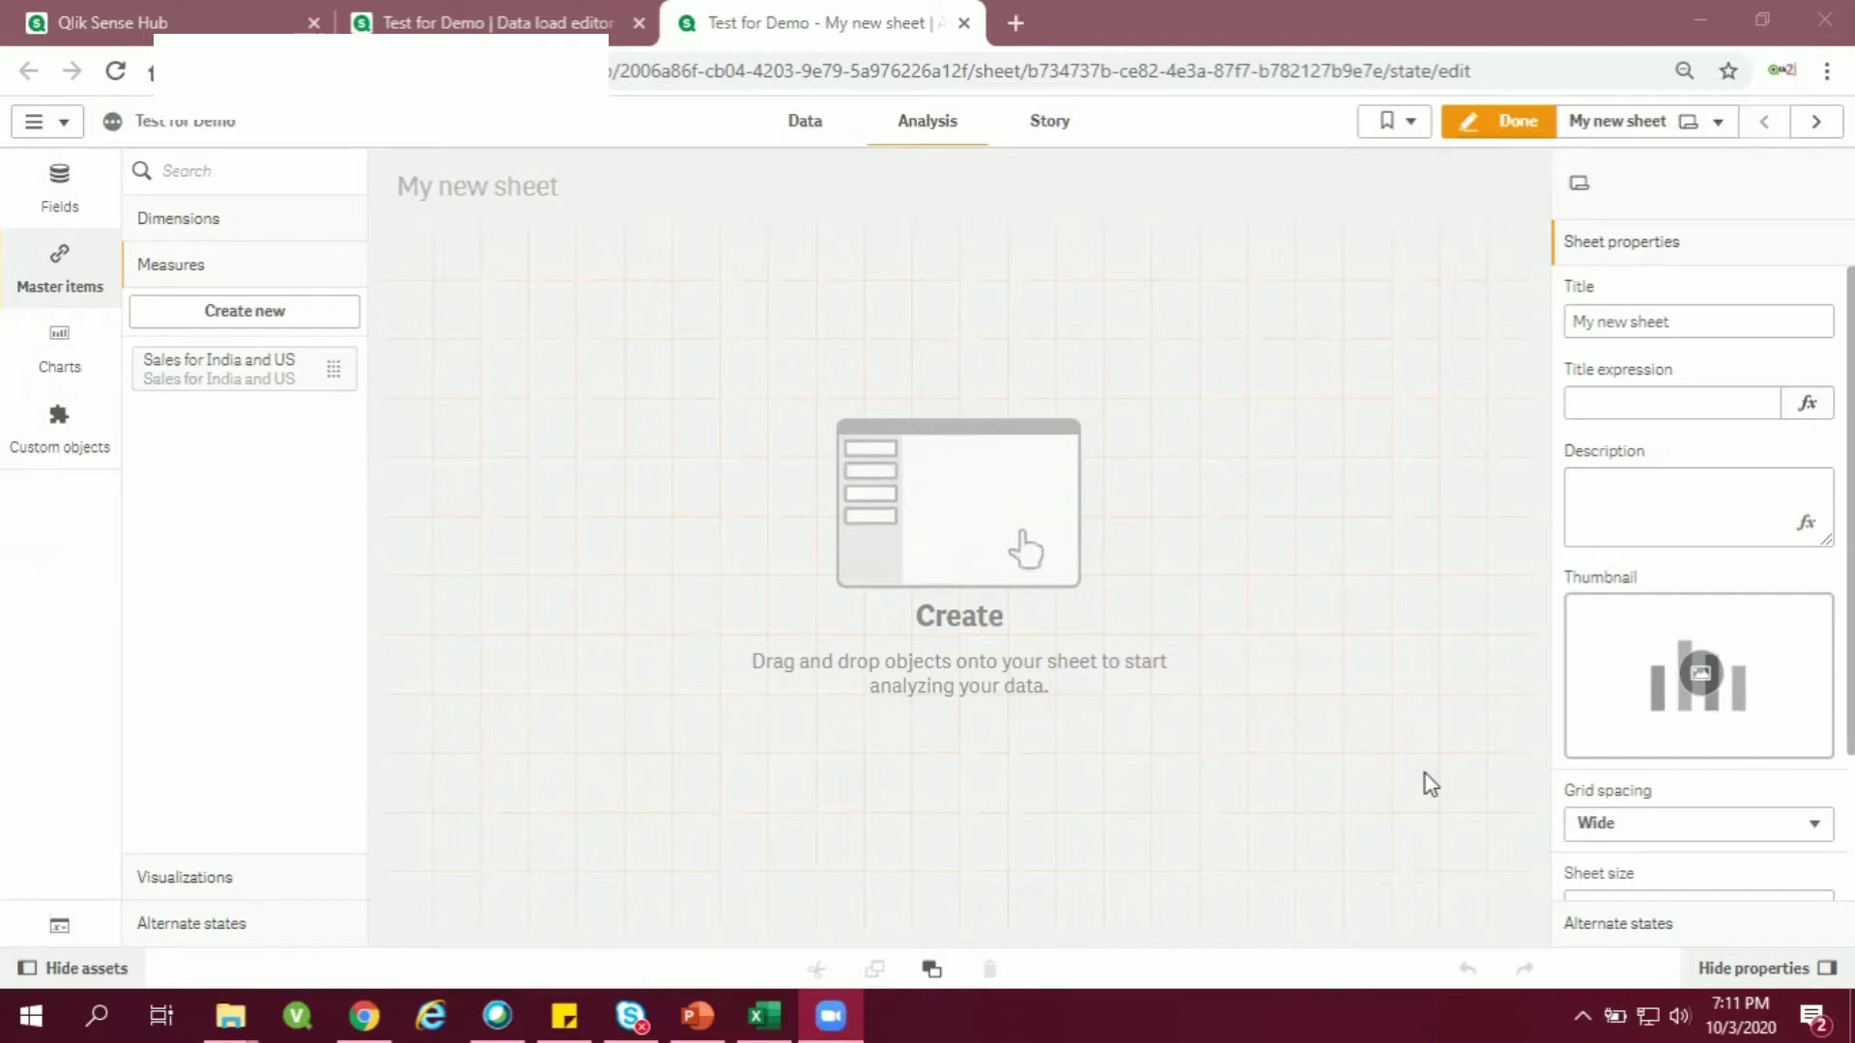
pyautogui.moveTo(968, 488)
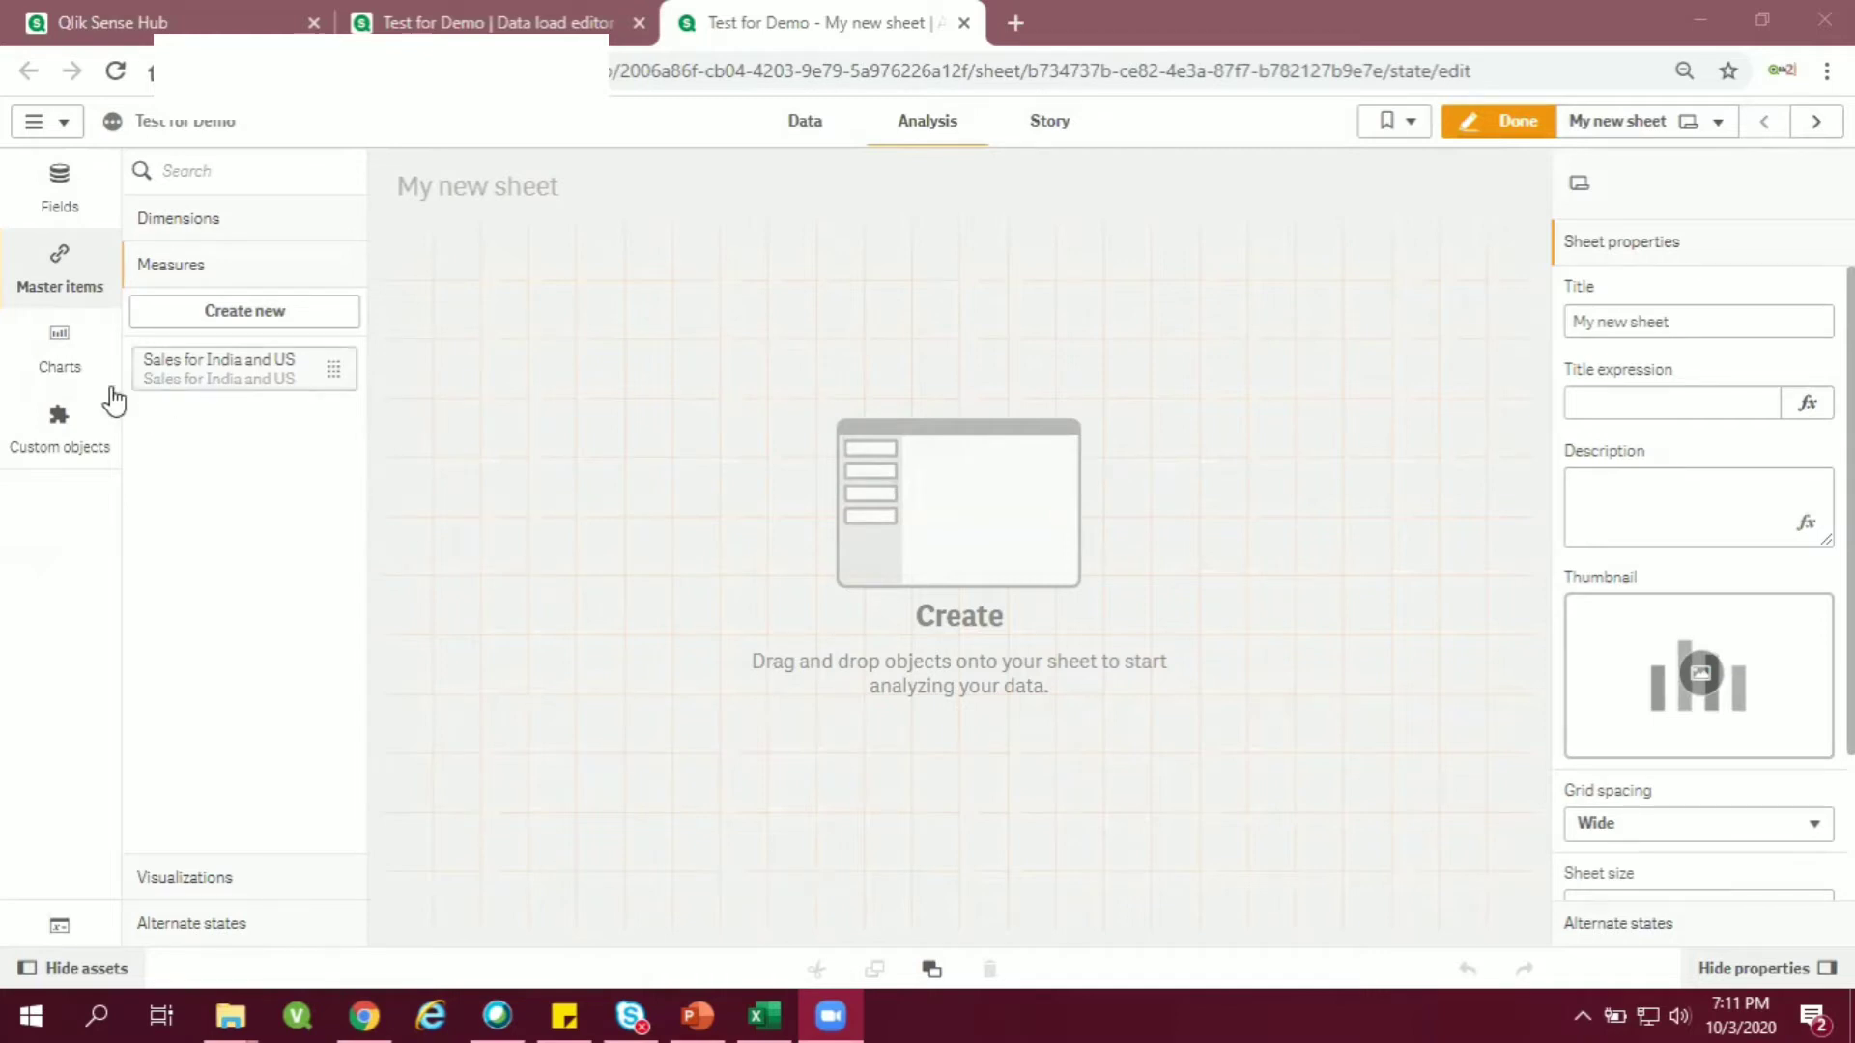
# Add a bar chart with dimension Country Name and measure Count(Customers).
pyautogui.click(59, 343)
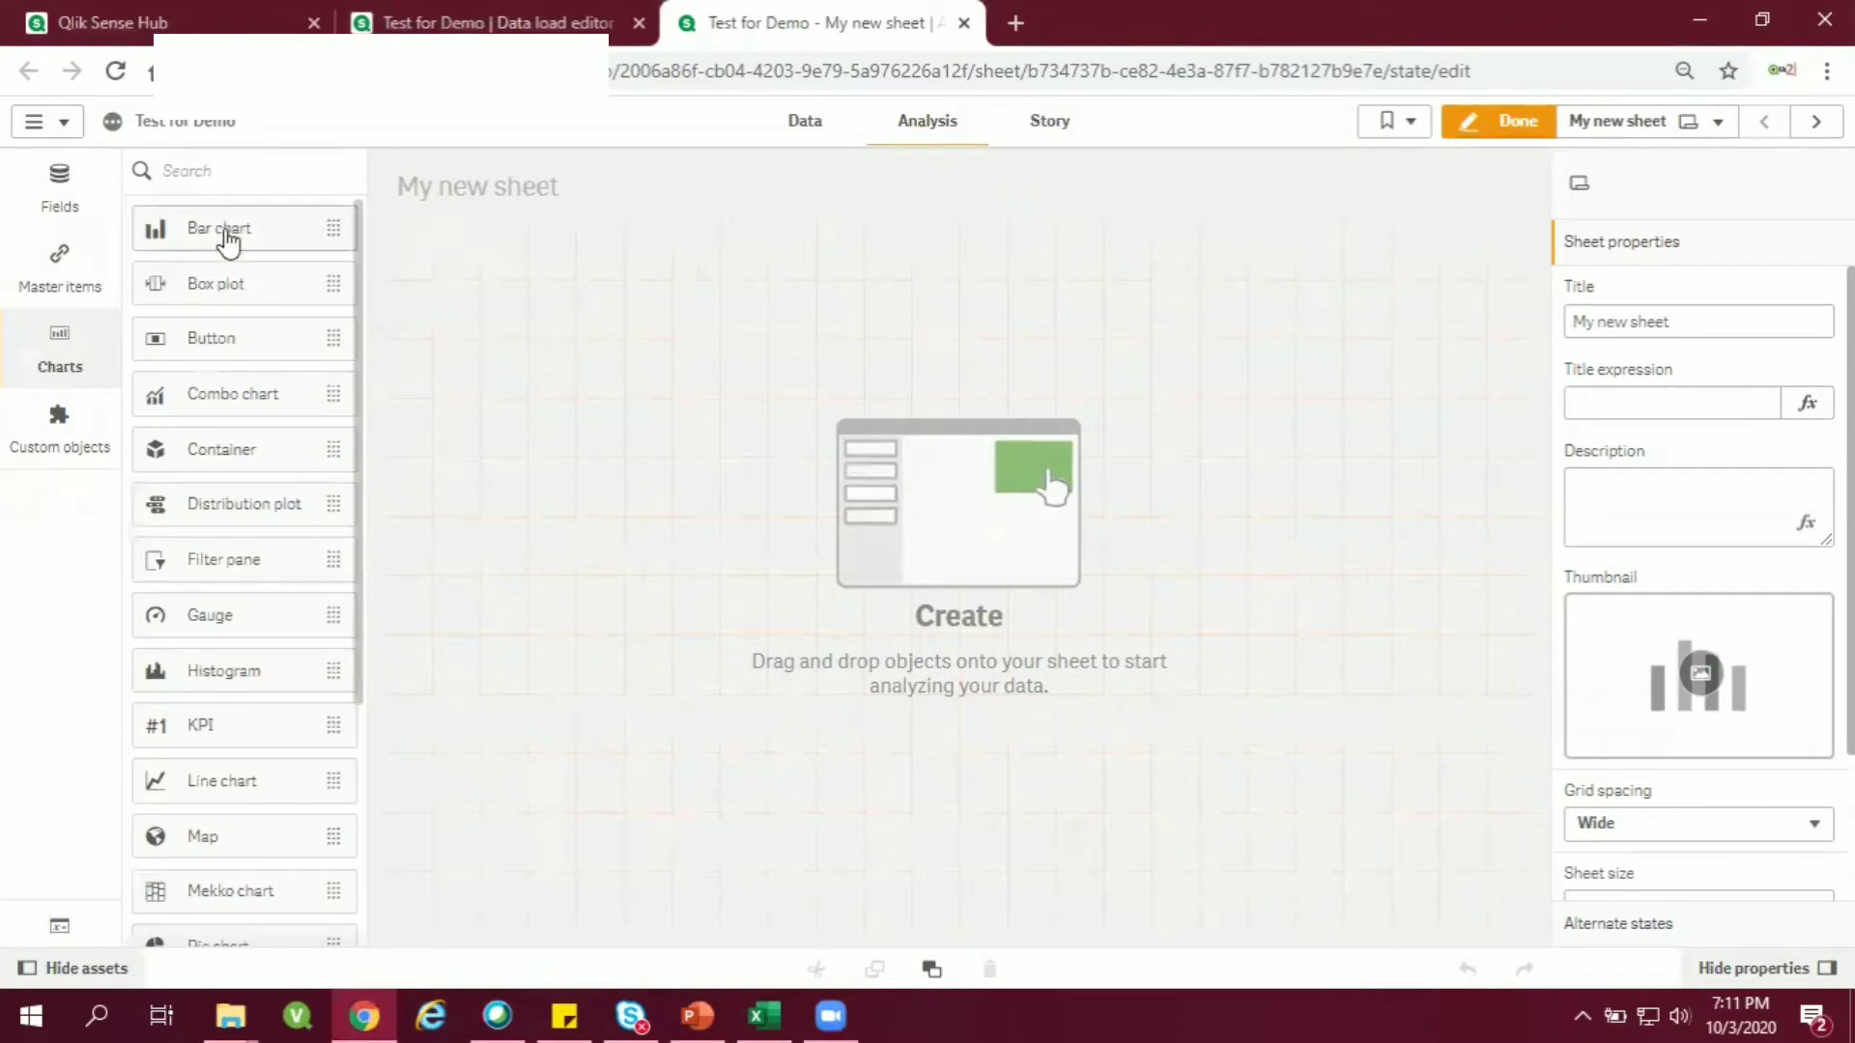
pyautogui.moveTo(1020, 470)
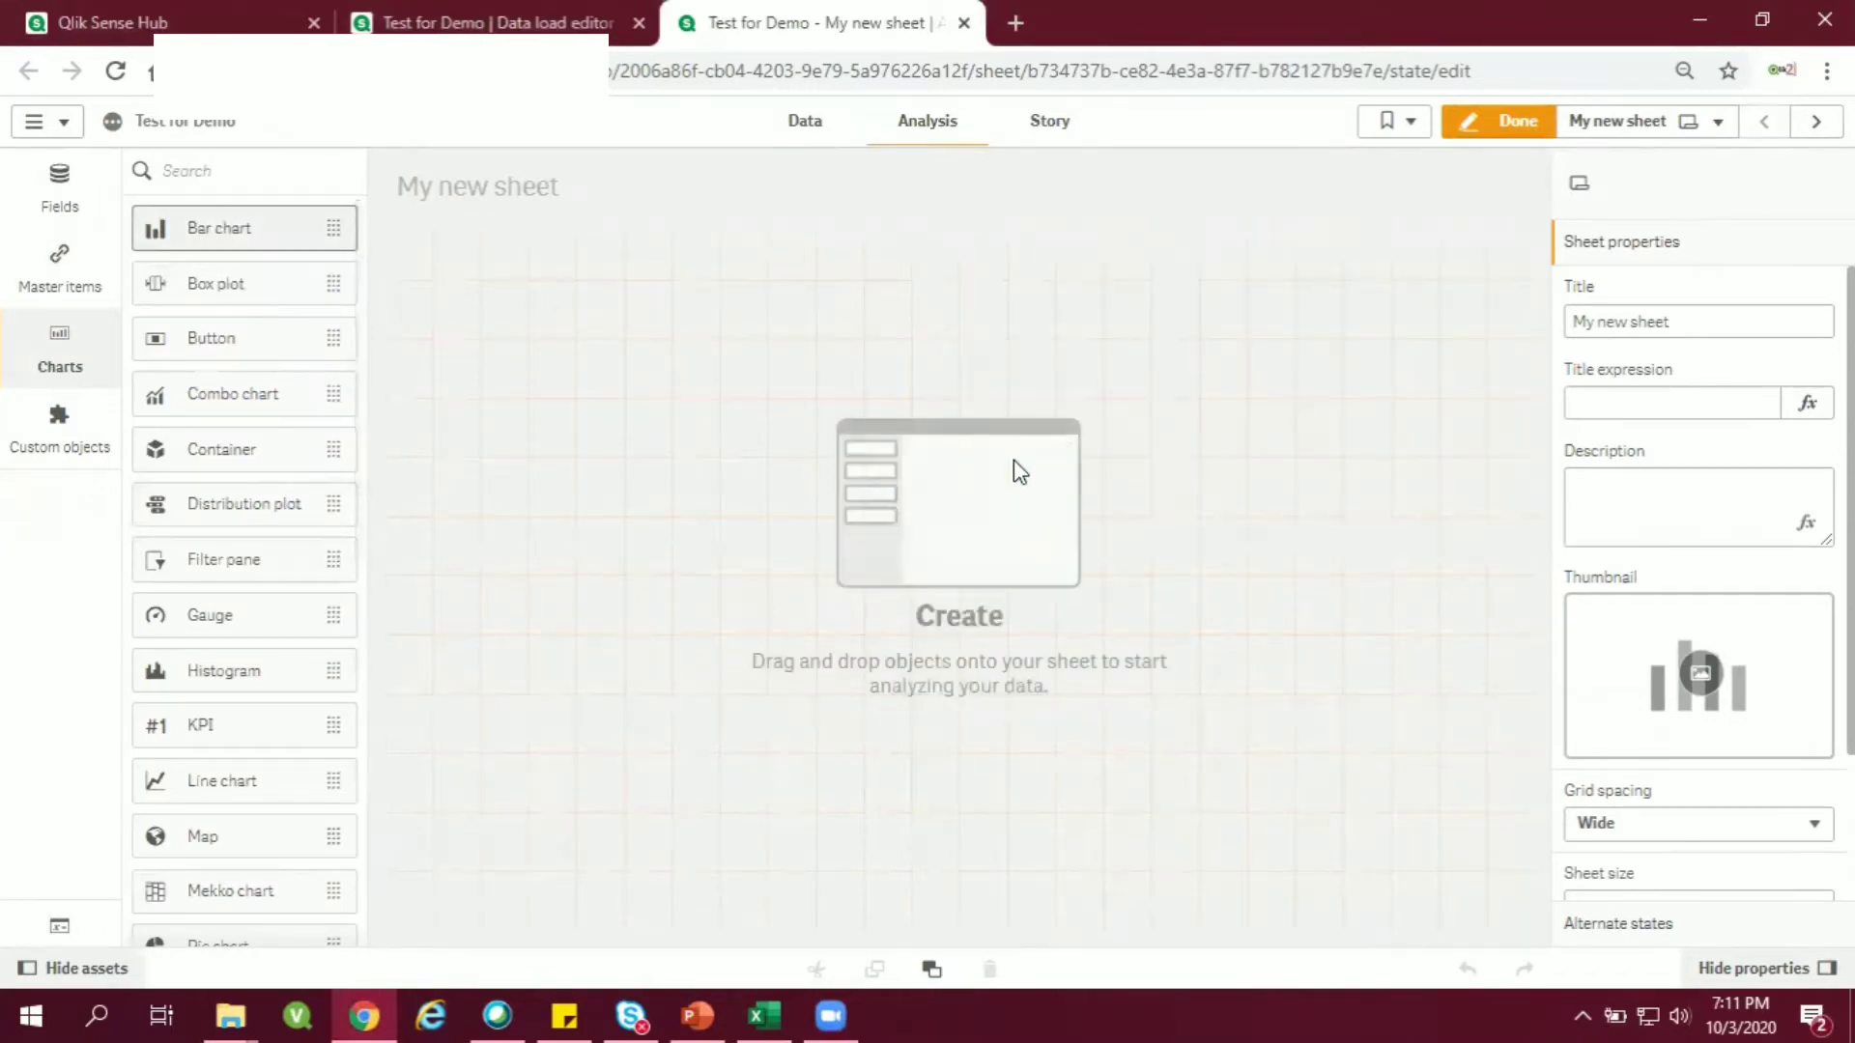
pyautogui.click(1244, 460)
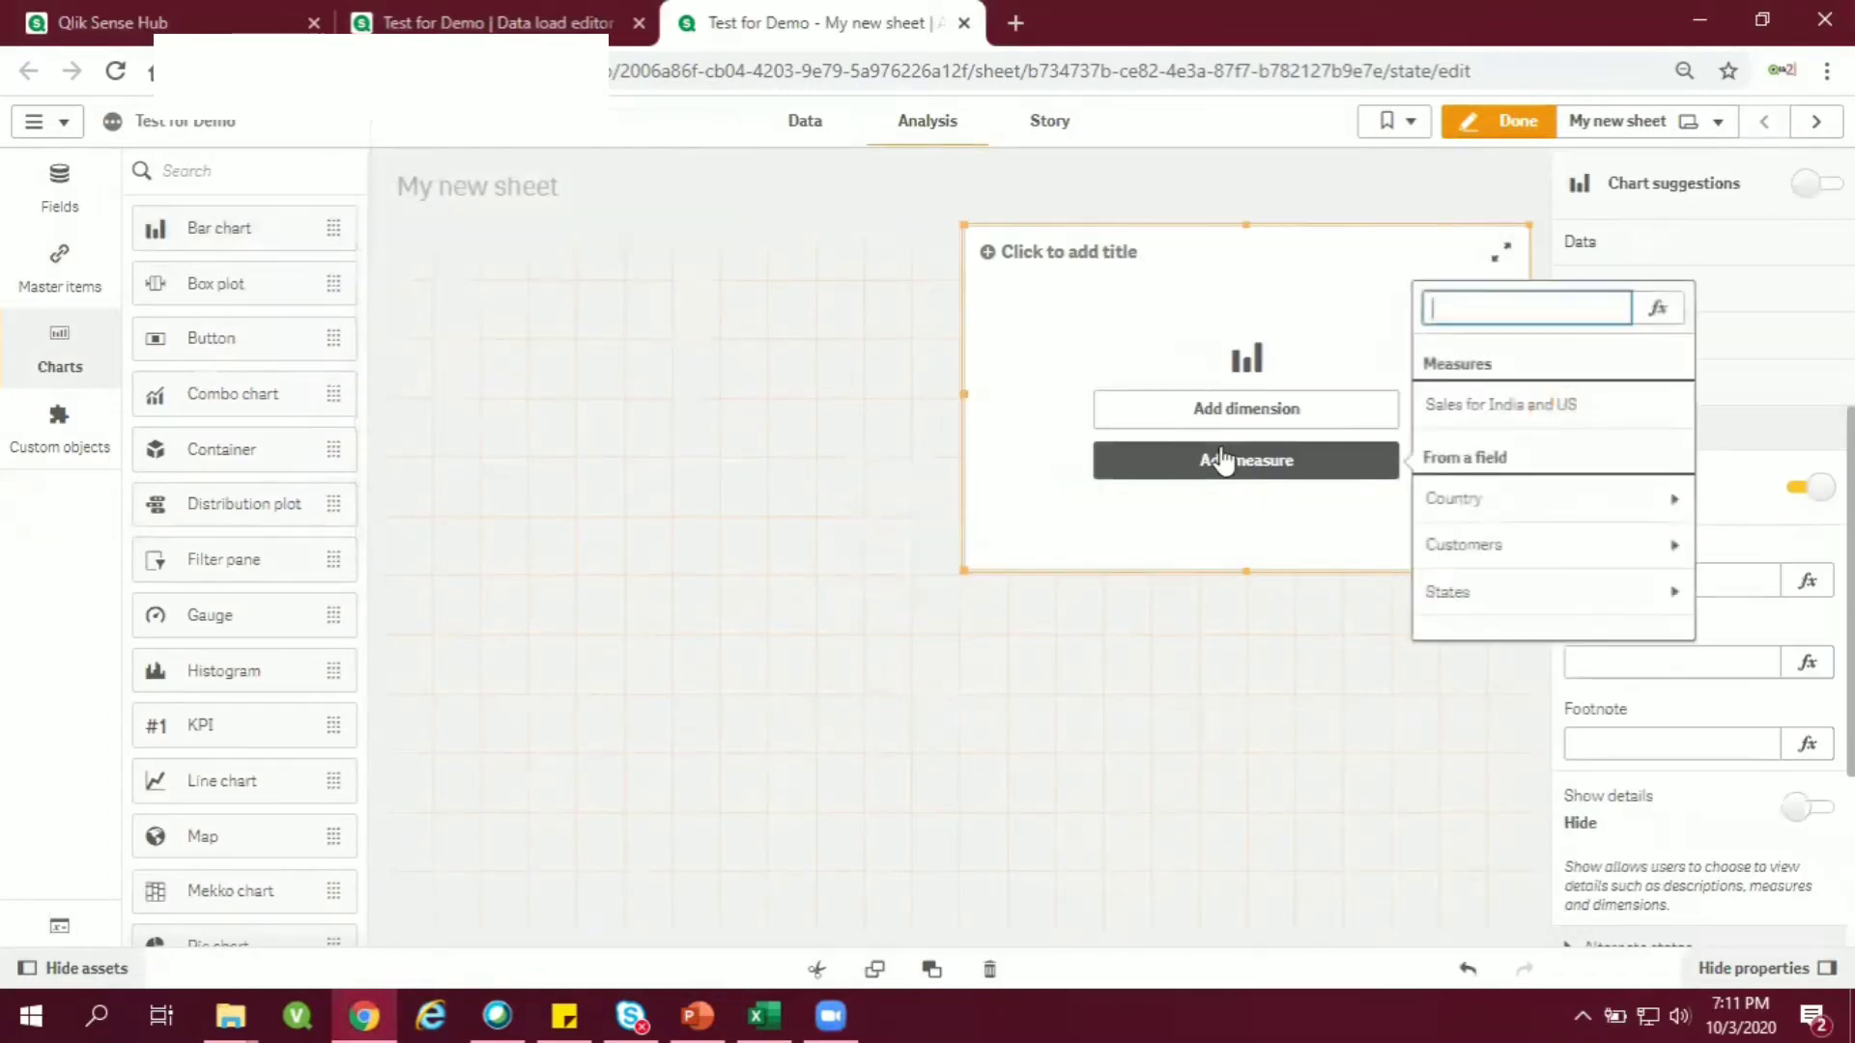
pyautogui.click(1245, 407)
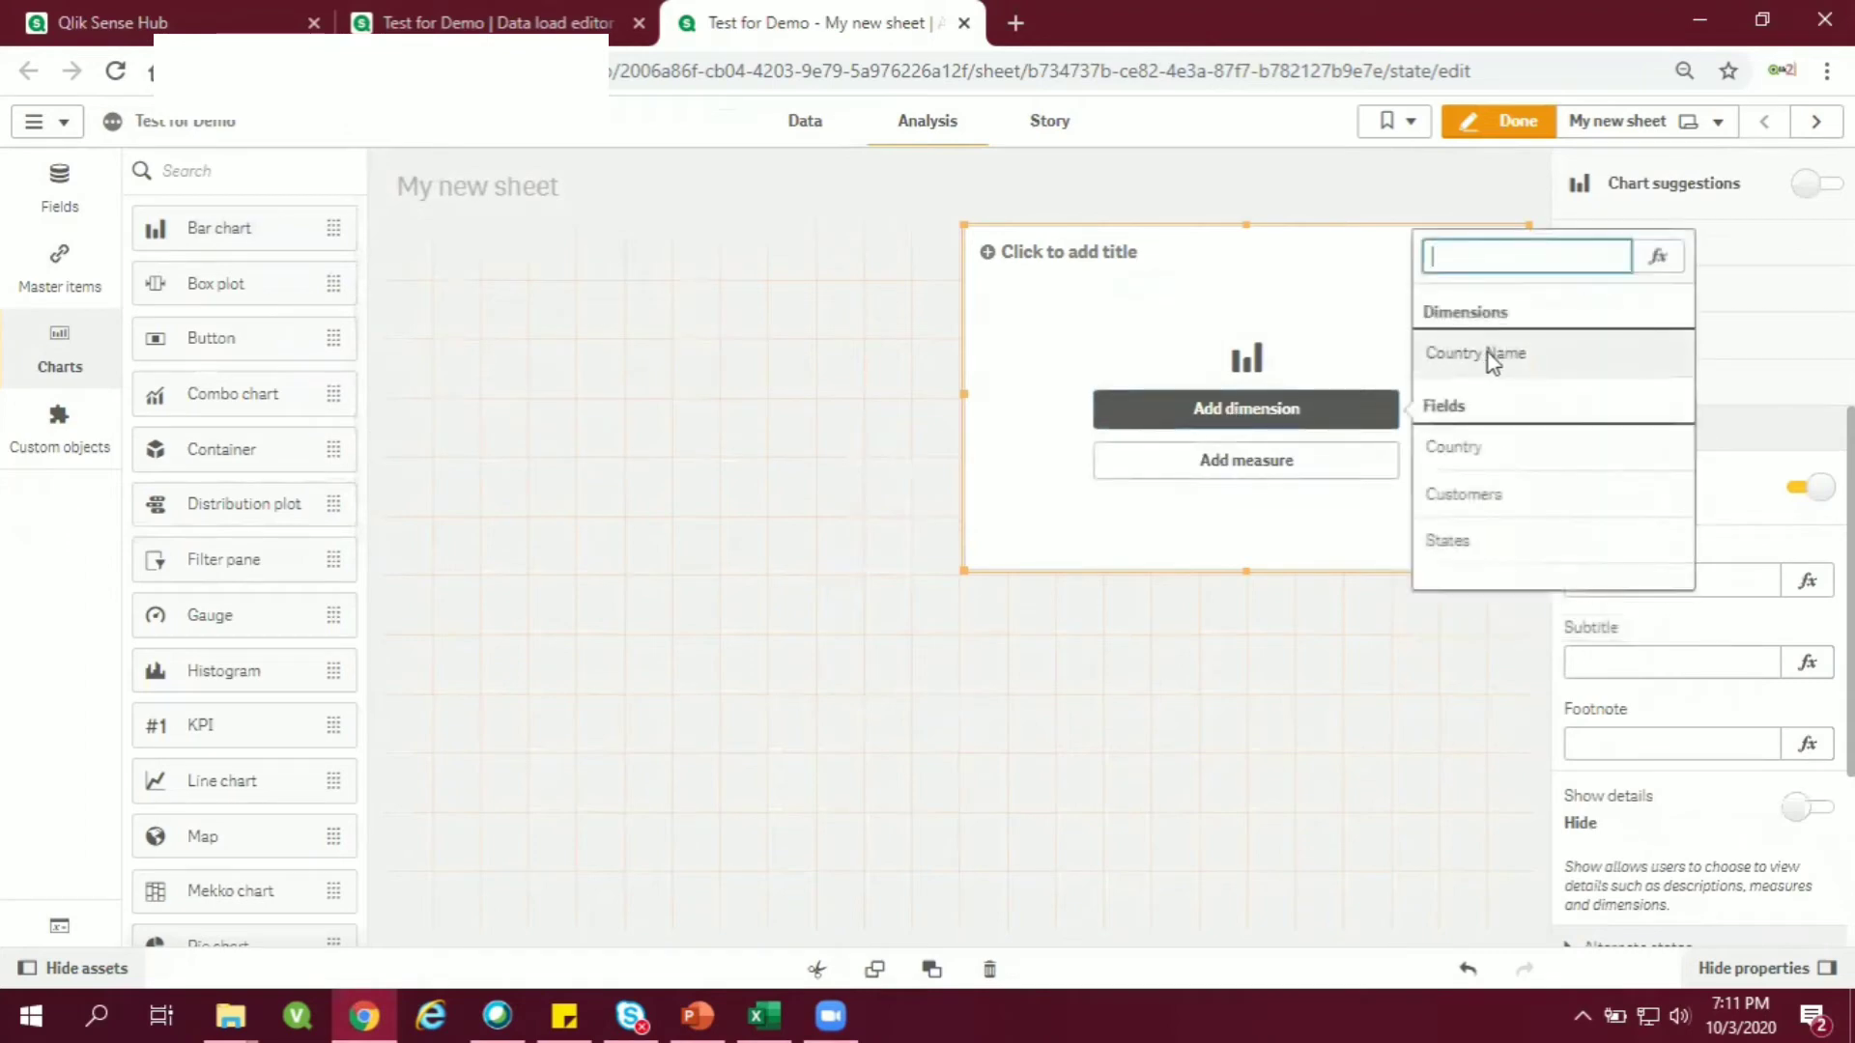
pyautogui.click(1476, 353)
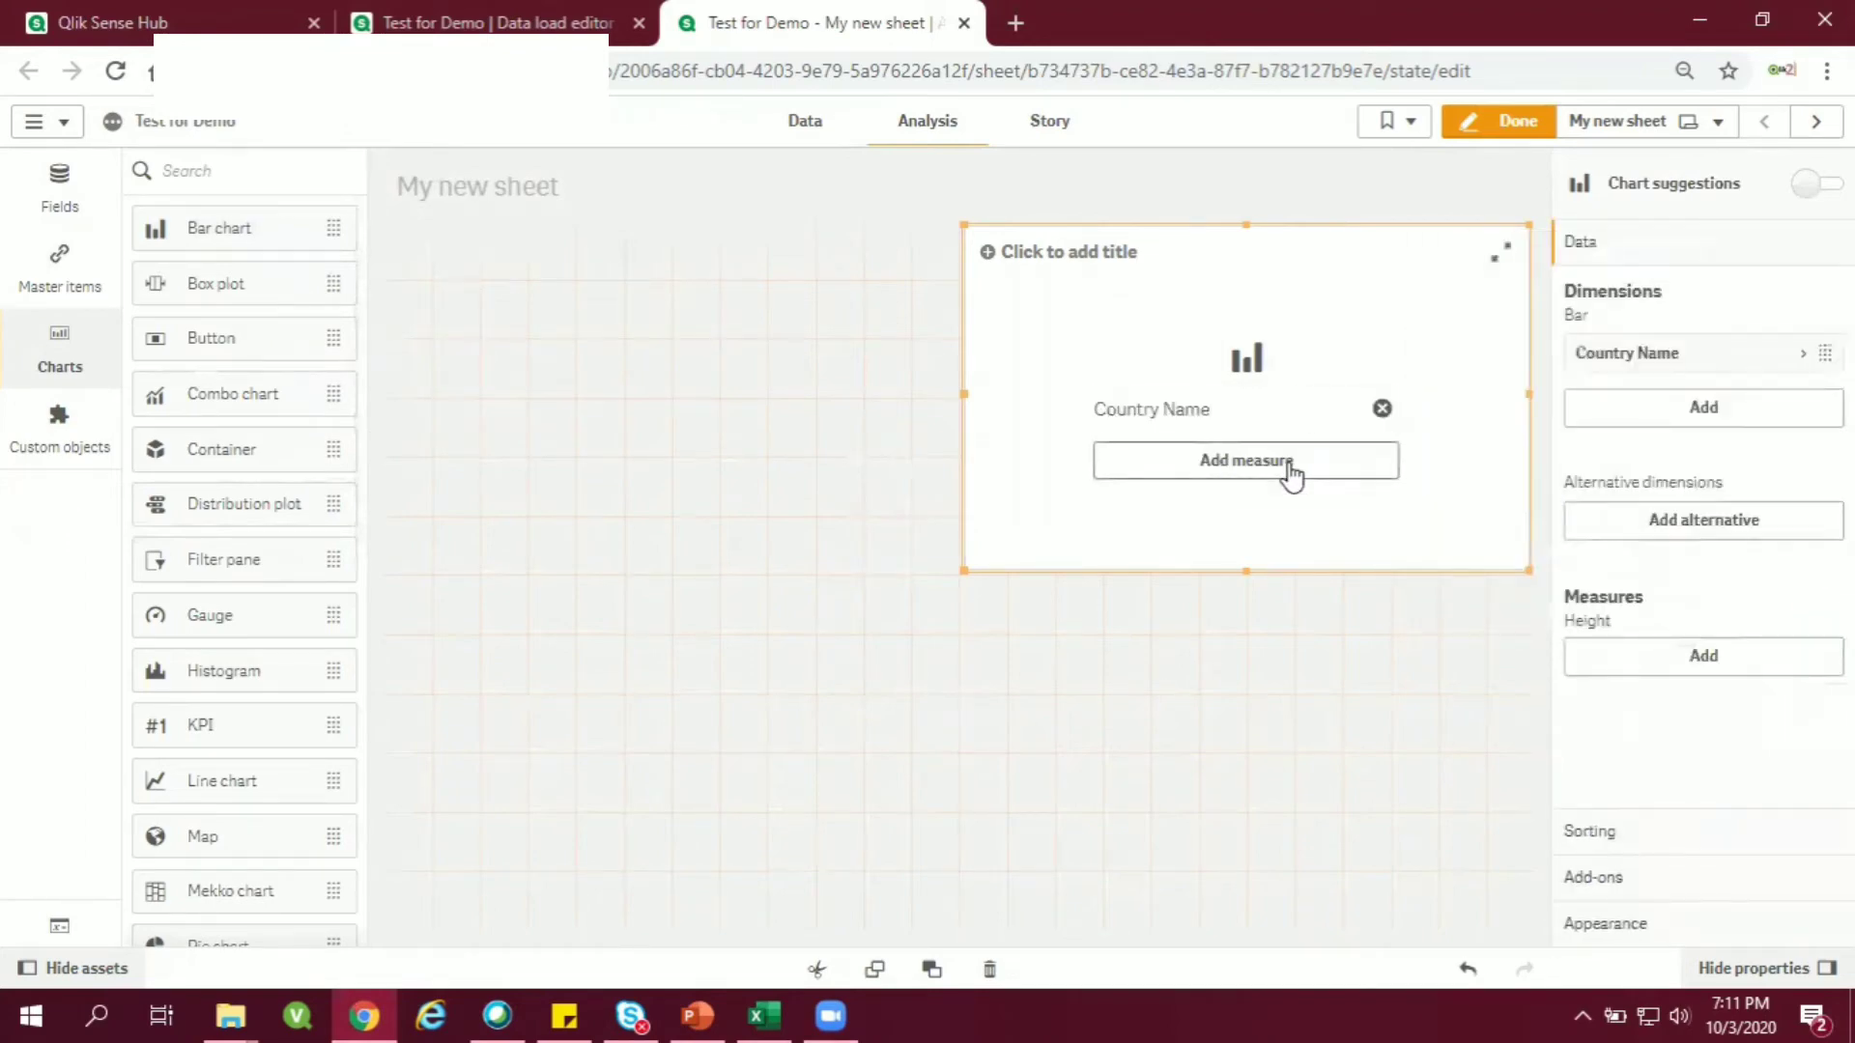
pyautogui.click(1245, 459)
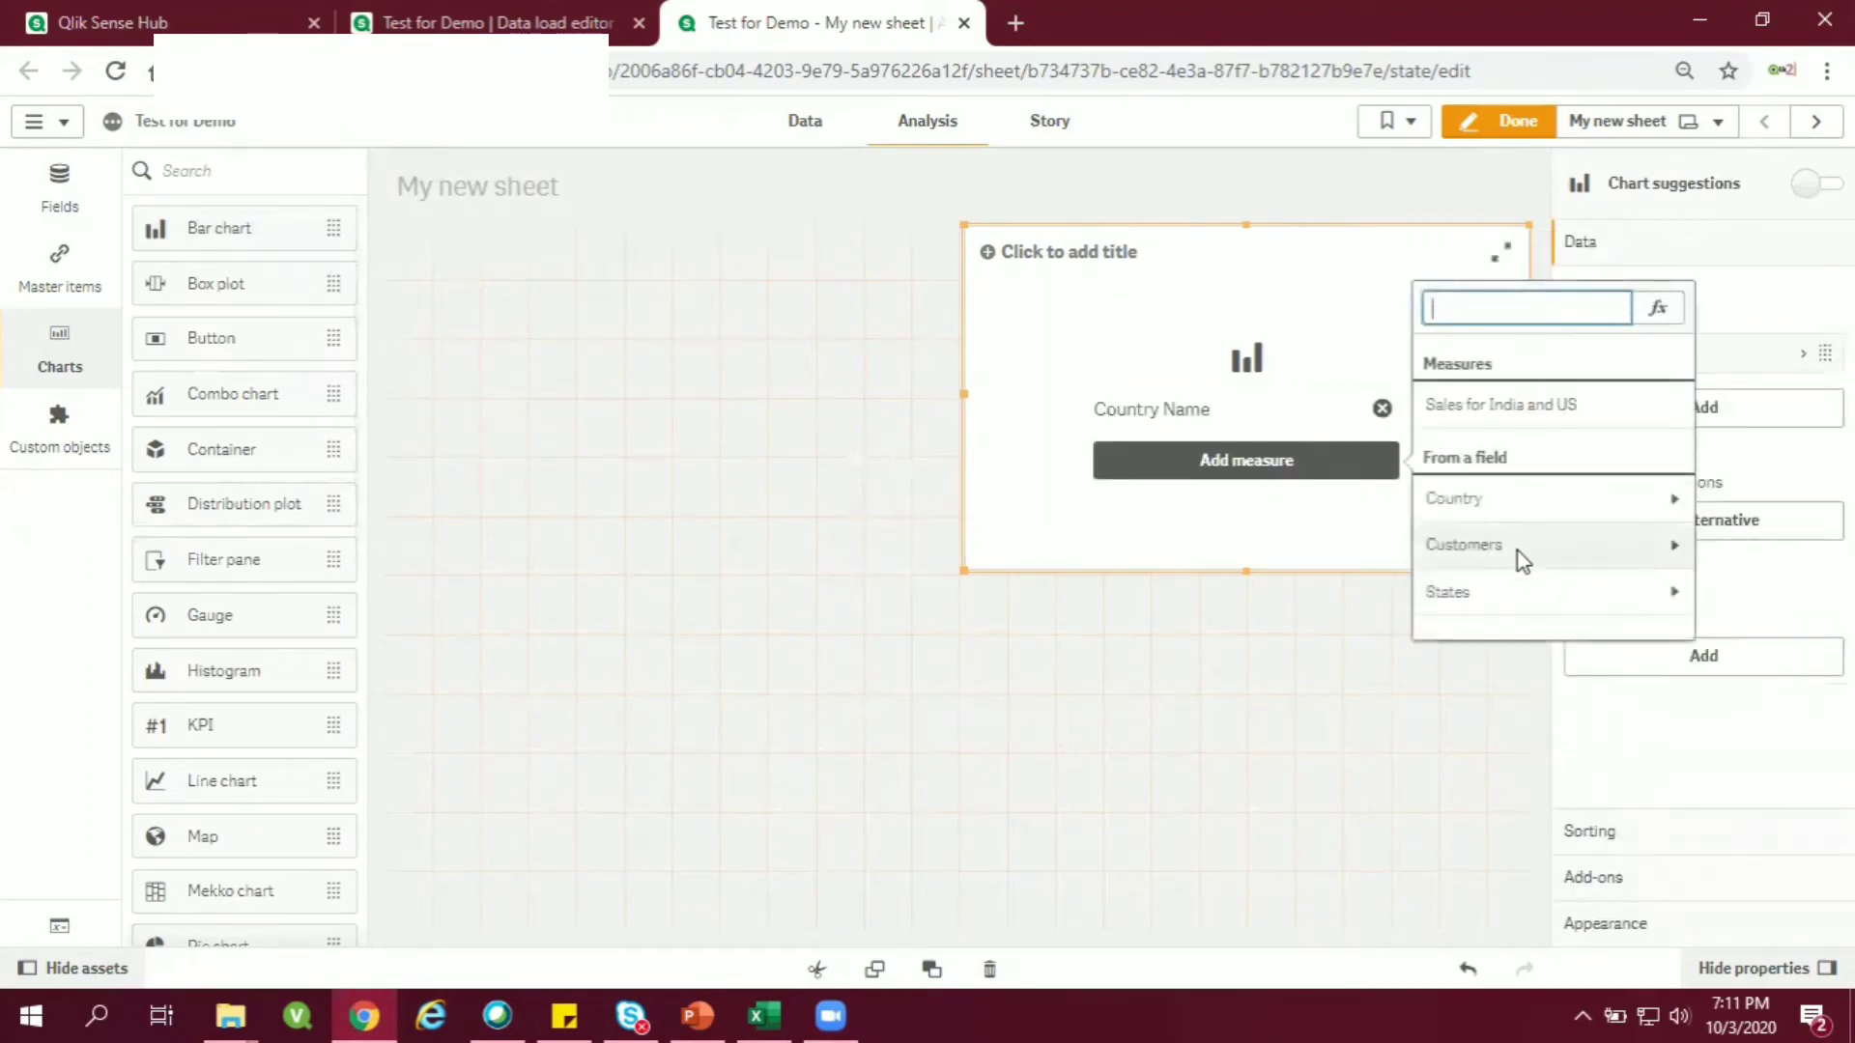
pyautogui.click(1464, 544)
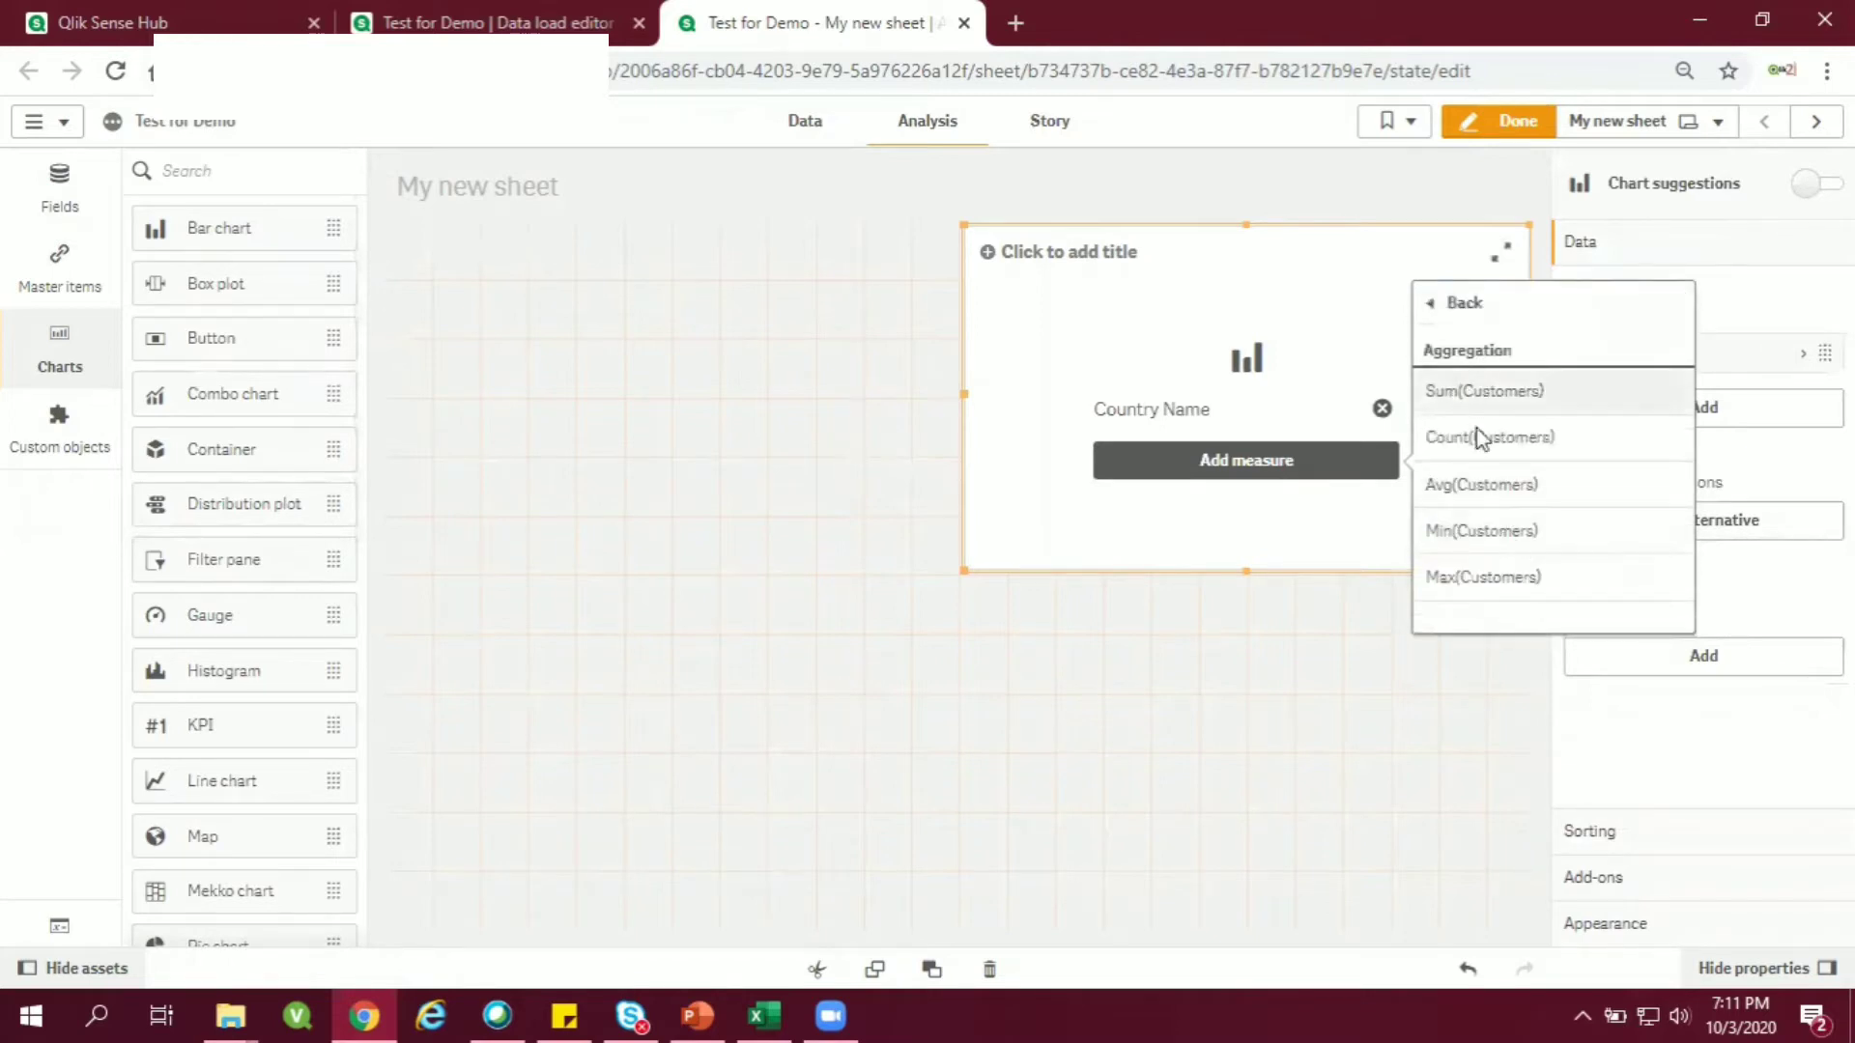
pyautogui.click(1490, 437)
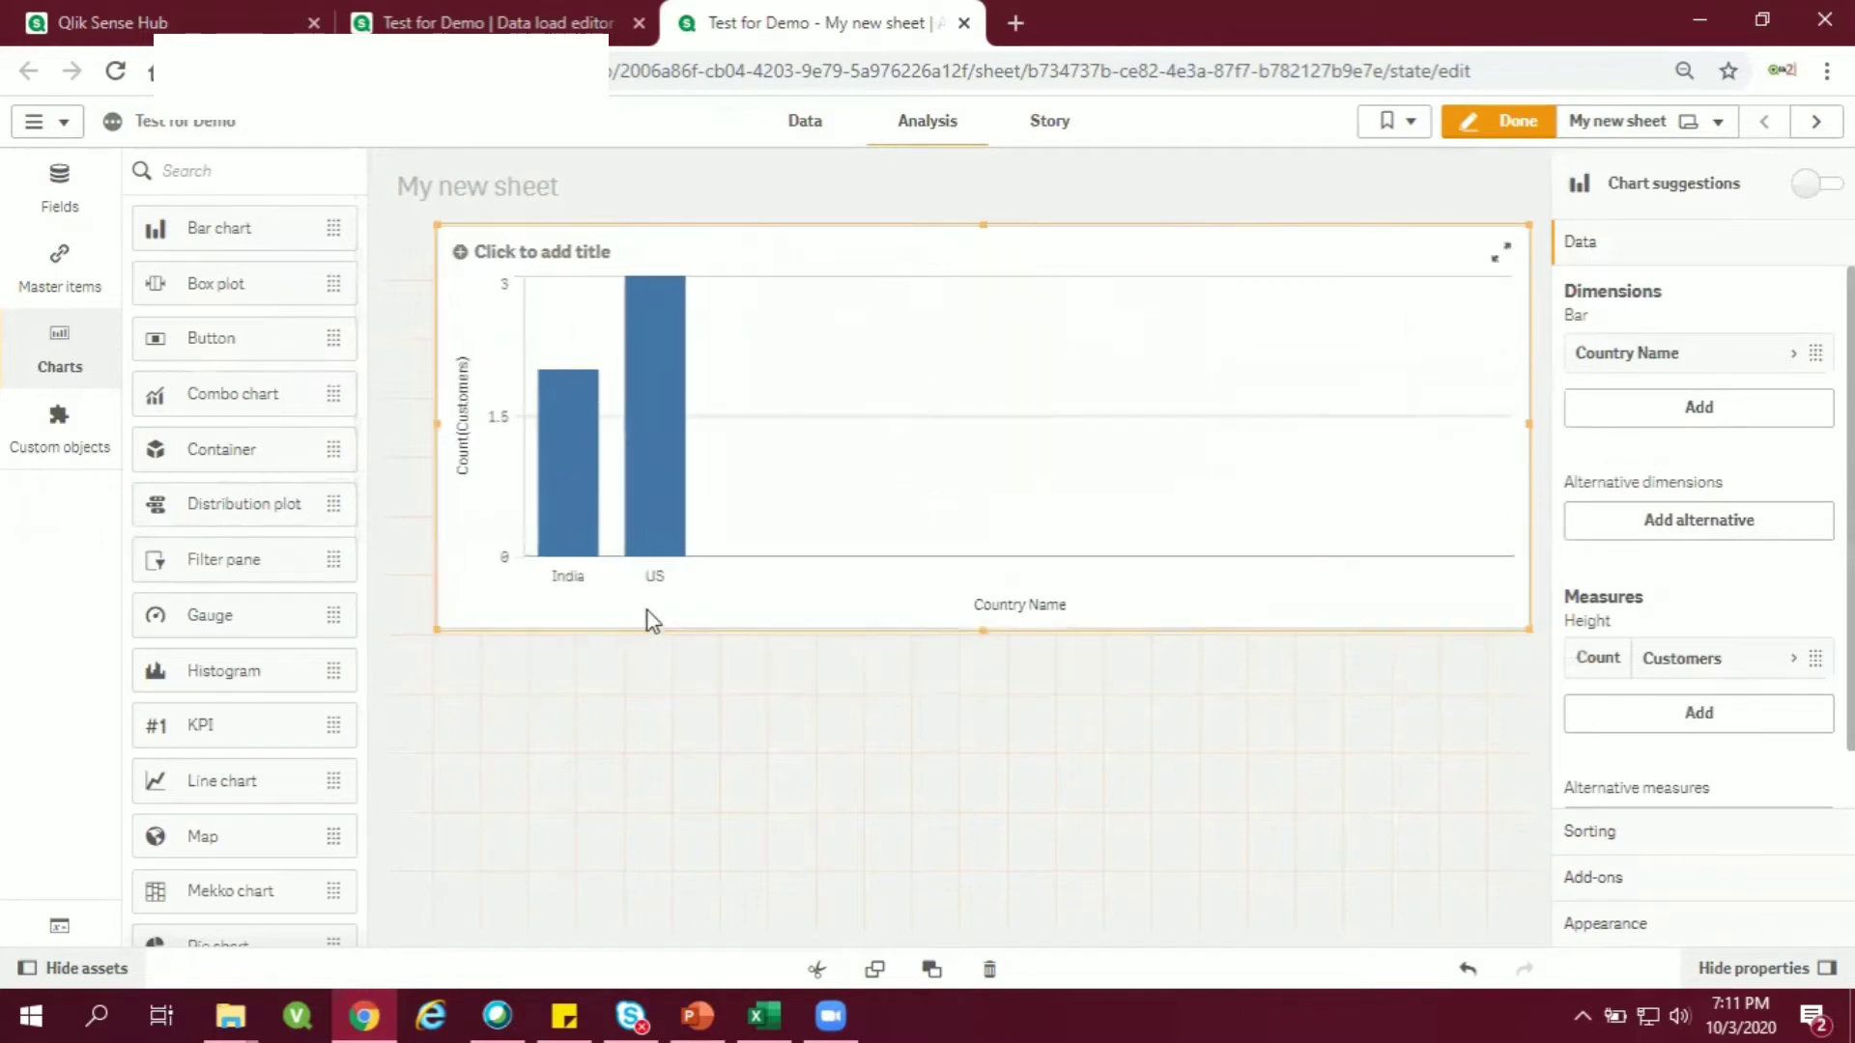
pyautogui.moveTo(1679, 876)
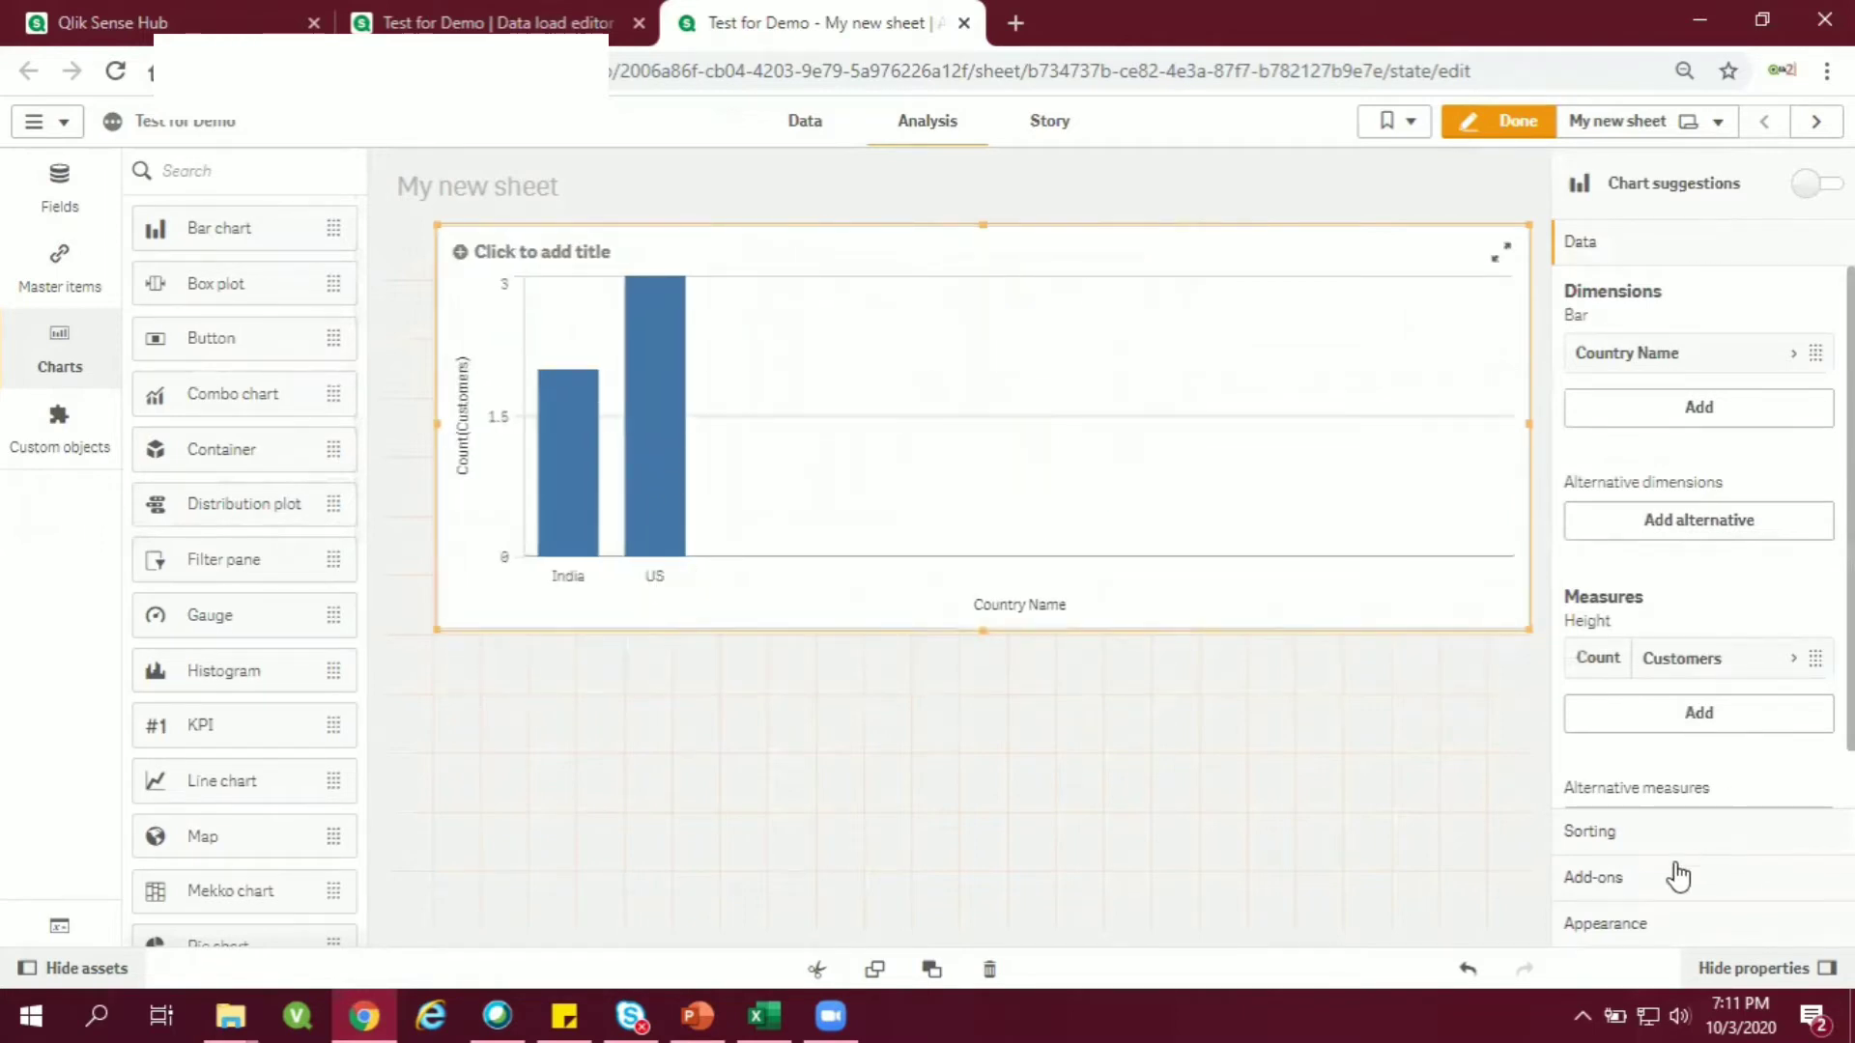
# Turn off auto colors, try By dimension and By expression, then color bars By measure.
pyautogui.click(1606, 923)
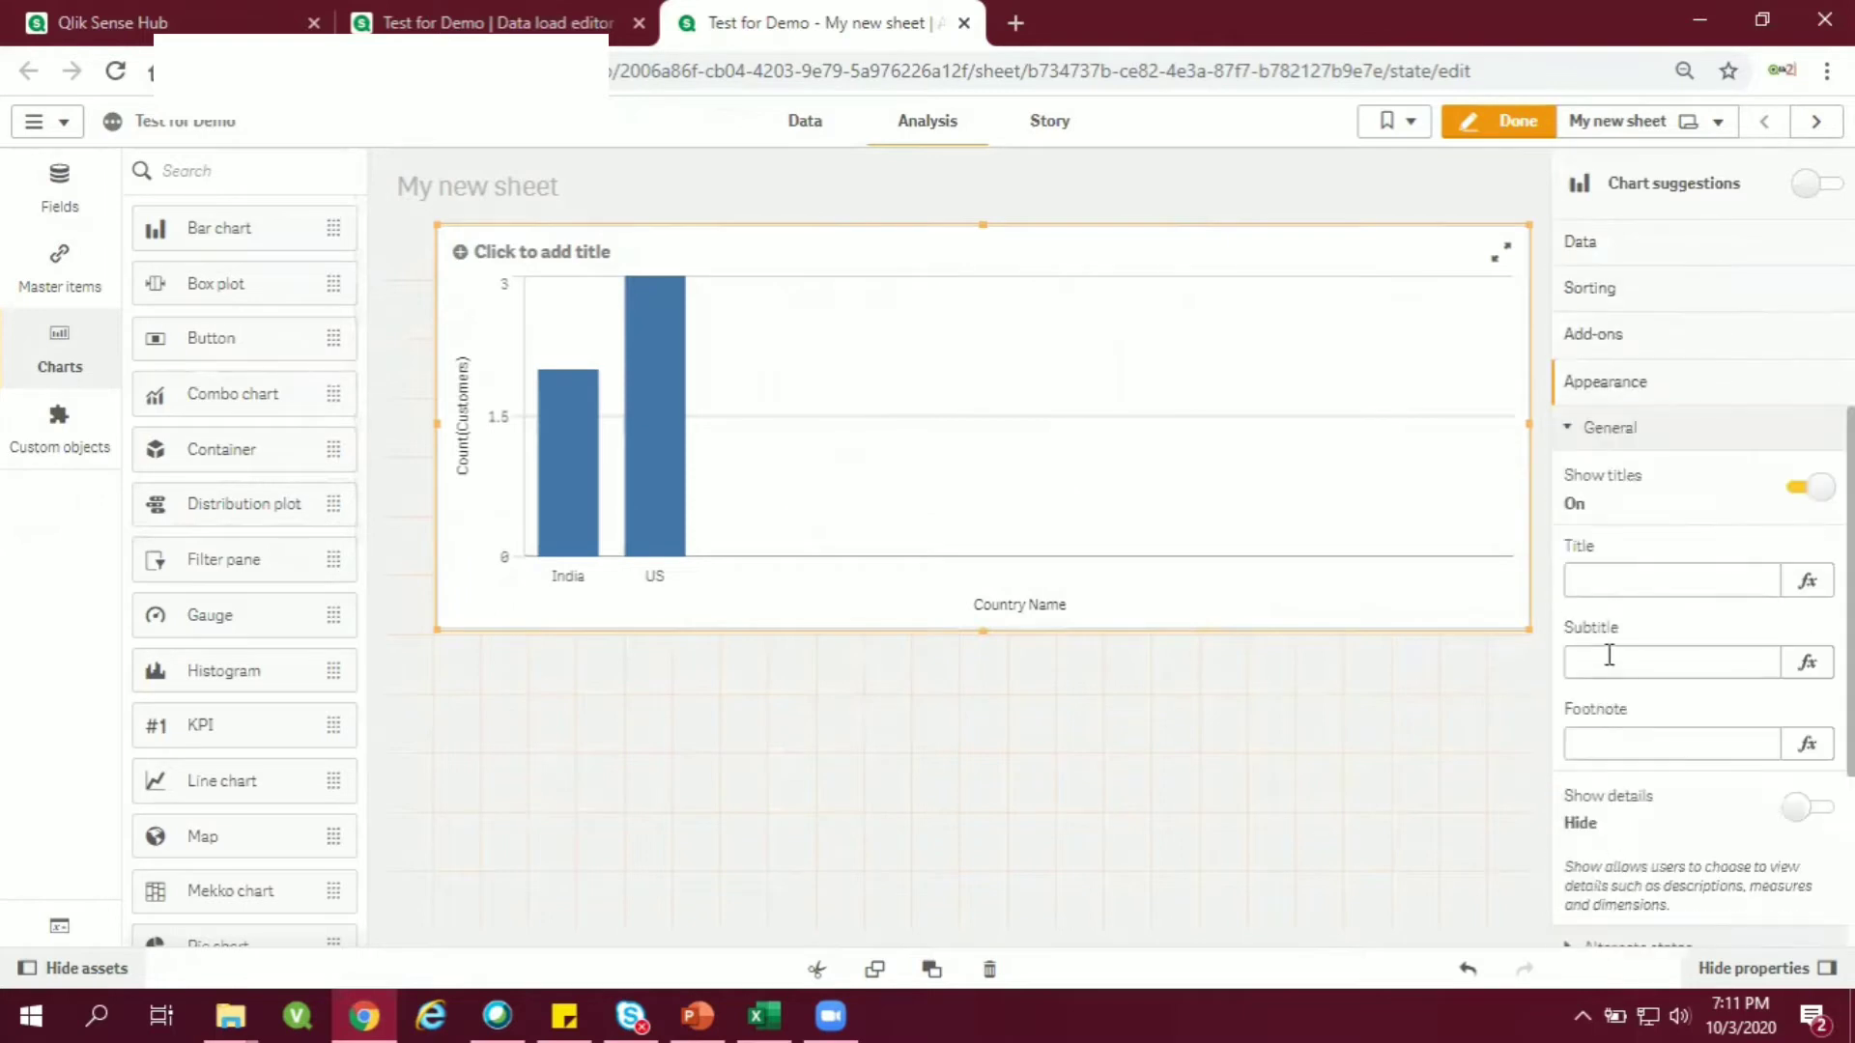
pyautogui.click(1609, 427)
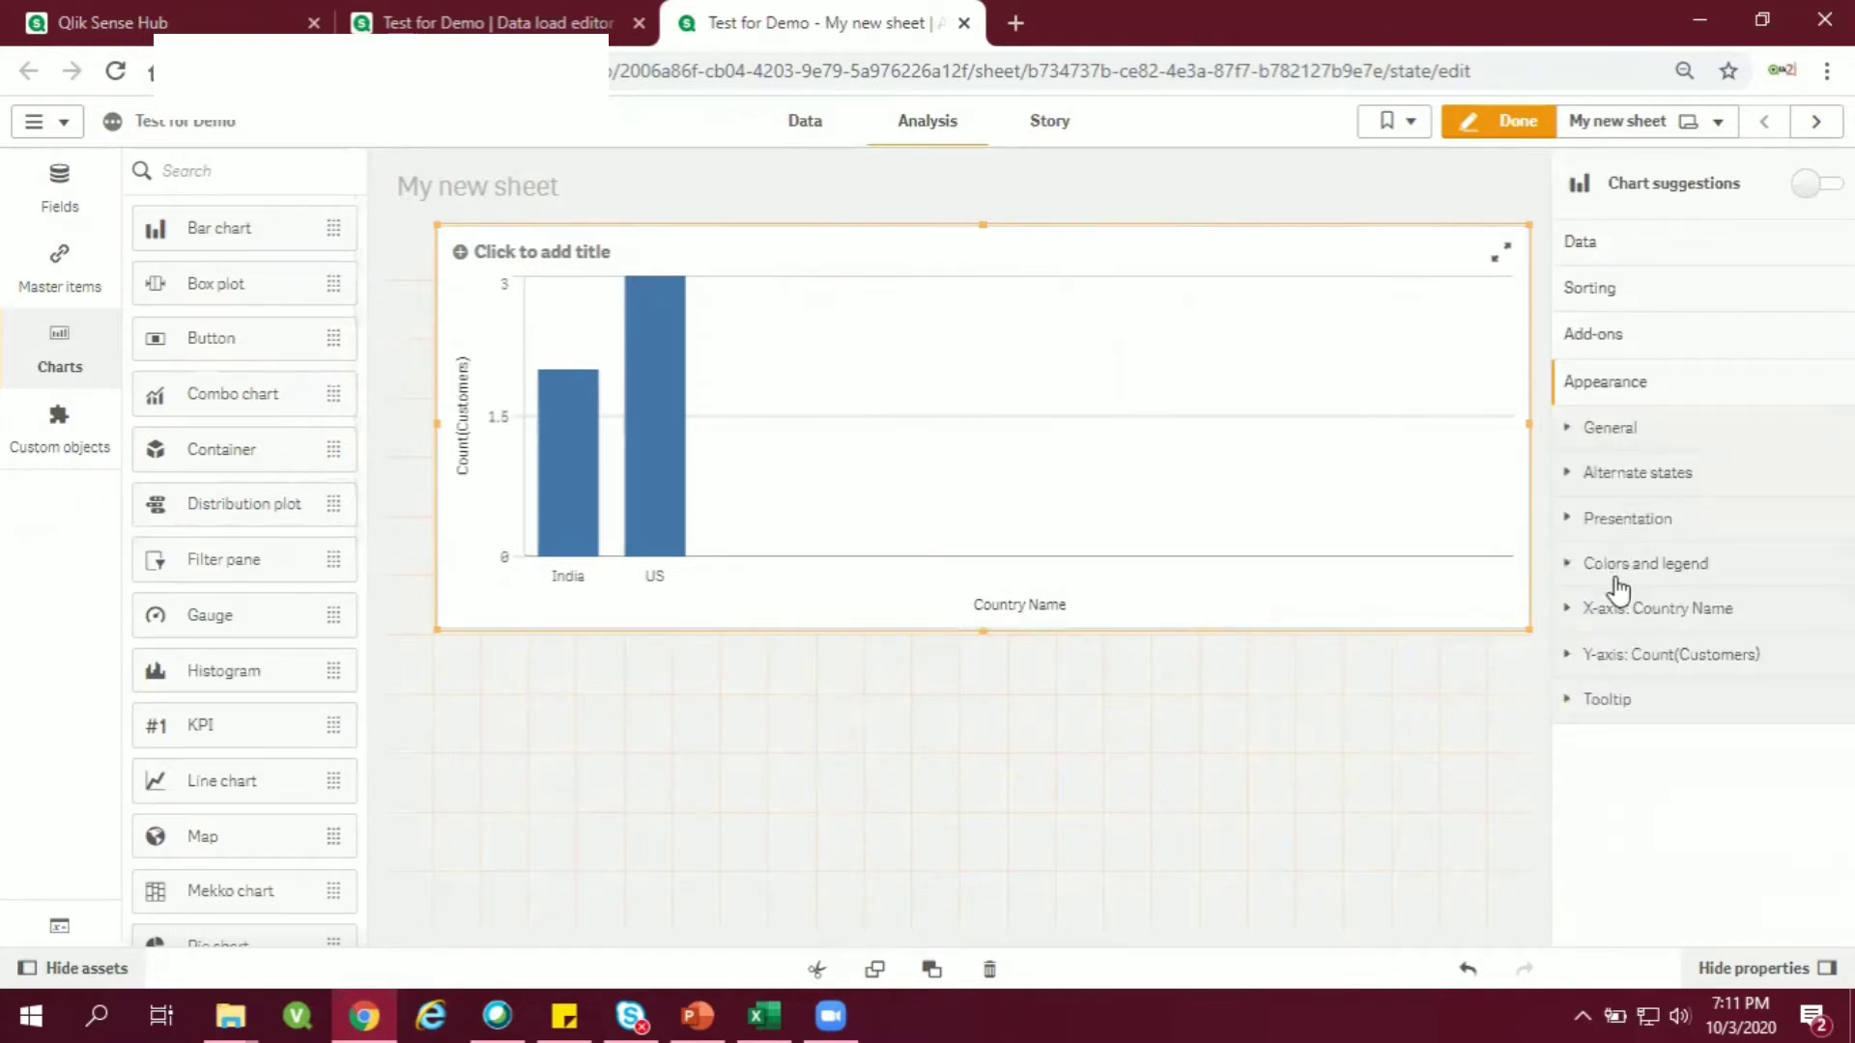
pyautogui.click(1644, 563)
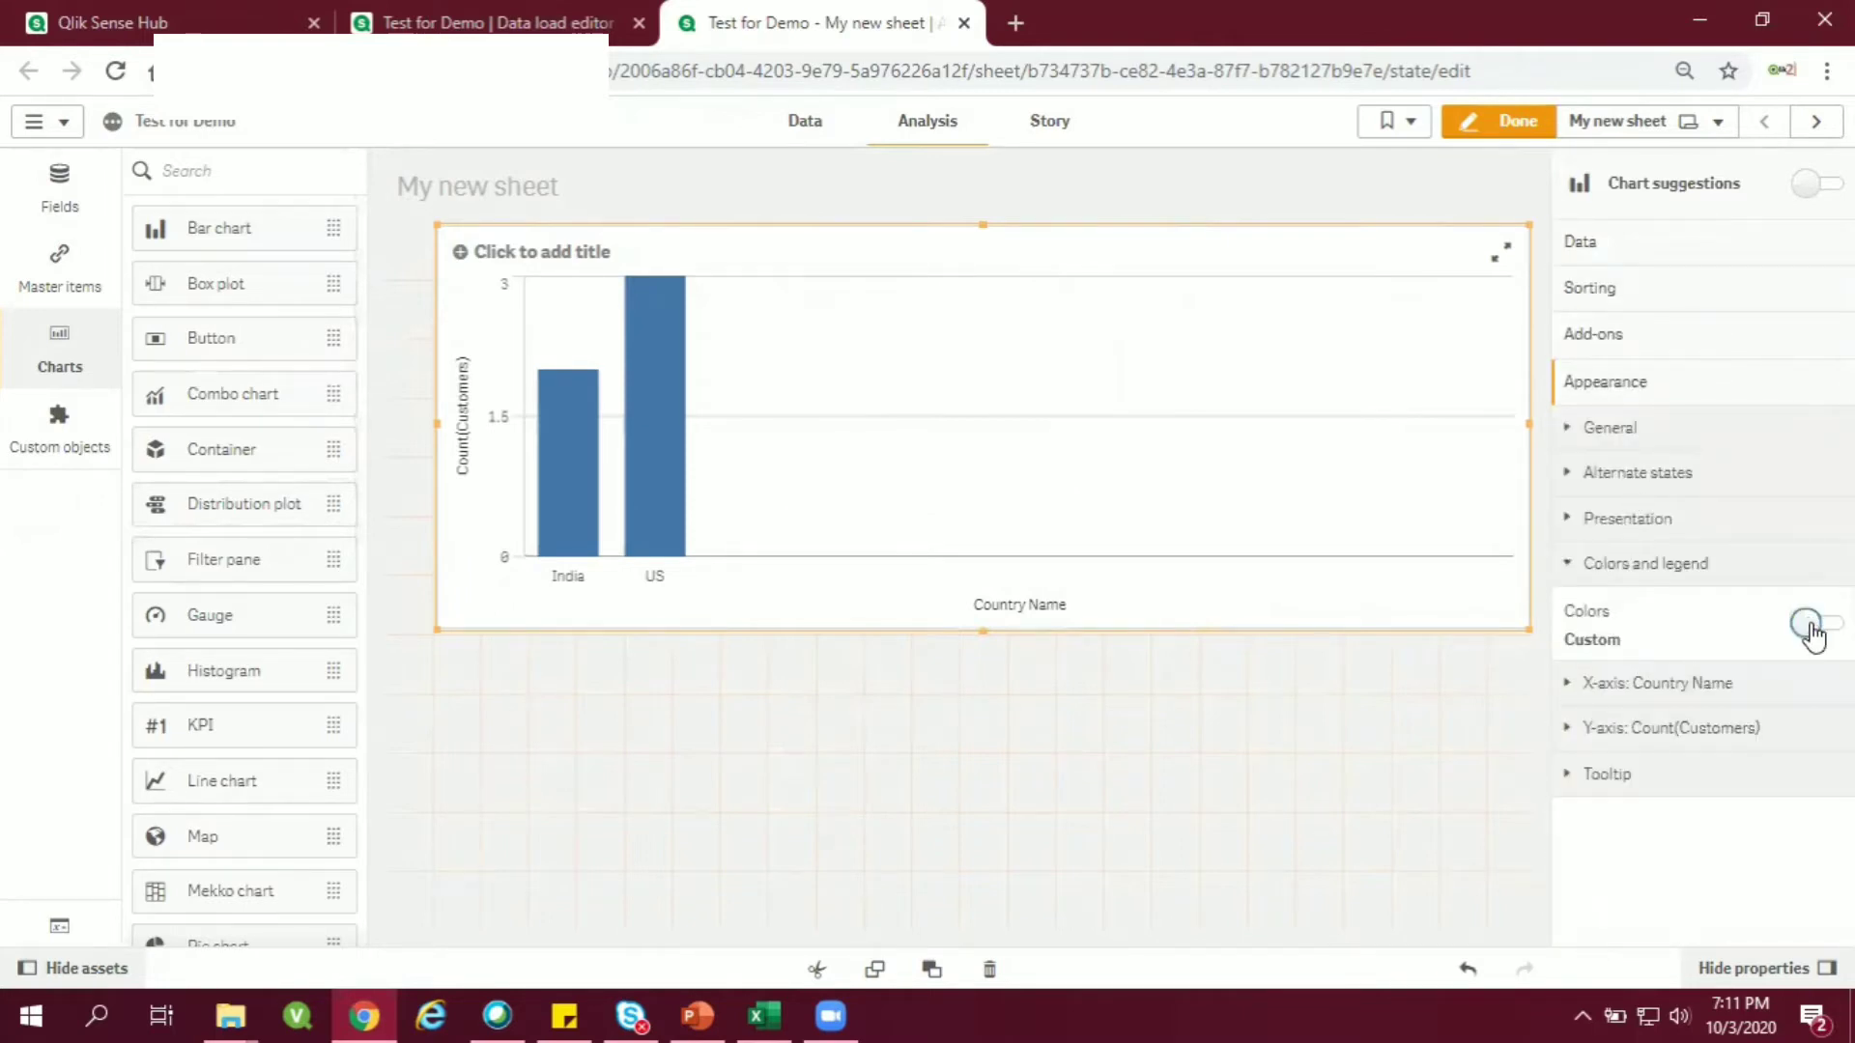
pyautogui.click(1828, 623)
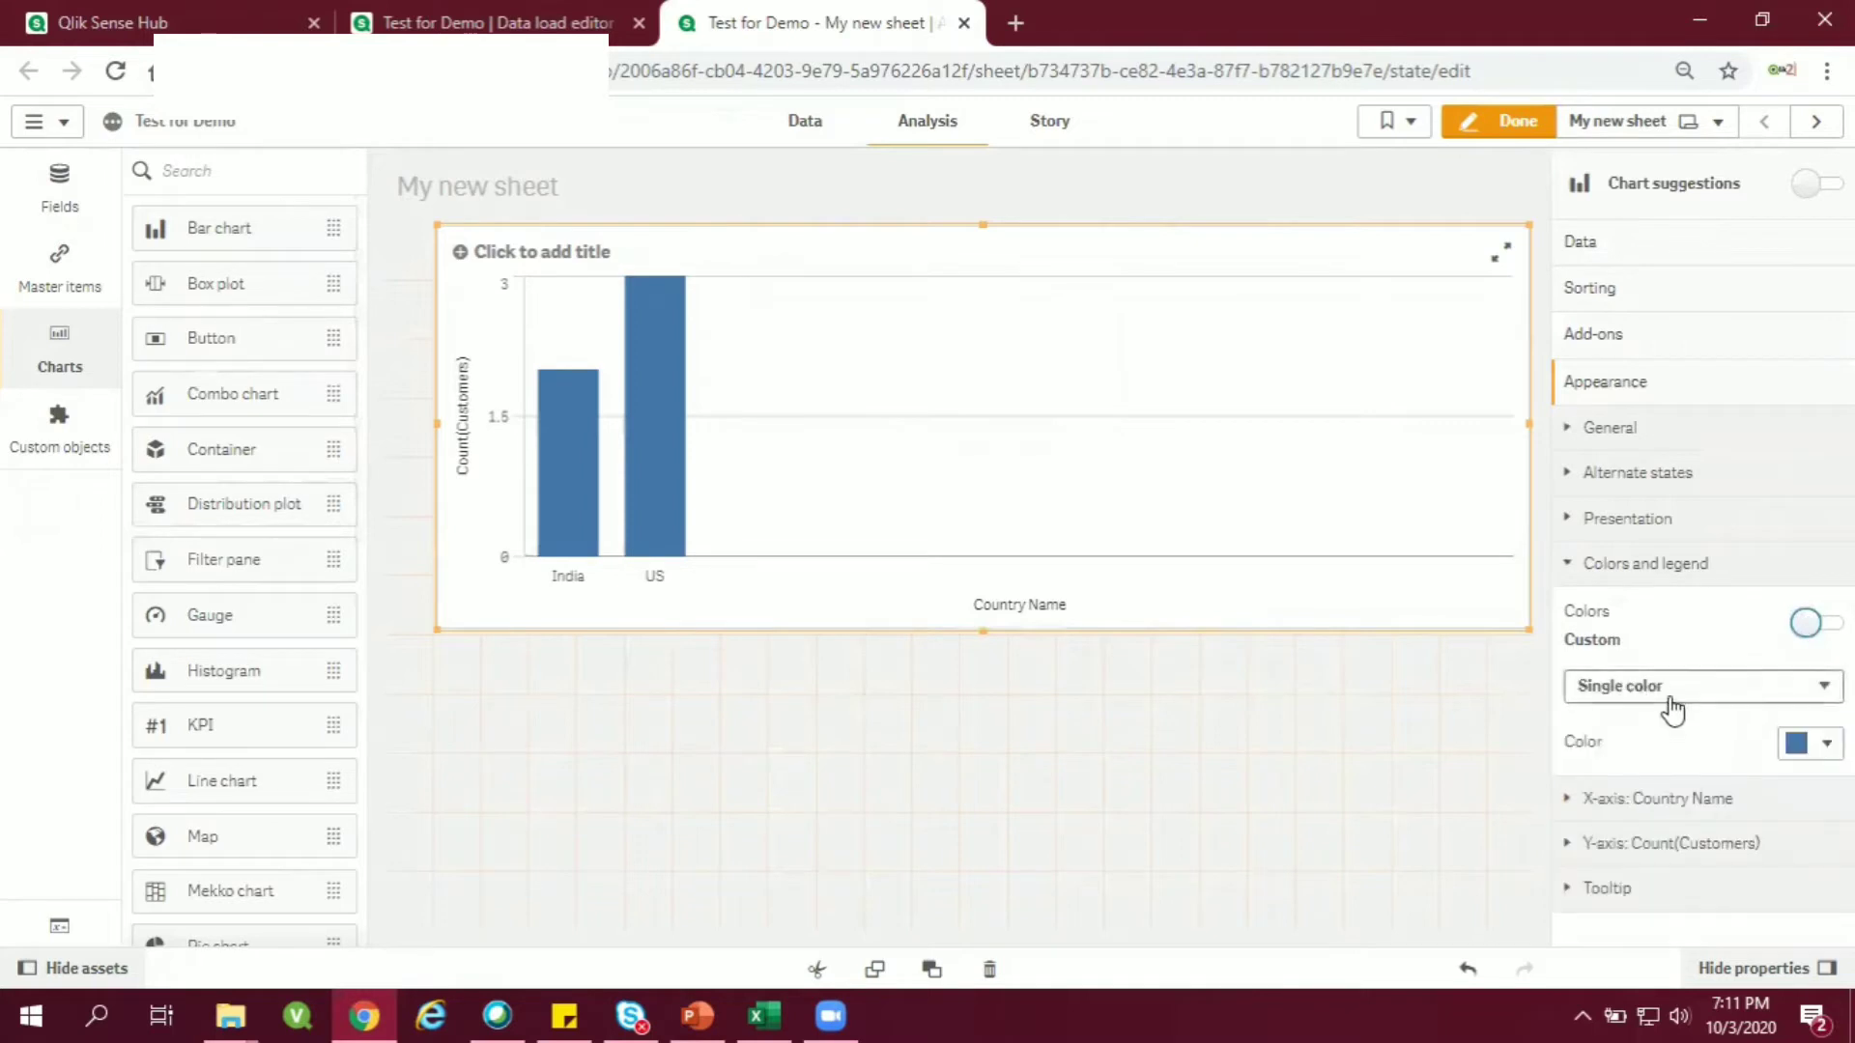
pyautogui.click(1700, 686)
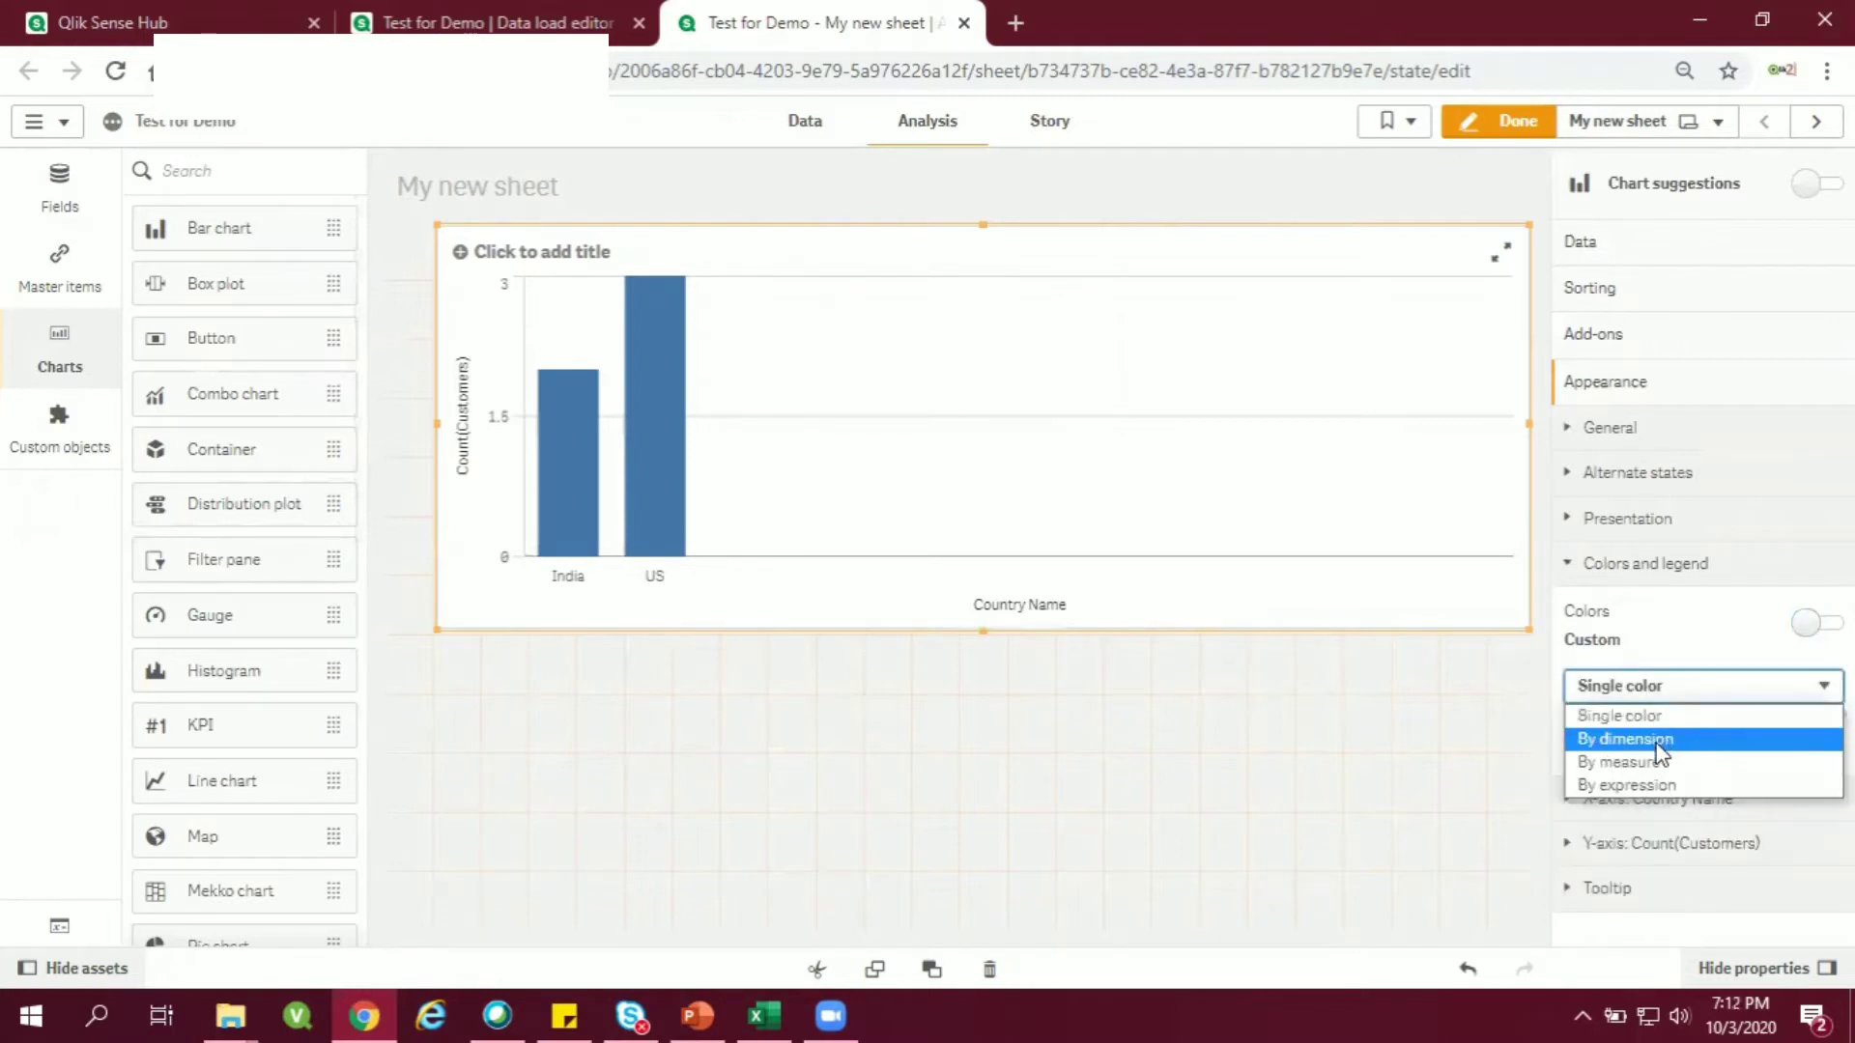
pyautogui.click(1624, 738)
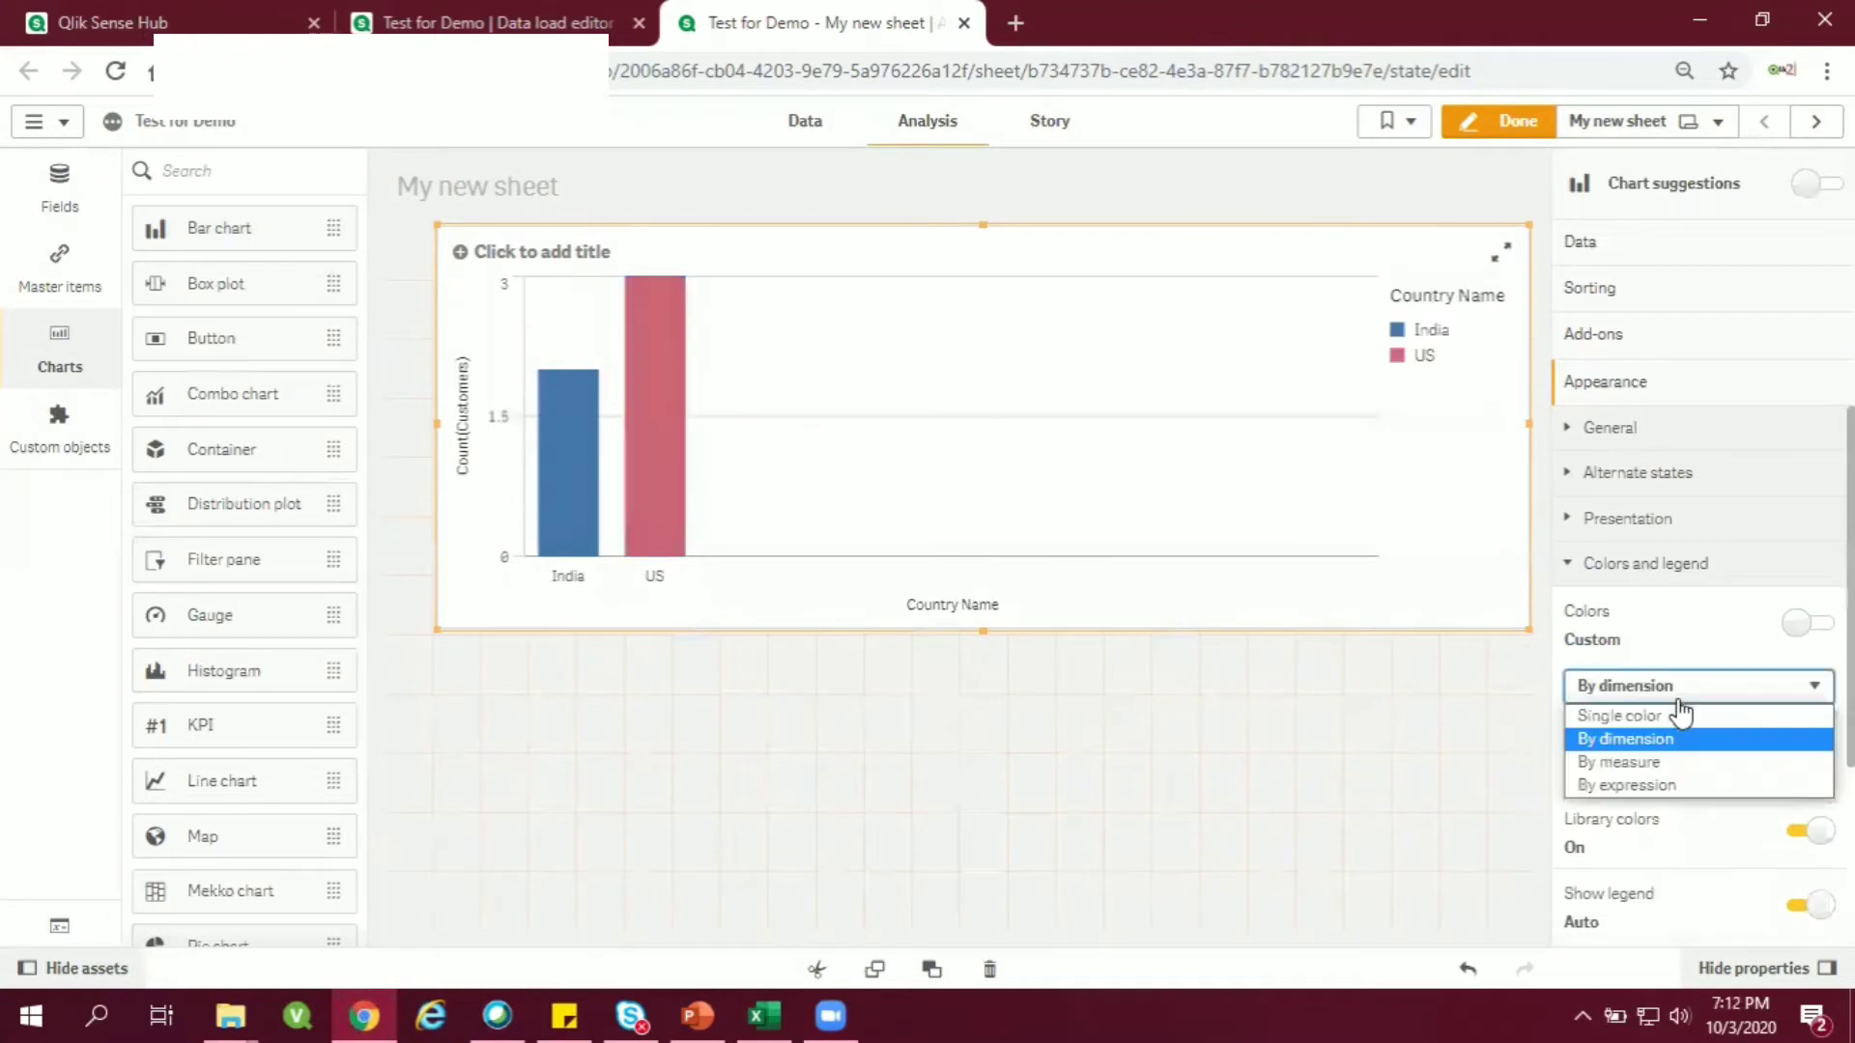
pyautogui.moveTo(1625, 784)
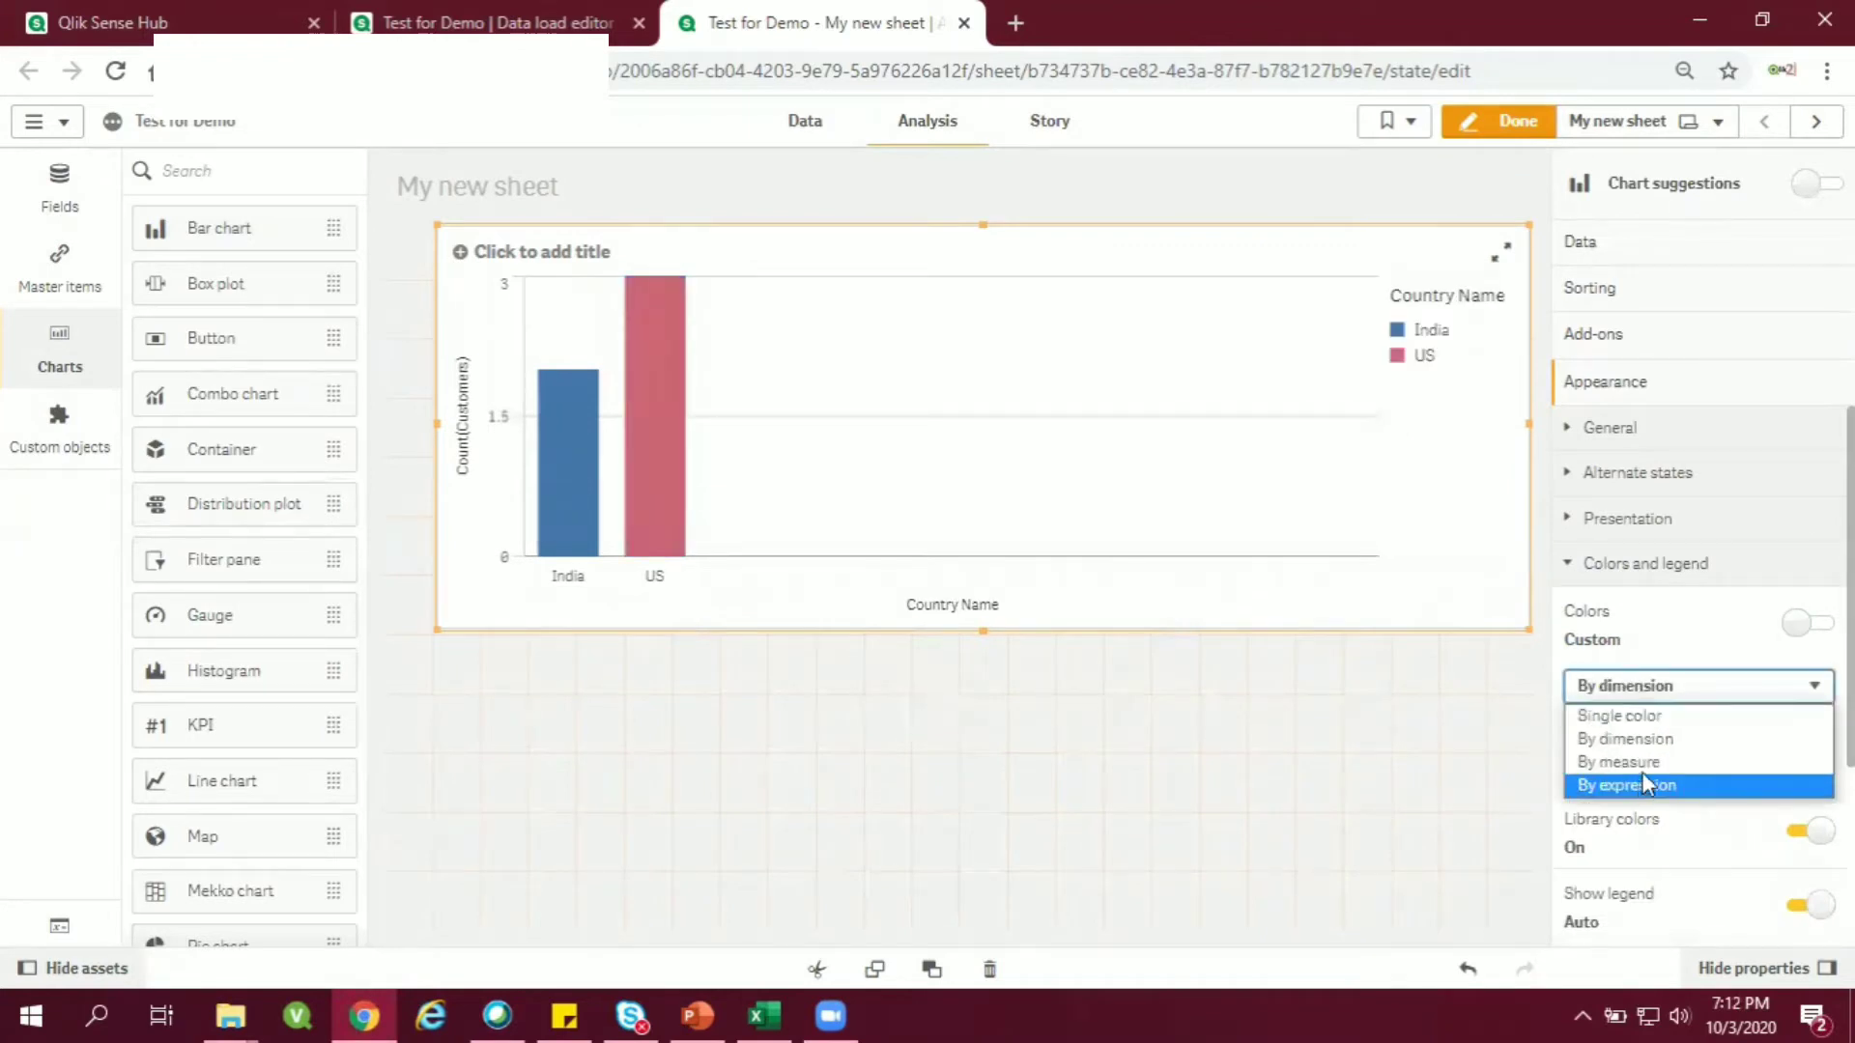
pyautogui.click(1643, 785)
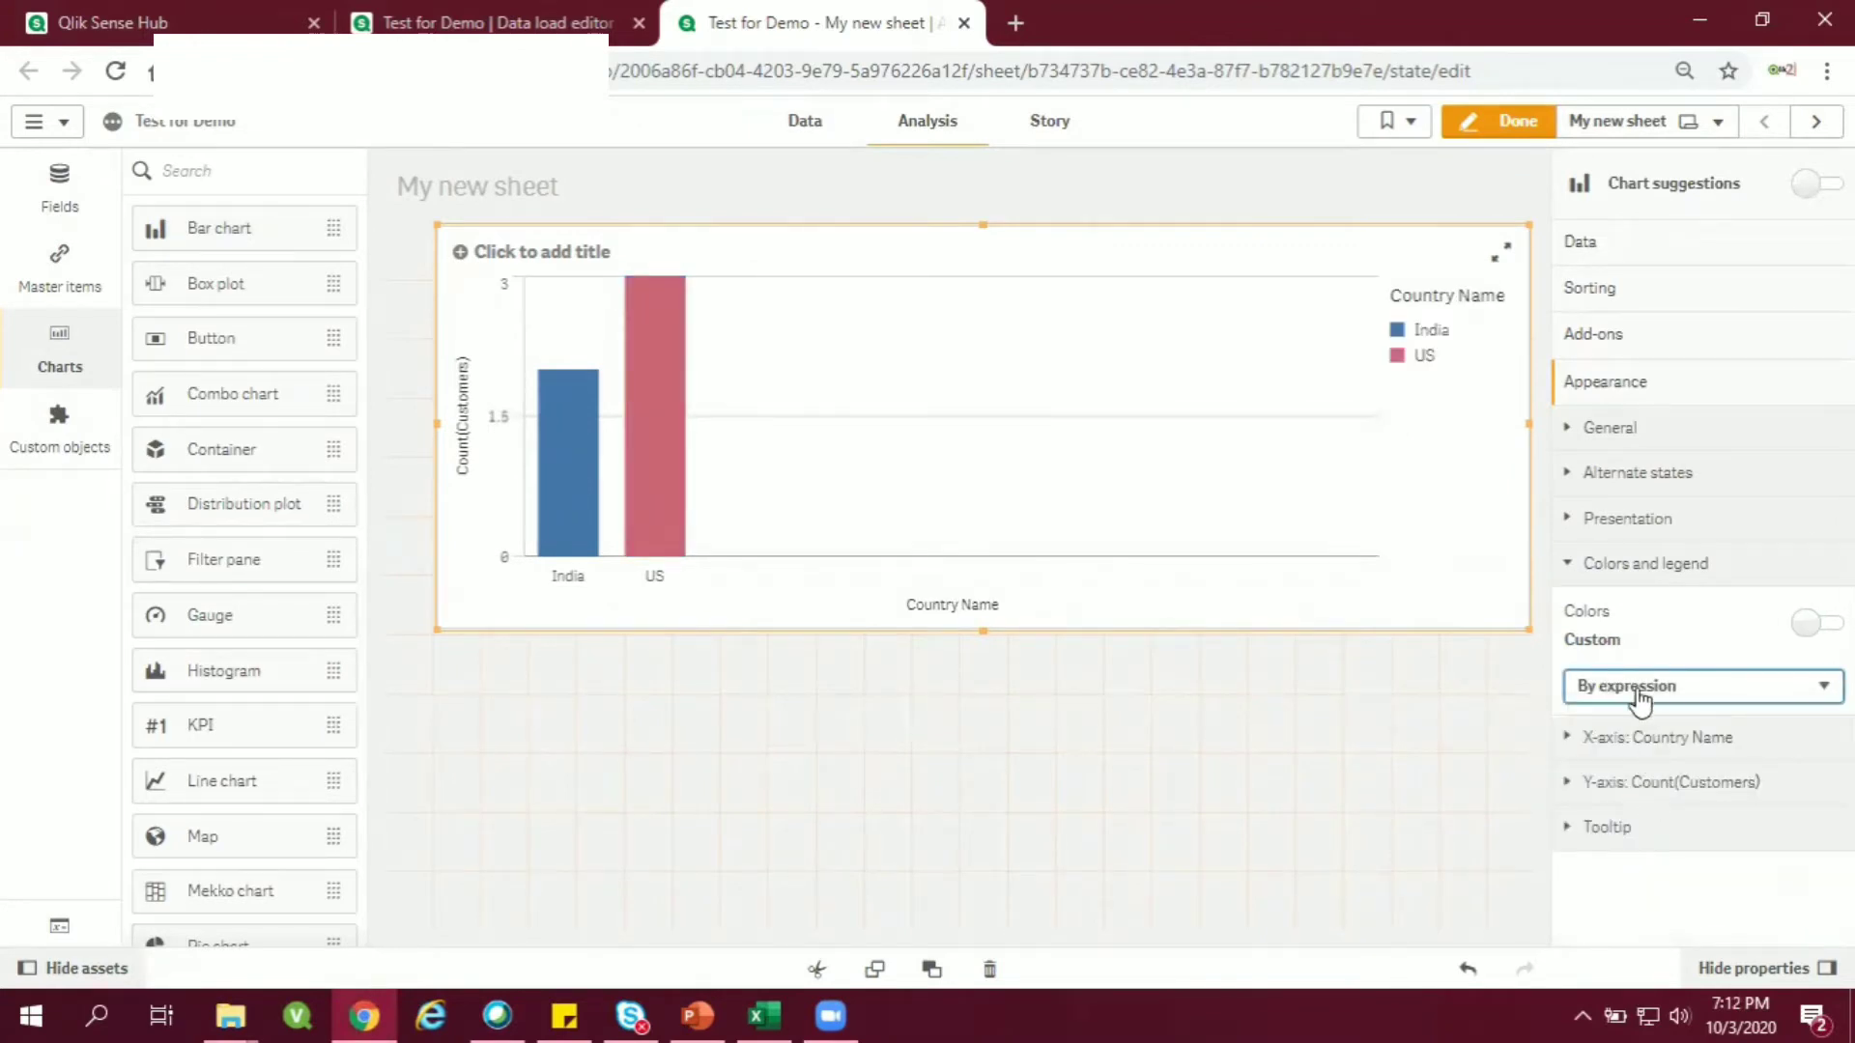
pyautogui.click(1701, 686)
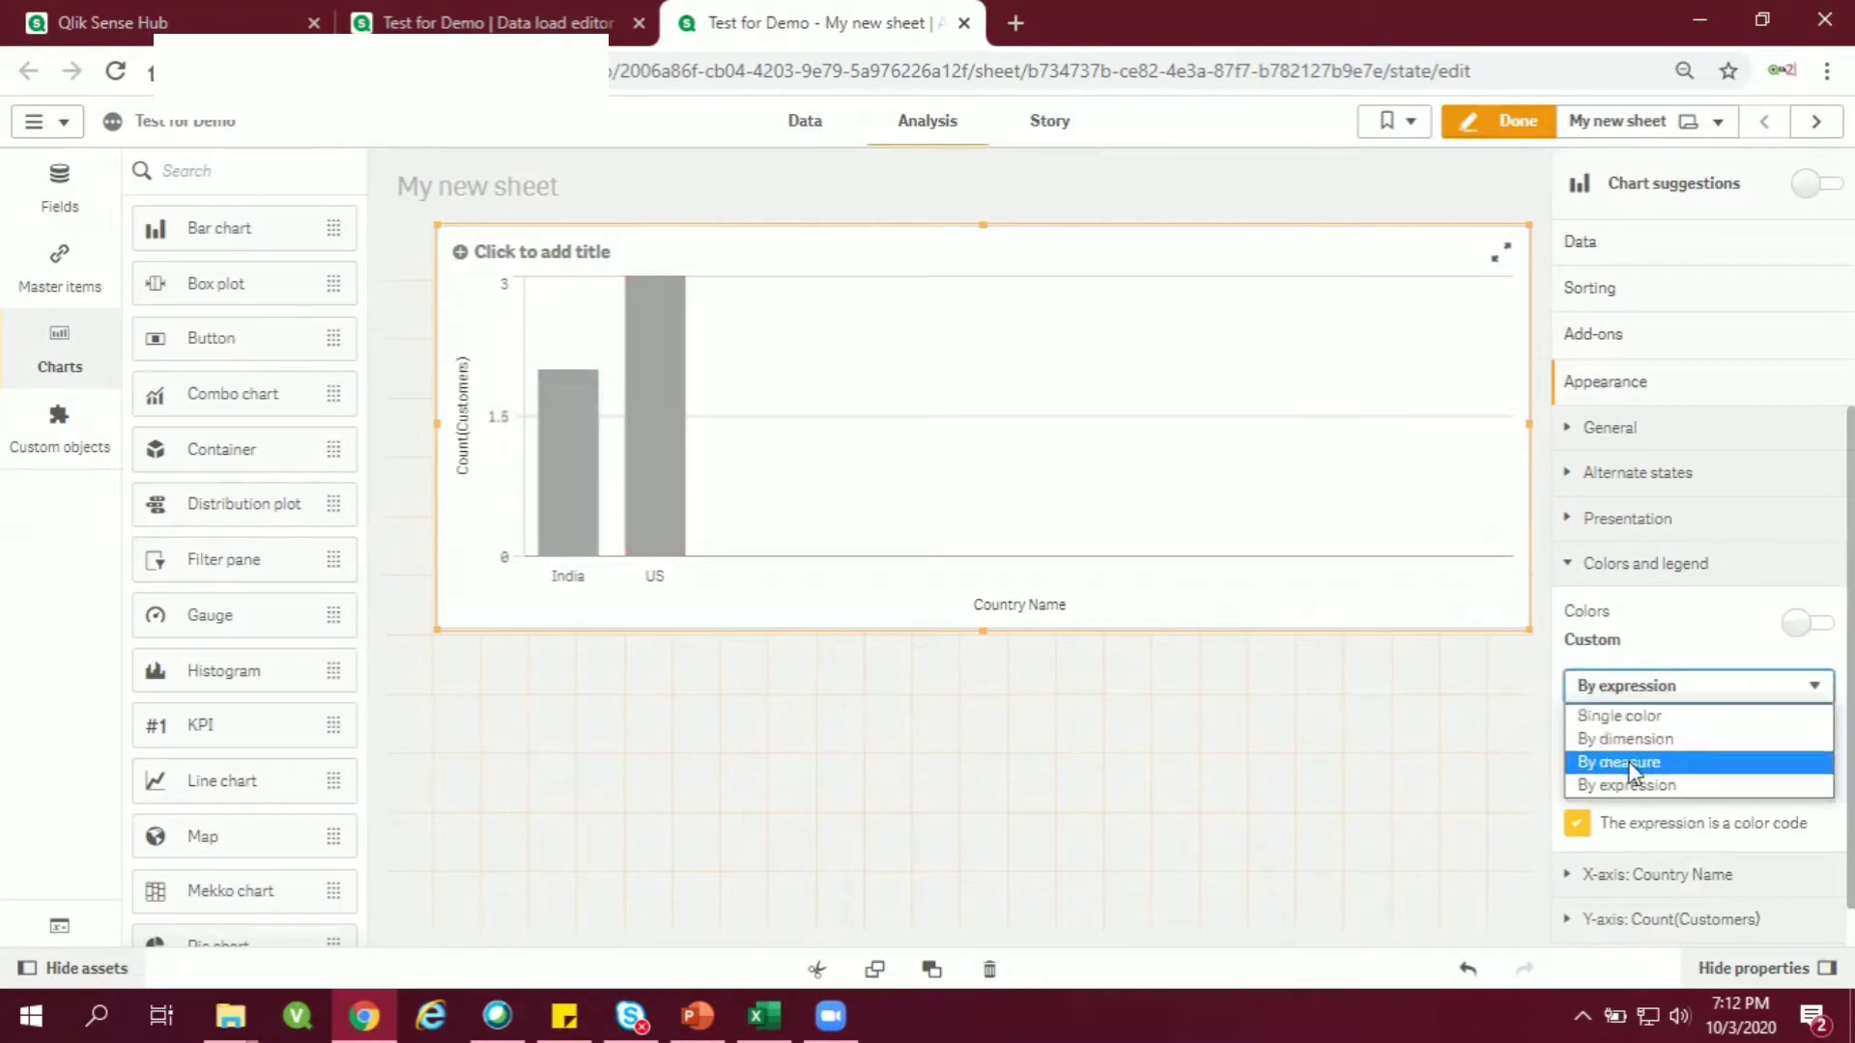
pyautogui.click(1622, 763)
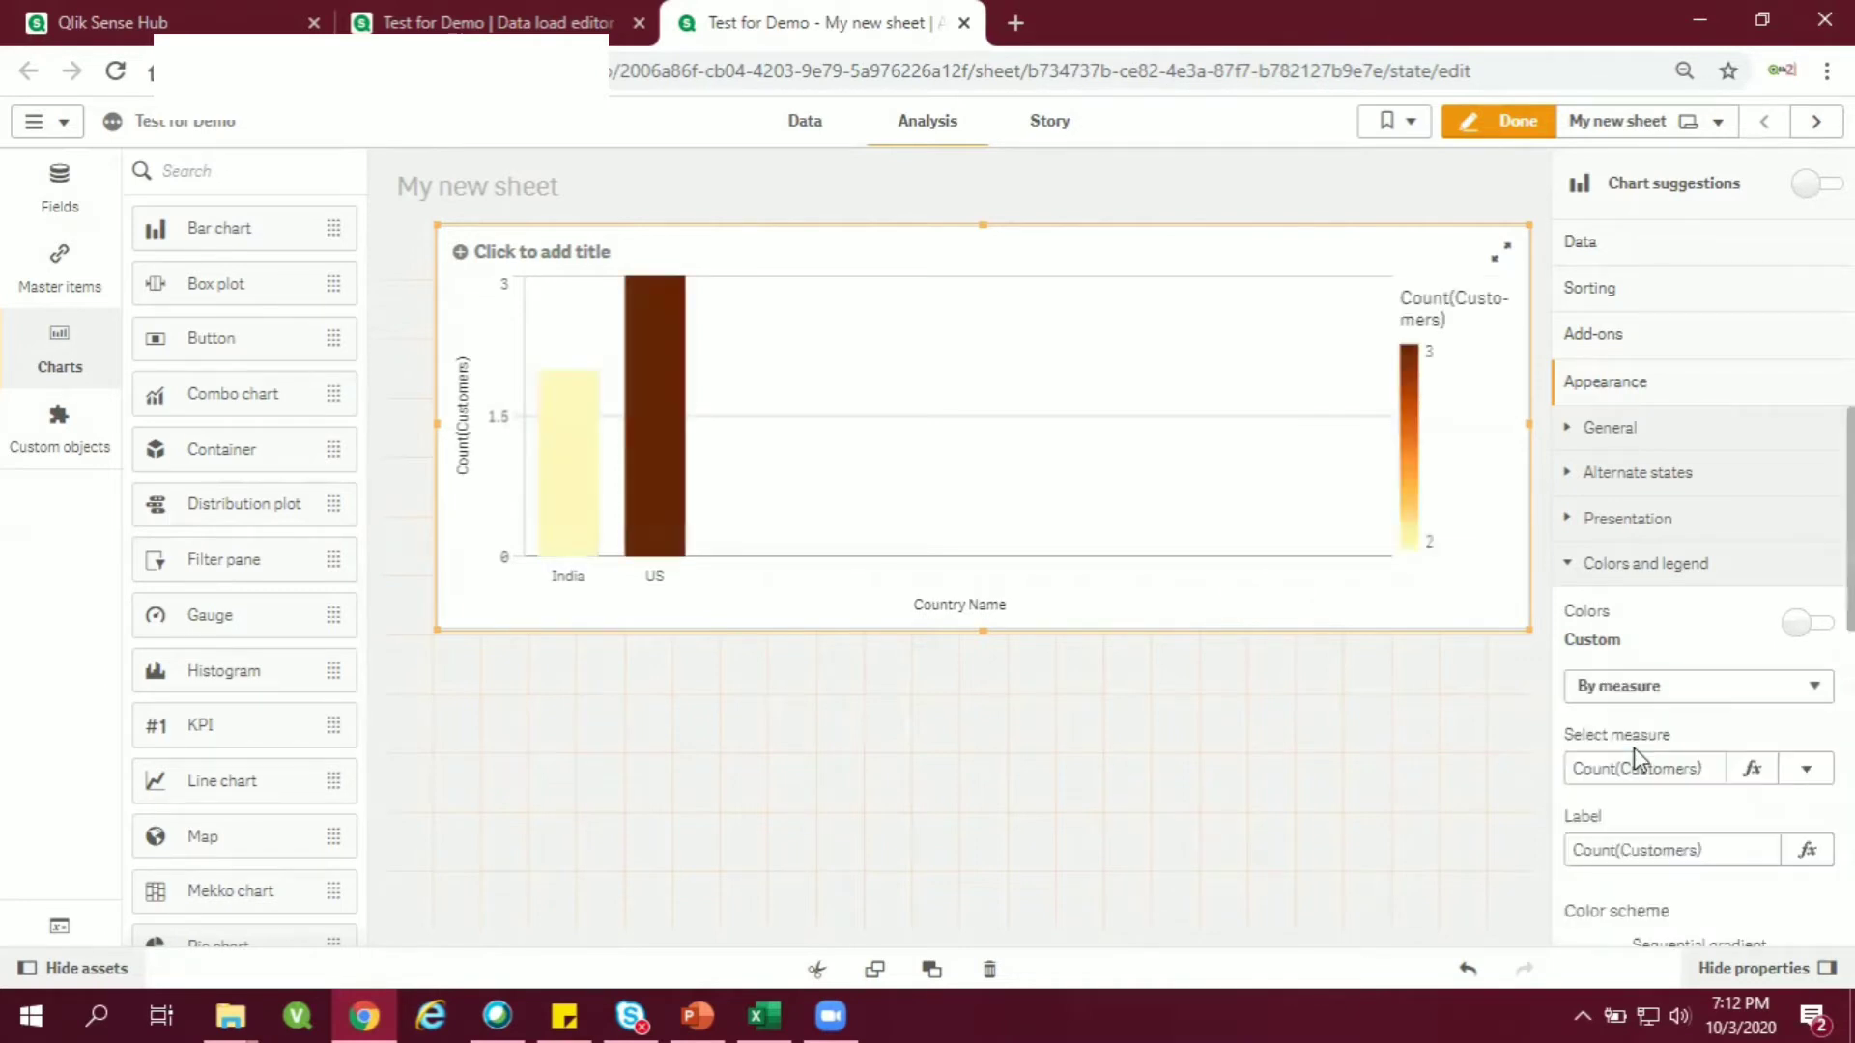
pyautogui.moveTo(1338, 552)
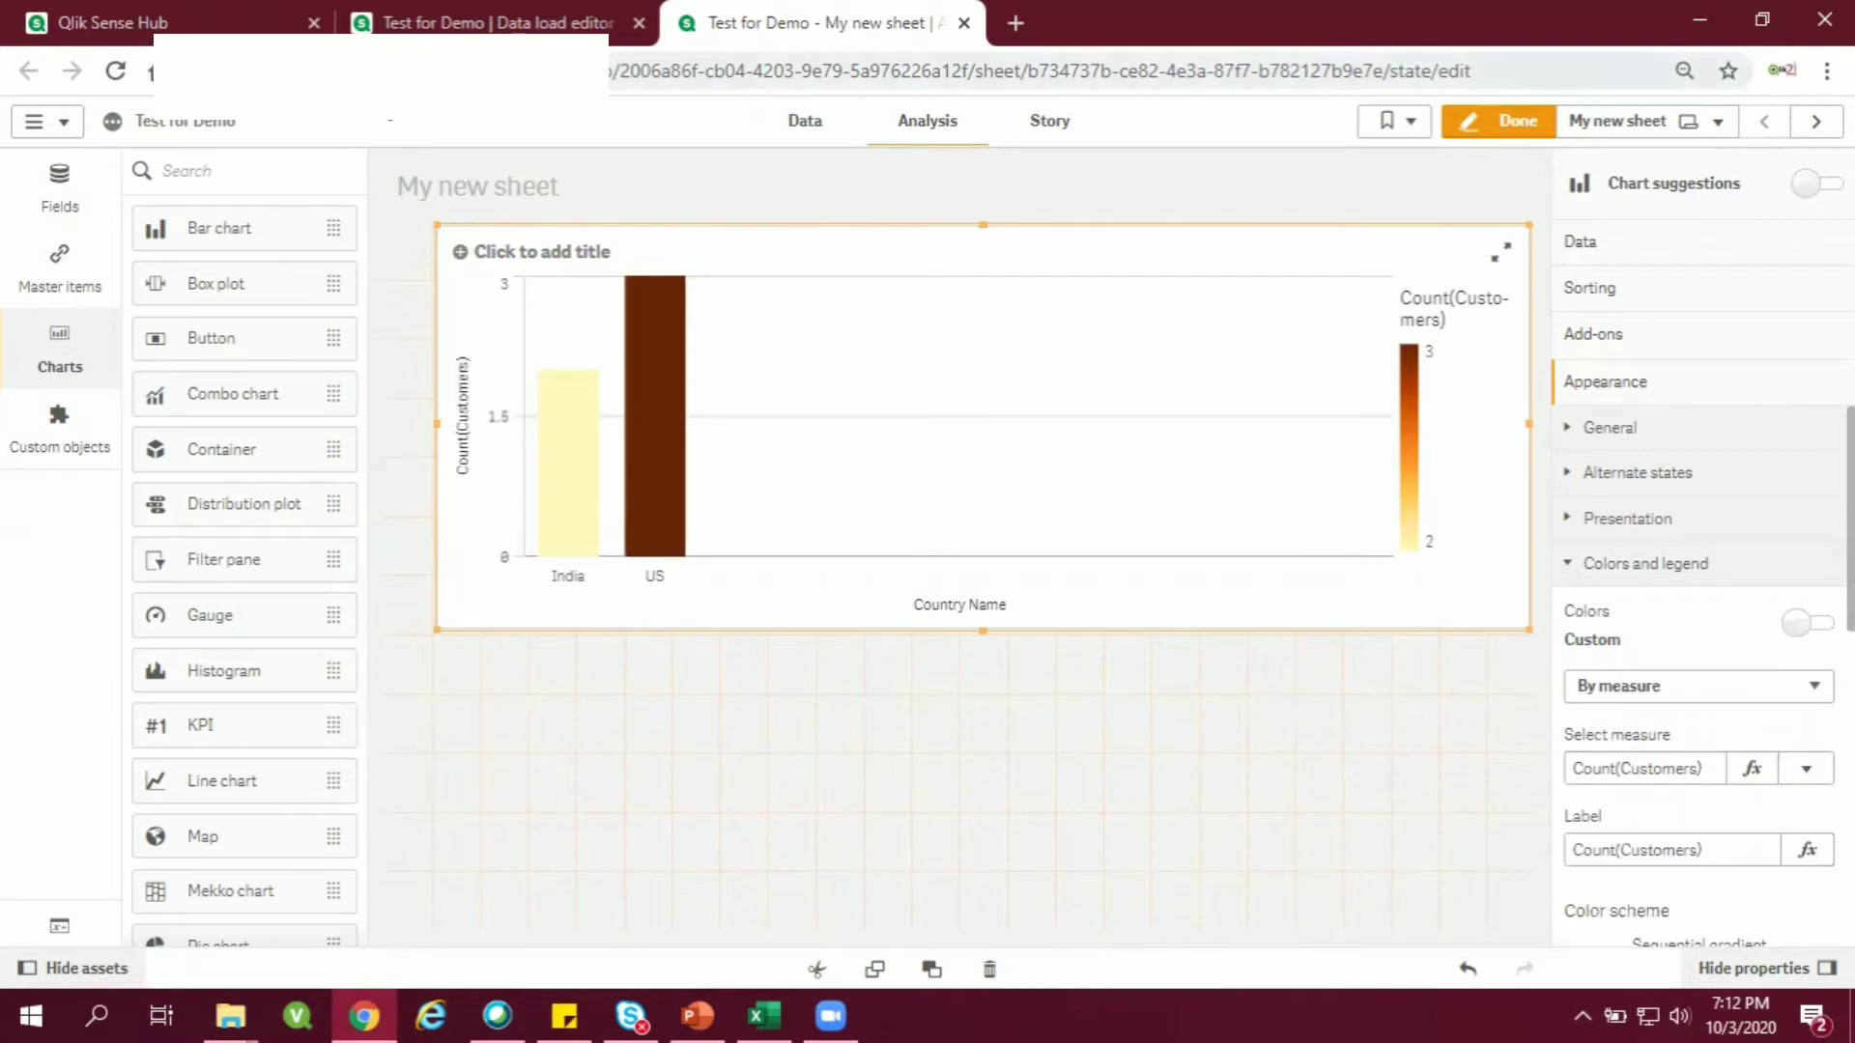
pyautogui.moveTo(1321, 531)
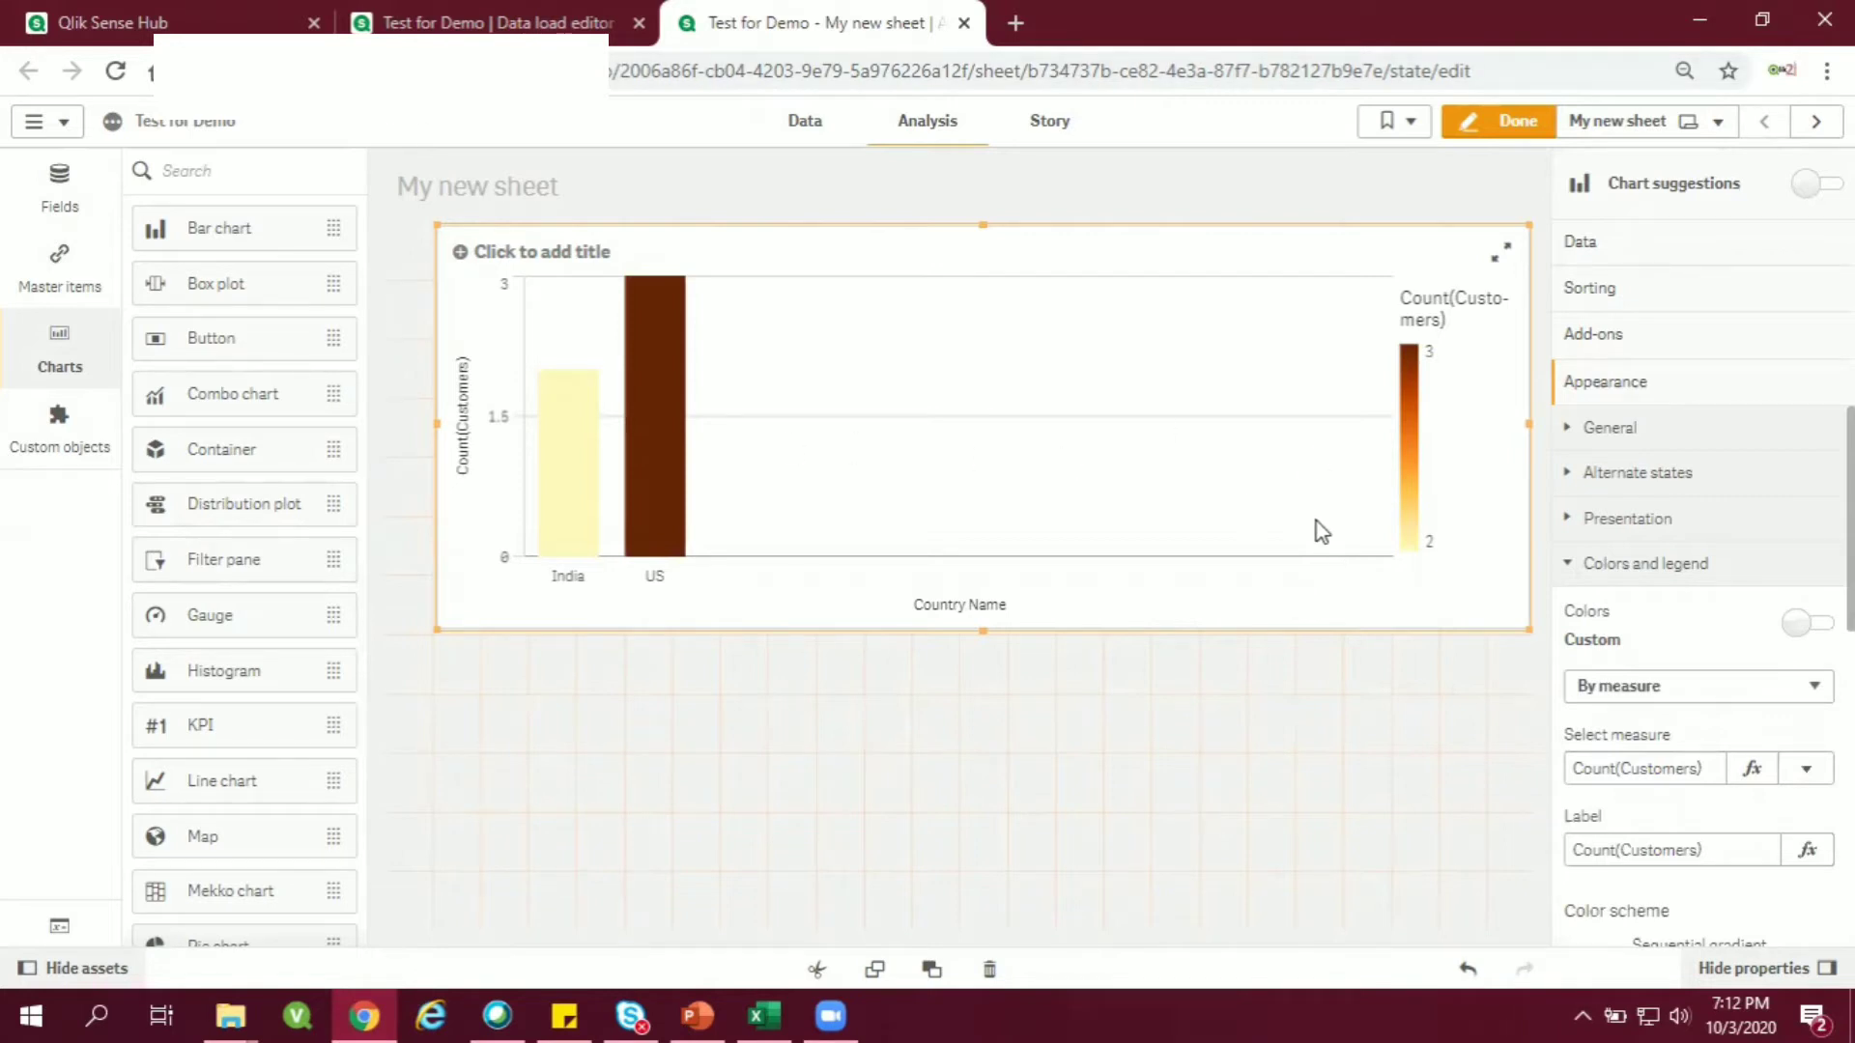
pyautogui.moveTo(1514, 624)
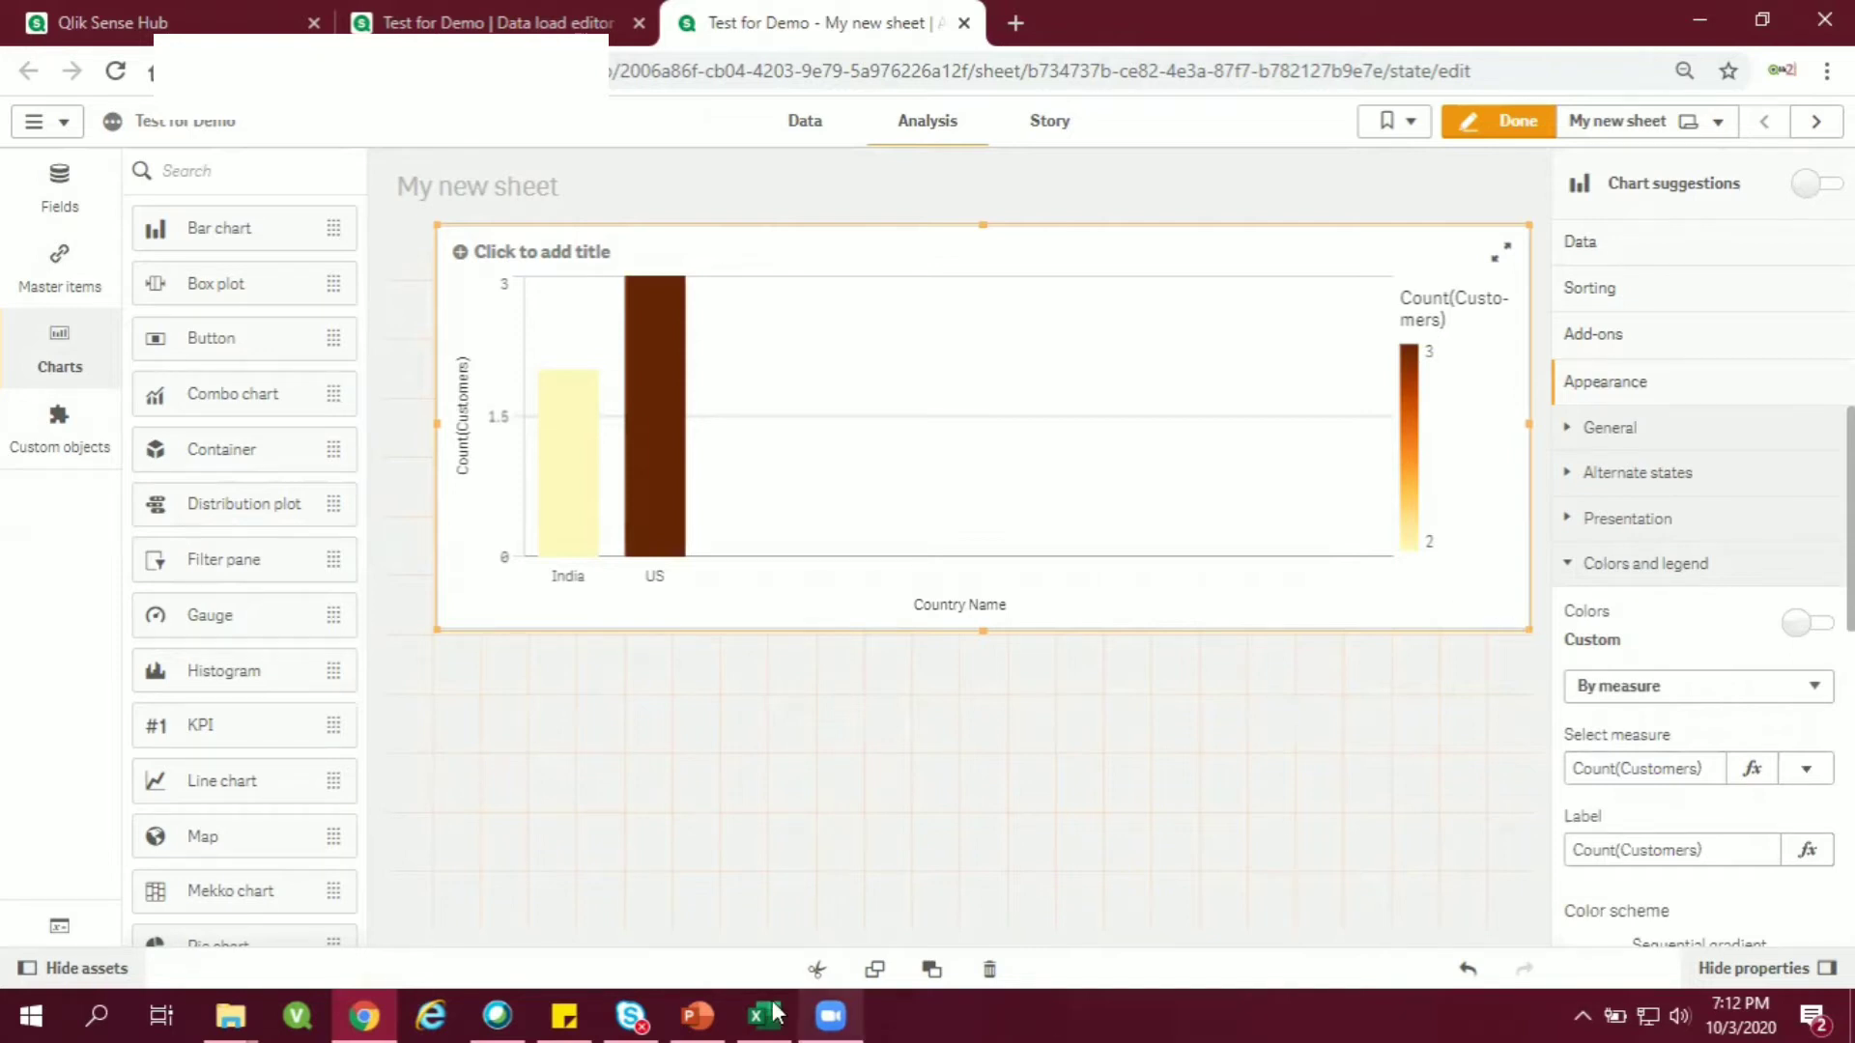
pyautogui.click(762, 1016)
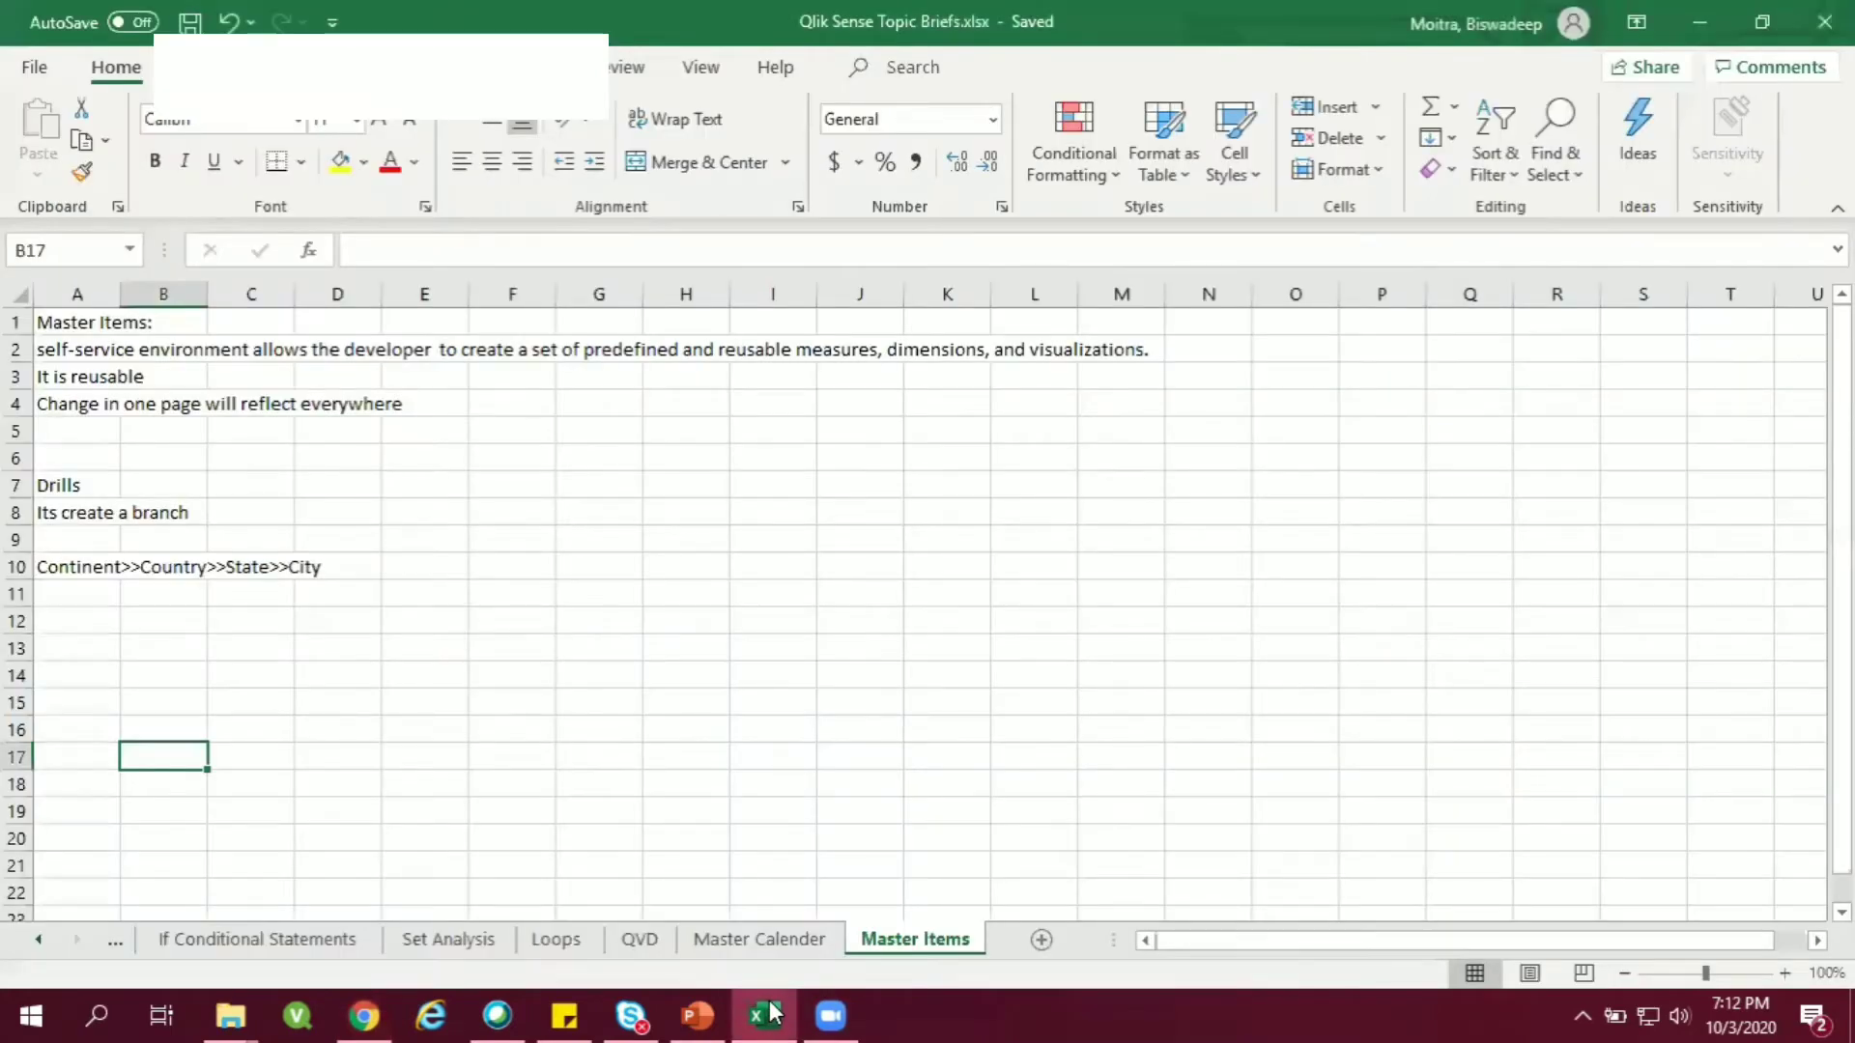
pyautogui.moveTo(531, 725)
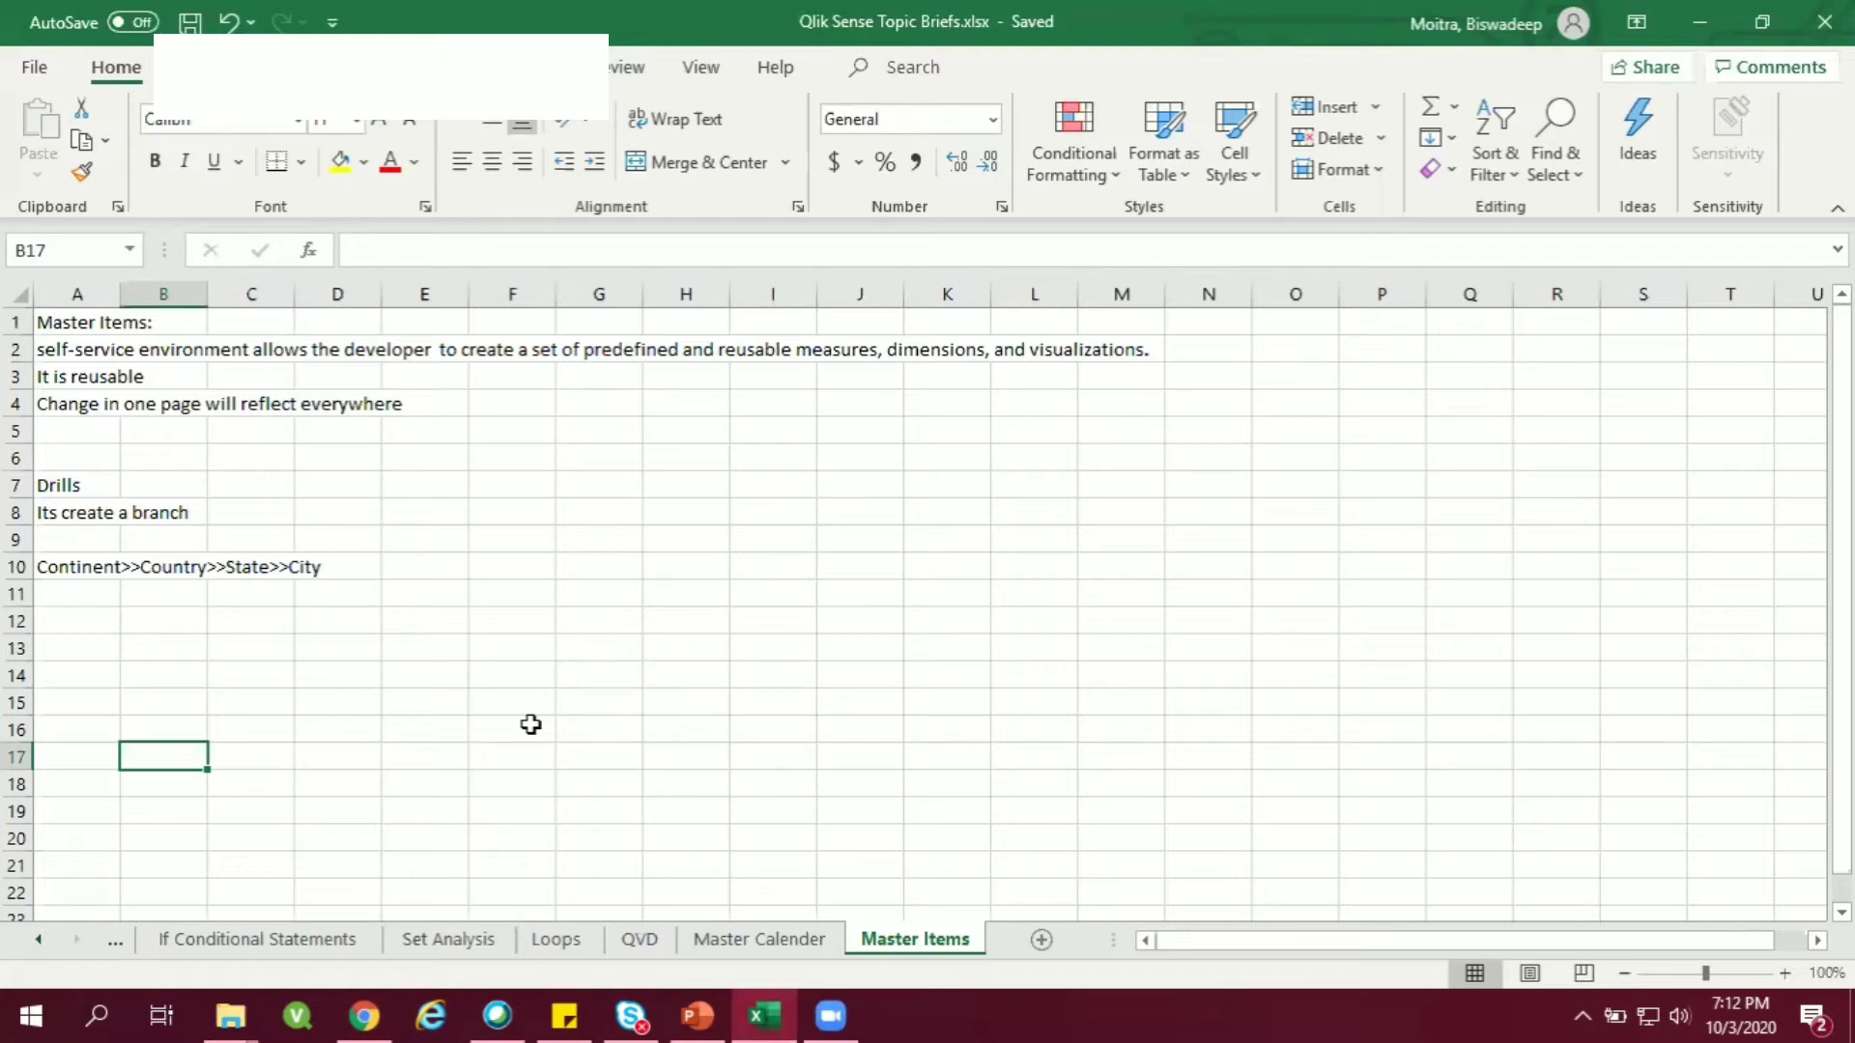
pyautogui.moveTo(408, 873)
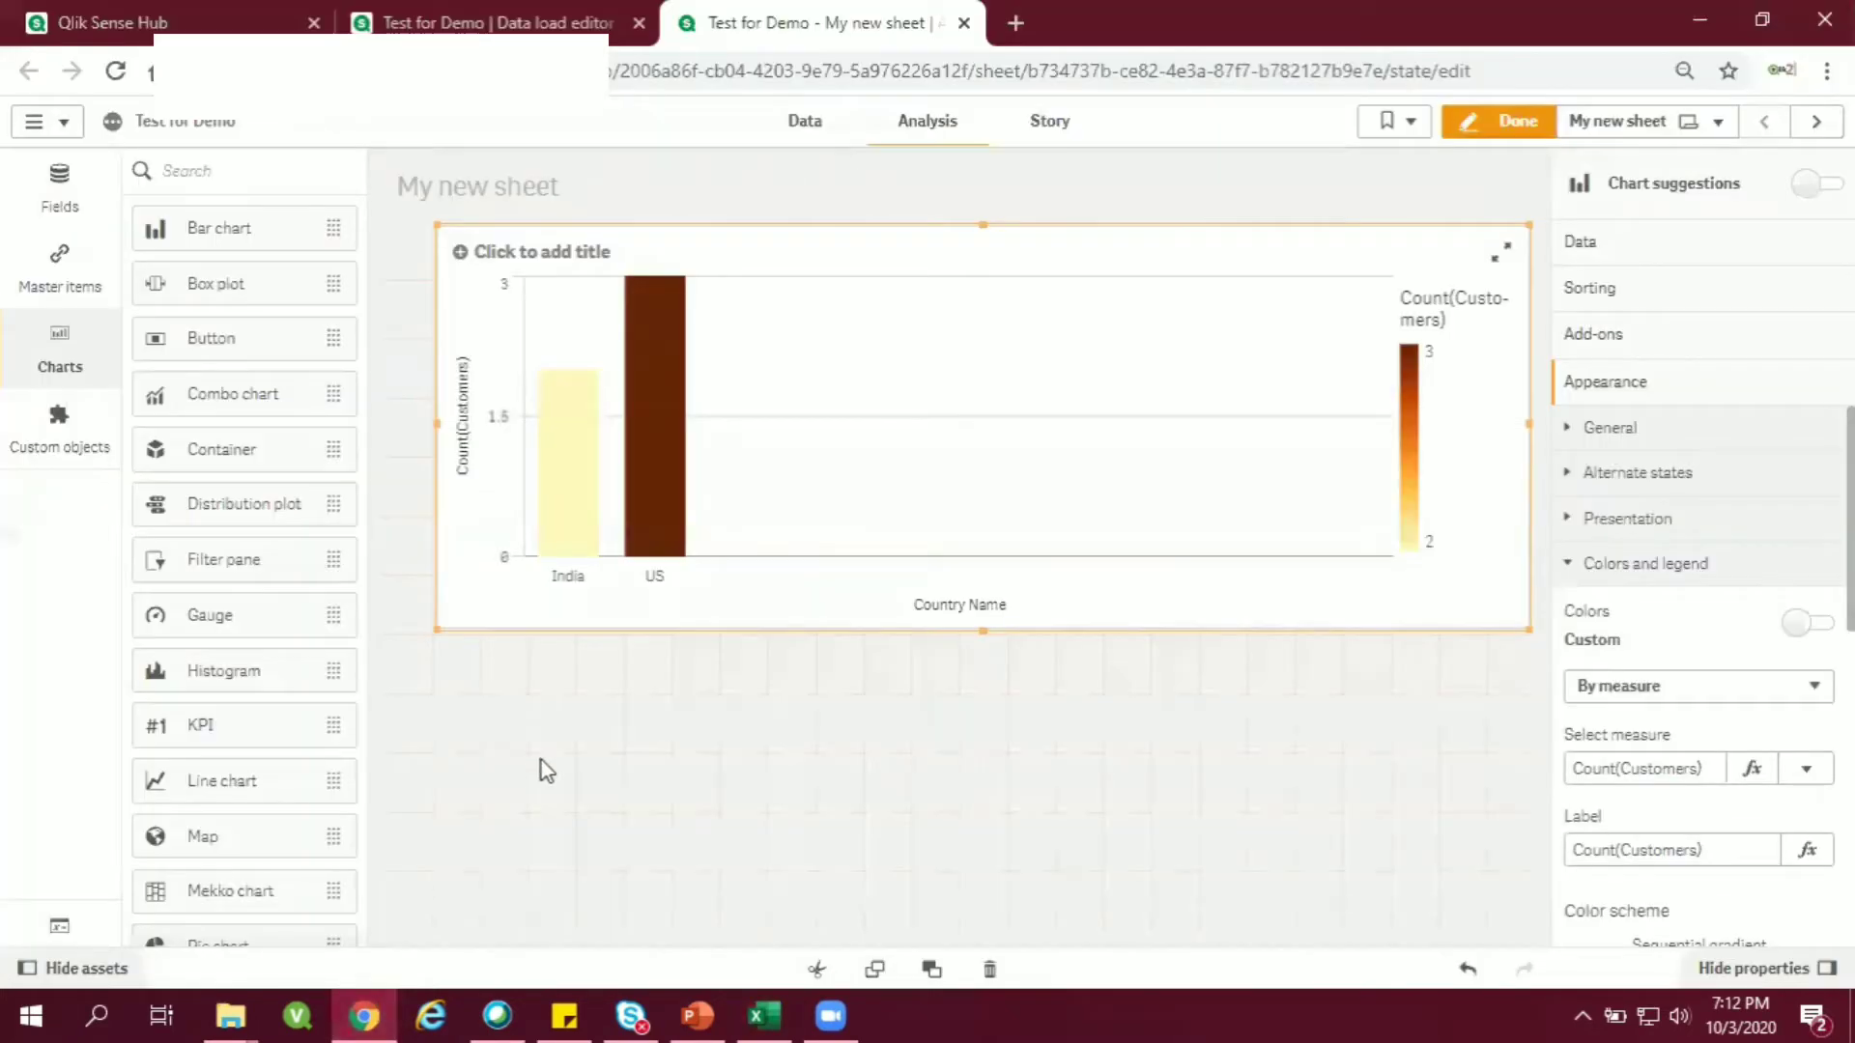
# Reload the inline Sales script with Country, States and Customers in the Data load editor.
pyautogui.click(485, 22)
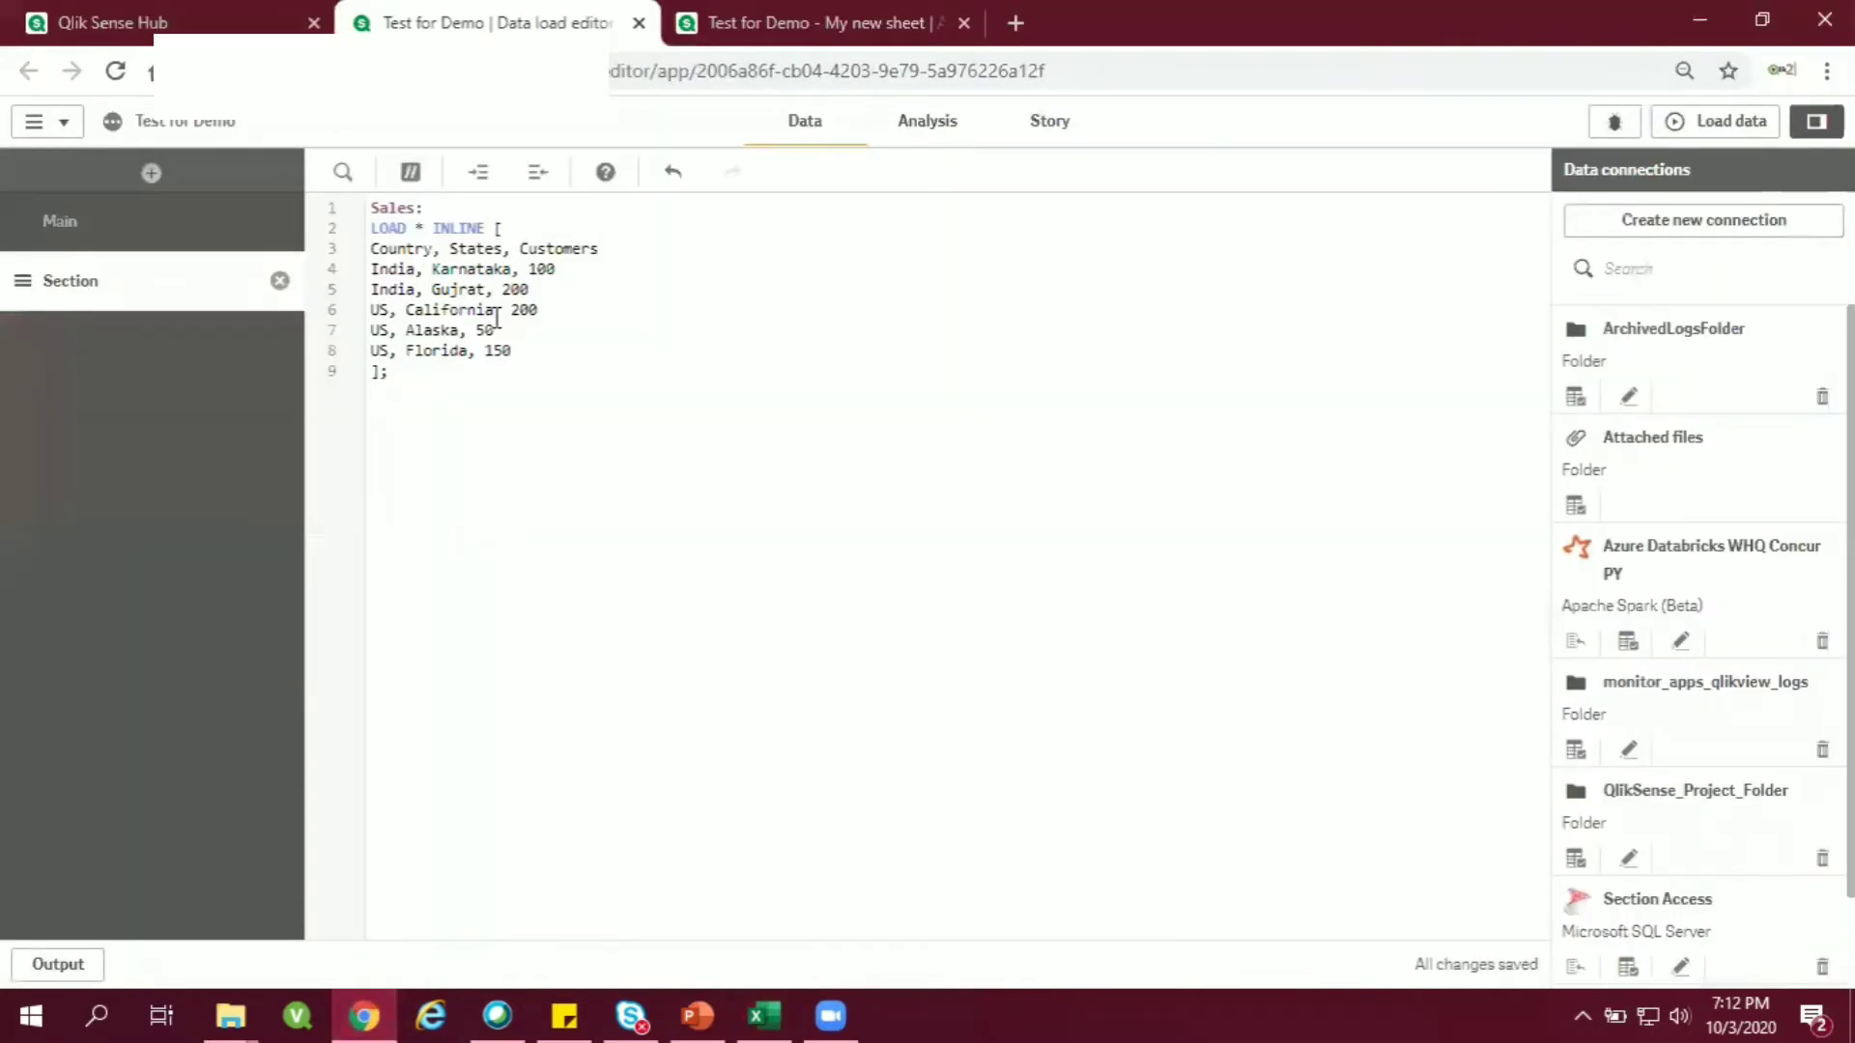
pyautogui.doubleClick(557, 249)
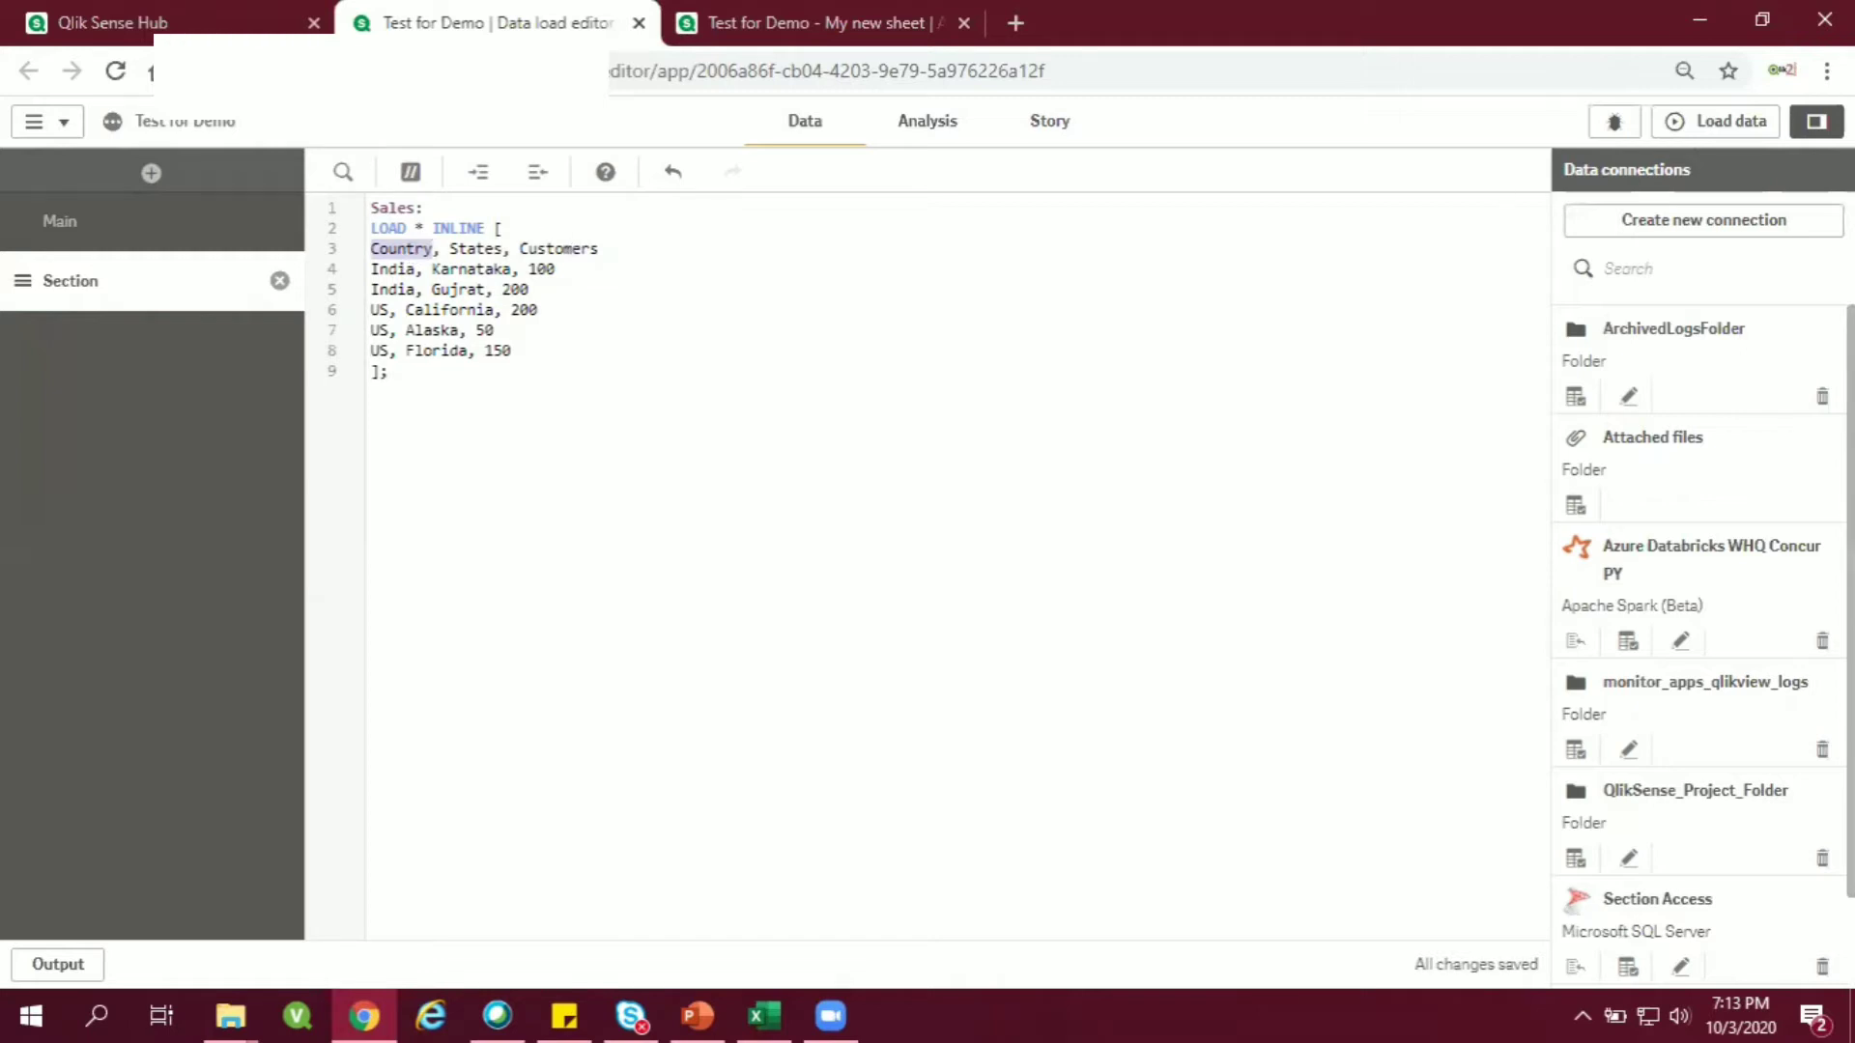
pyautogui.click(1725, 121)
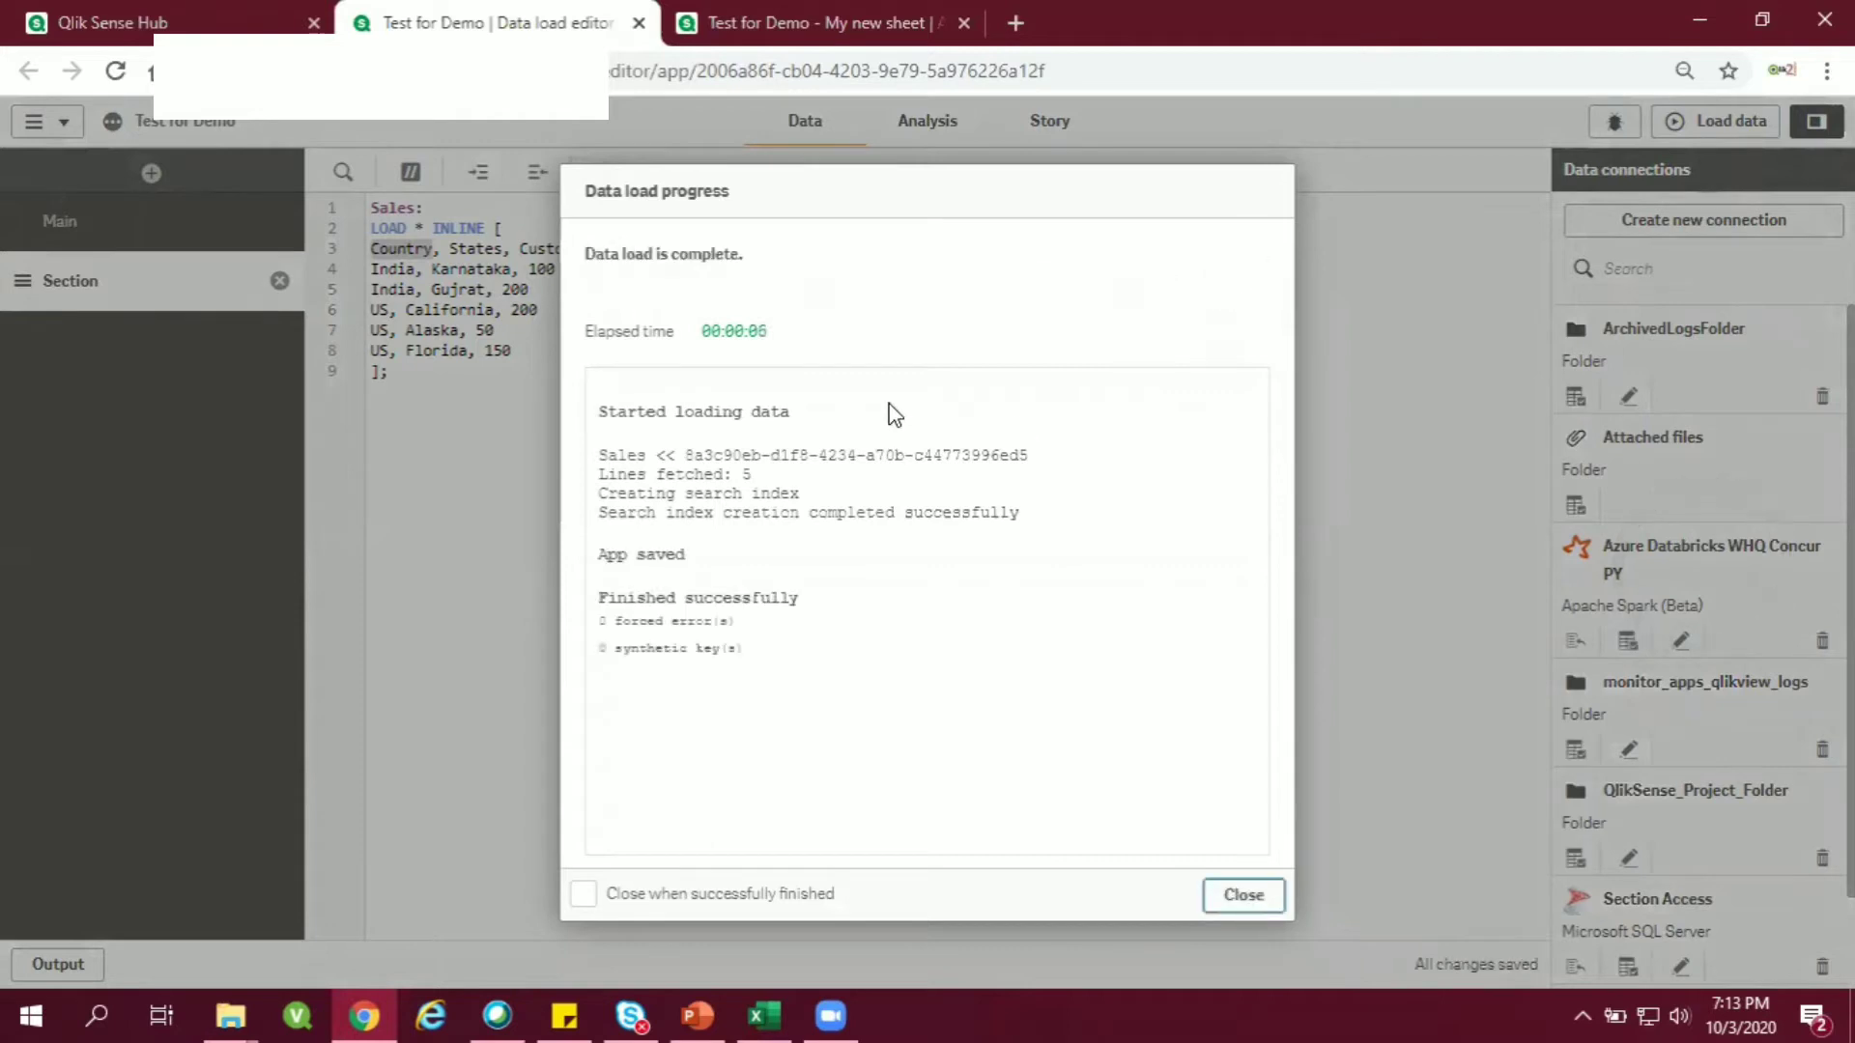
# Go to My new sheet (1) and inspect its empty Country Name/Sales pie chart.
pyautogui.click(1243, 895)
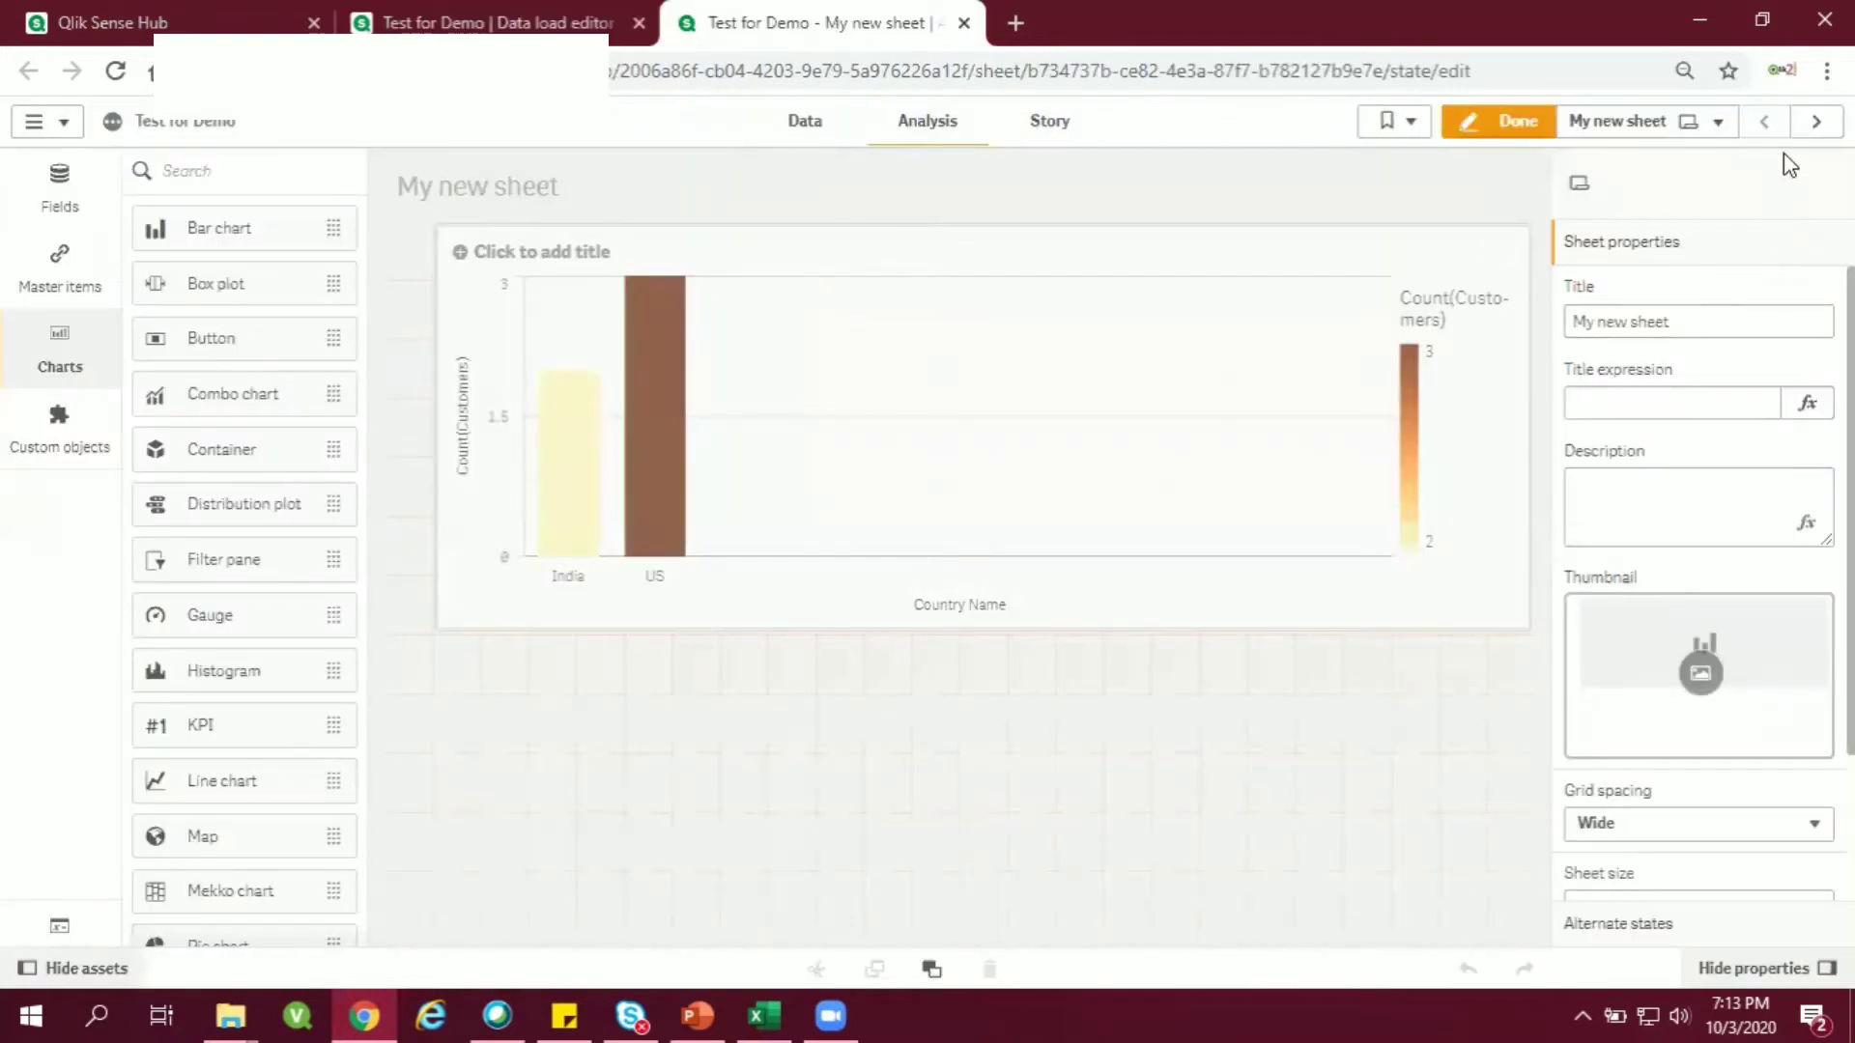
pyautogui.click(1819, 121)
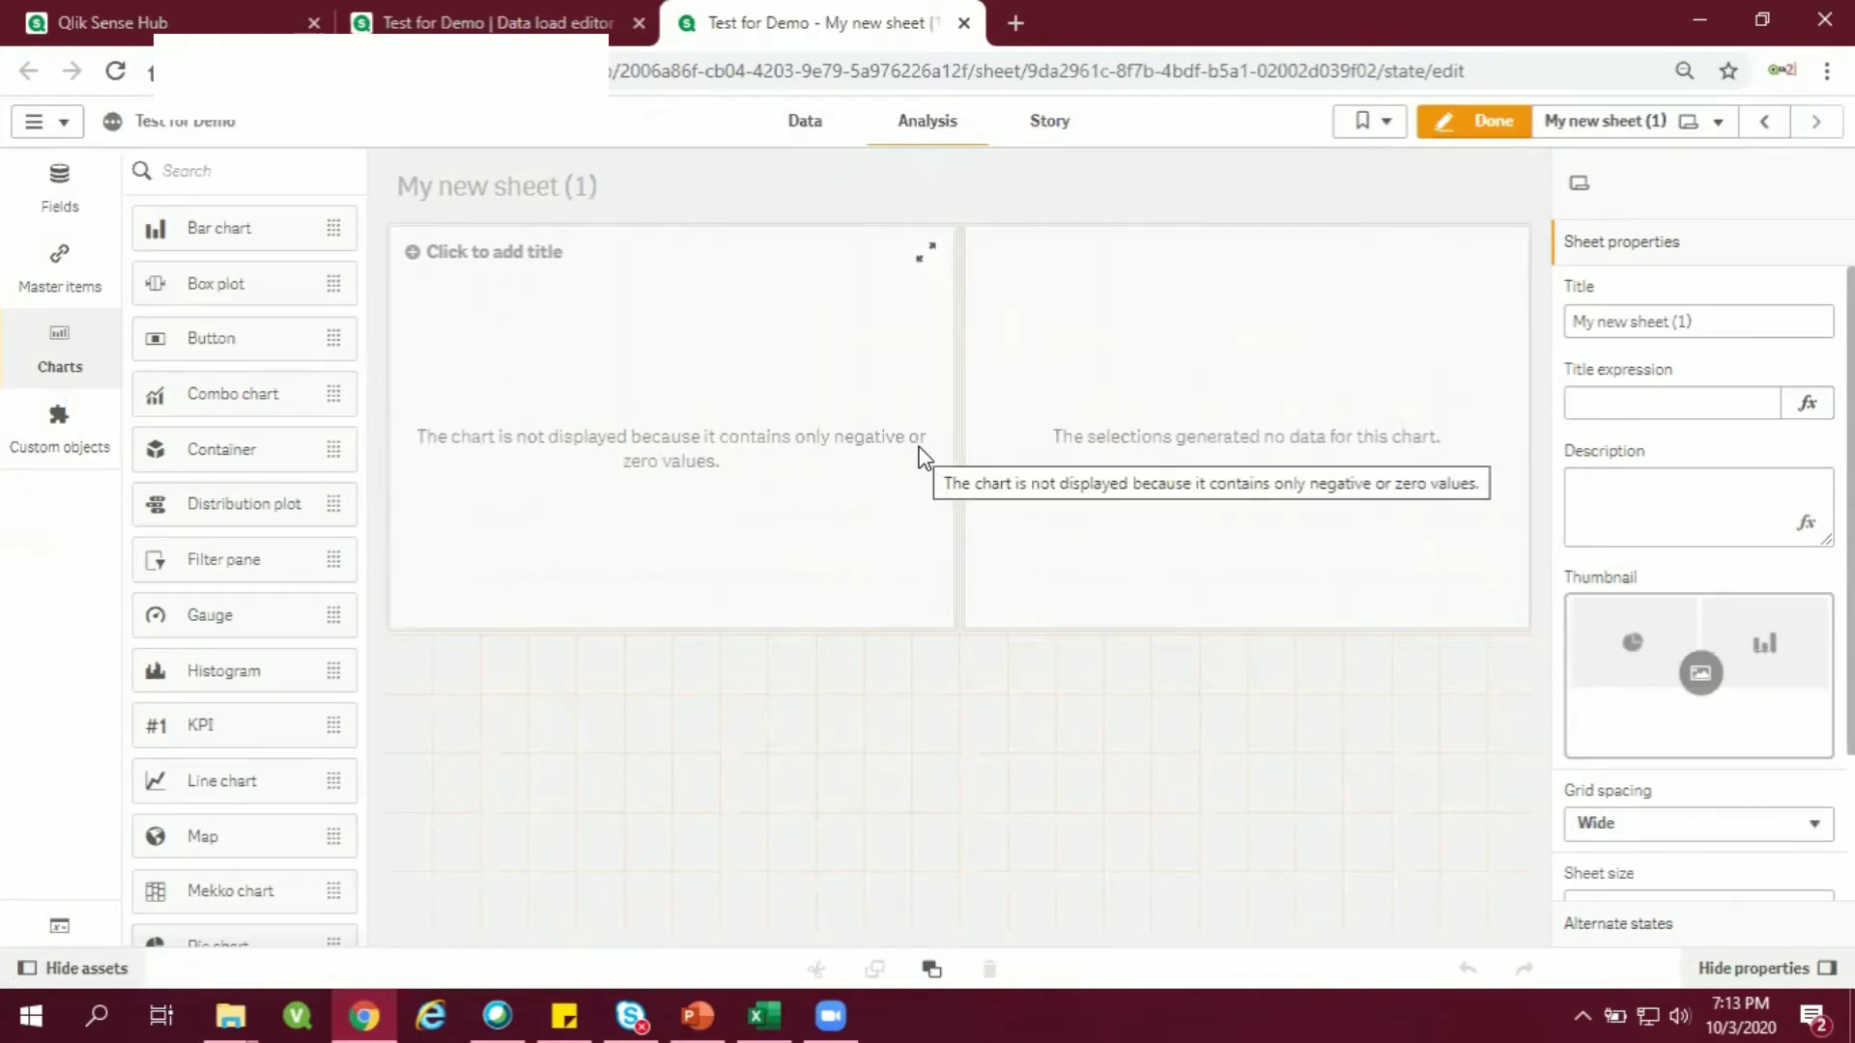
pyautogui.moveTo(923, 462)
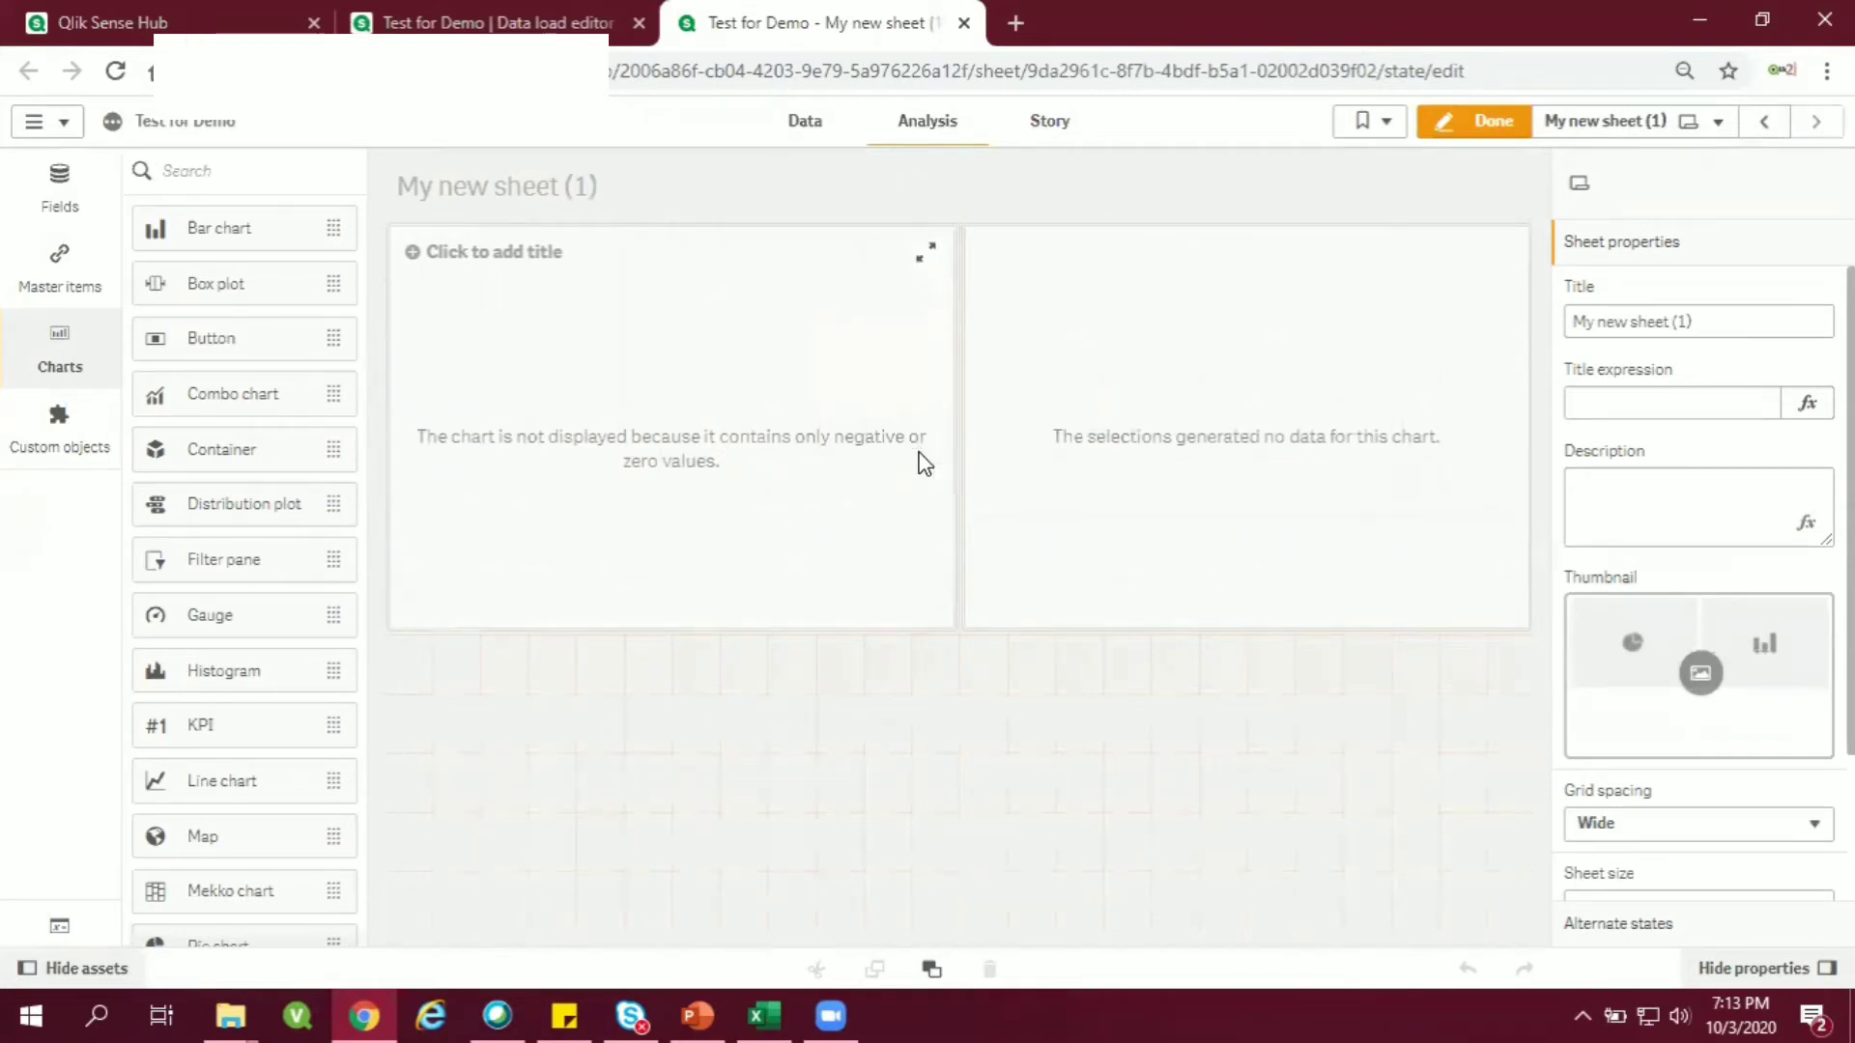
pyautogui.moveTo(823, 449)
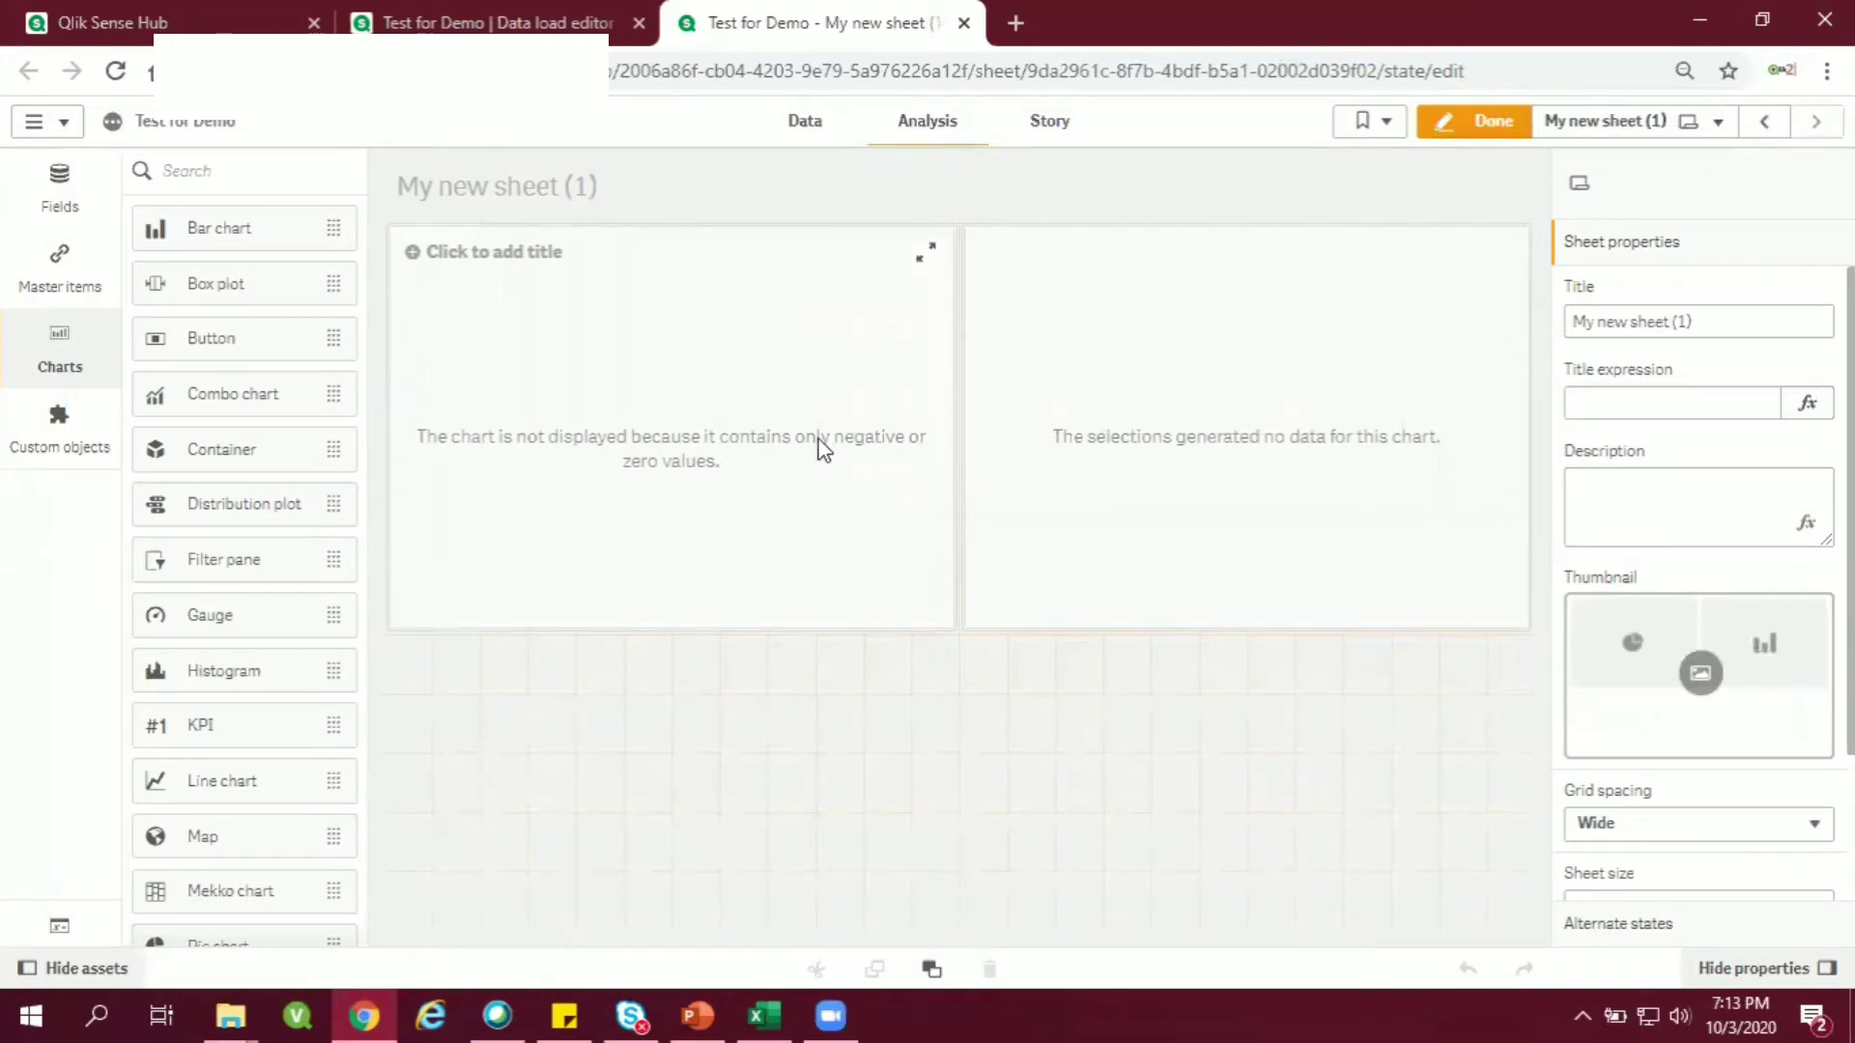
pyautogui.moveTo(816, 447)
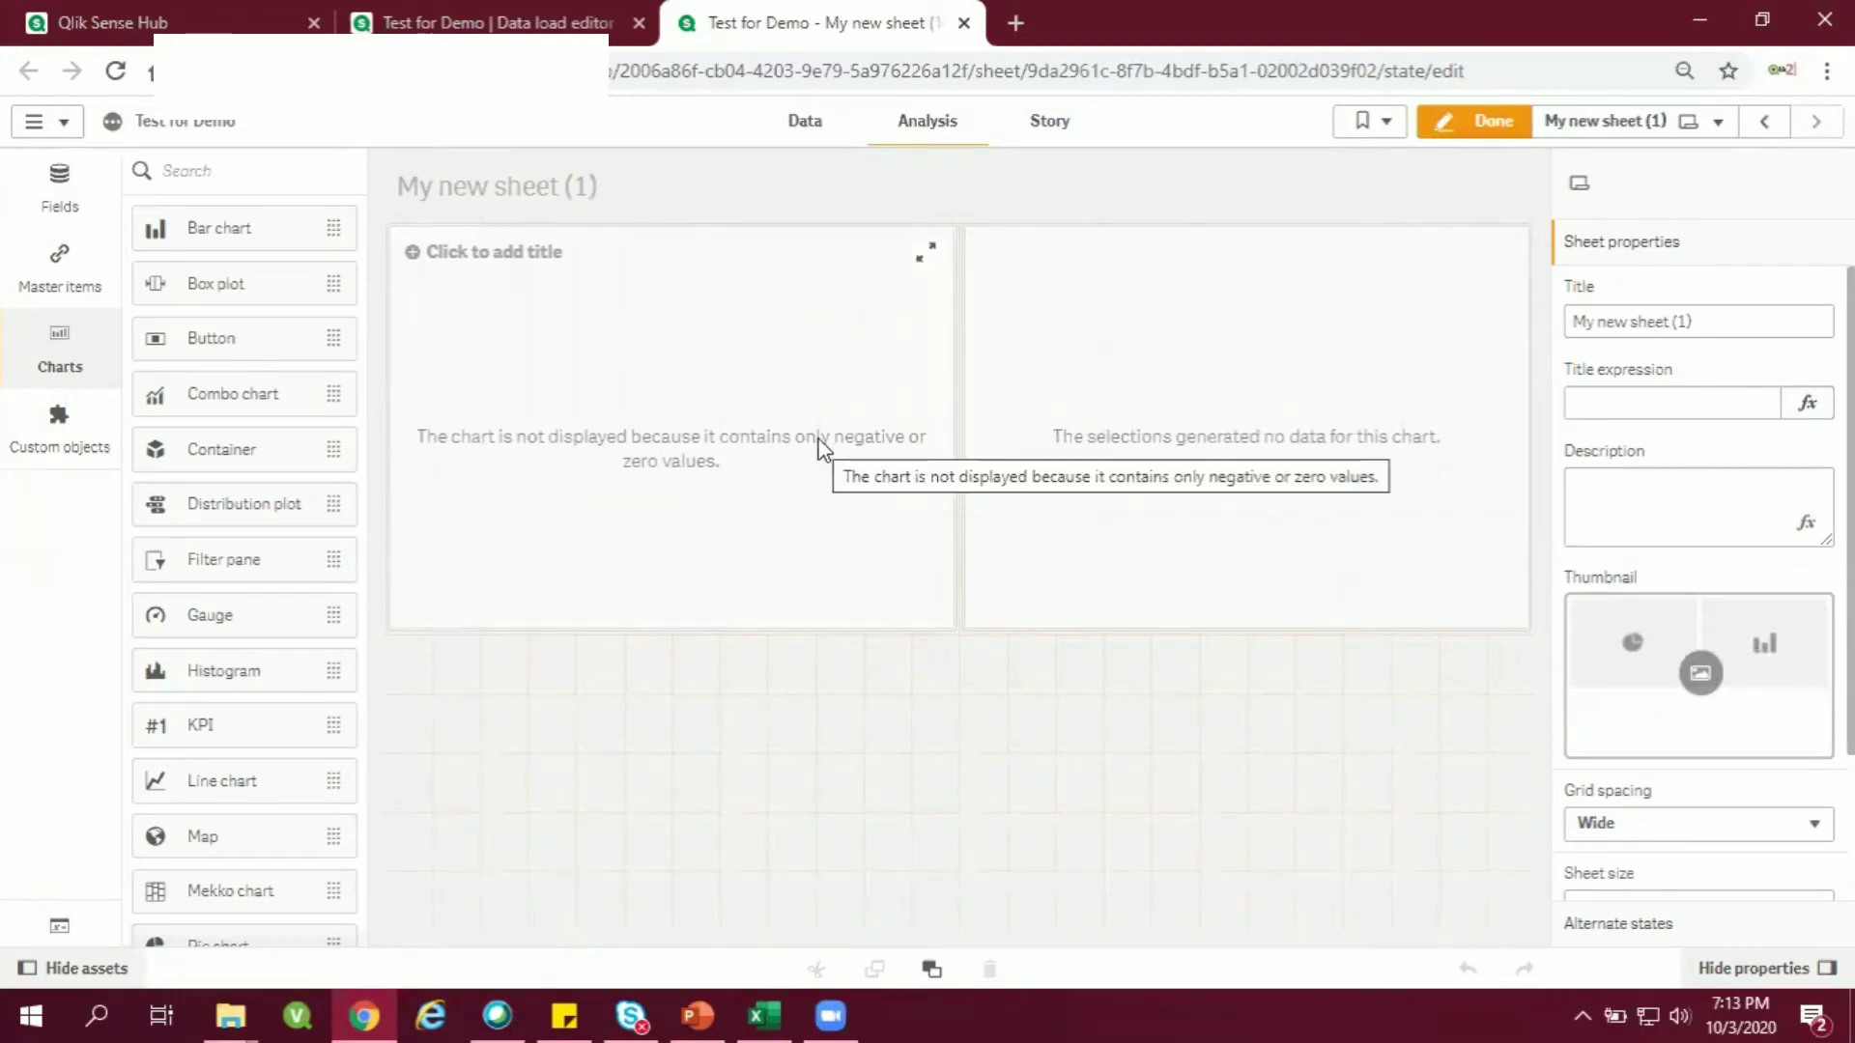
pyautogui.moveTo(284, 944)
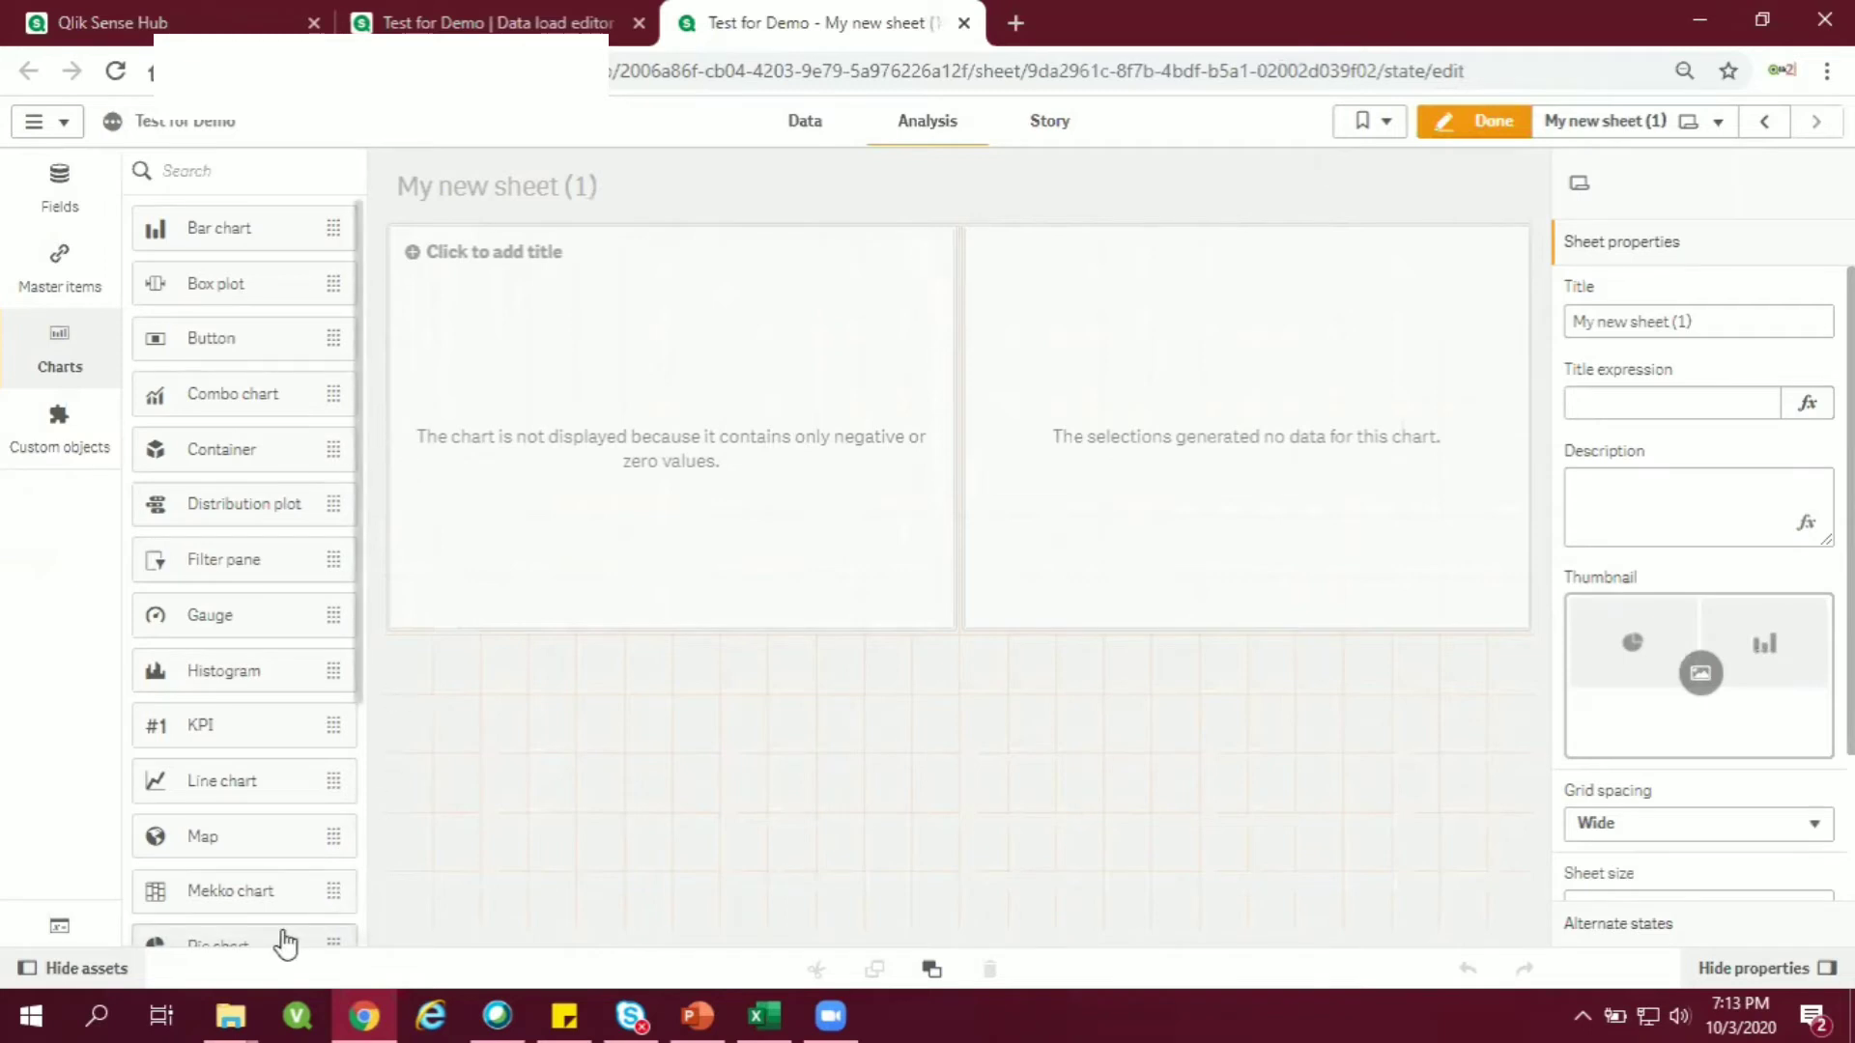
pyautogui.click(670, 426)
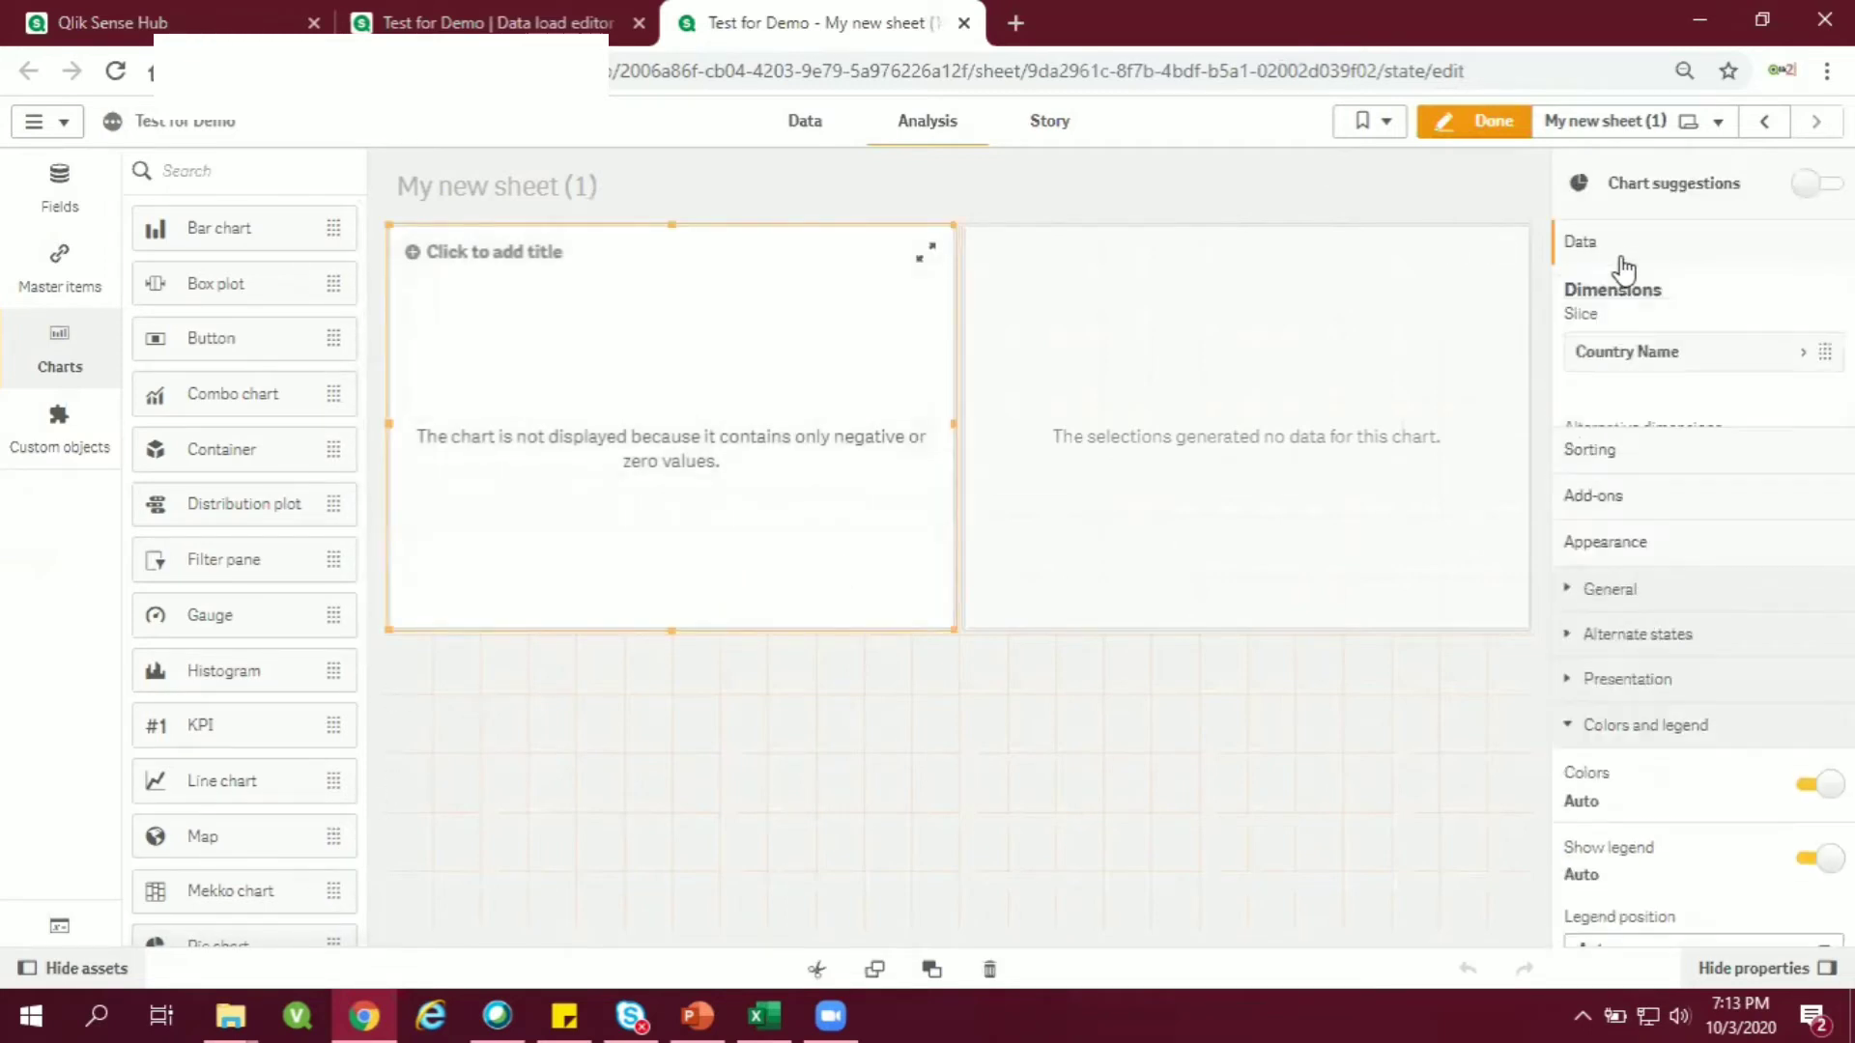
pyautogui.scroll(-3)
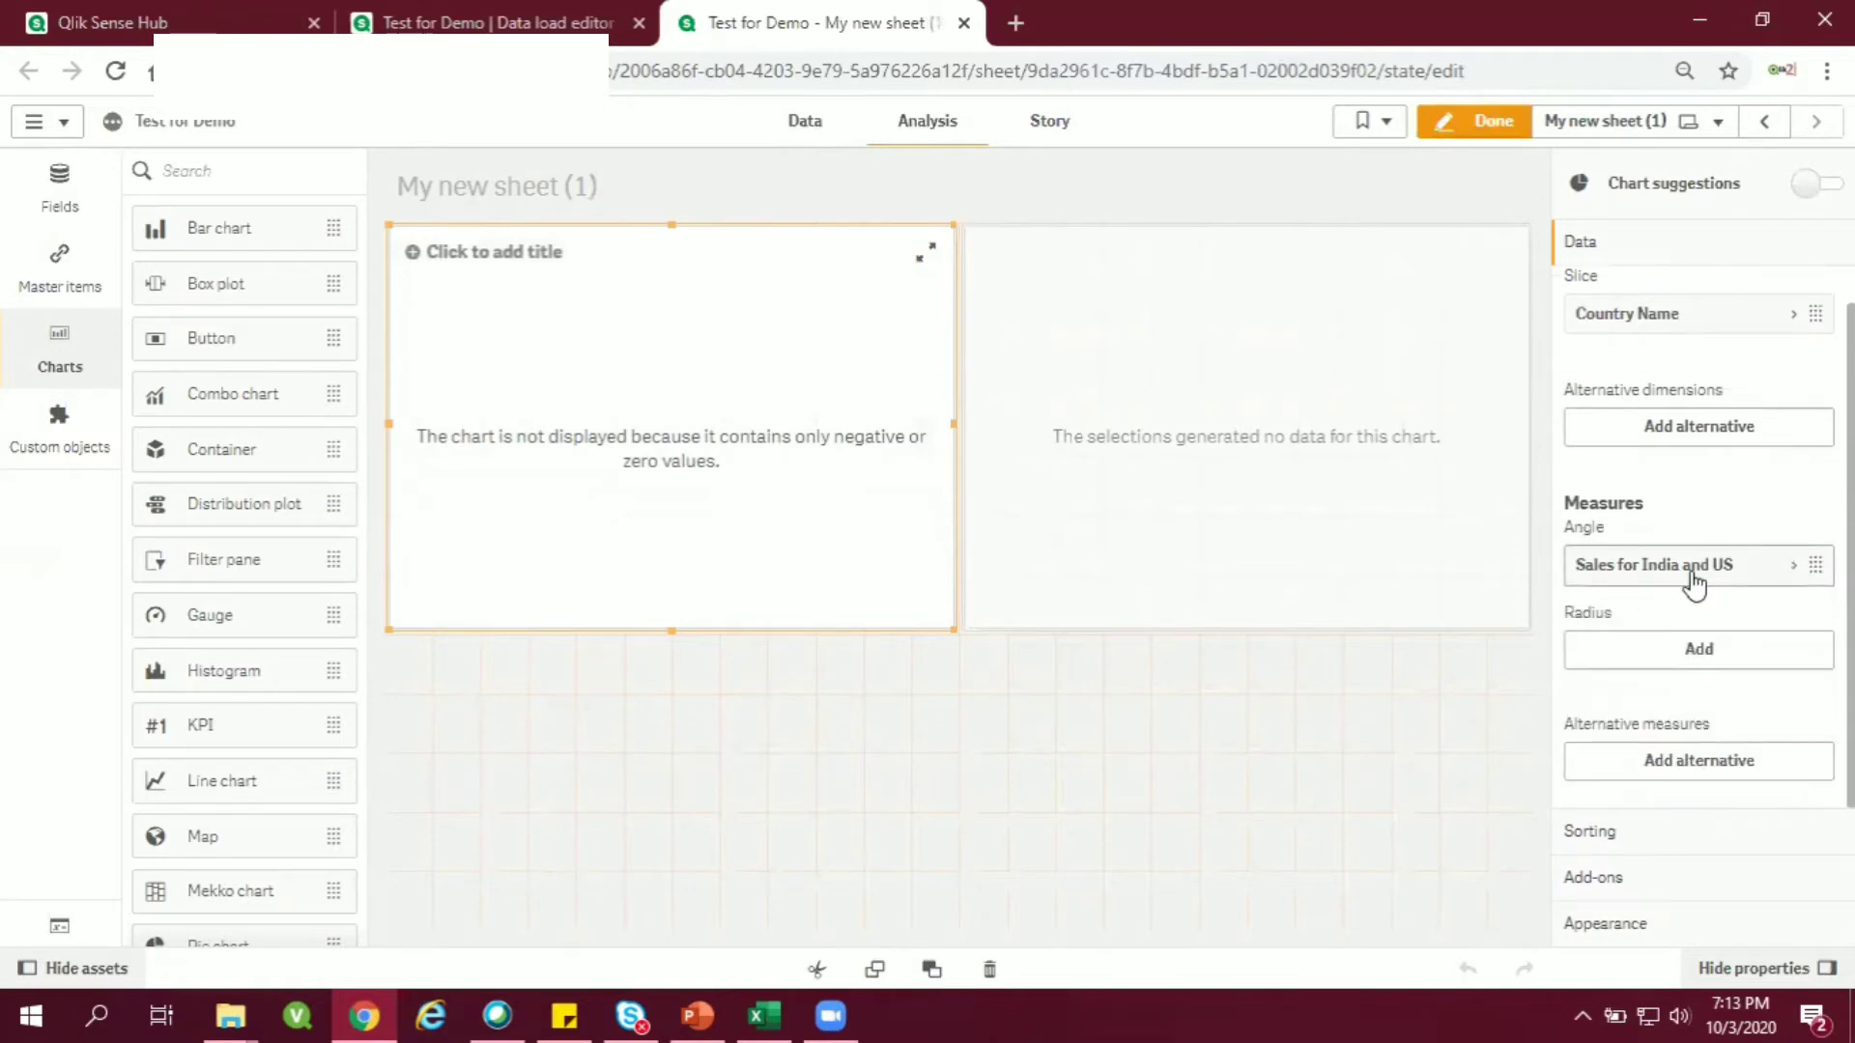
pyautogui.moveTo(232, 394)
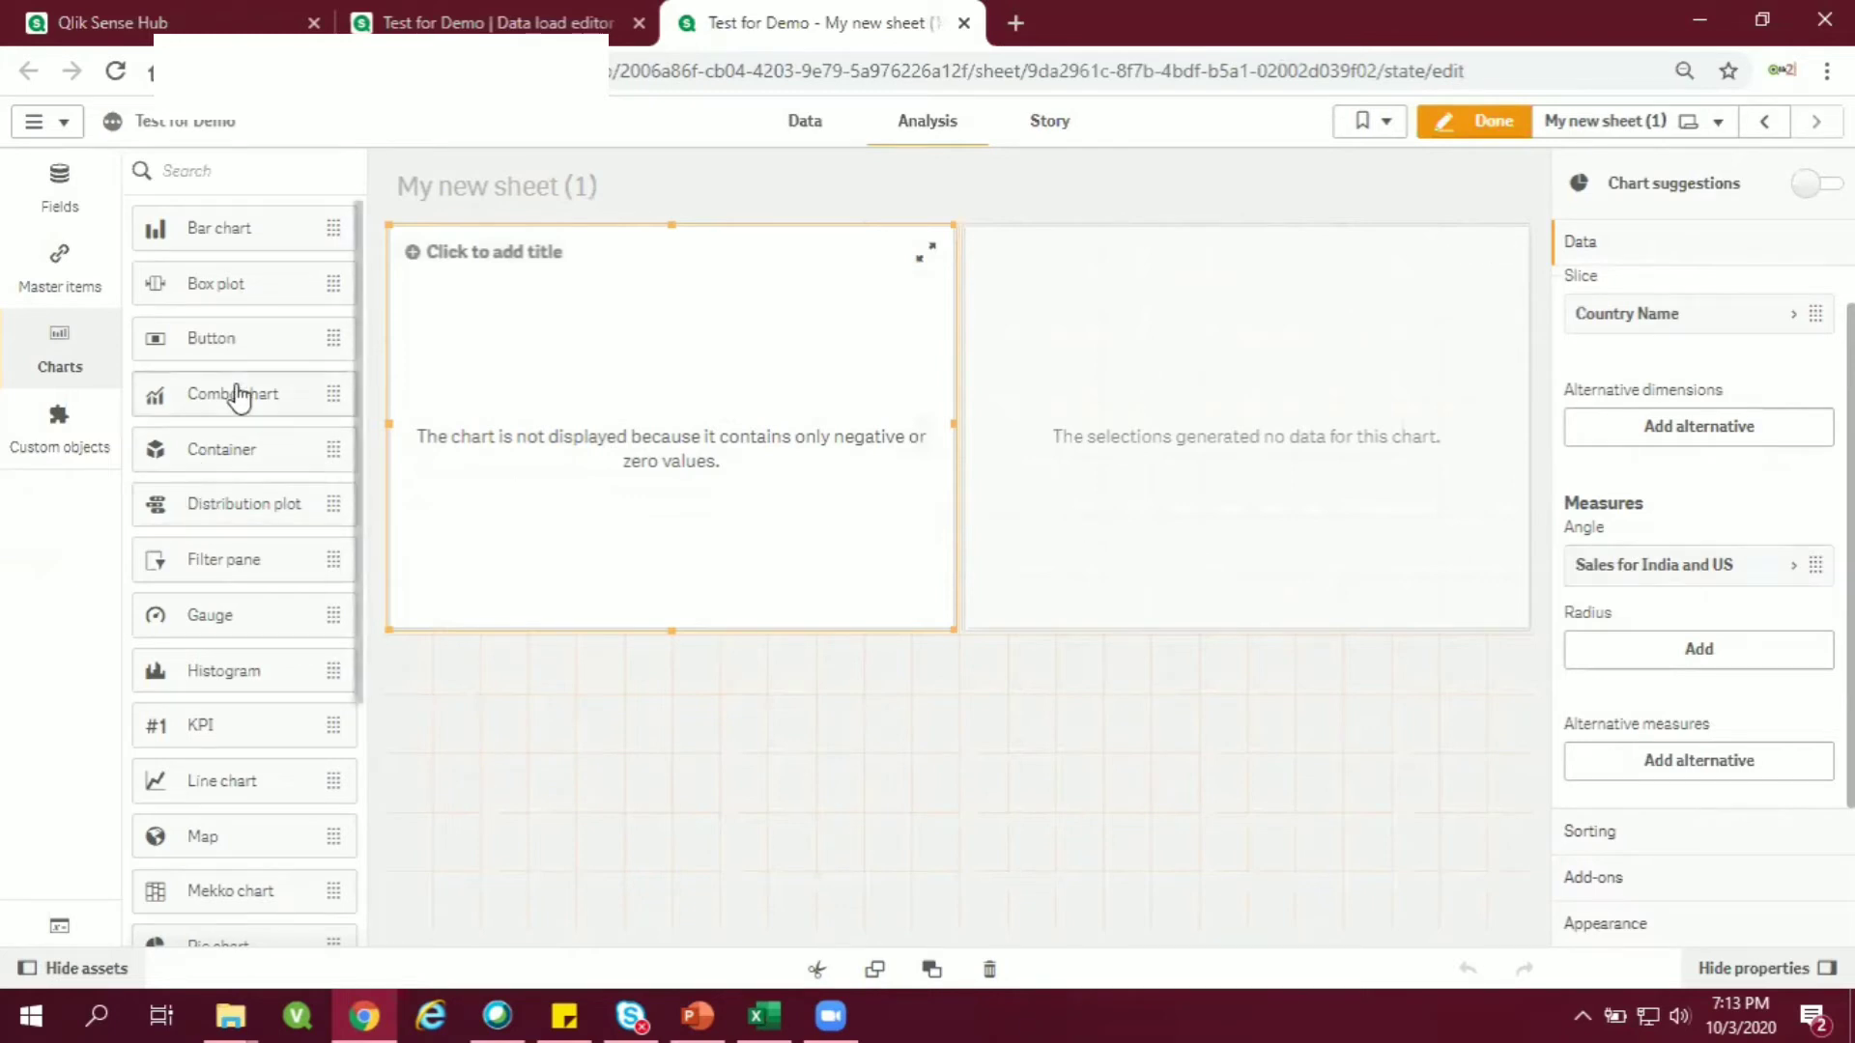
# Change the Sales for India and US expression from sum(Sales) to count(Customers).
pyautogui.click(59, 267)
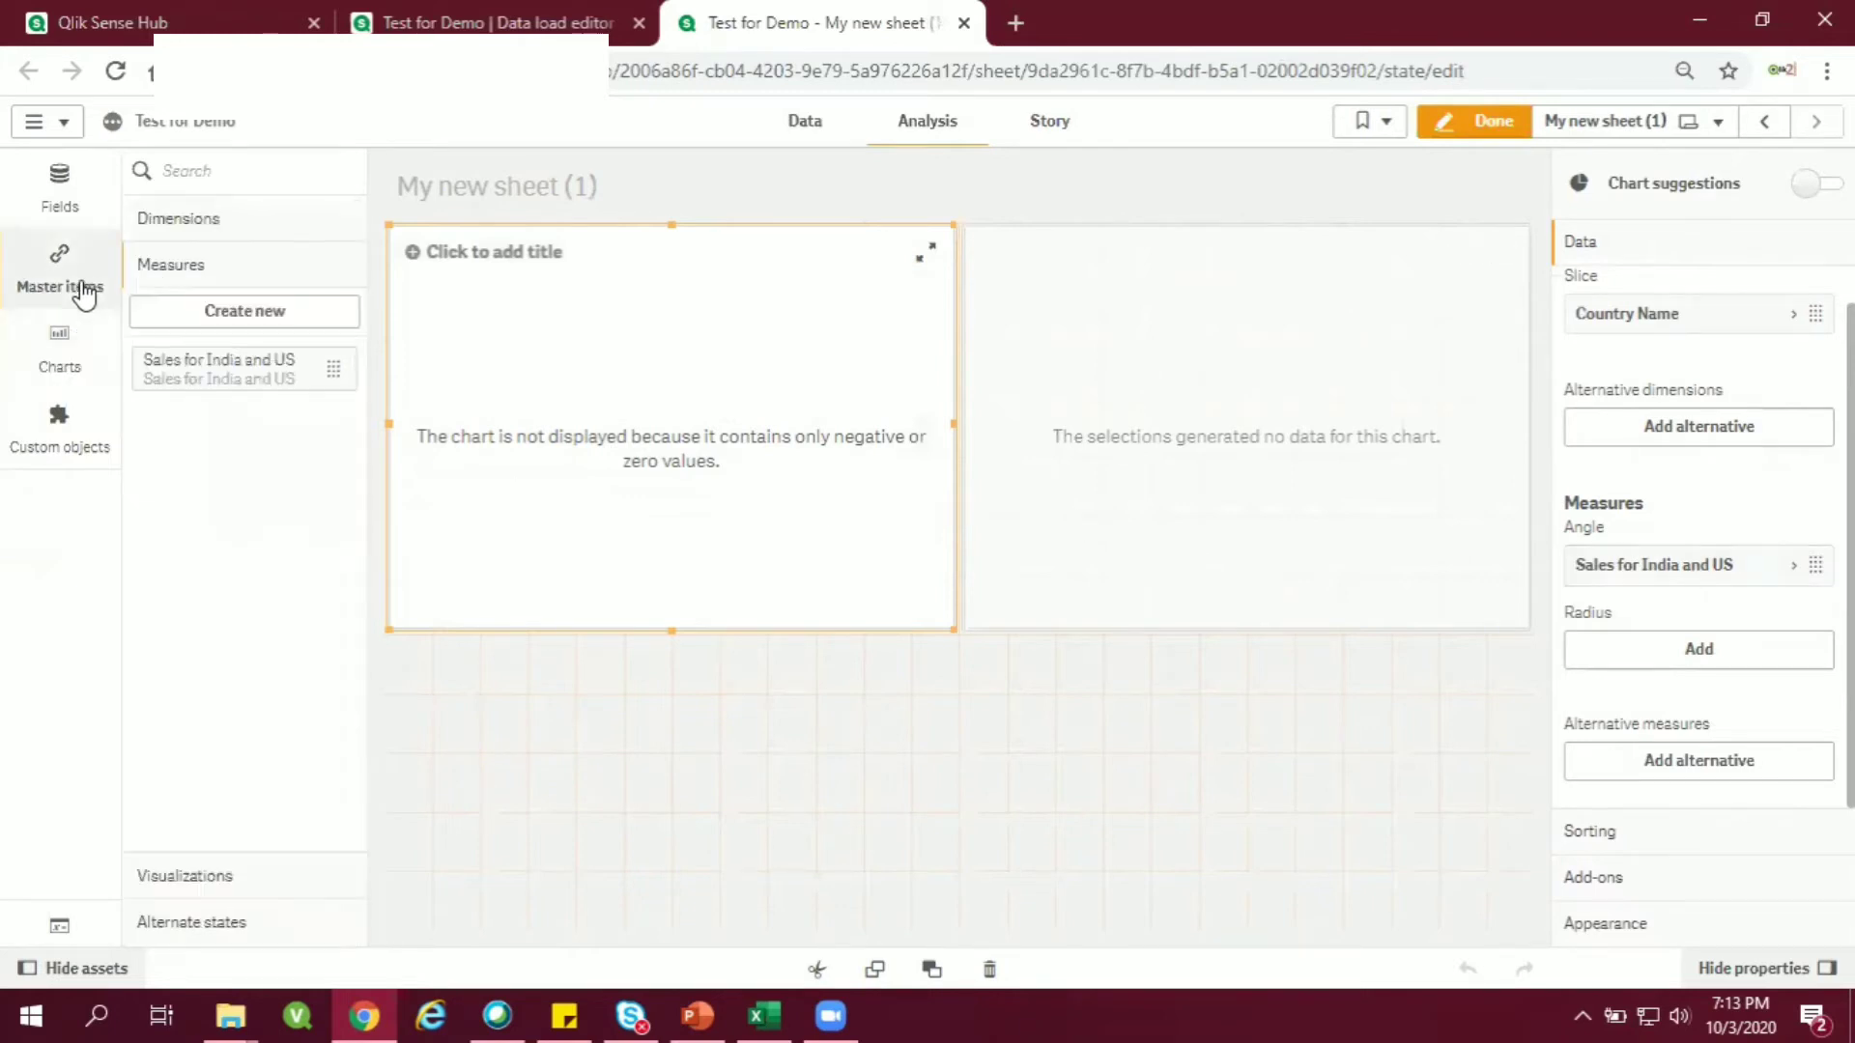
pyautogui.moveTo(12, 165)
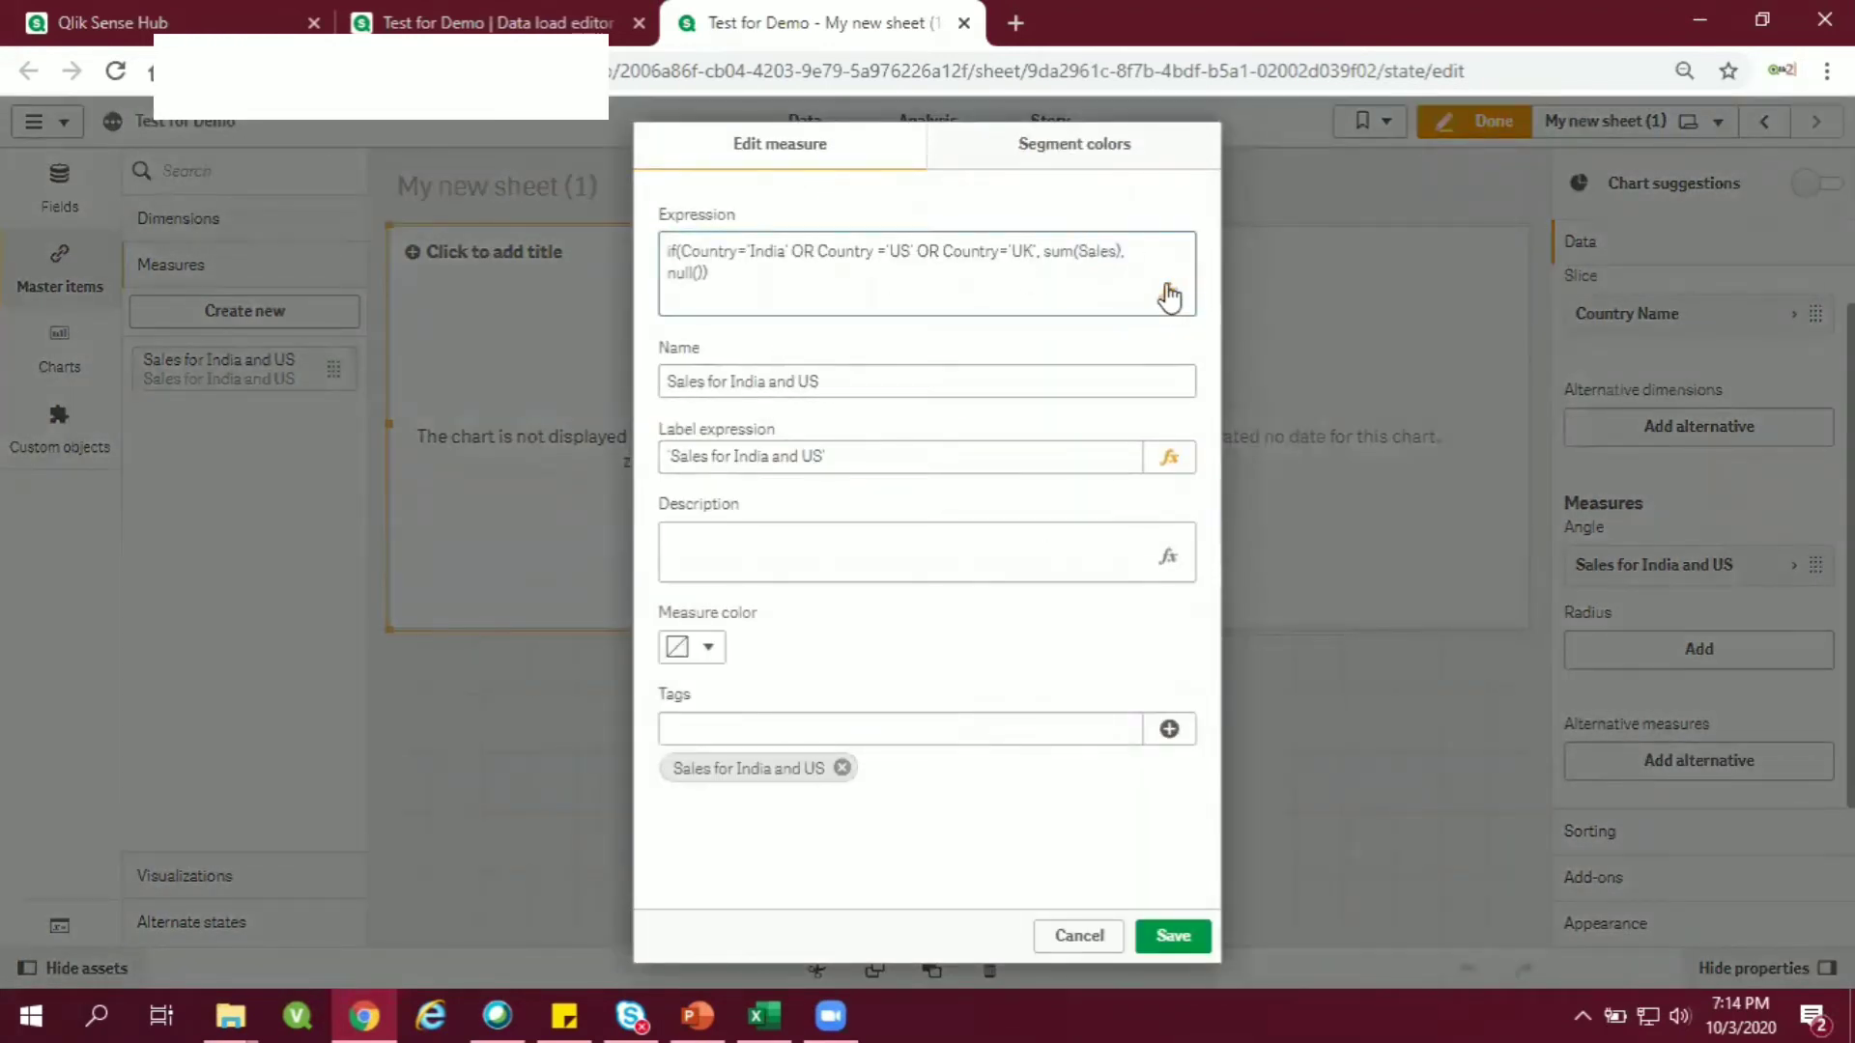
pyautogui.click(1170, 293)
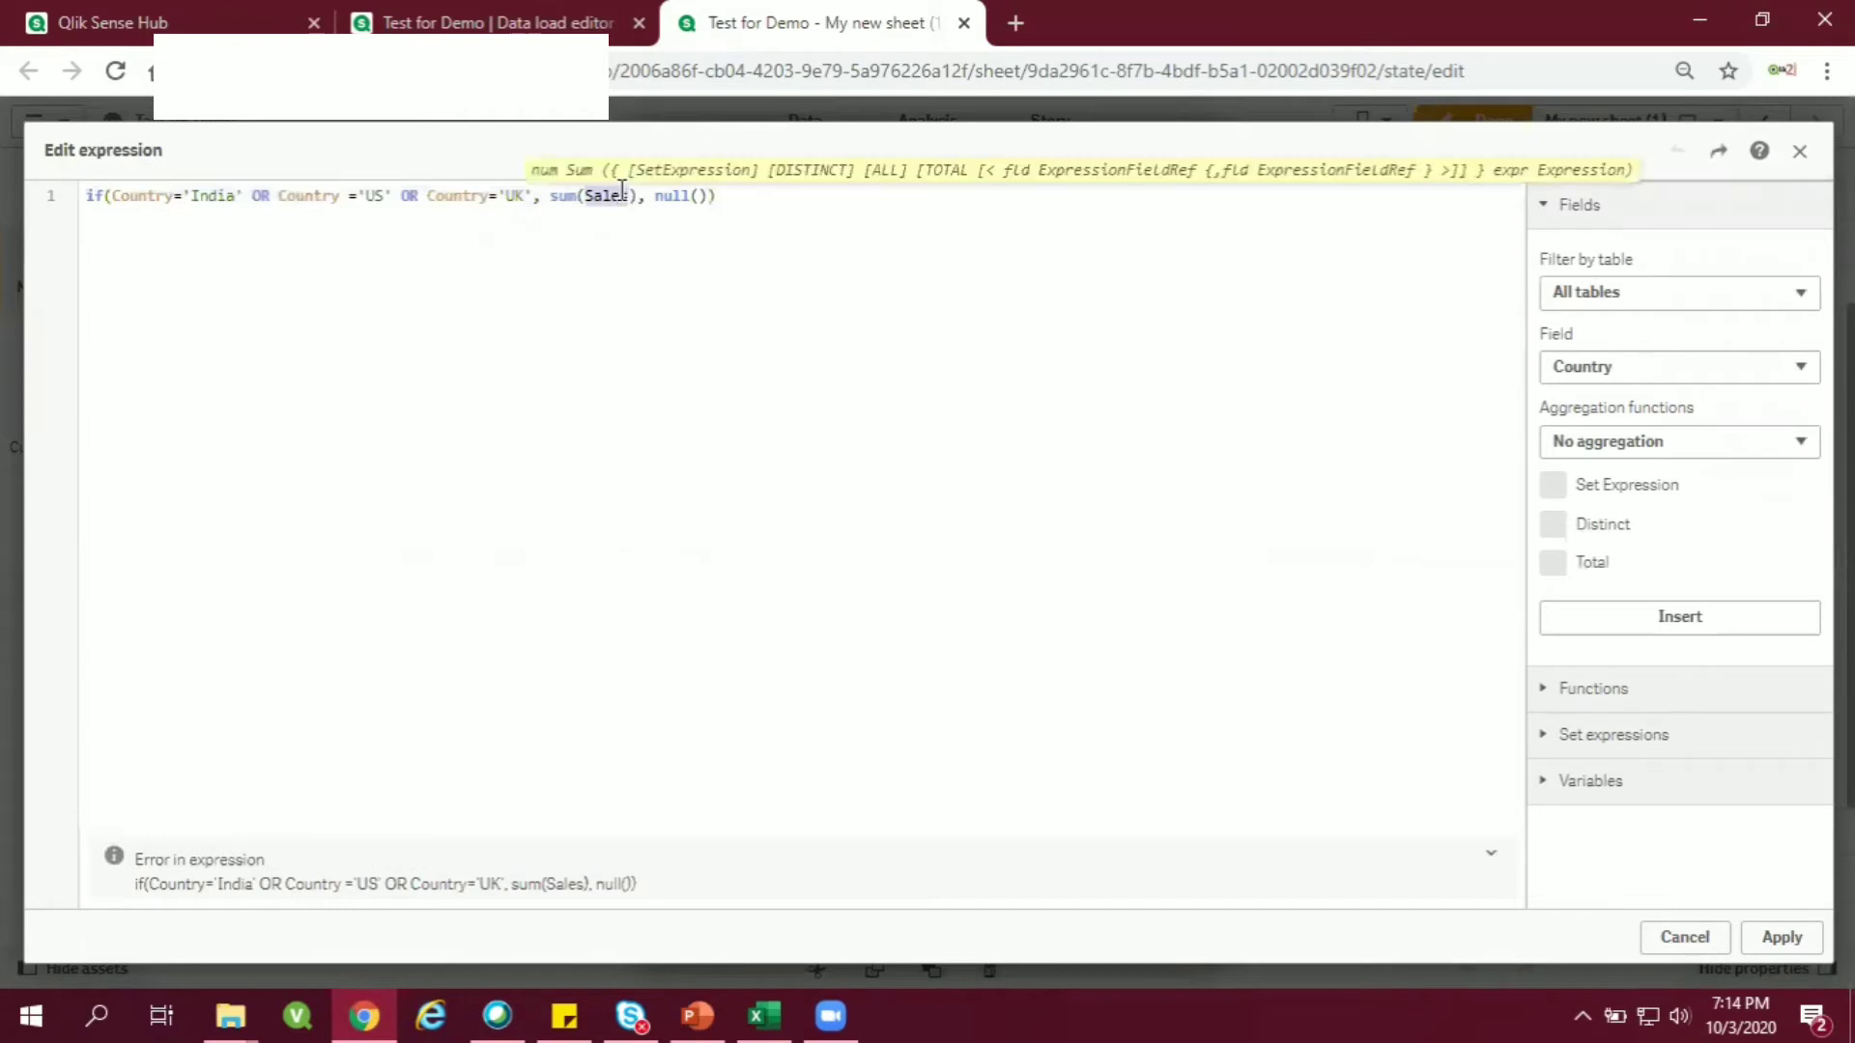
pyautogui.write('cus')
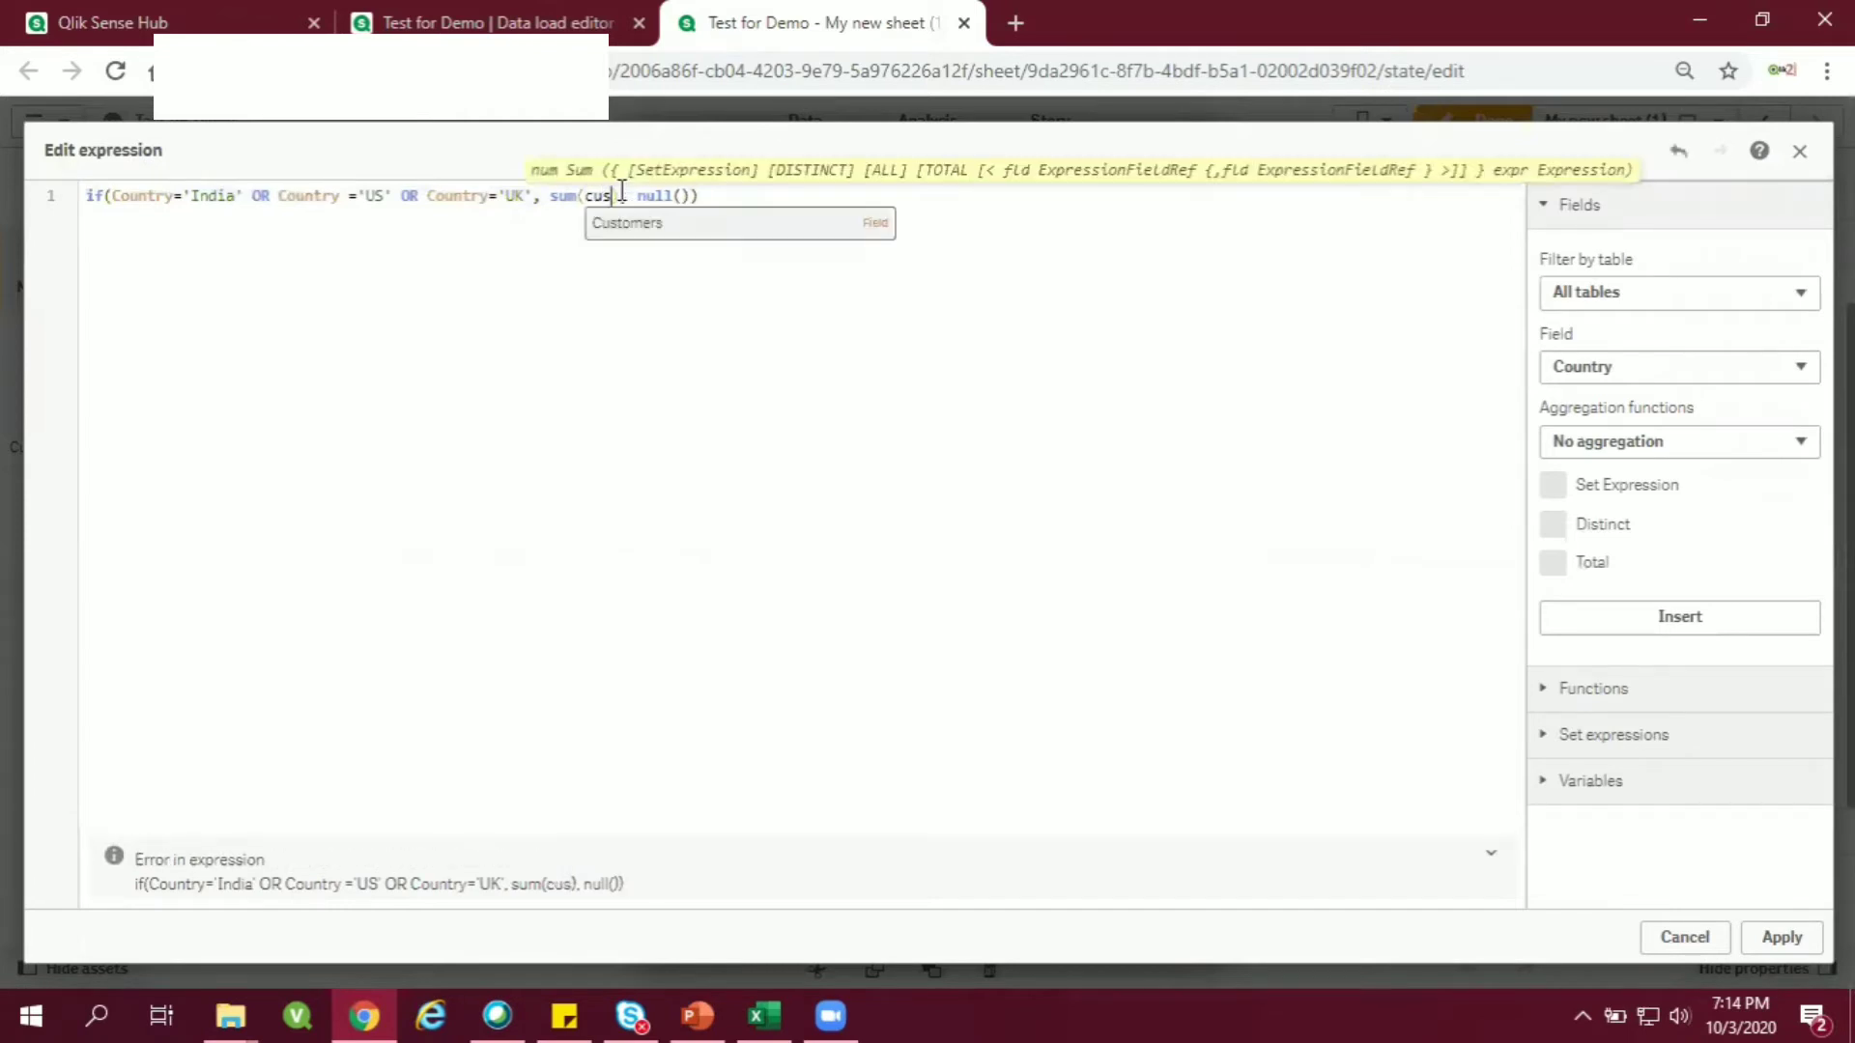
pyautogui.click(627, 222)
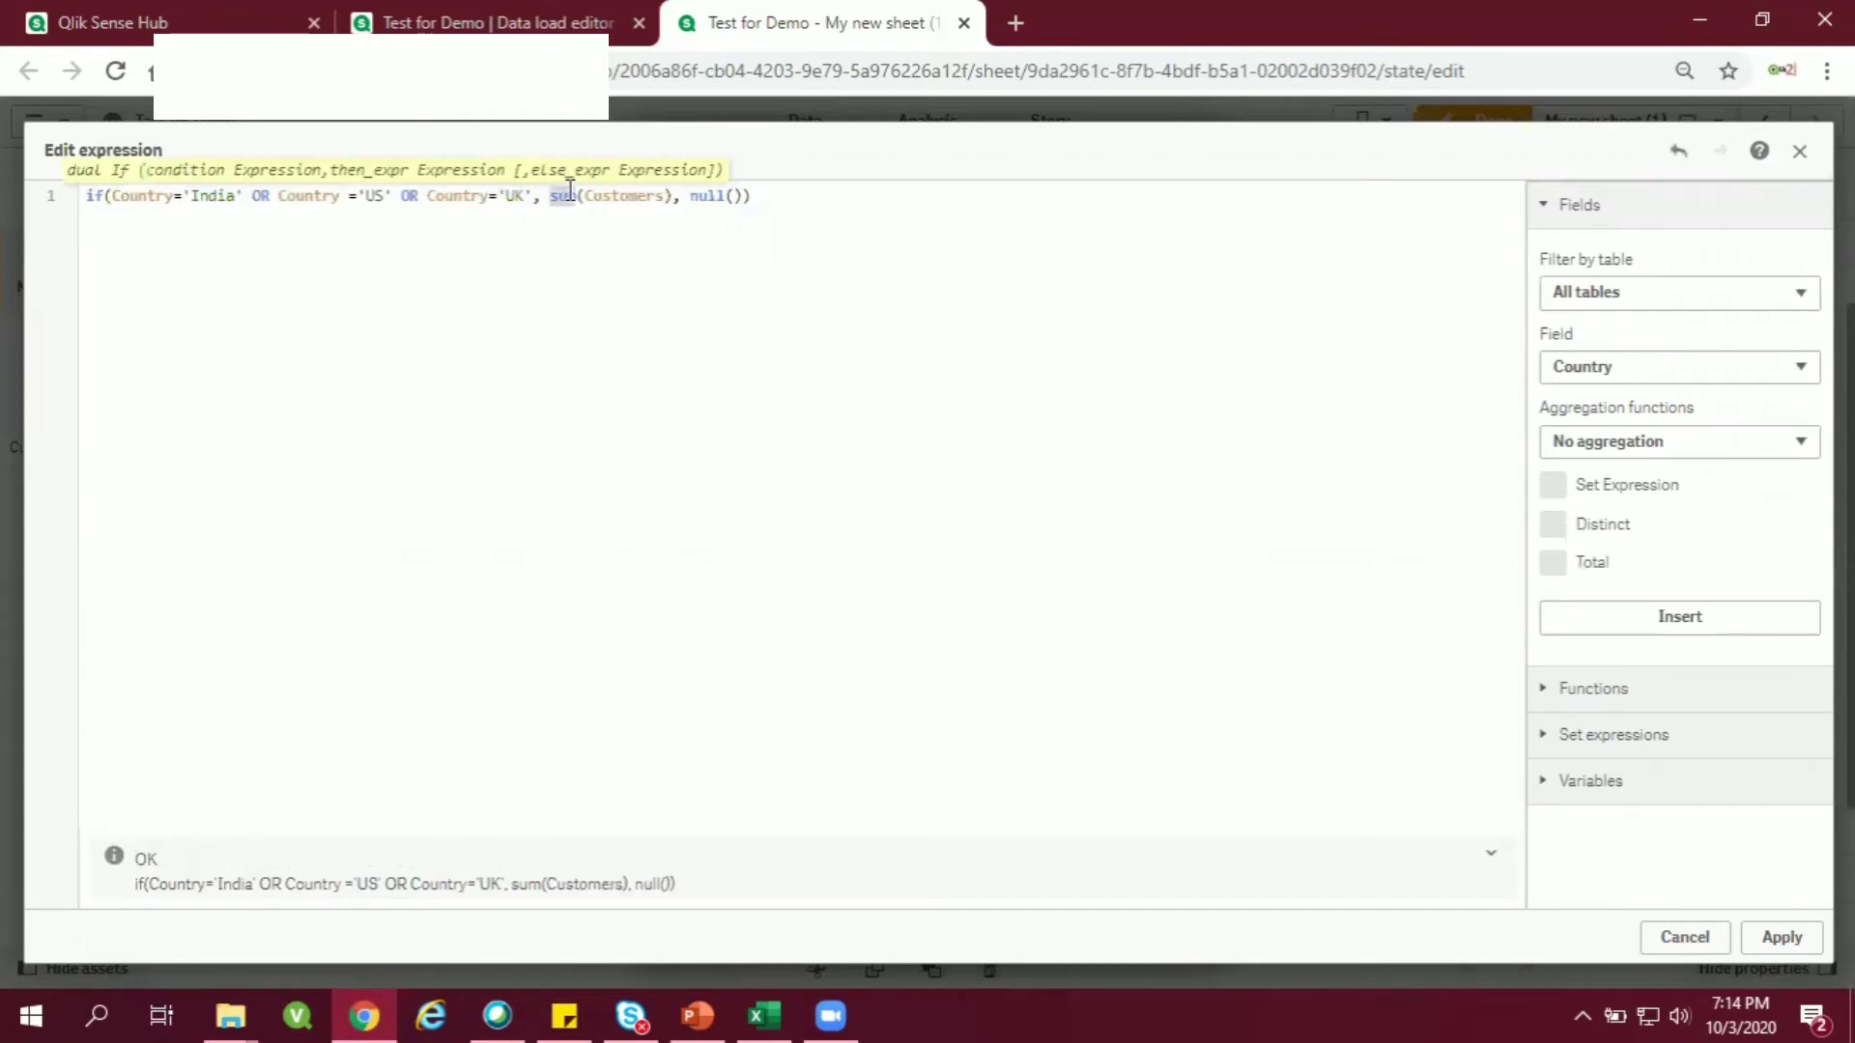
pyautogui.write('count')
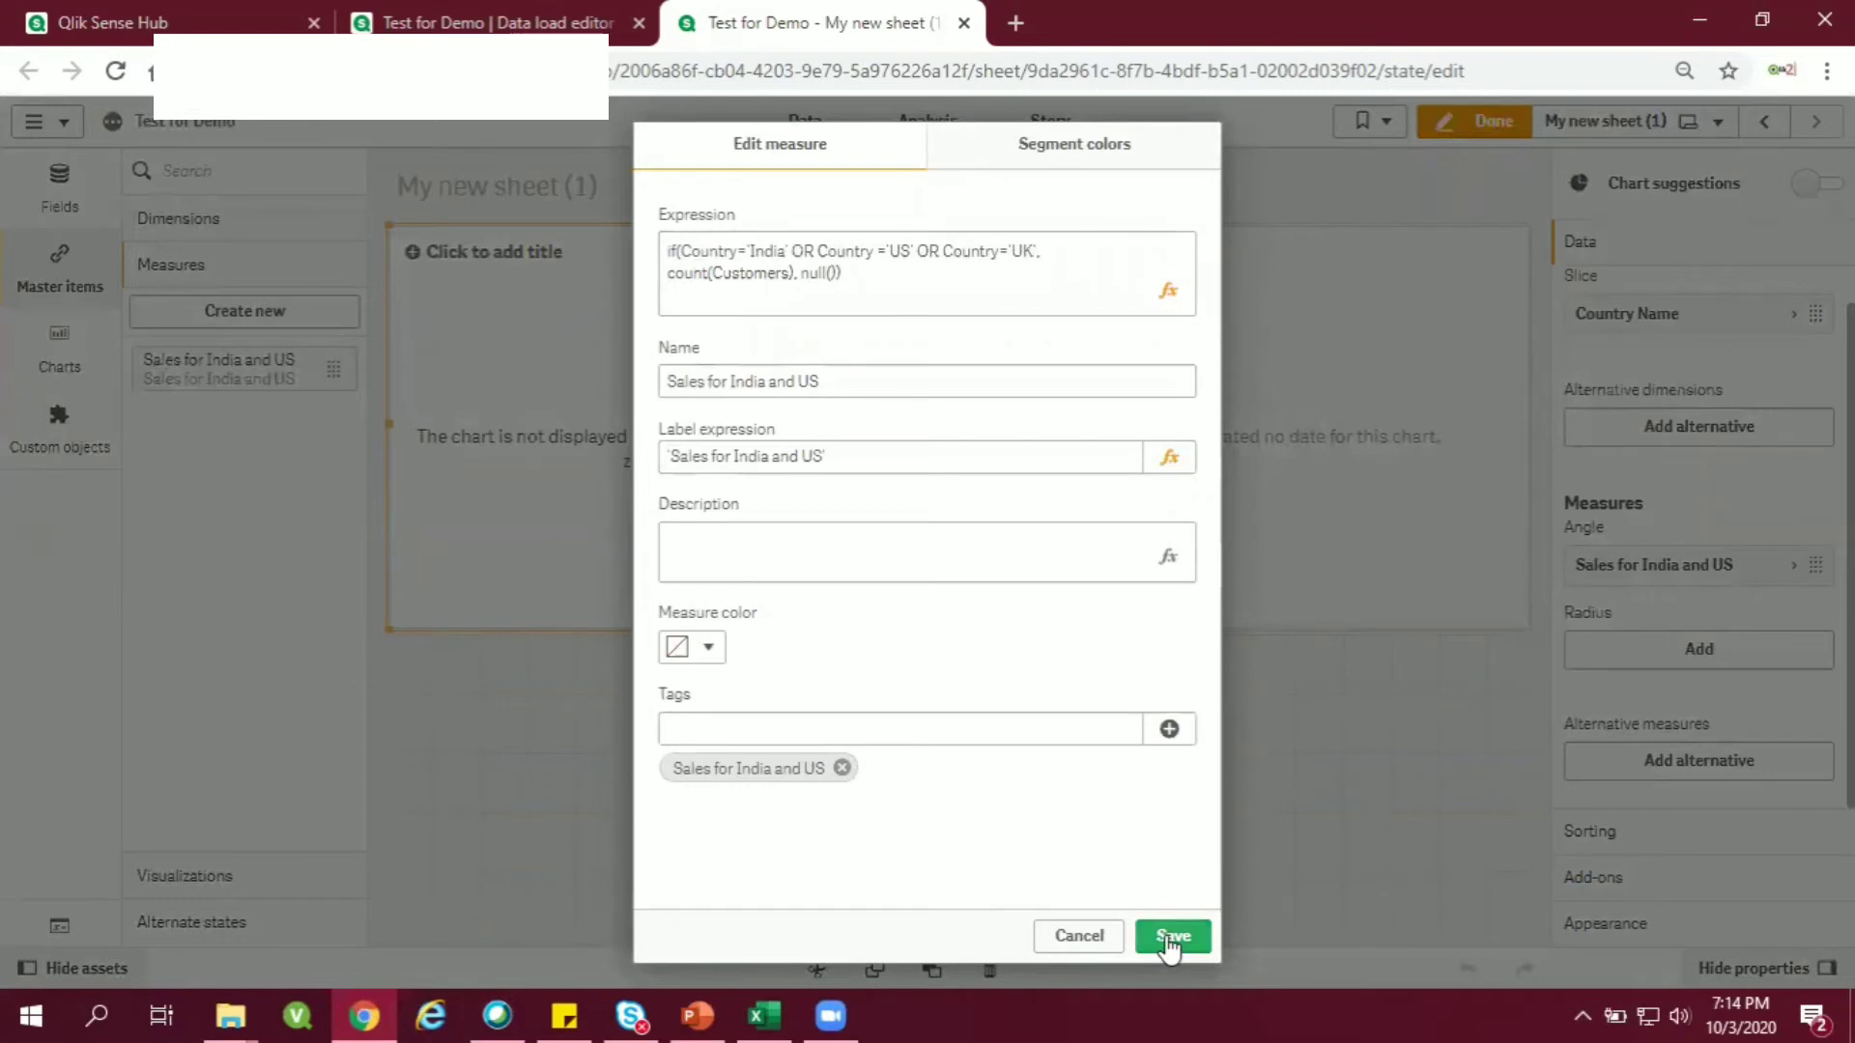
# Save the edited measure so both charts show India and US data.
pyautogui.click(1172, 937)
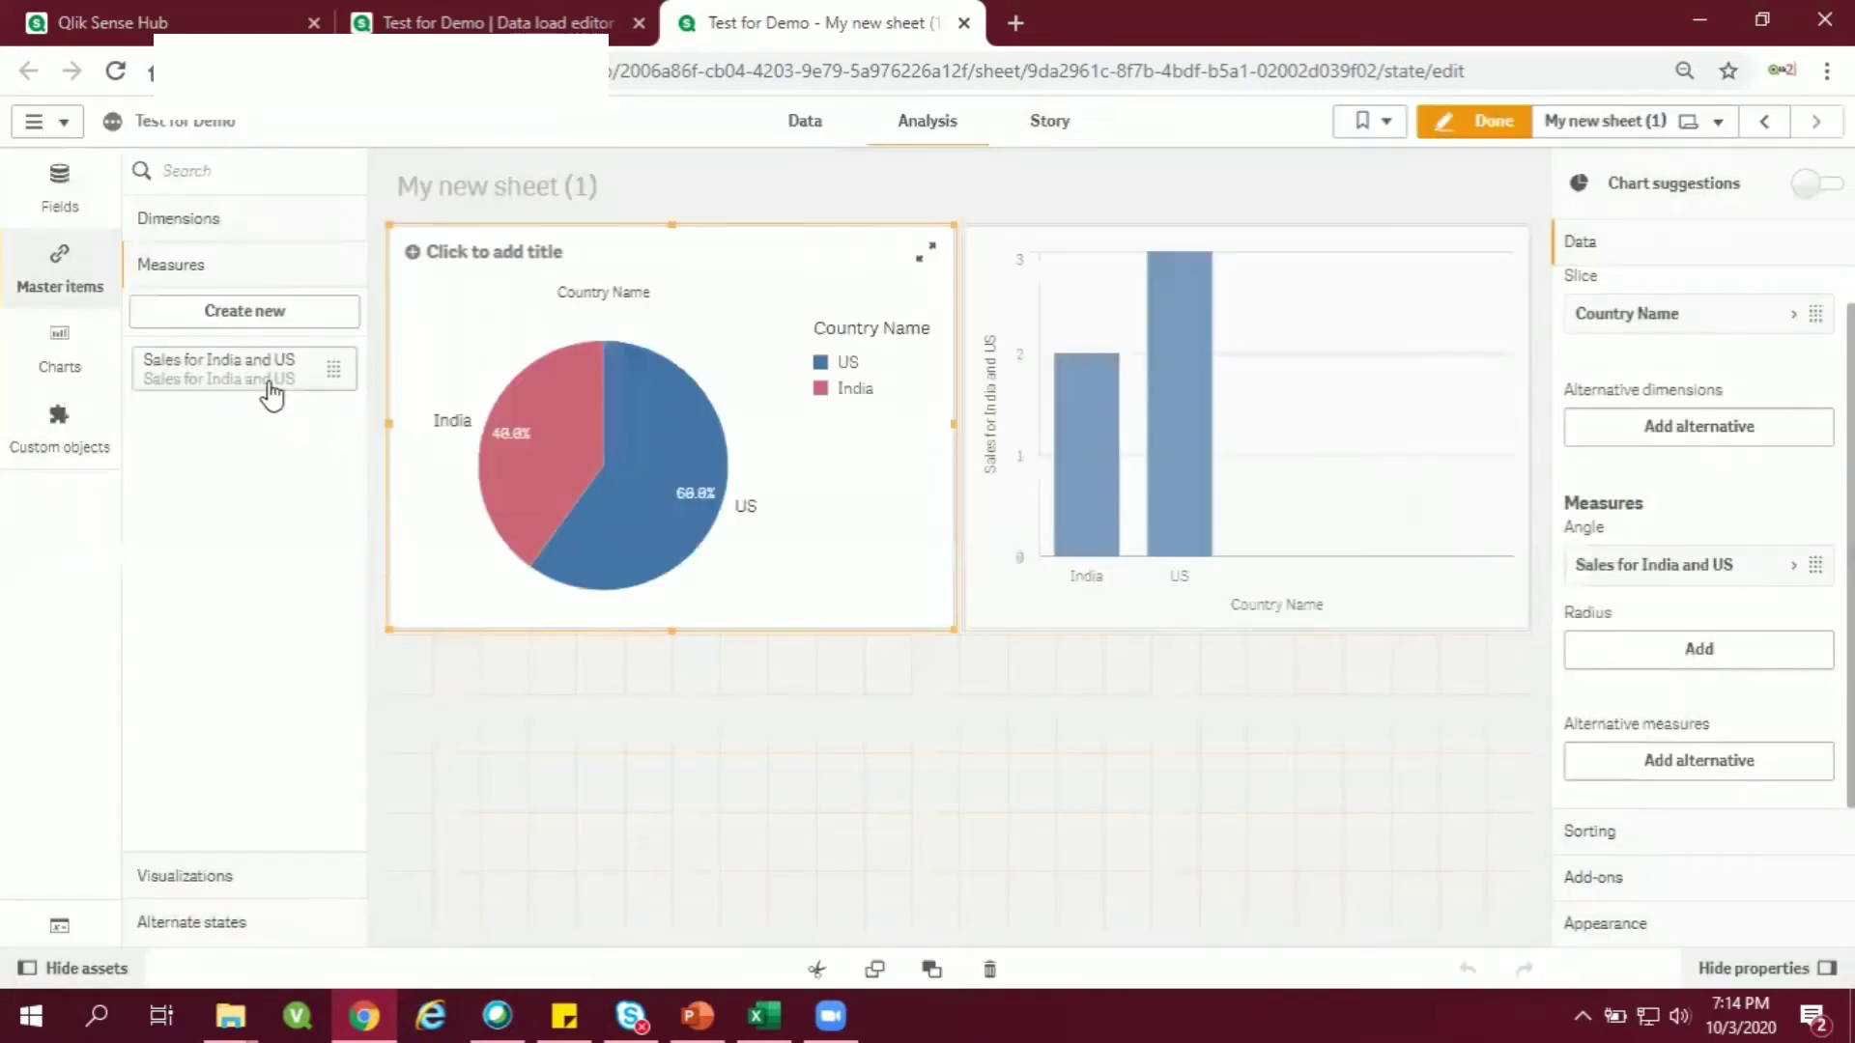
pyautogui.moveTo(1455, 406)
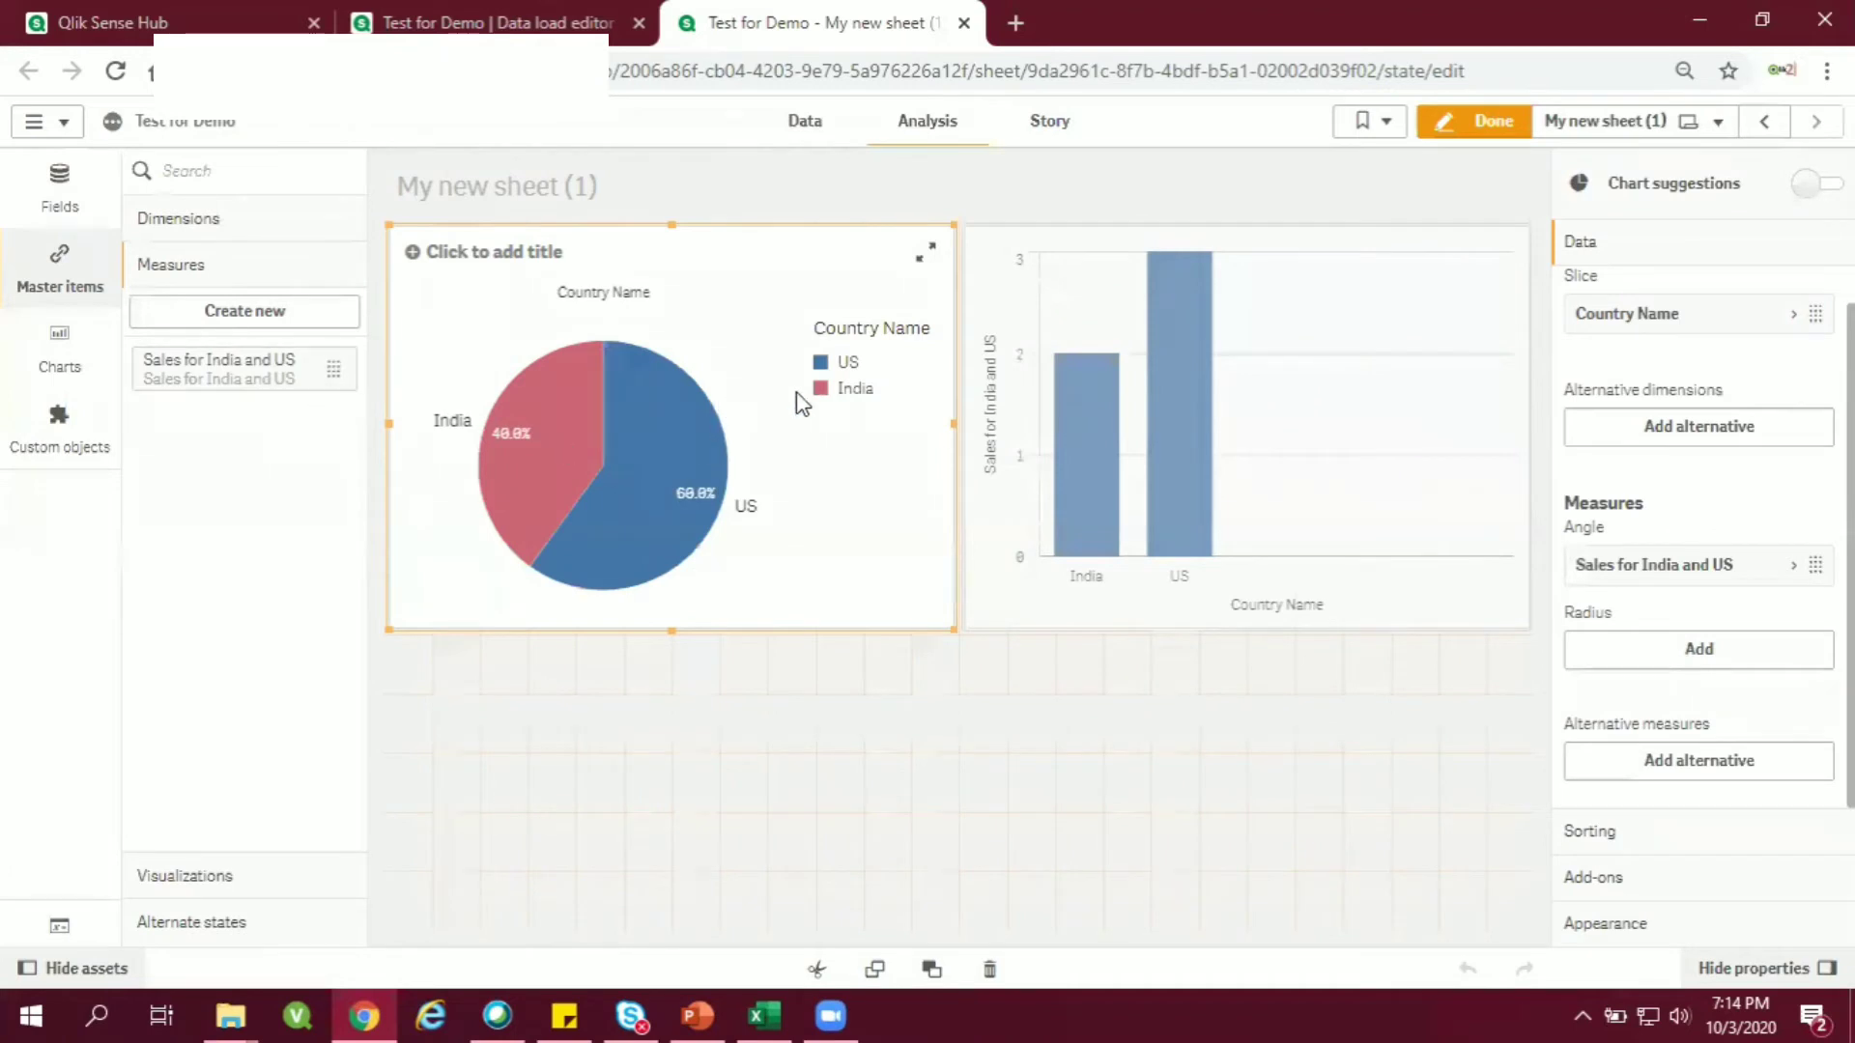
pyautogui.moveTo(1160, 431)
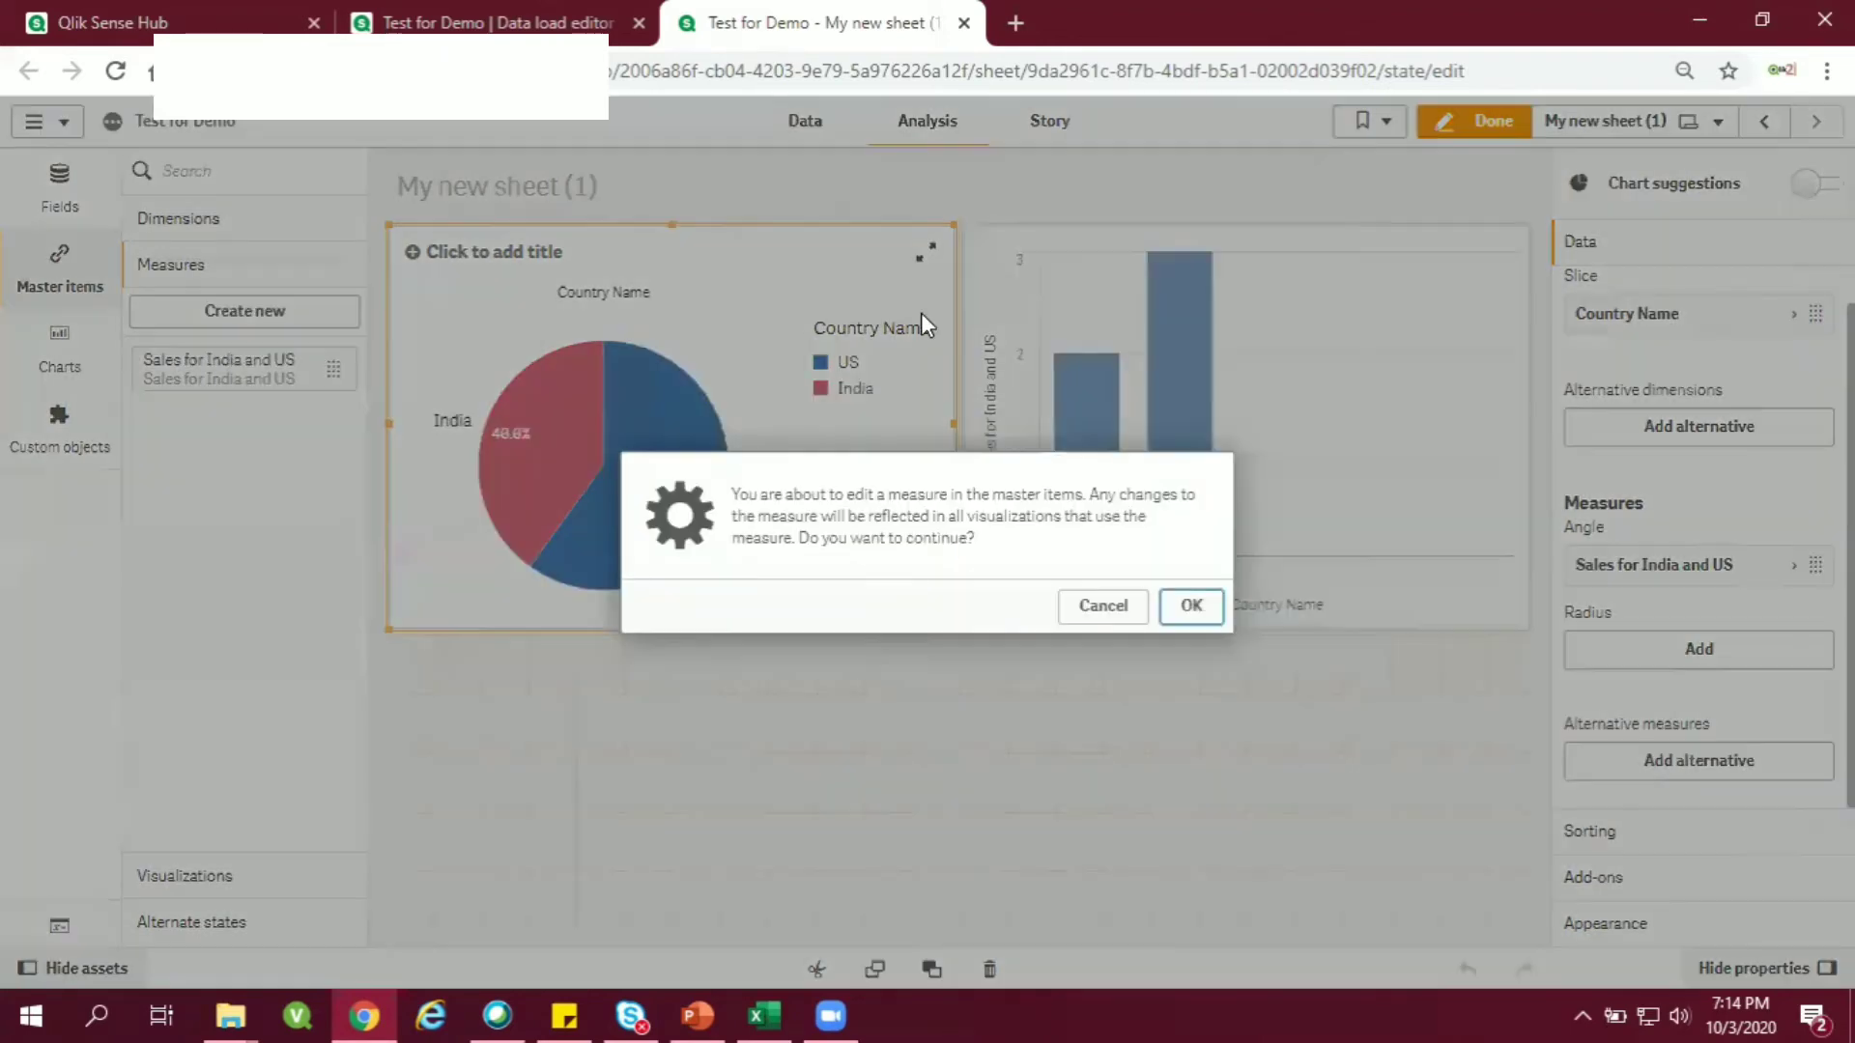
# Confirm editing the master measure, give it a red color, and save.
pyautogui.click(1191, 606)
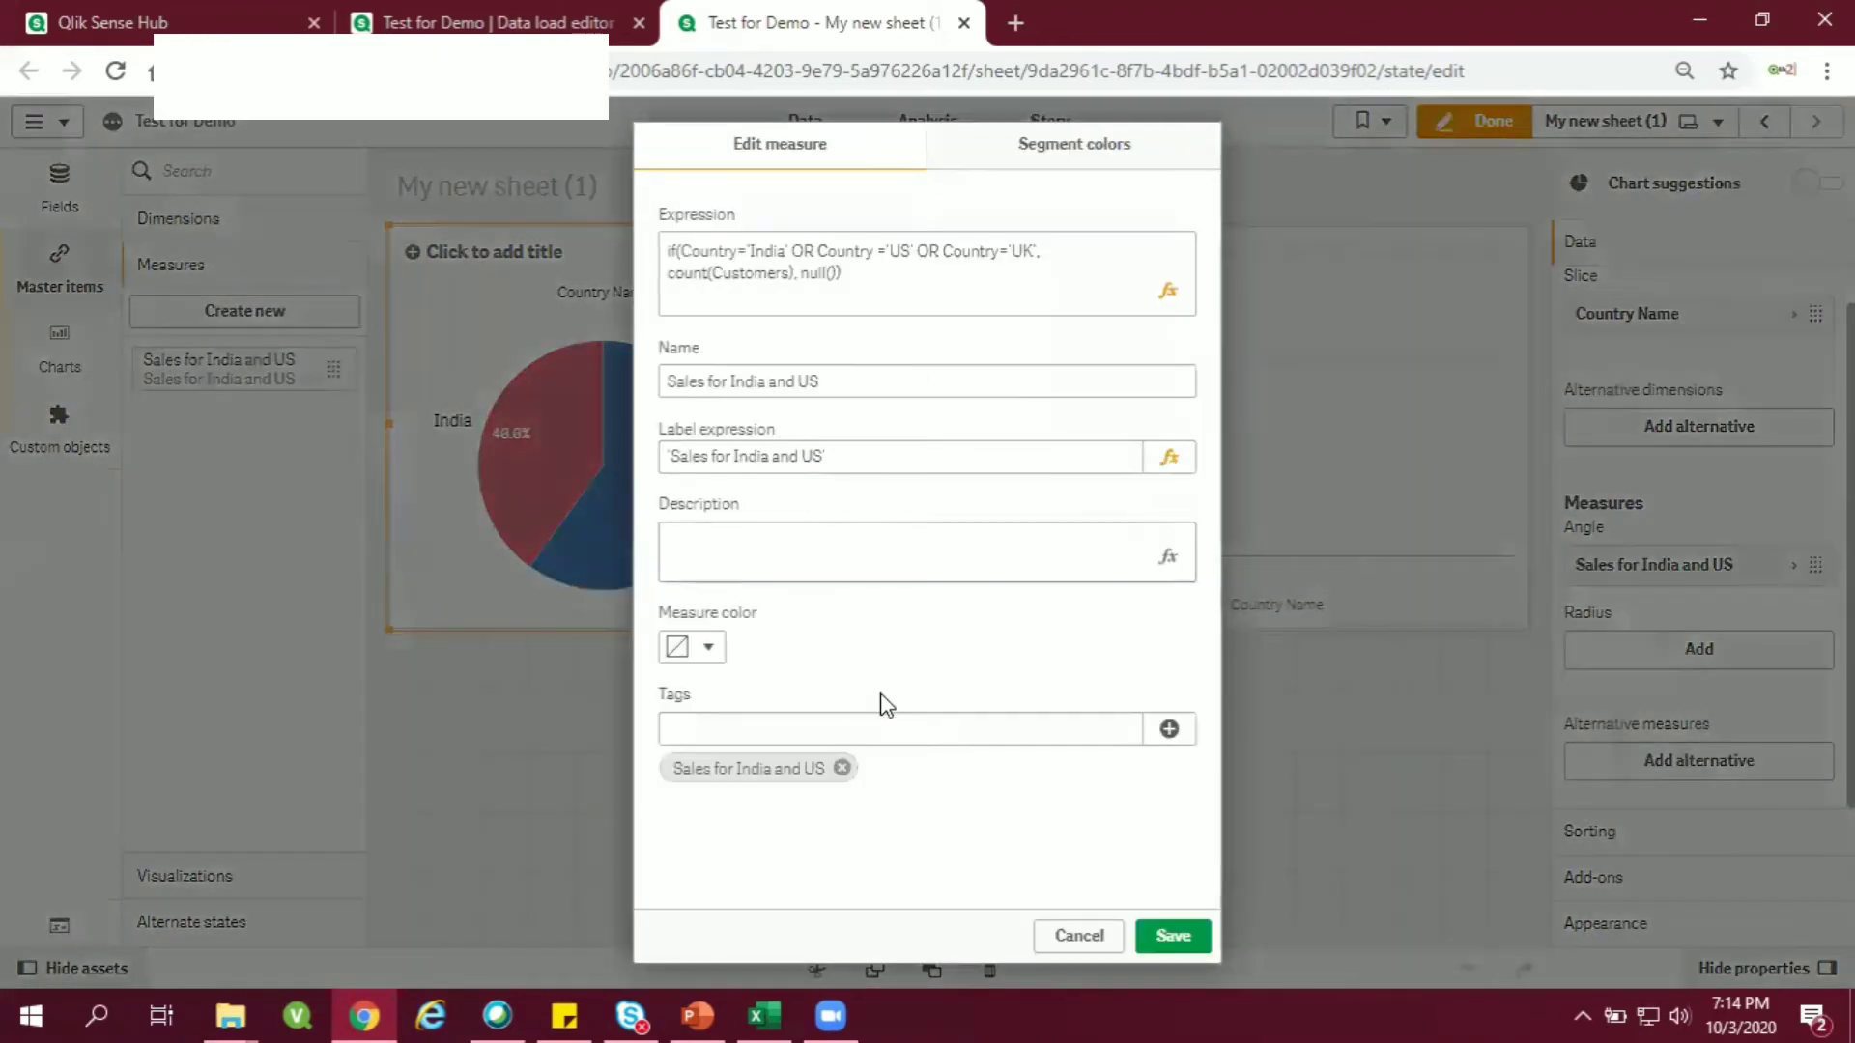
pyautogui.moveTo(734, 443)
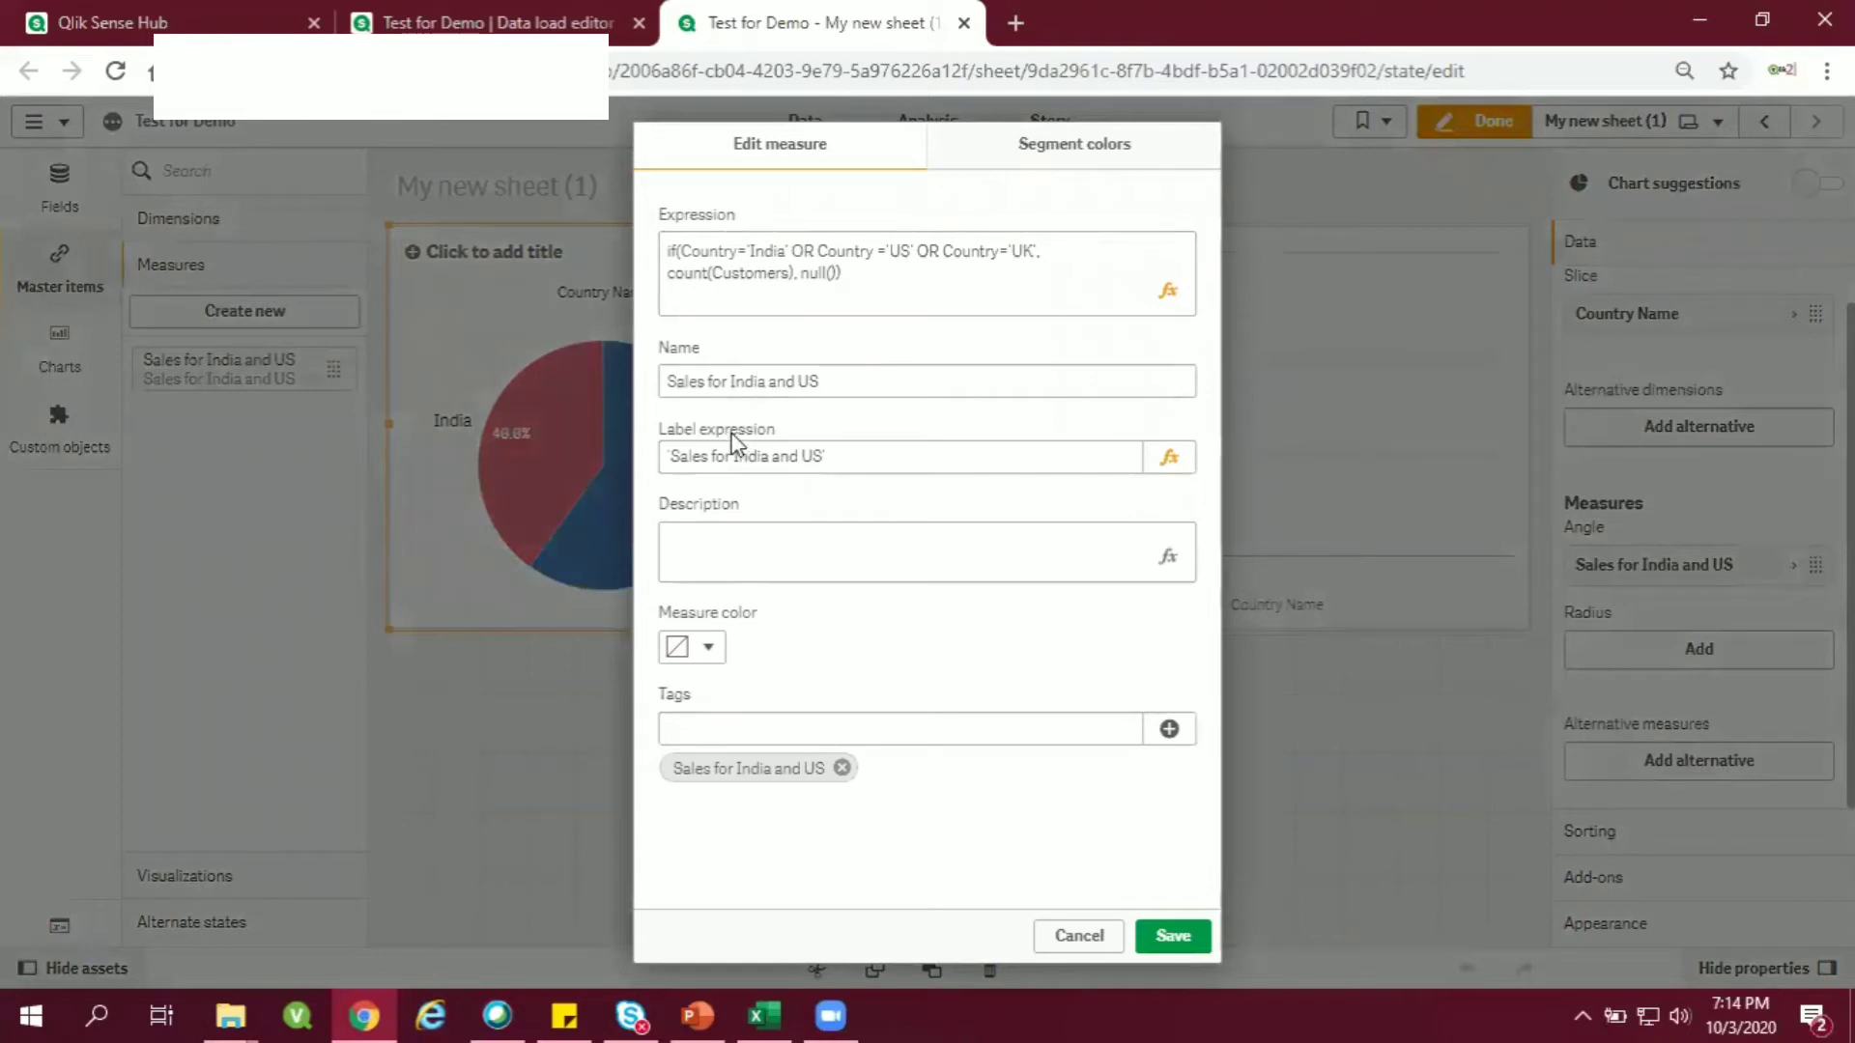
pyautogui.moveTo(1016, 931)
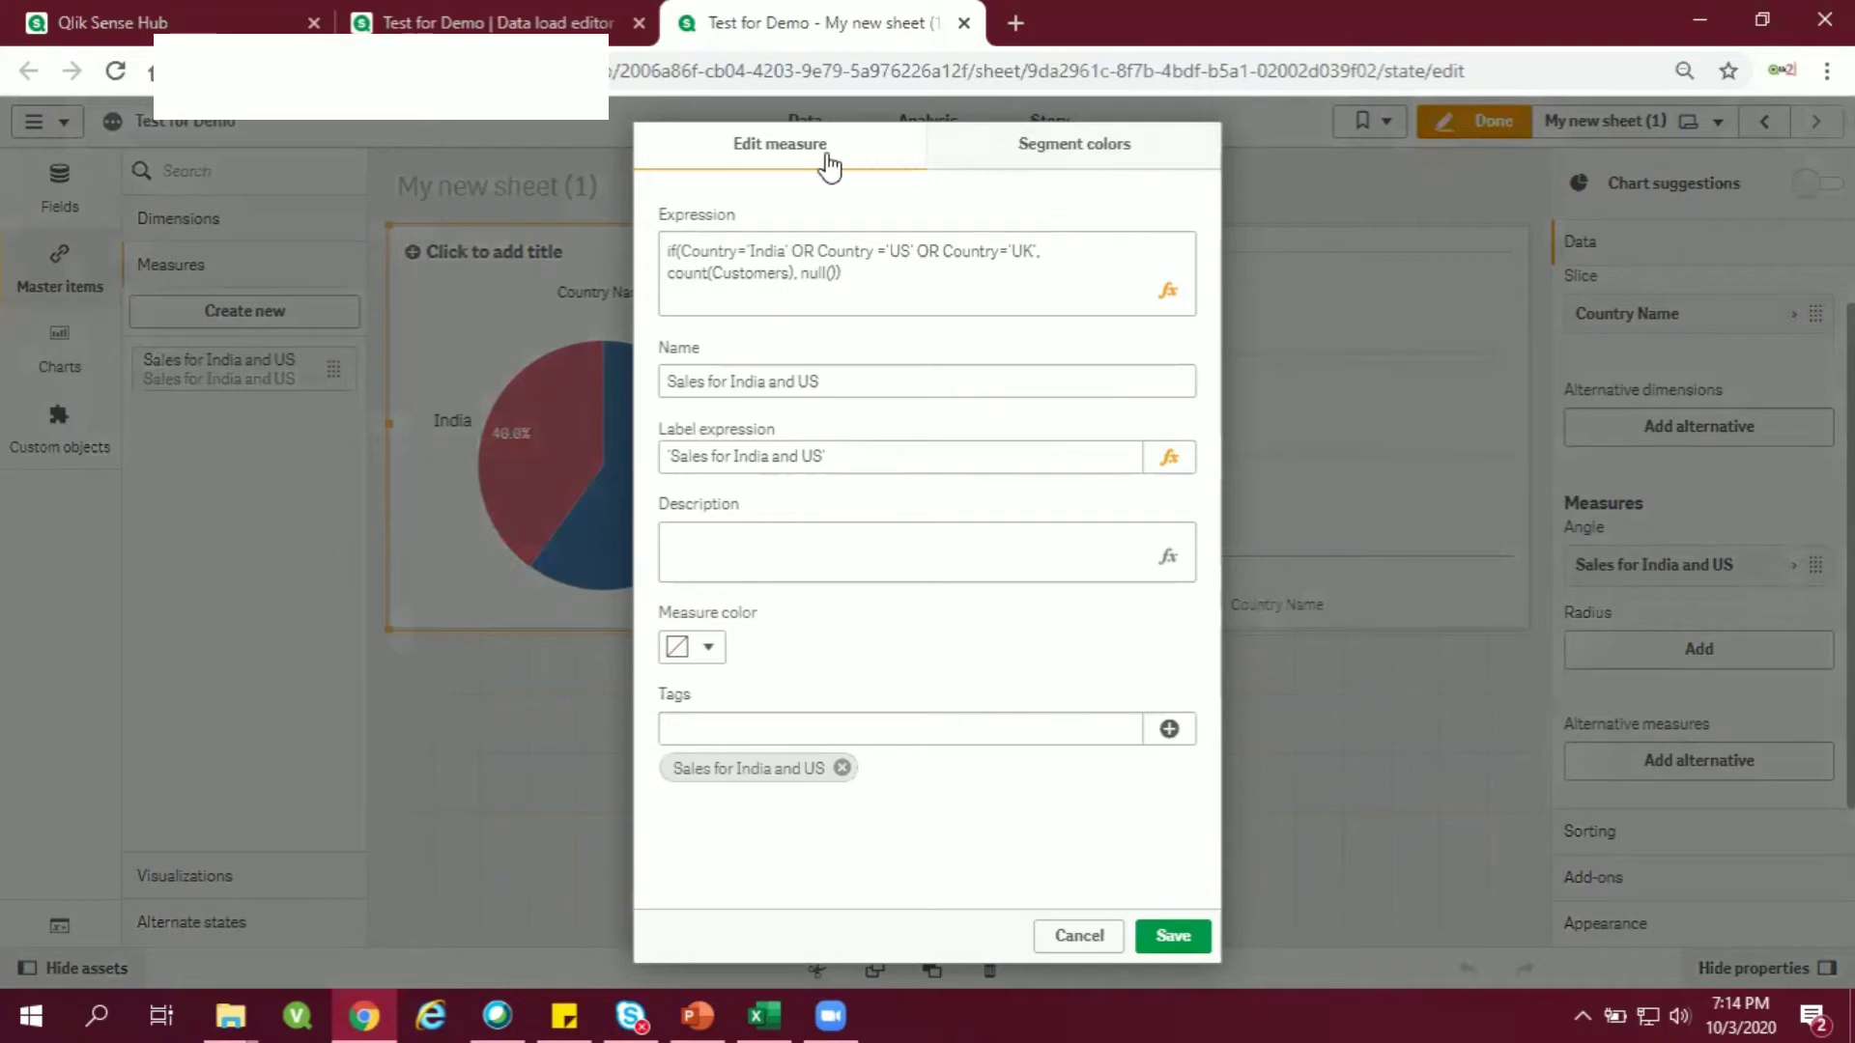
pyautogui.click(1073, 143)
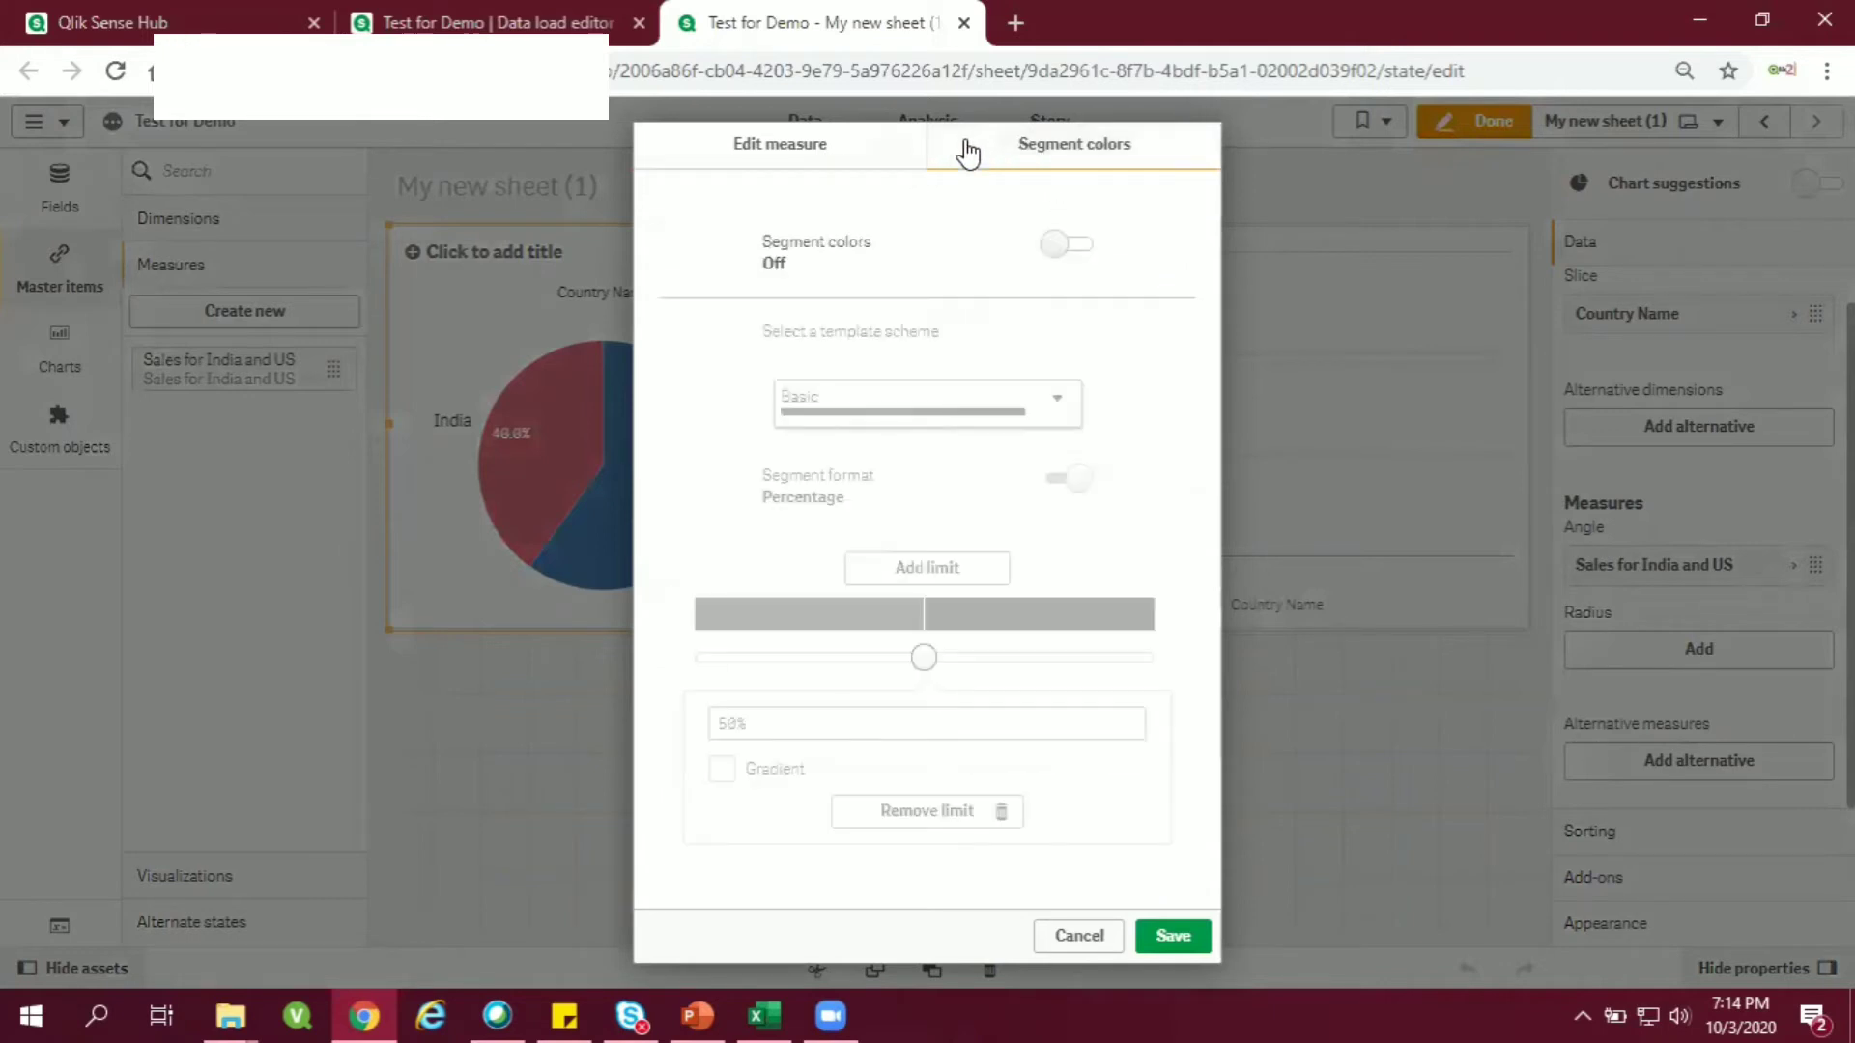
pyautogui.click(779, 143)
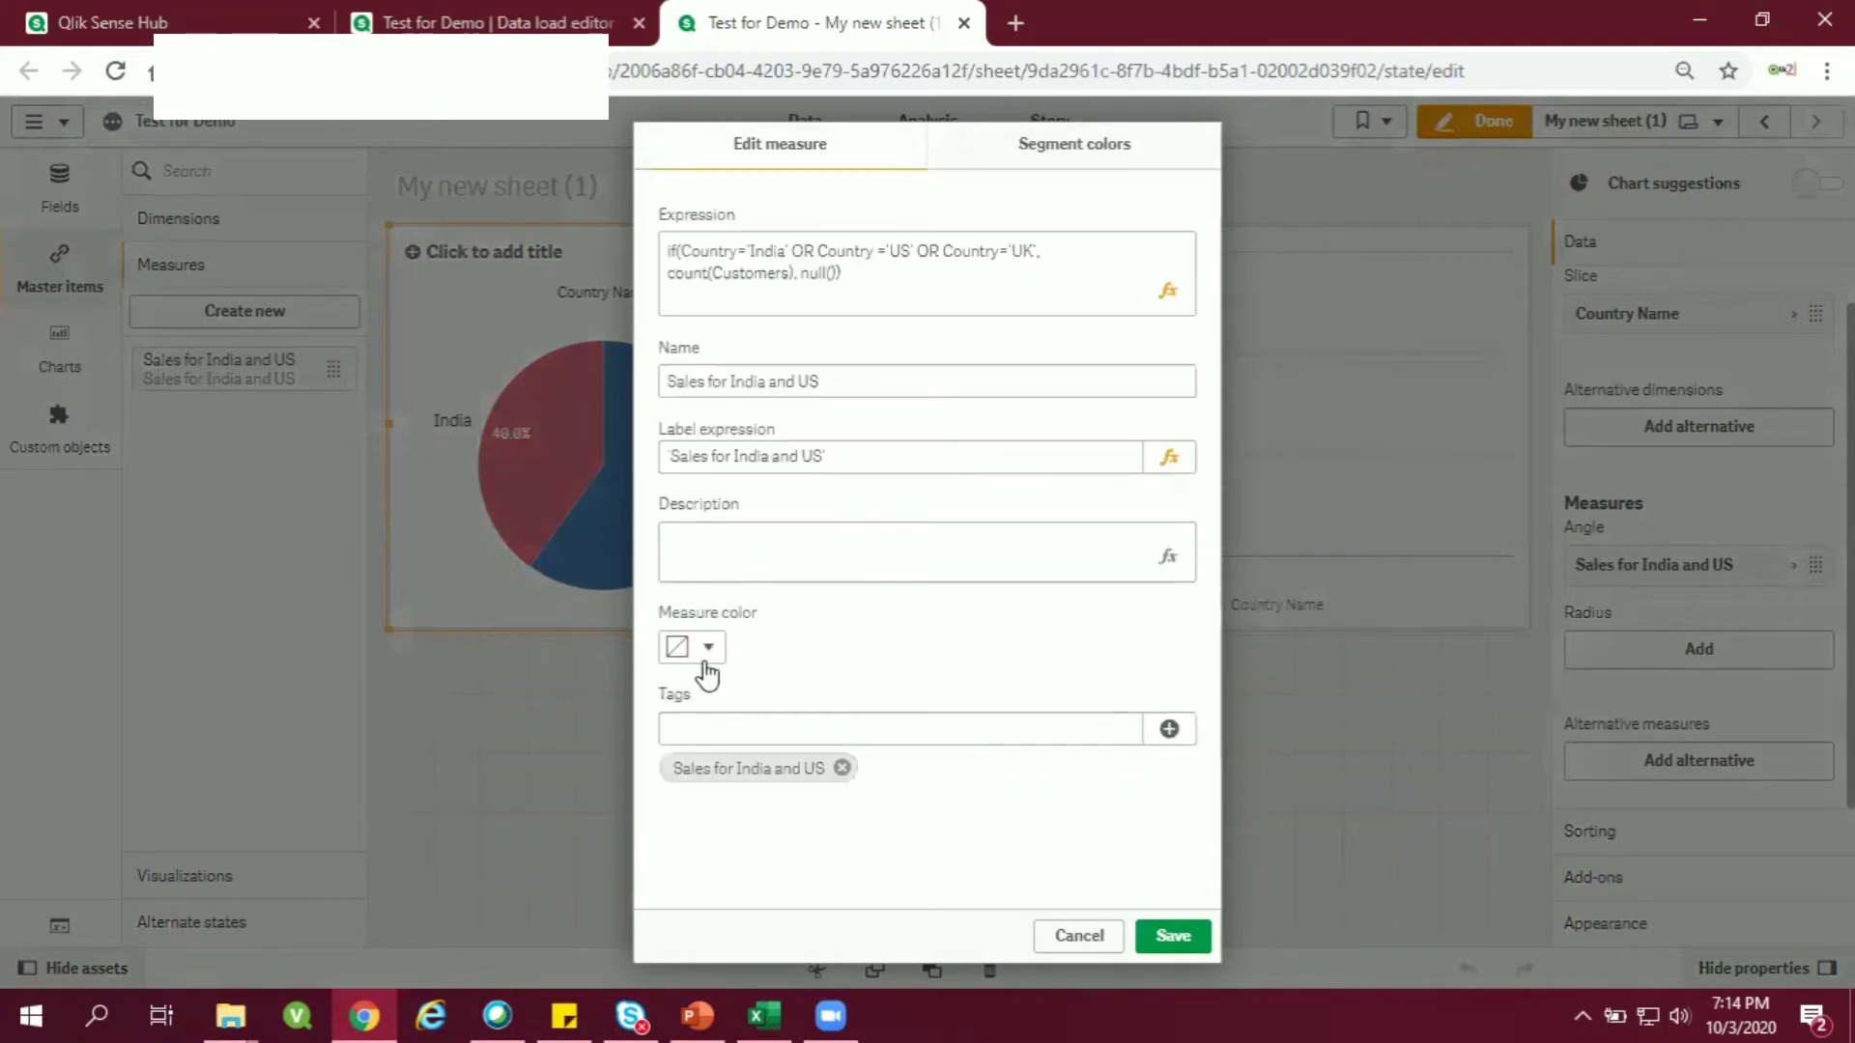
pyautogui.click(691, 648)
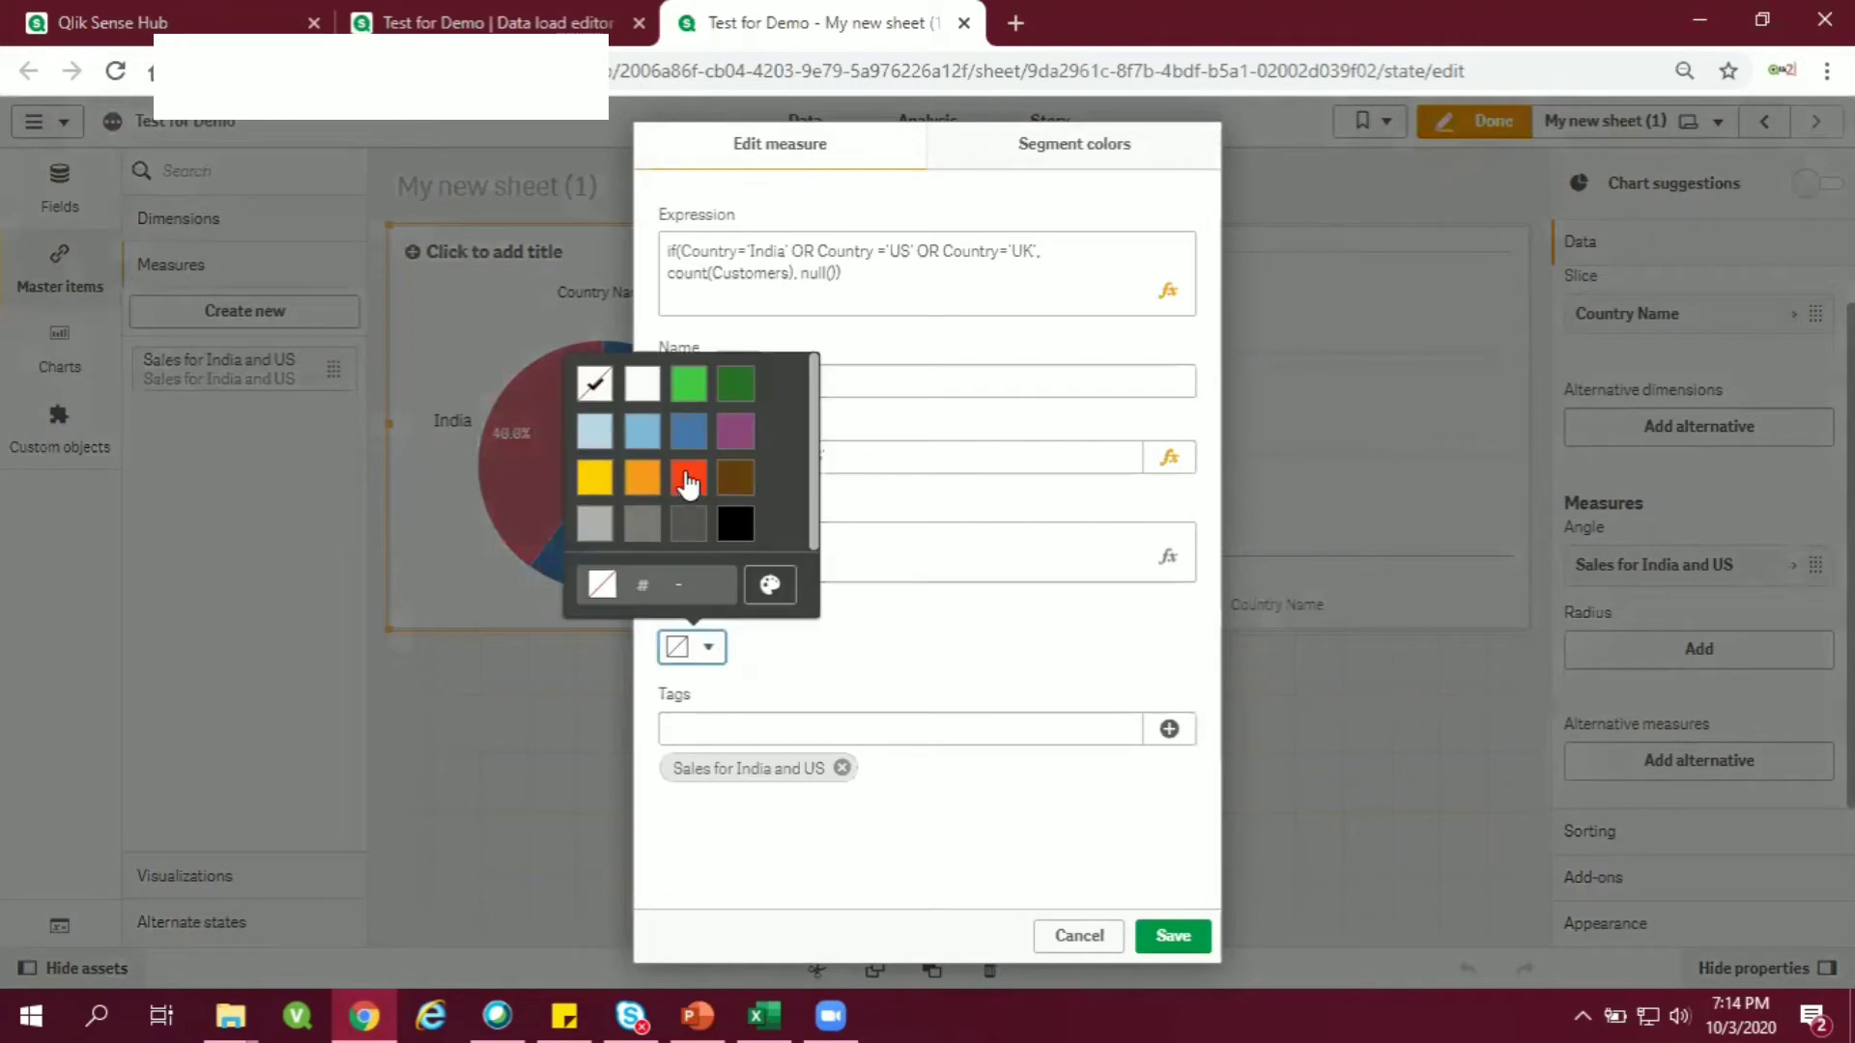
pyautogui.click(689, 478)
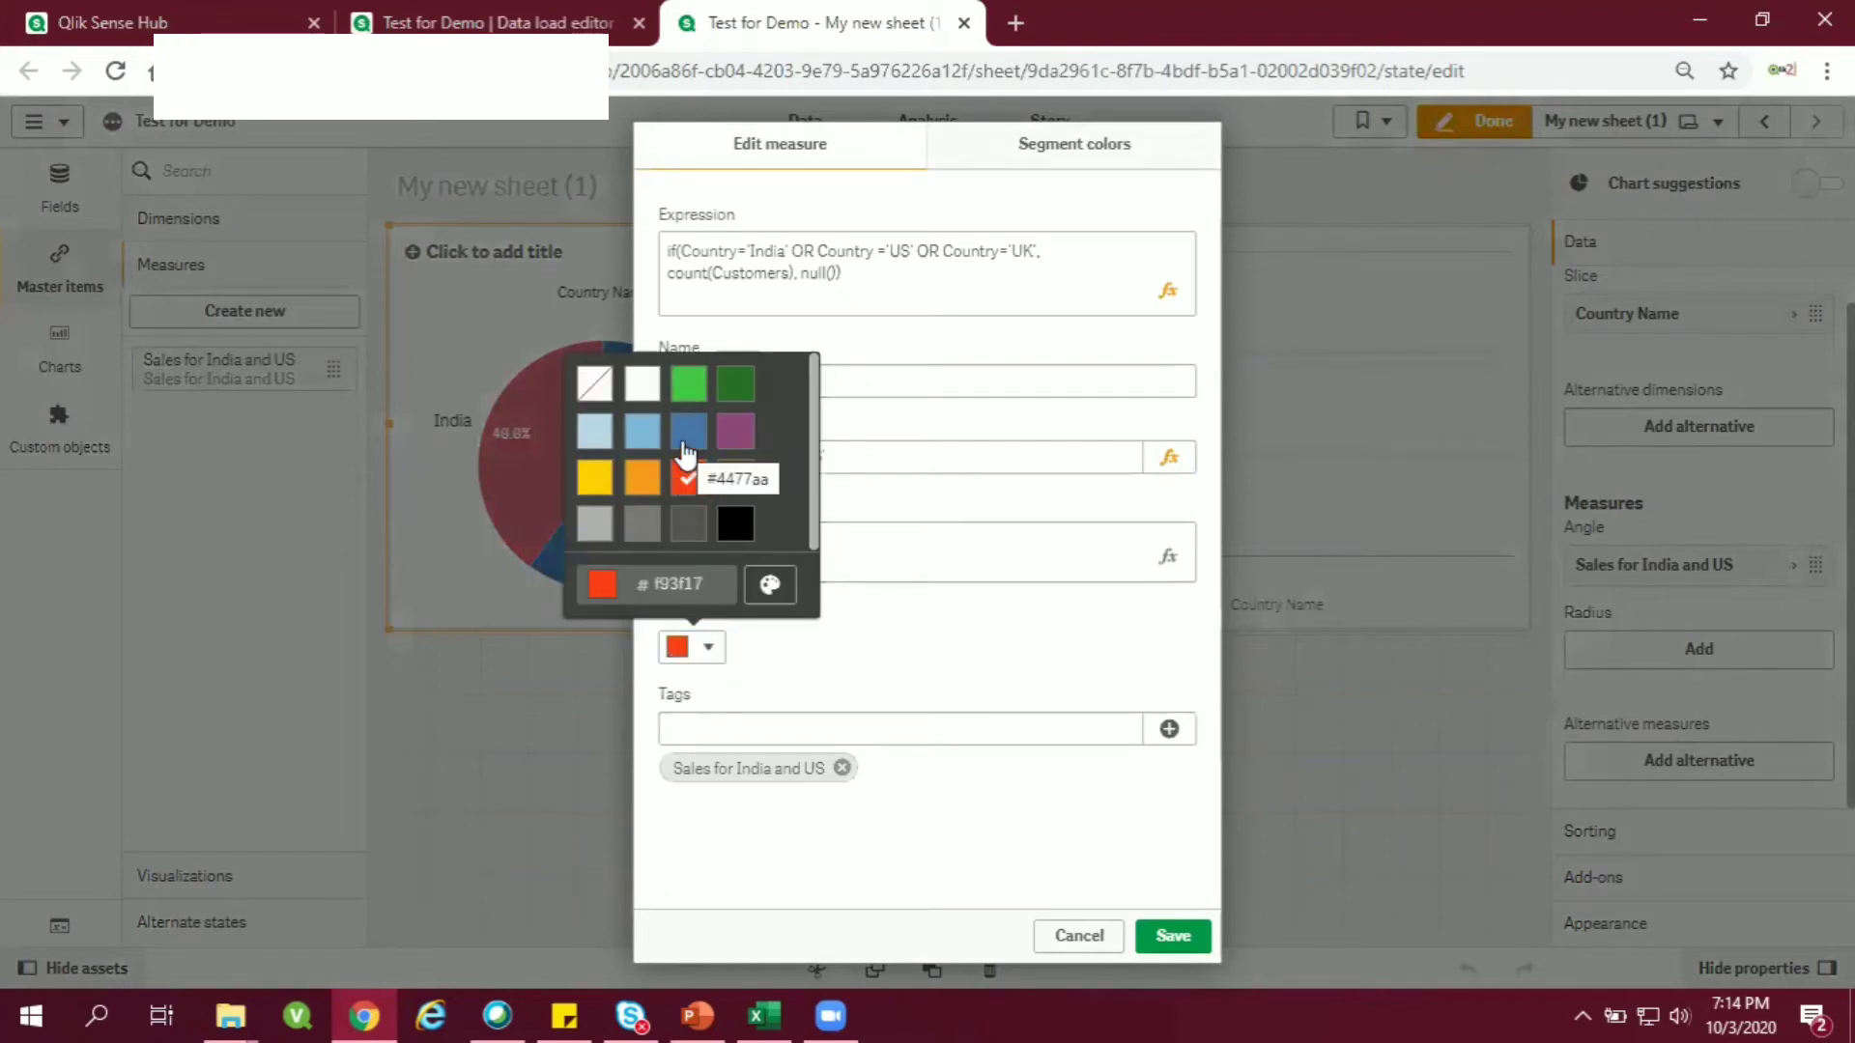
pyautogui.click(687, 476)
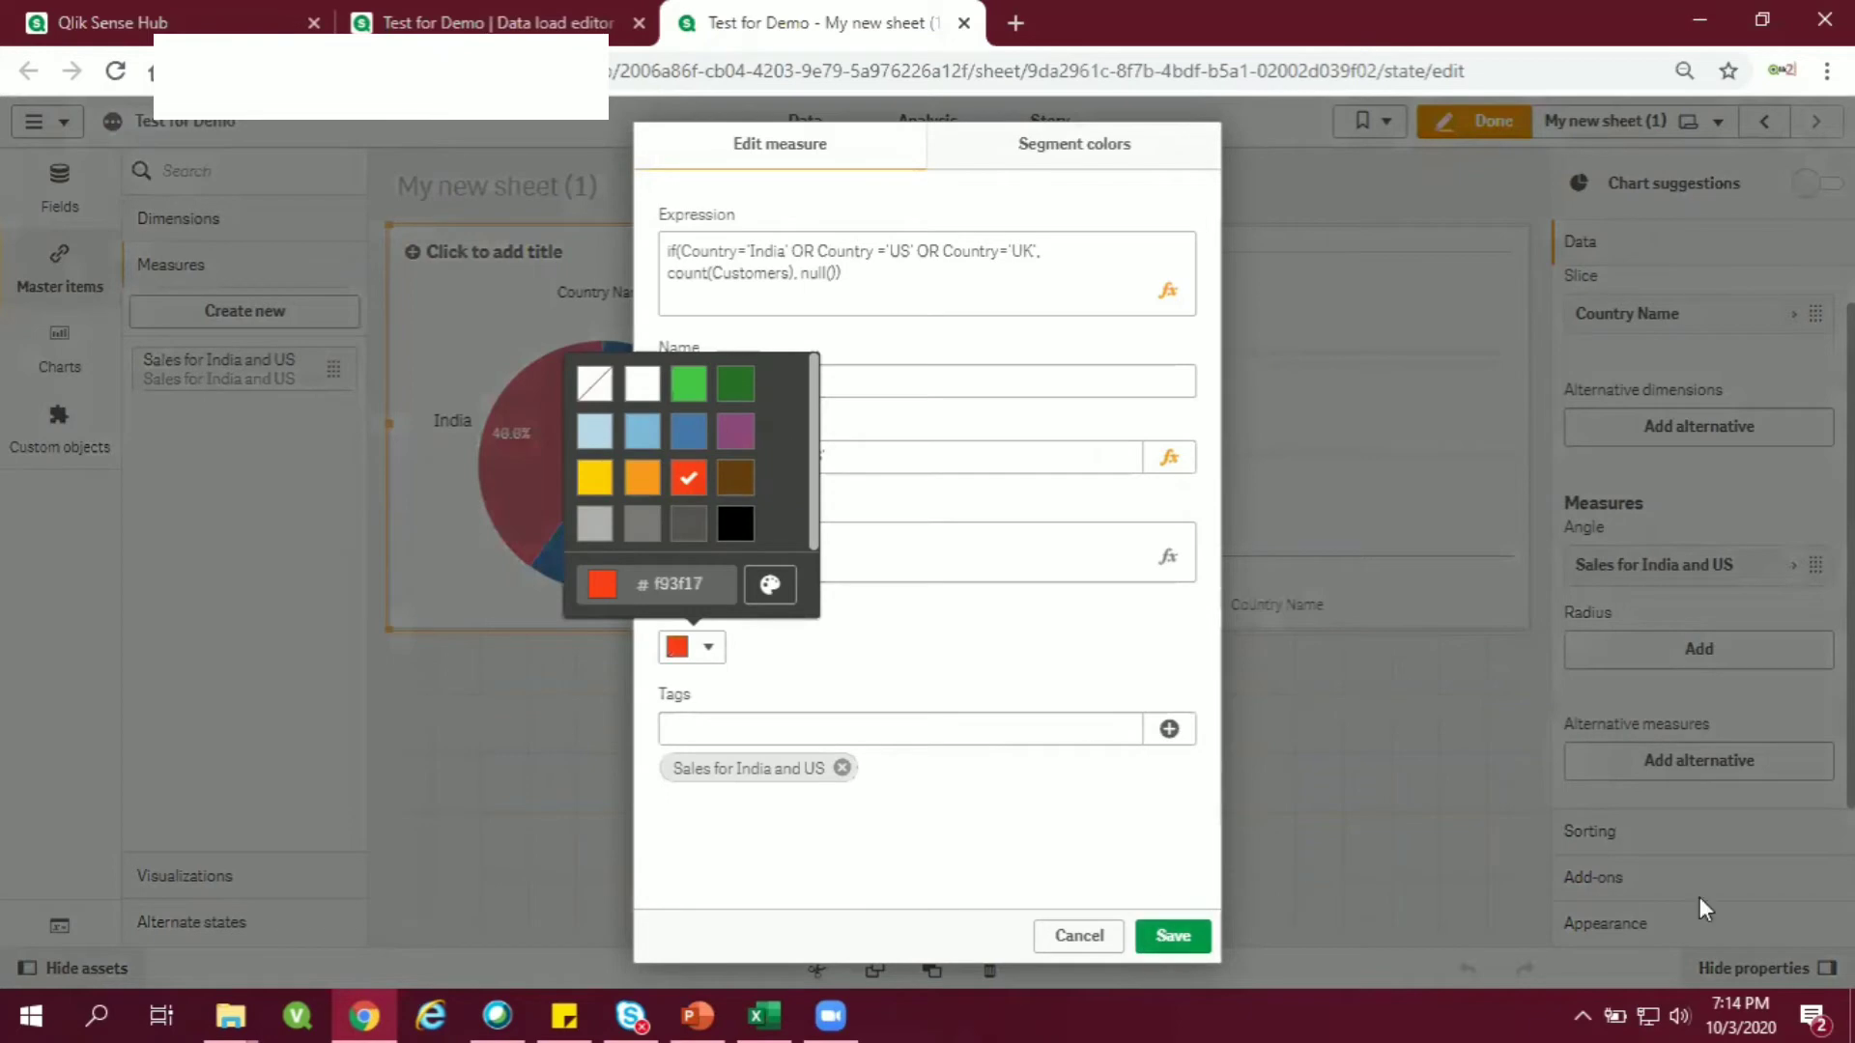
pyautogui.moveTo(976, 789)
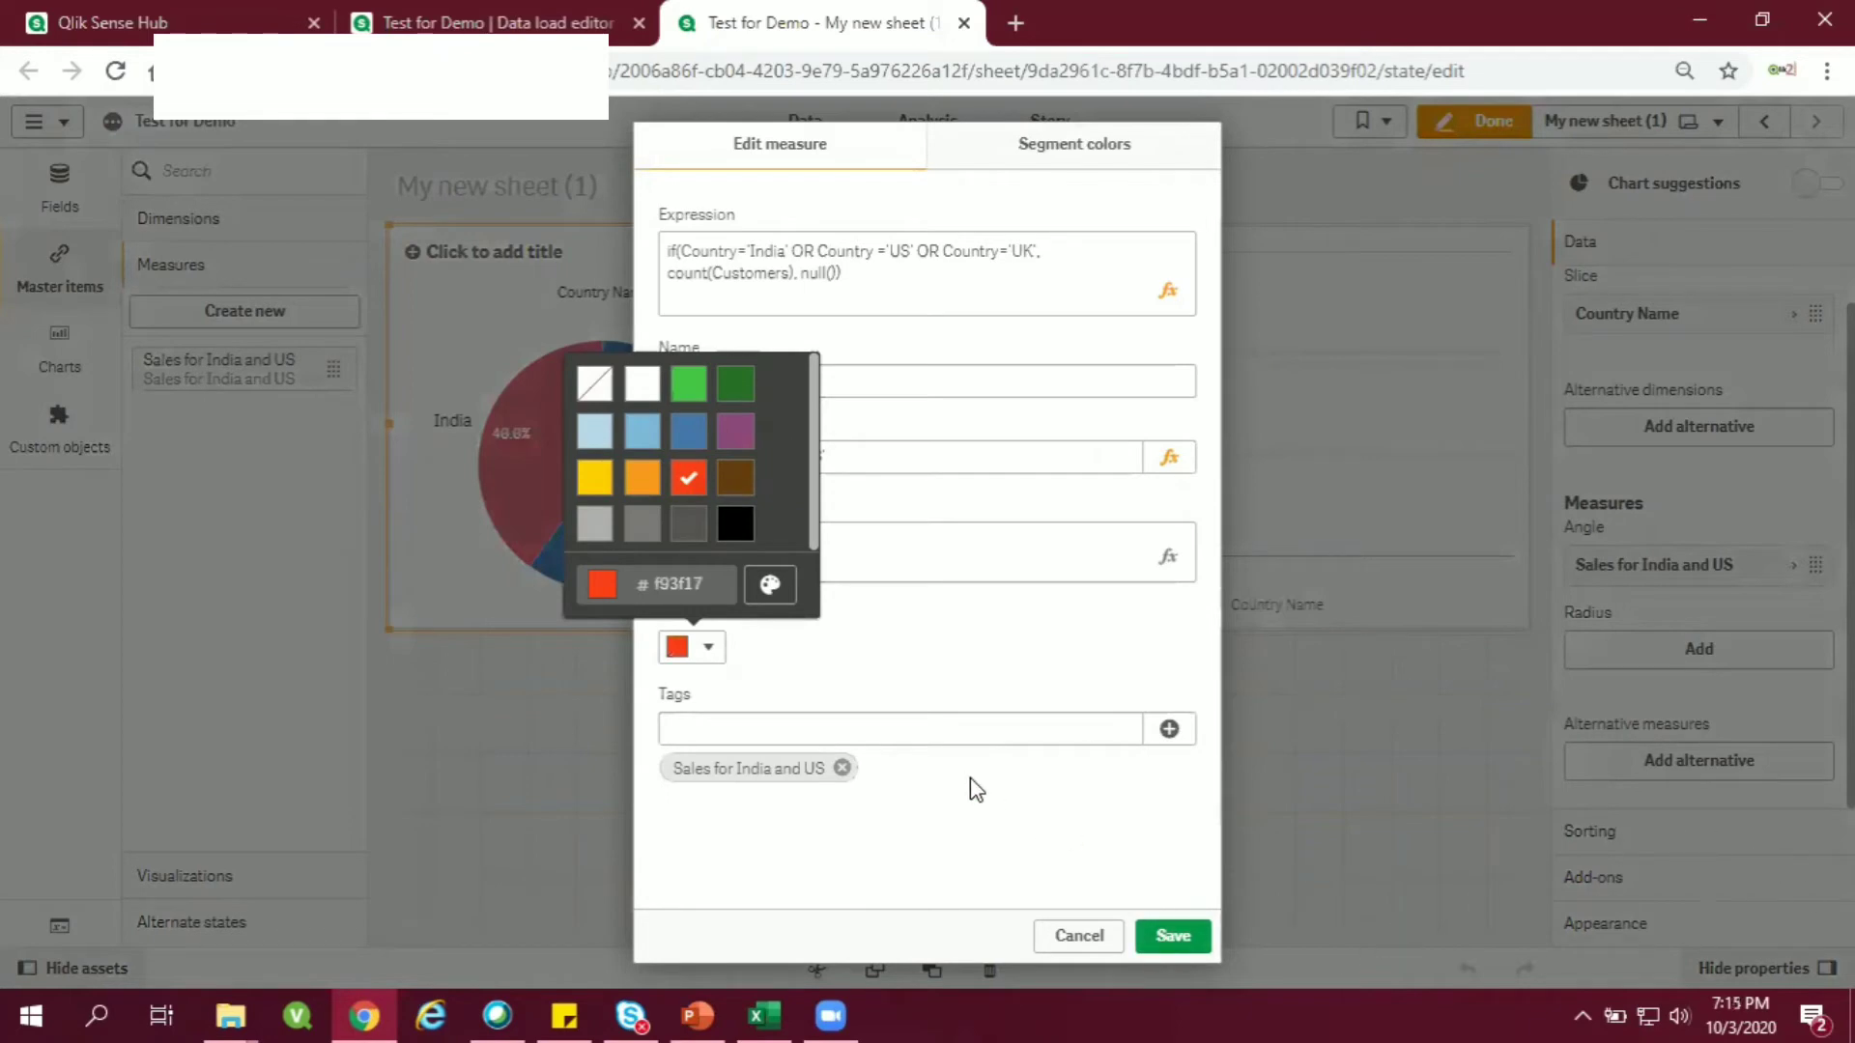
pyautogui.click(1172, 936)
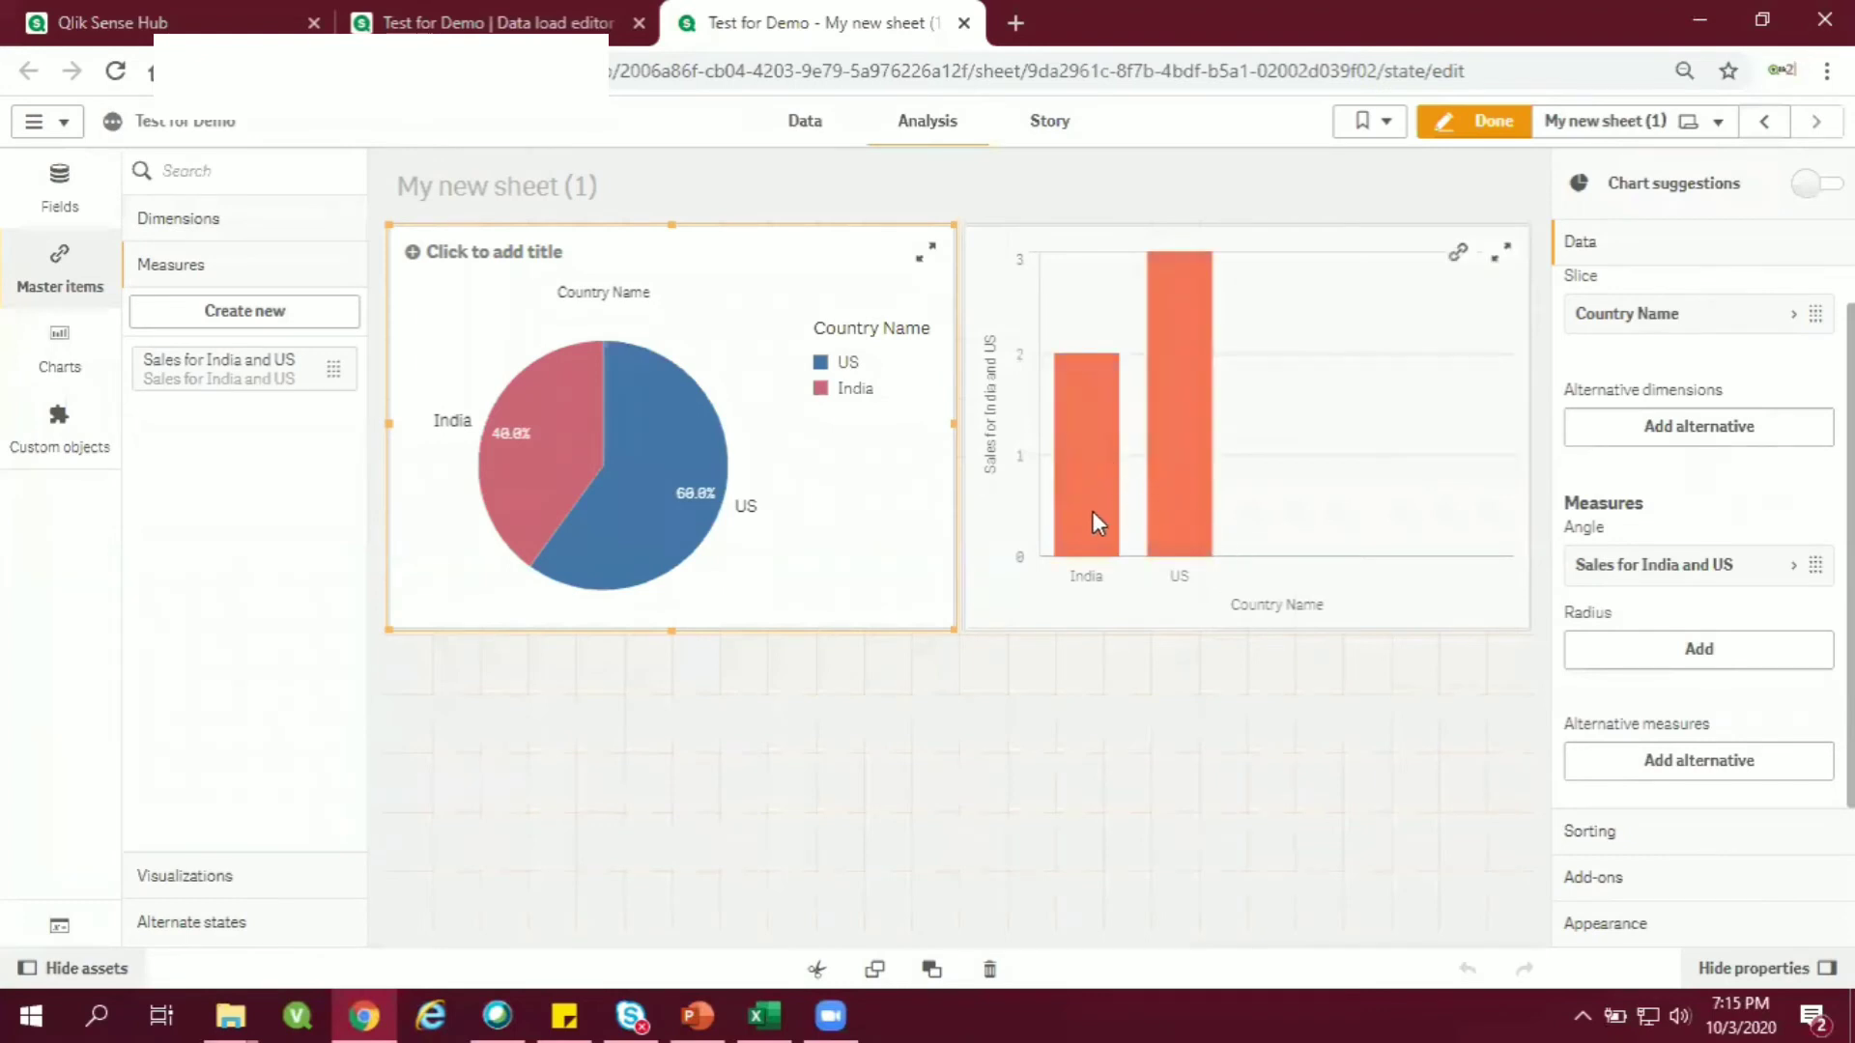
pyautogui.moveTo(1218, 565)
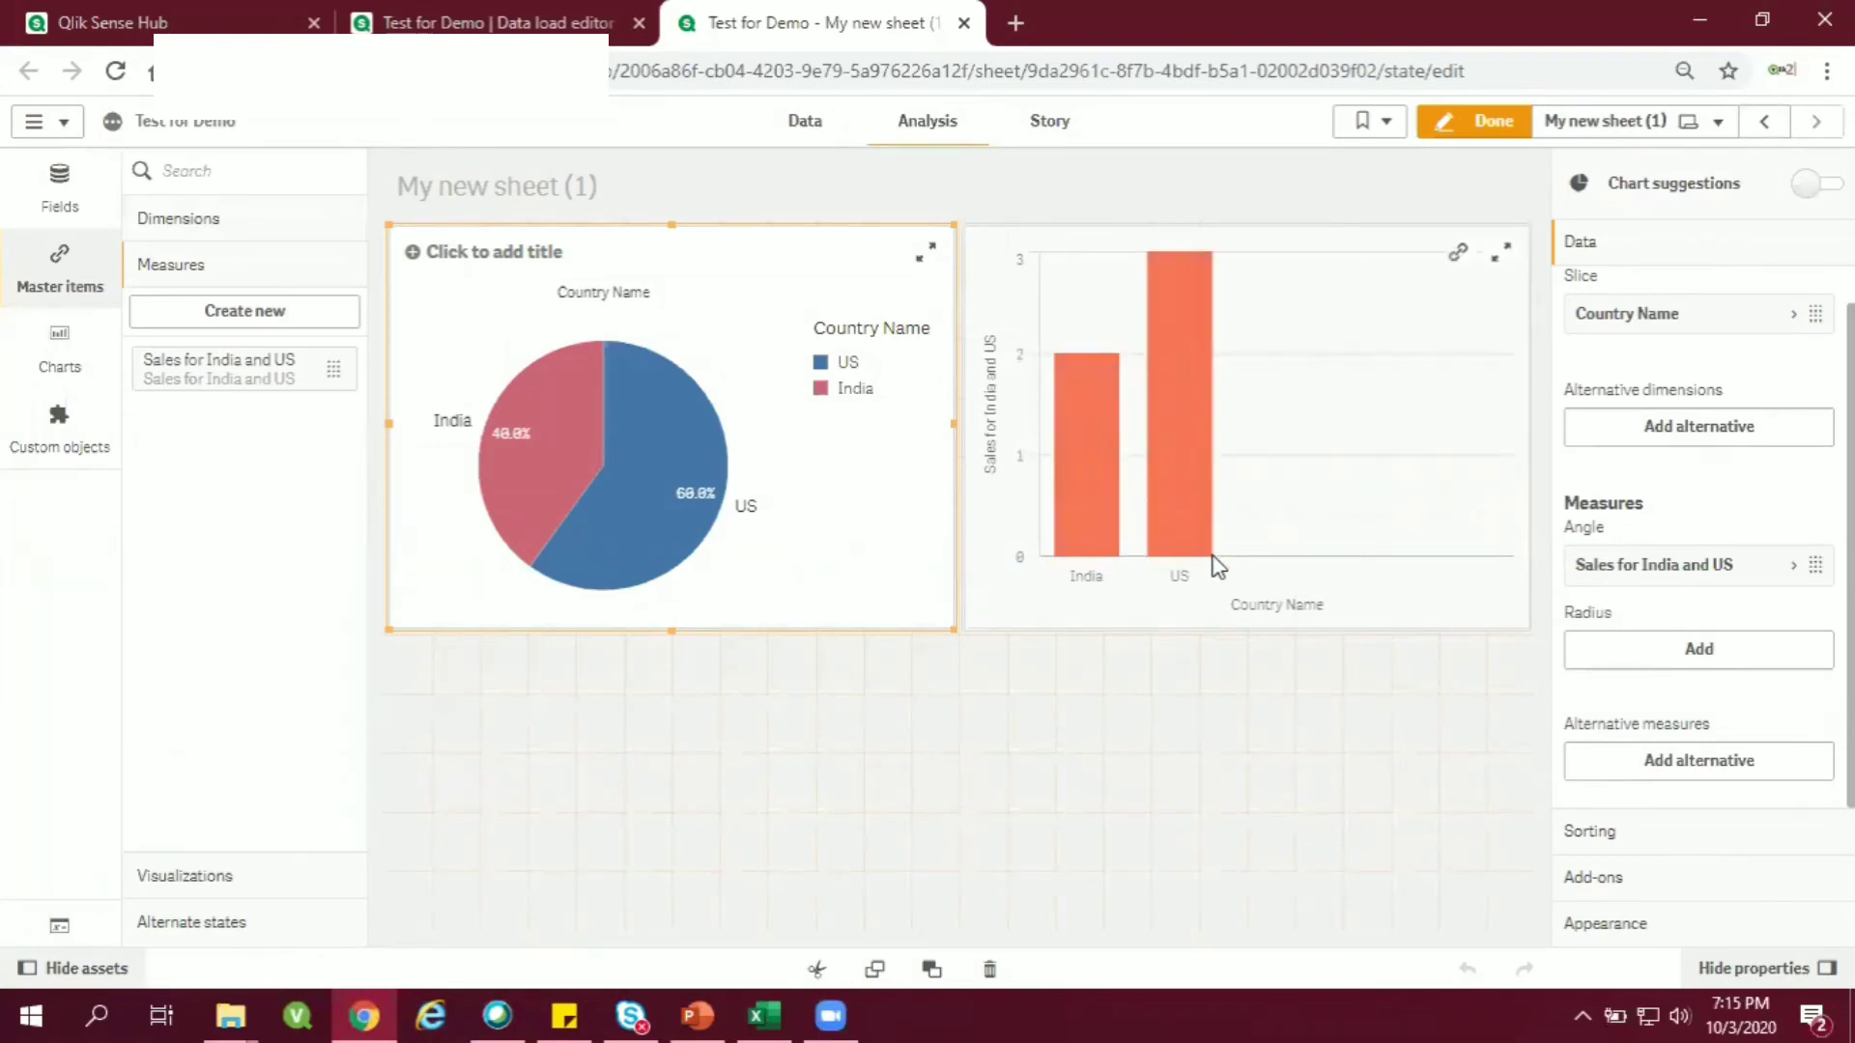
pyautogui.moveTo(1043, 560)
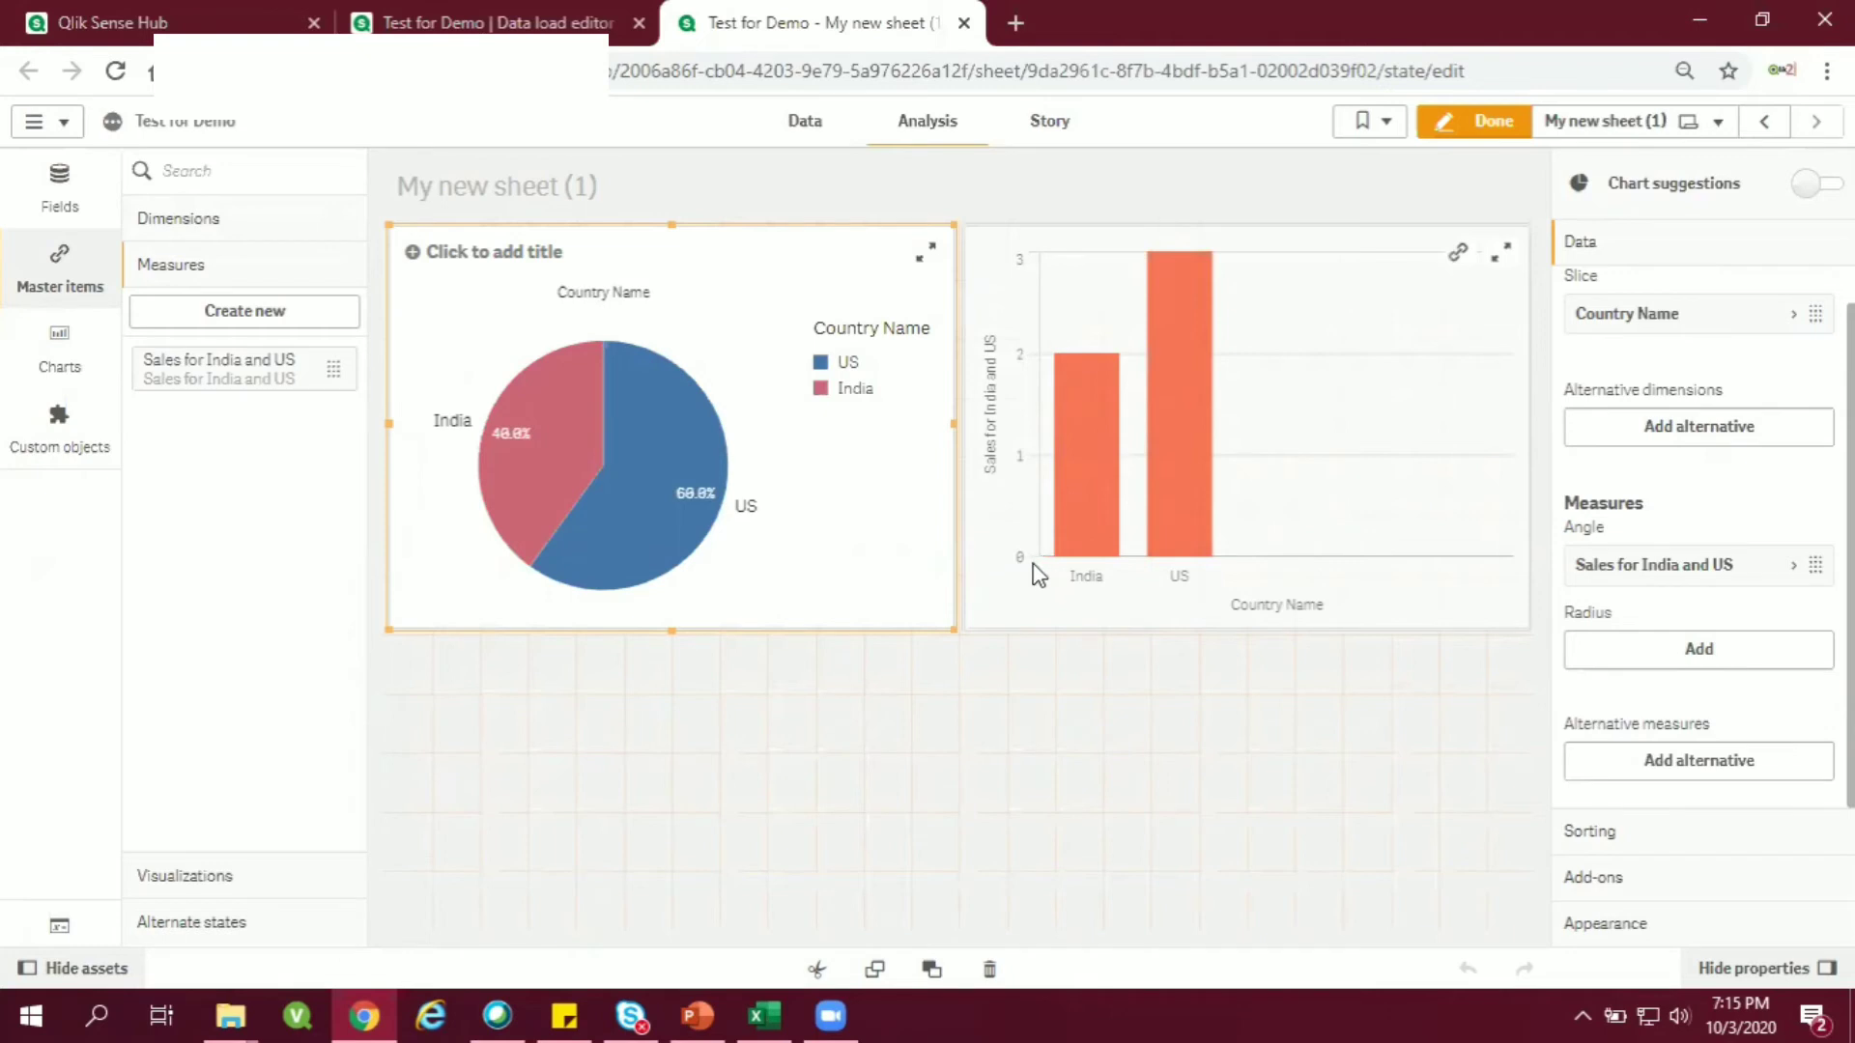
pyautogui.moveTo(844, 431)
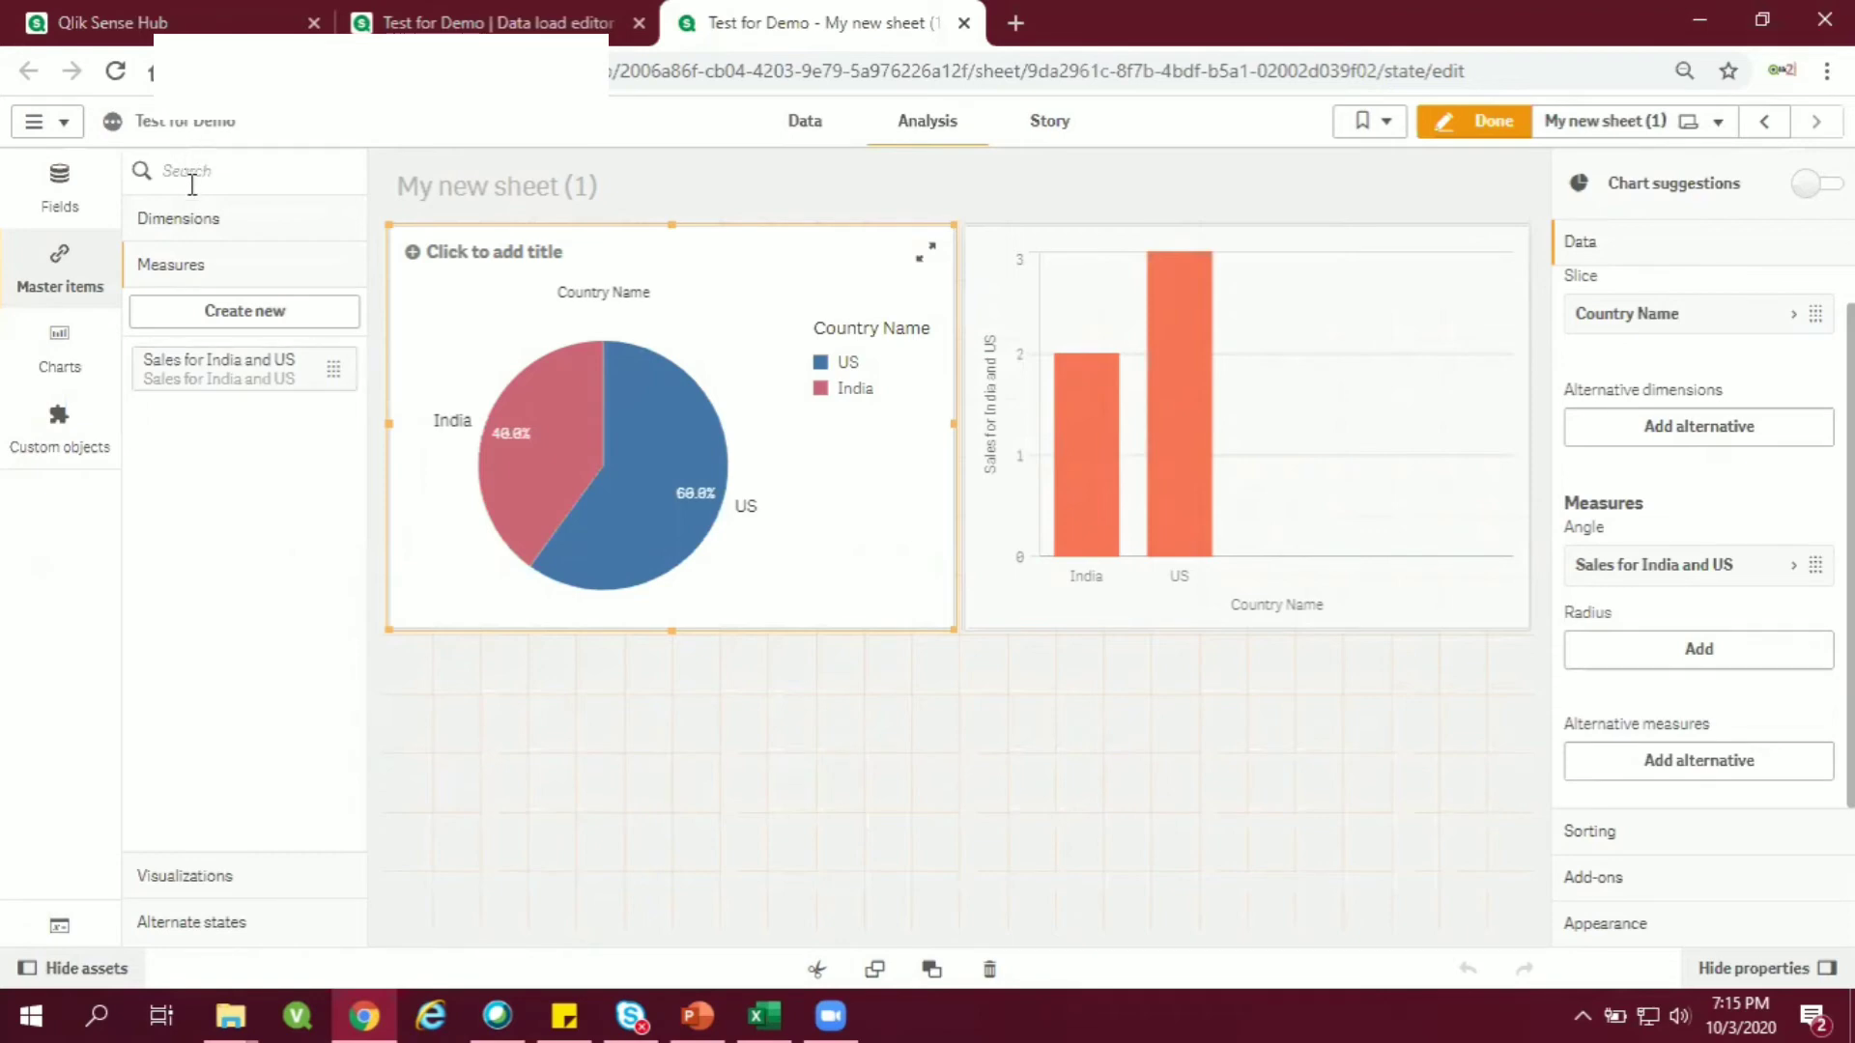
# Start a drill-down master dimension from Country to States named CountryToStateDill.
pyautogui.click(178, 217)
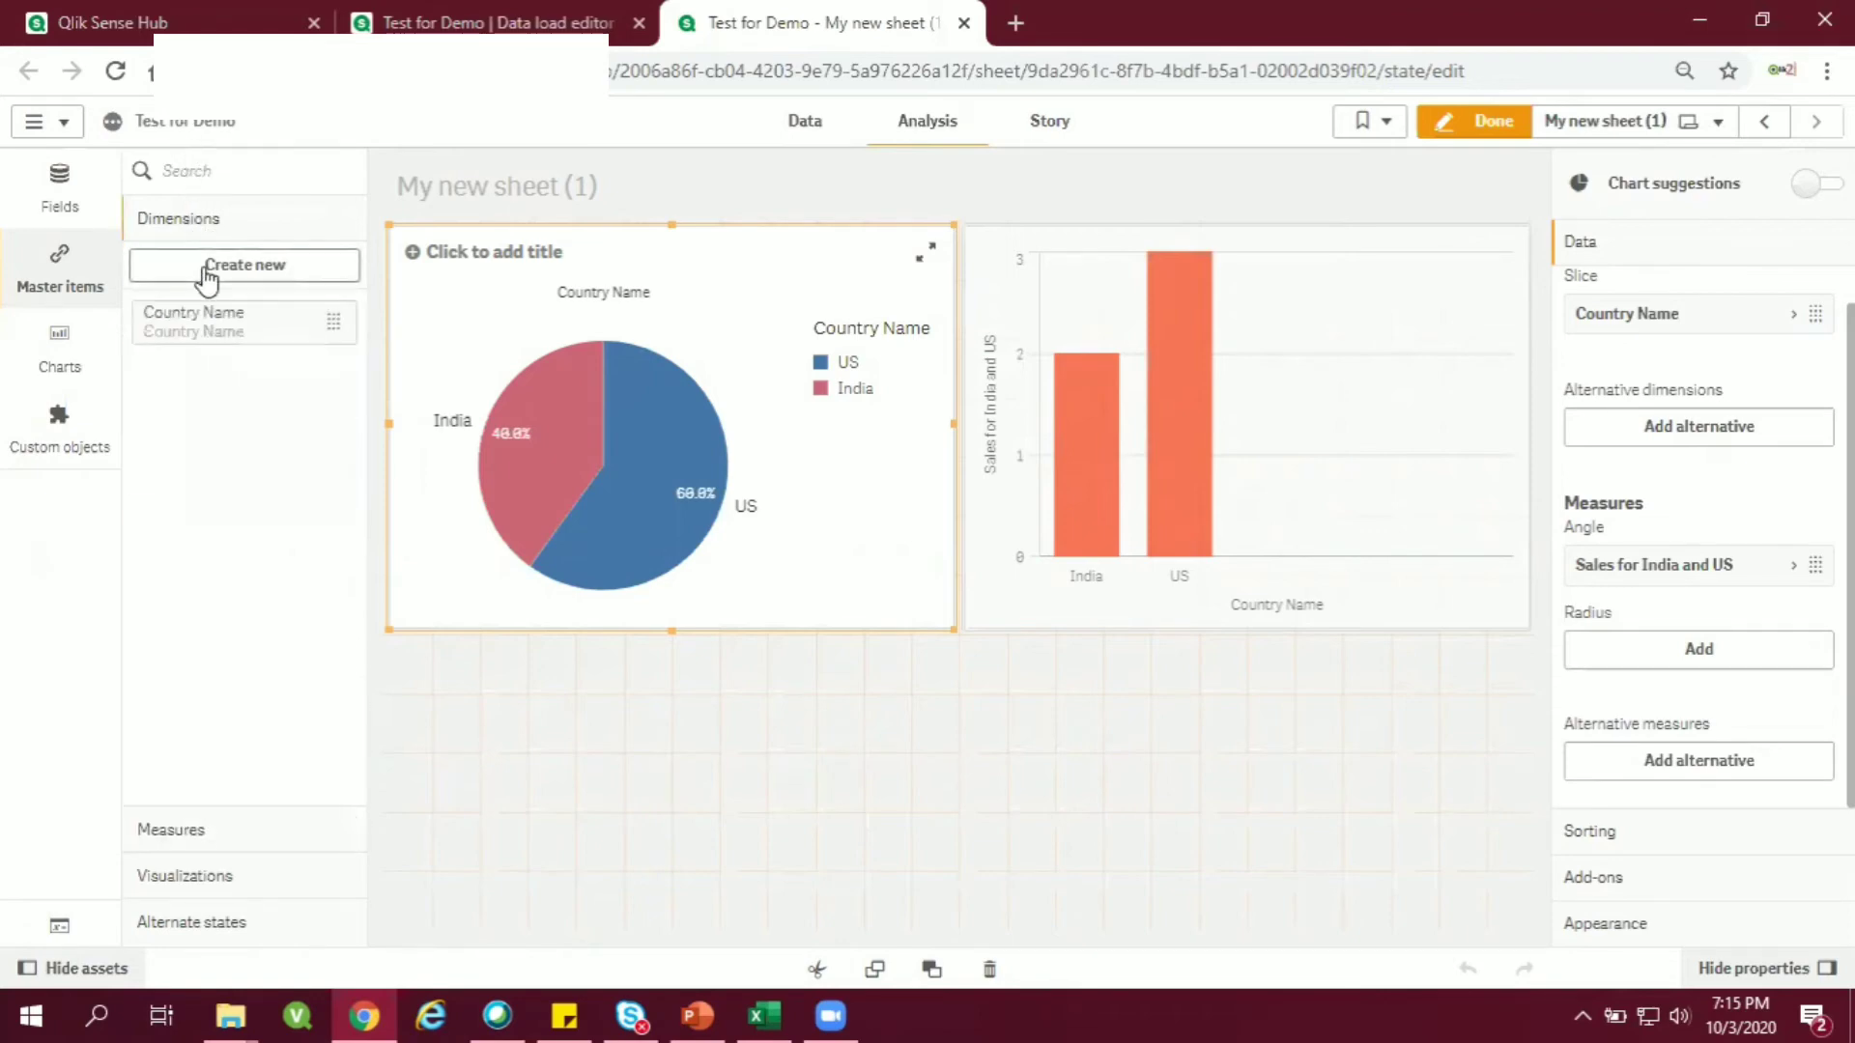
pyautogui.click(245, 264)
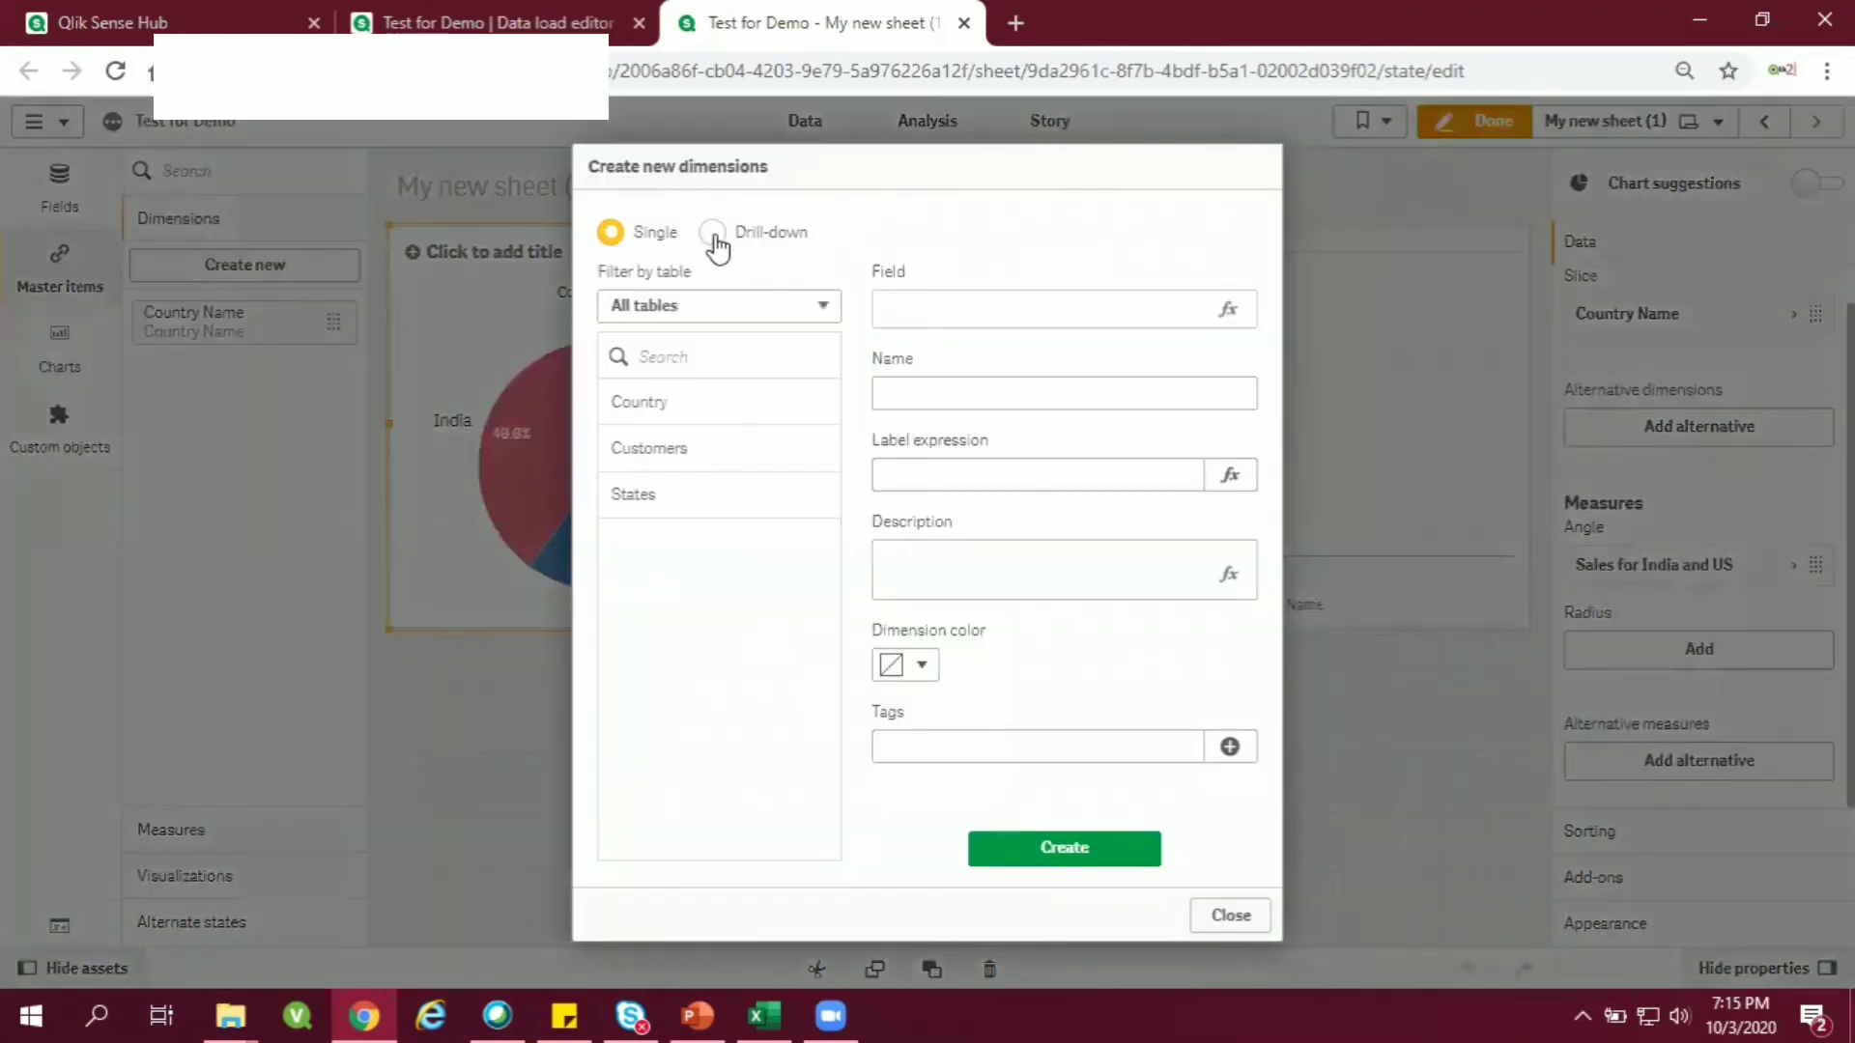
pyautogui.click(712, 232)
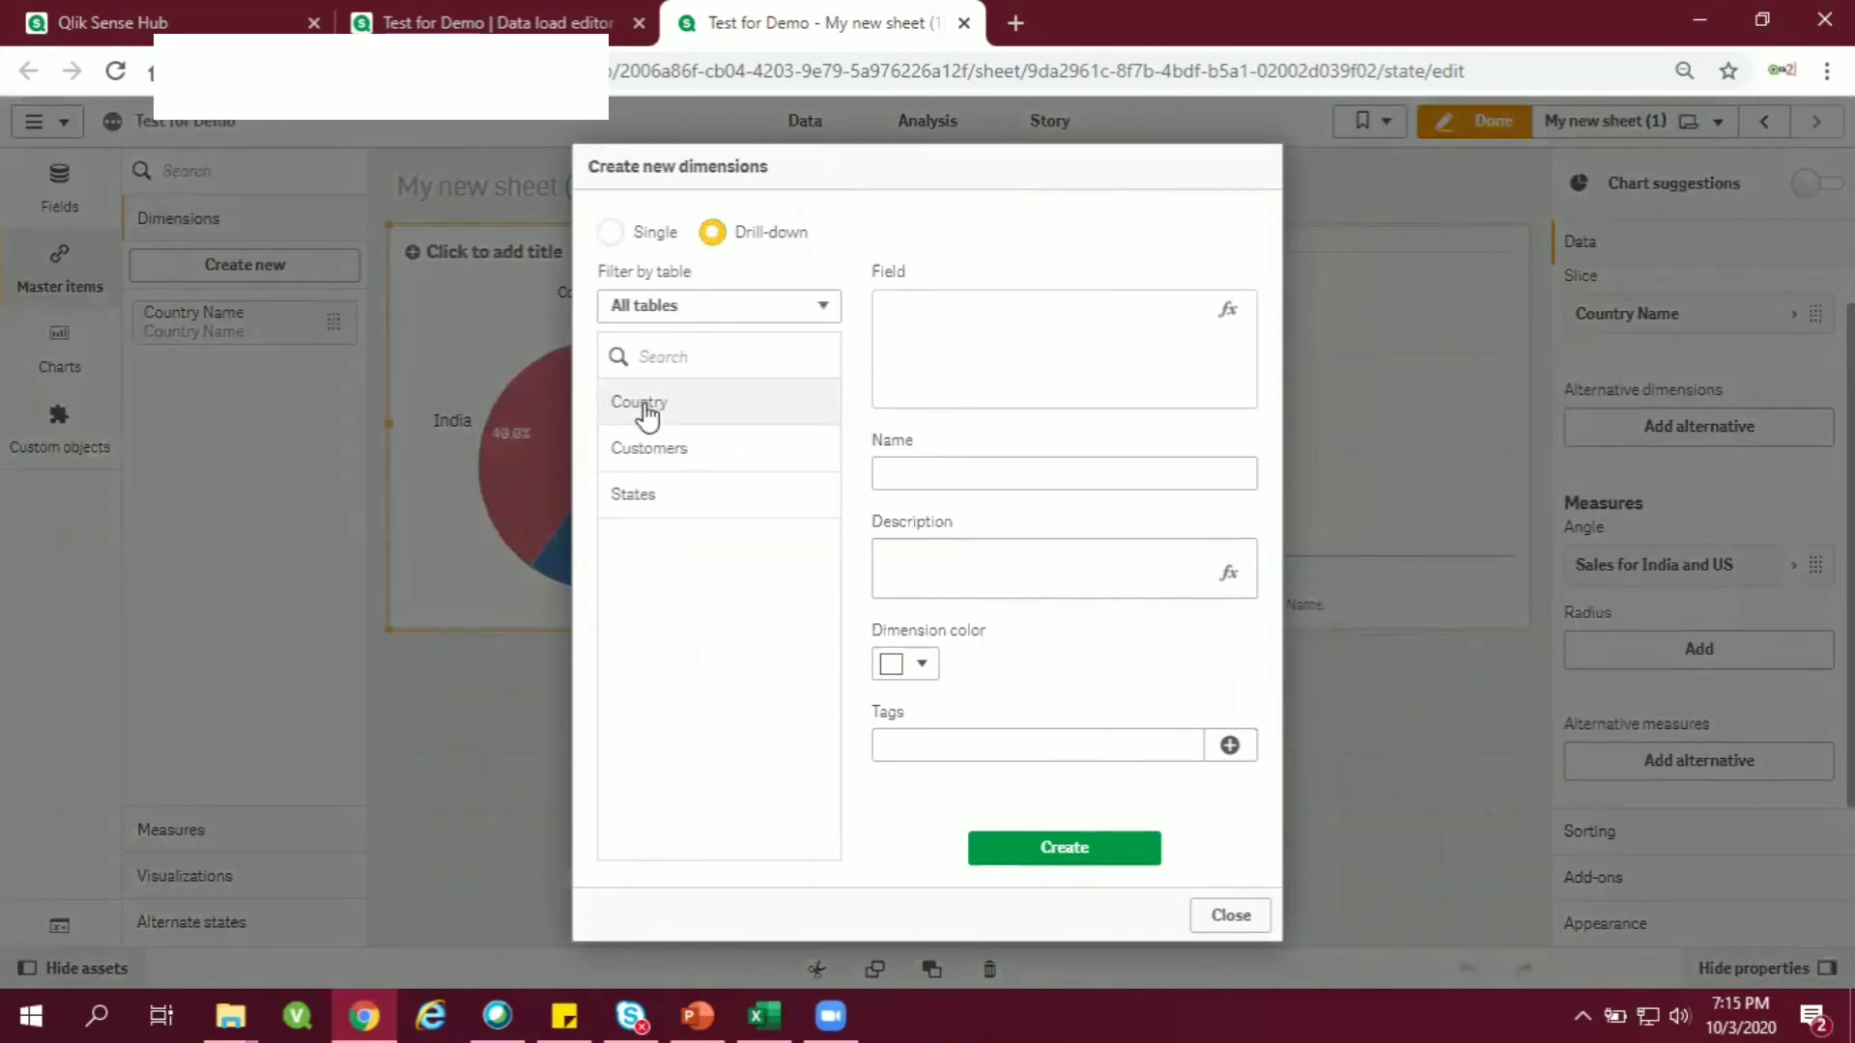
pyautogui.click(639, 402)
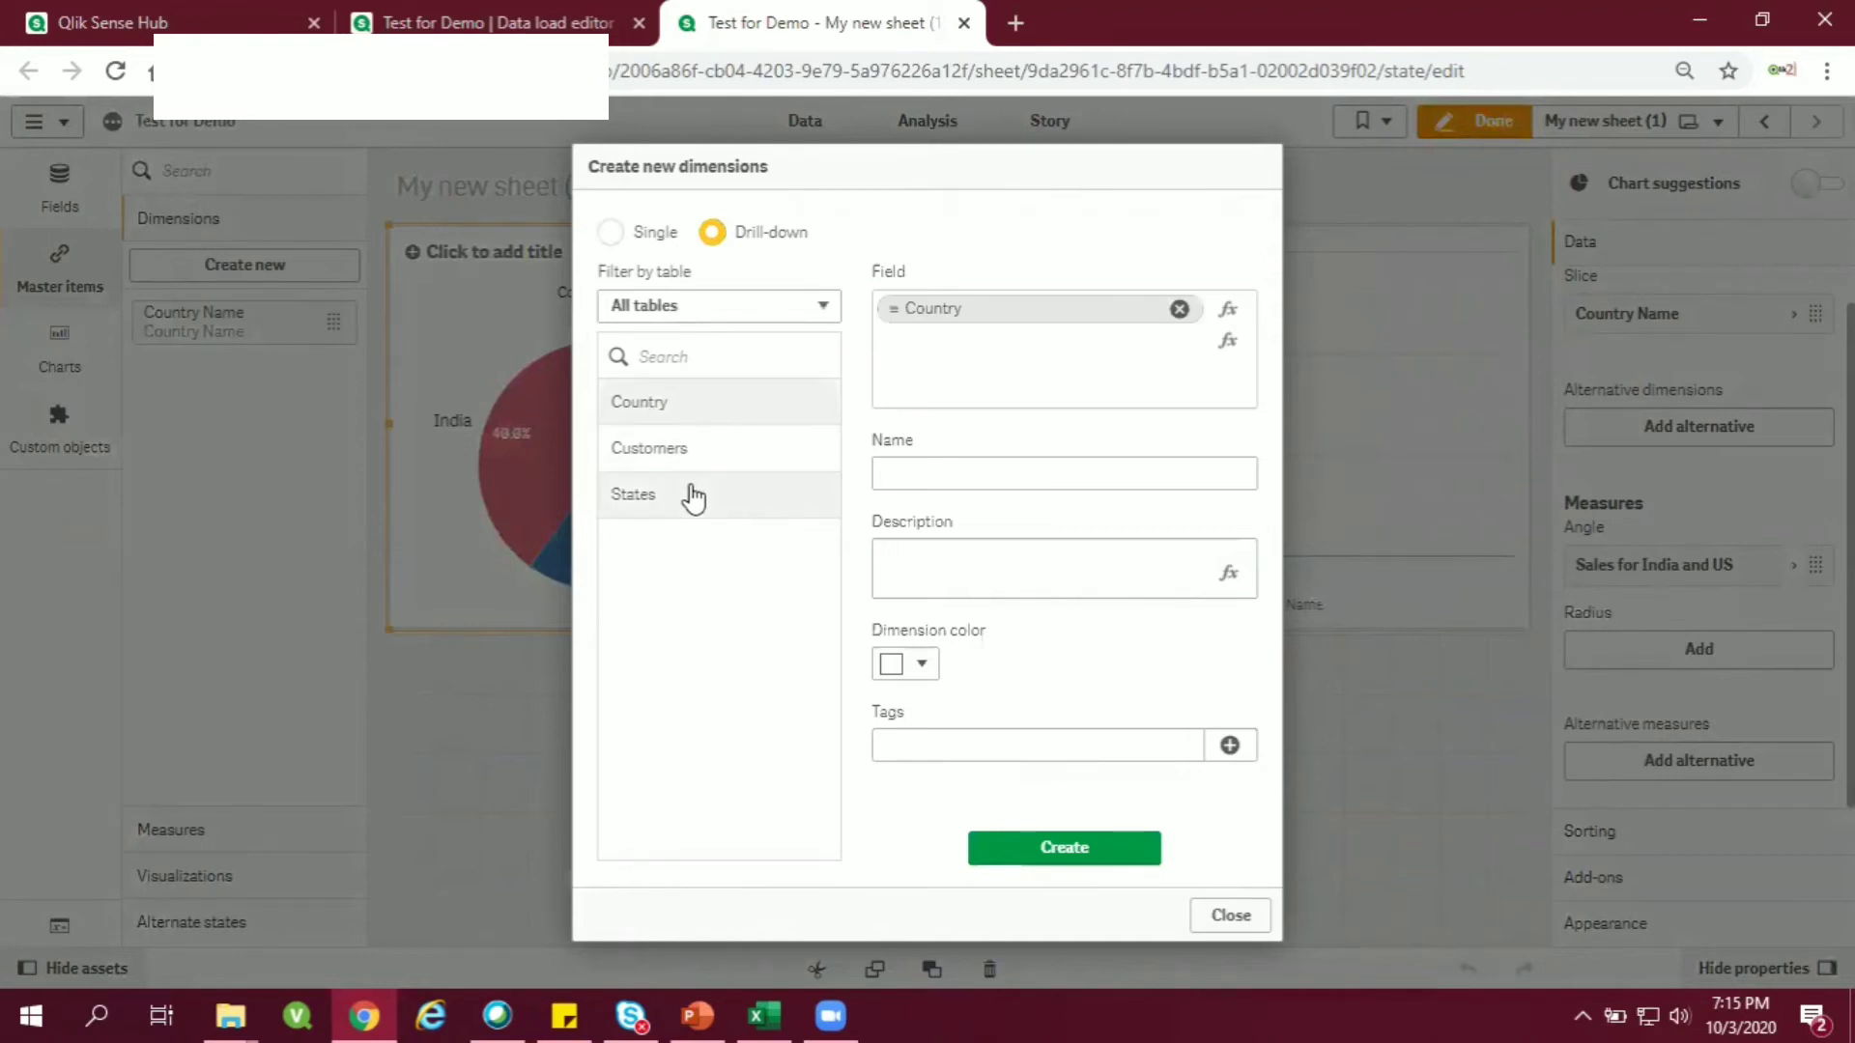
pyautogui.click(633, 494)
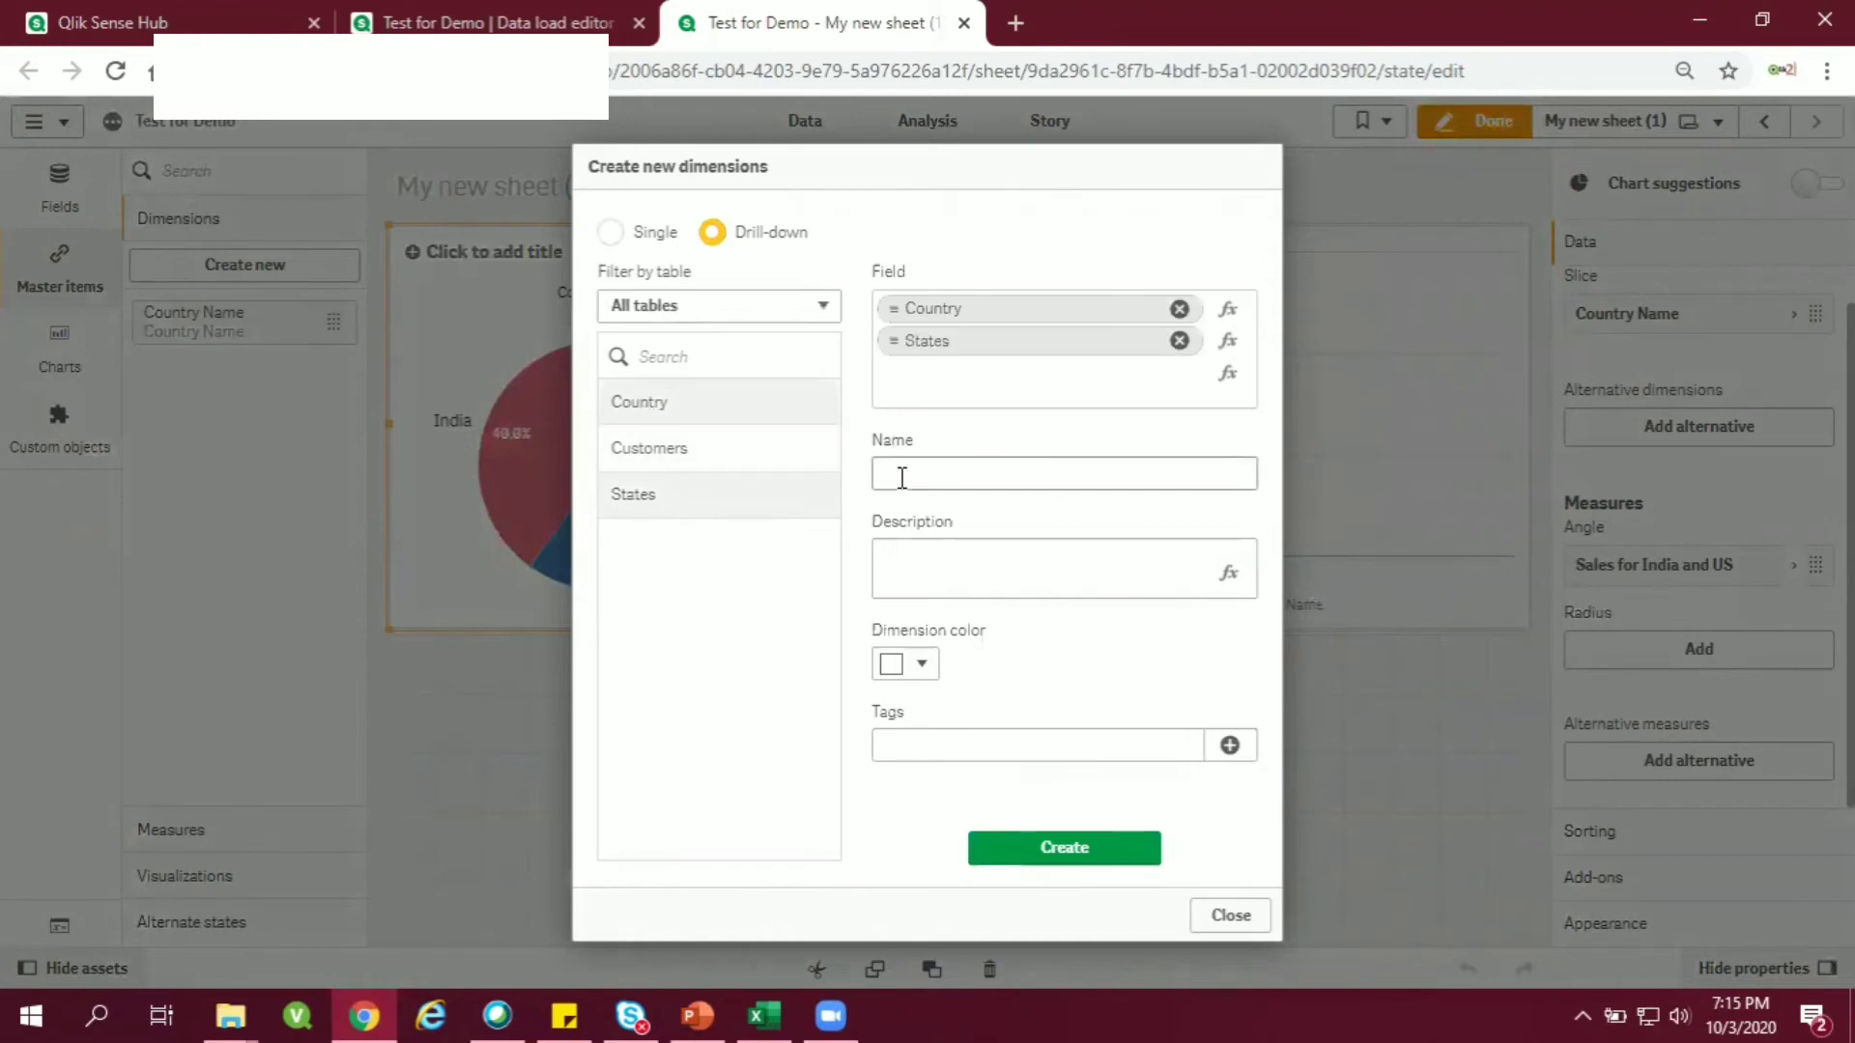
pyautogui.write('d')
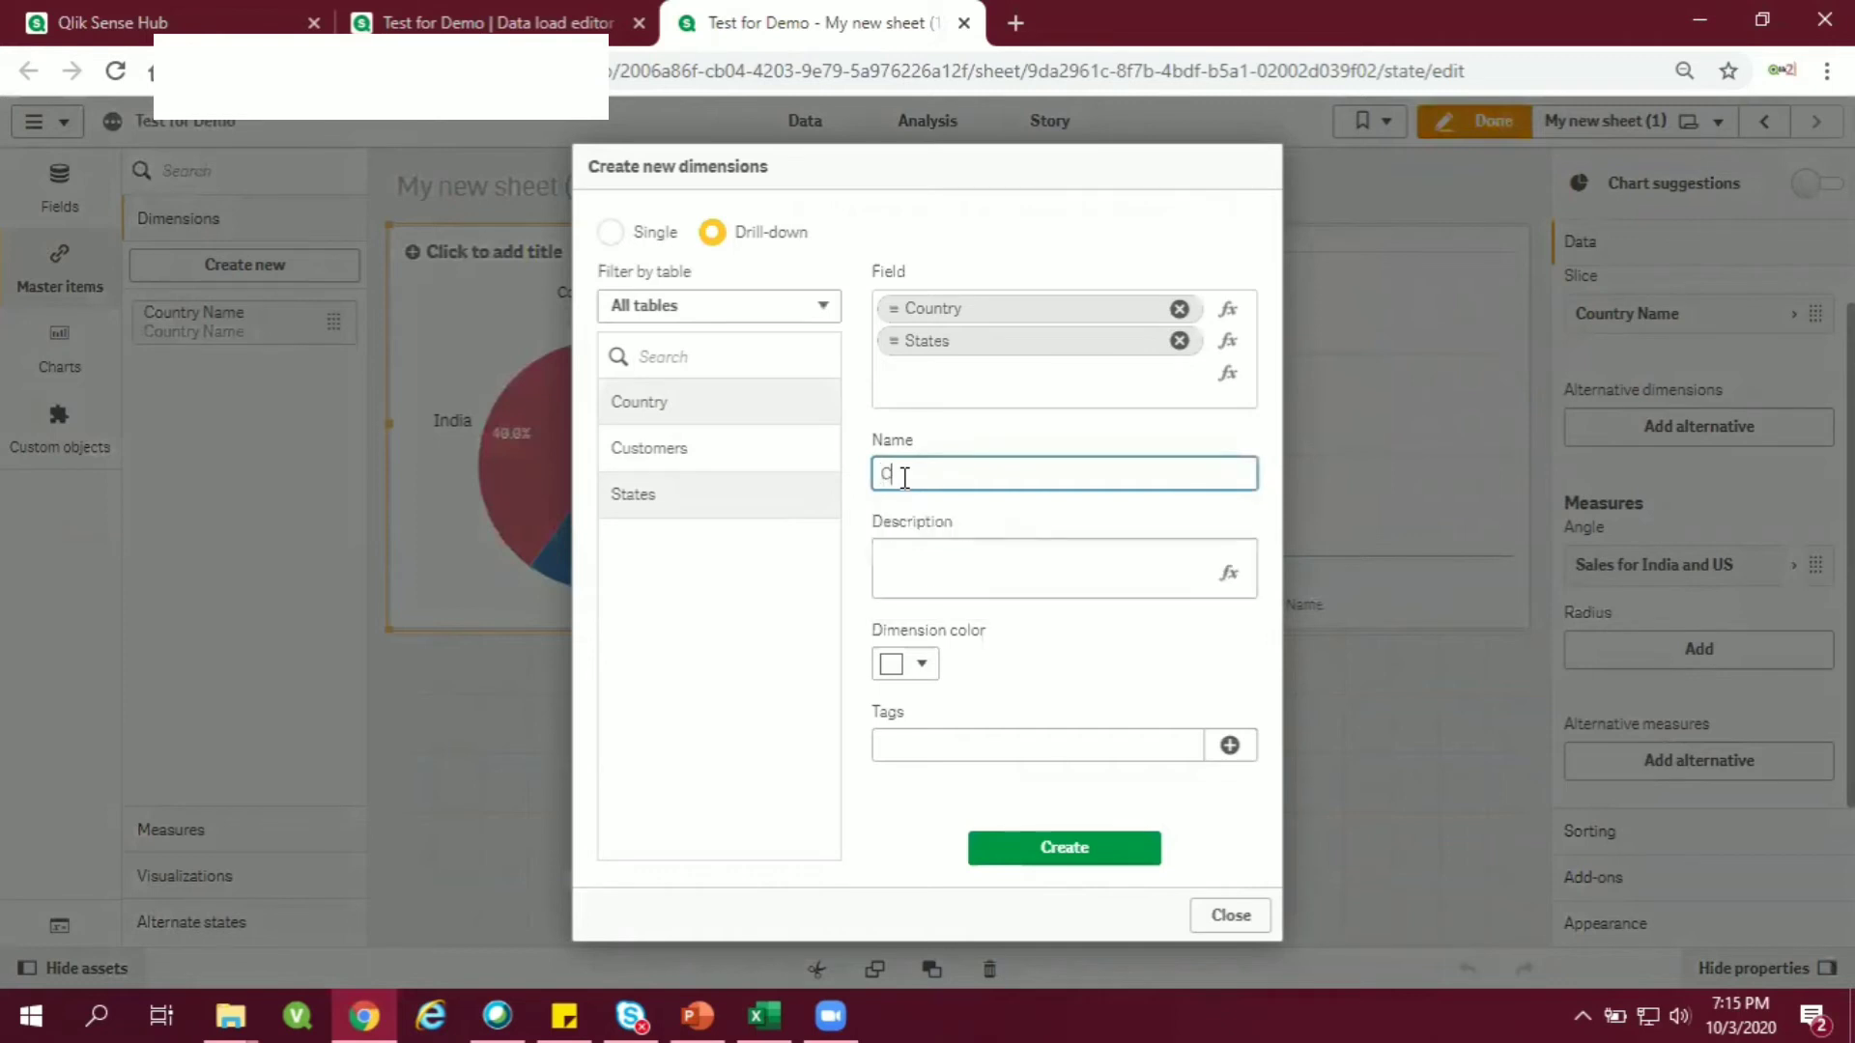
pyautogui.write('CountryToSta')
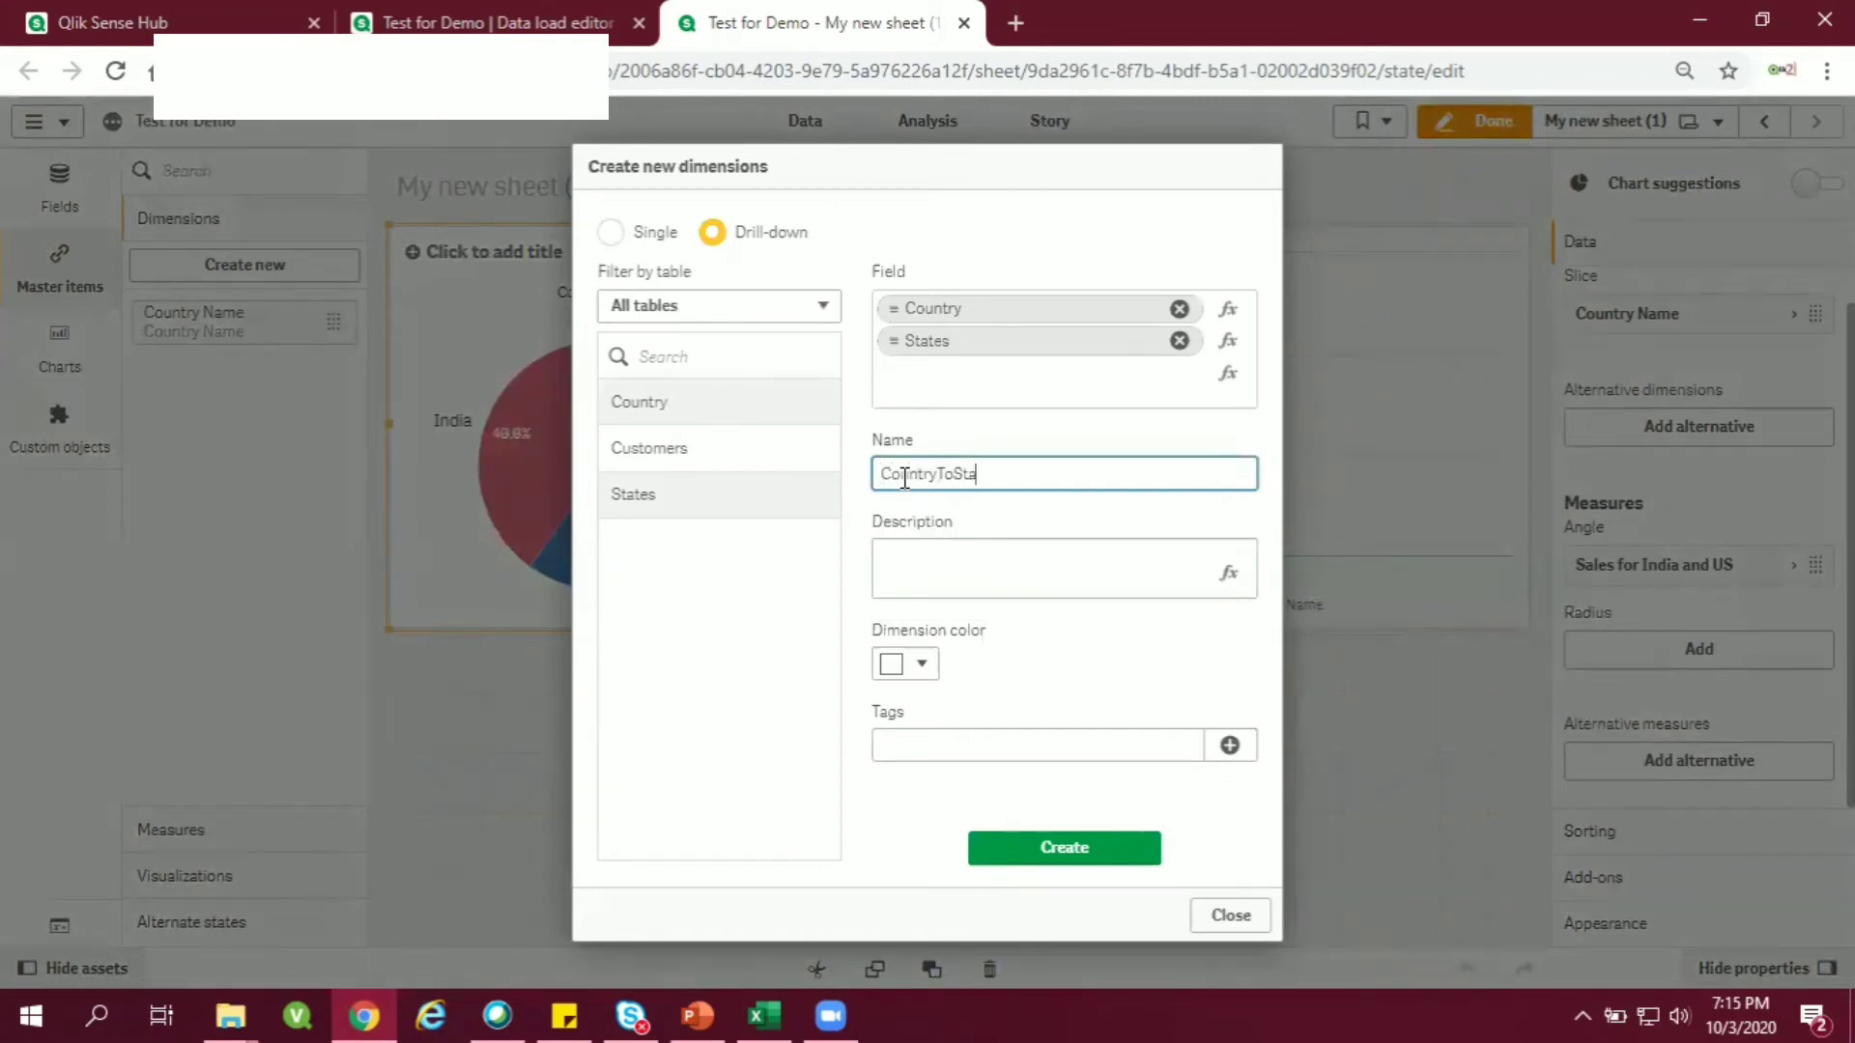
pyautogui.press('Backspace')
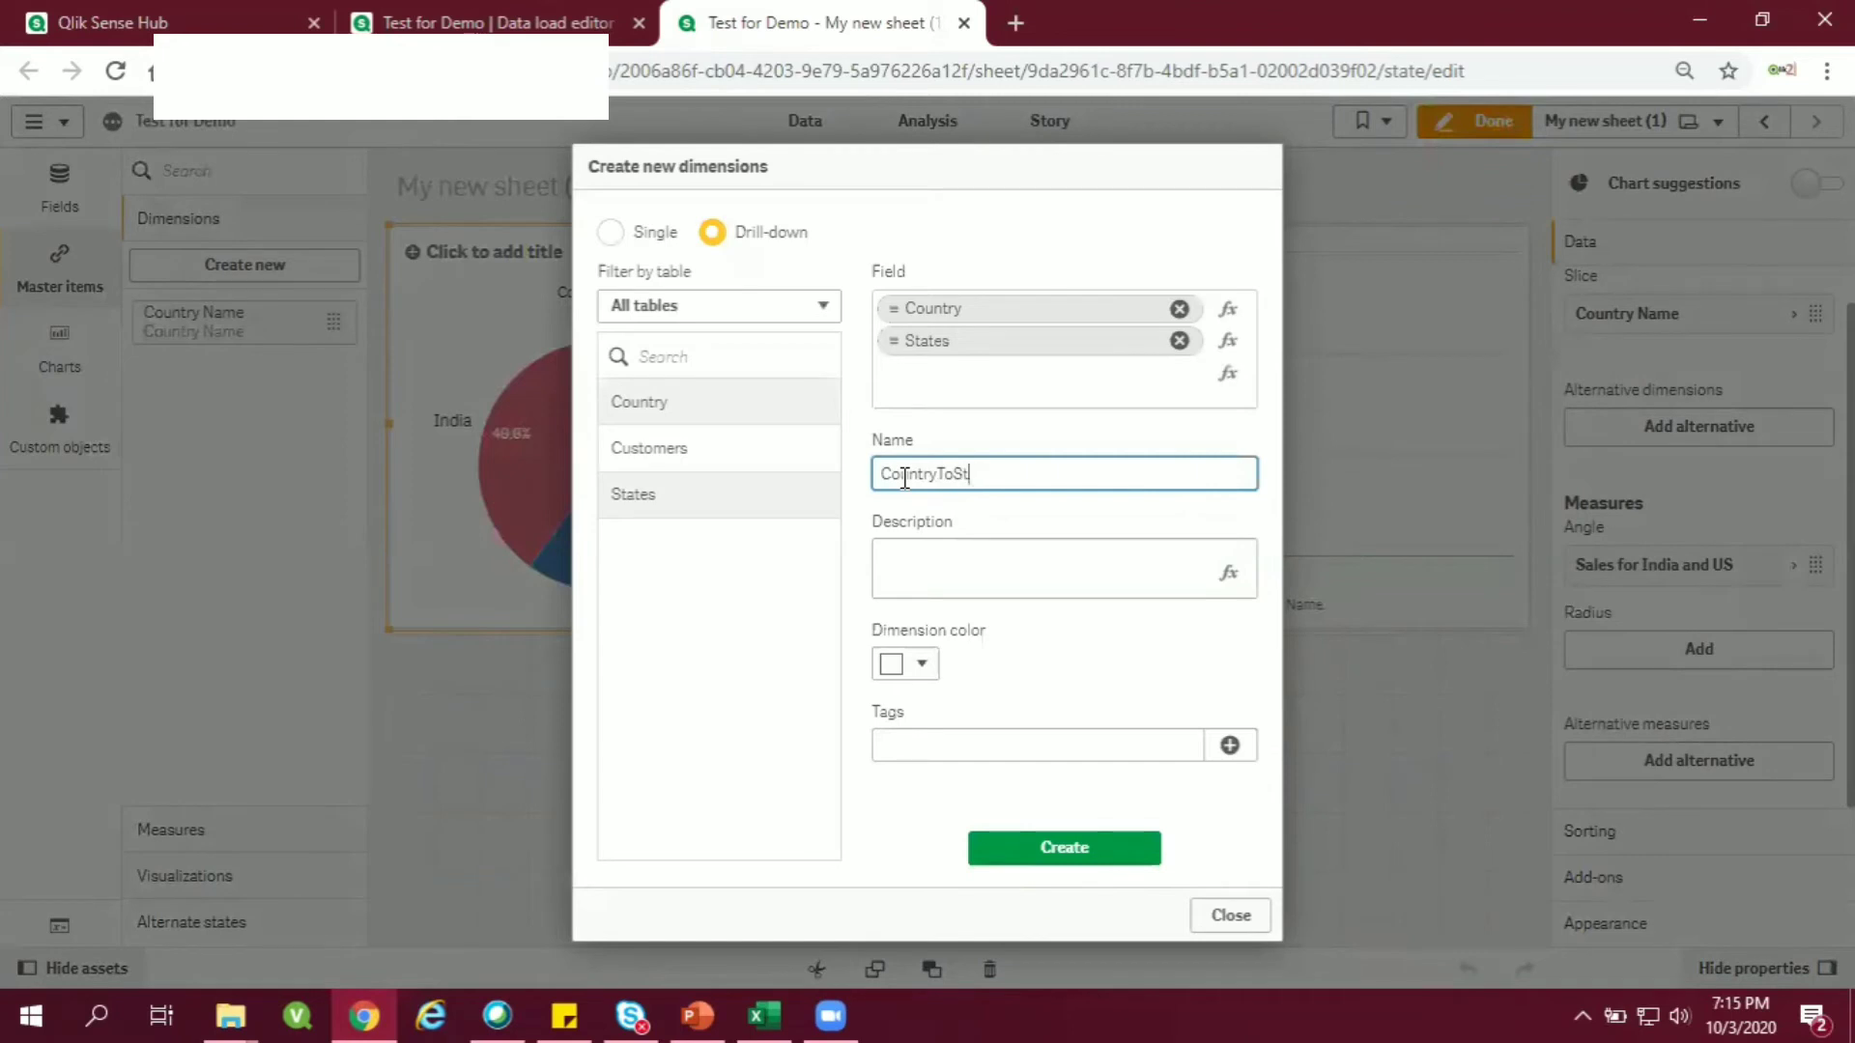
pyautogui.write('ateDrill')
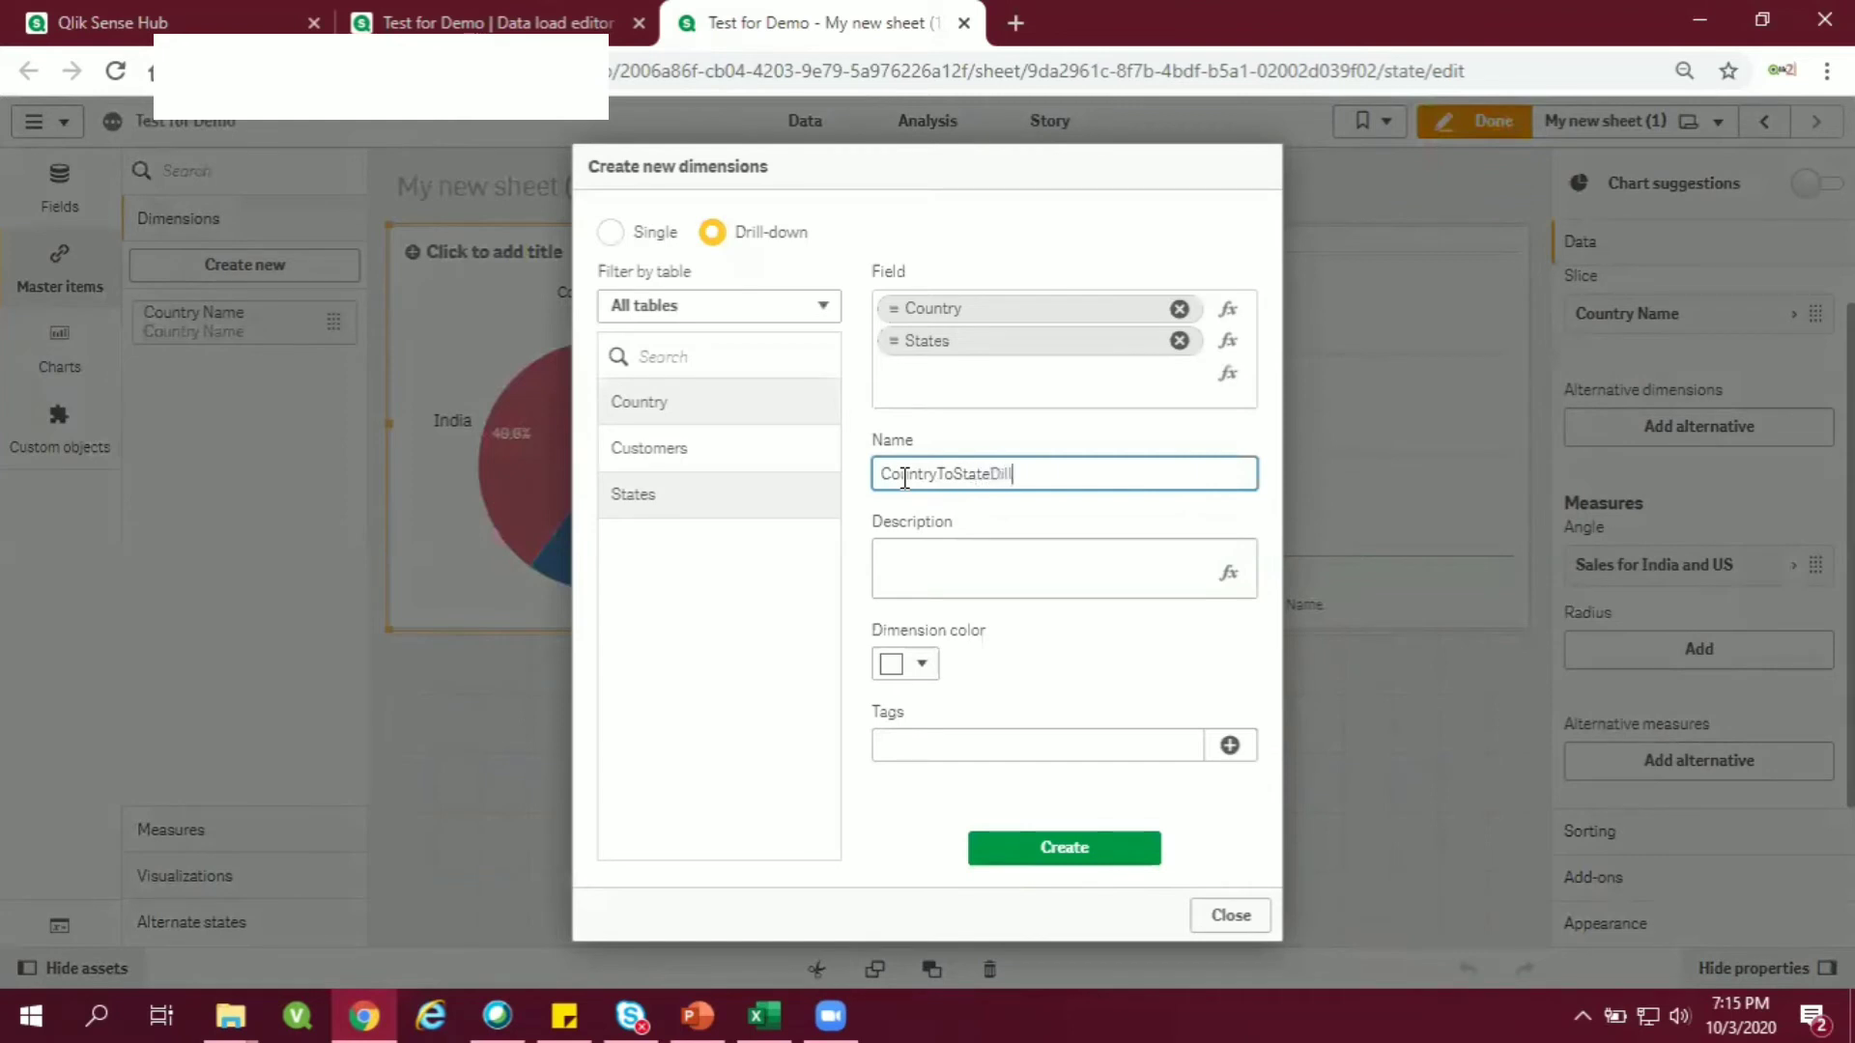
# Color the dimension green, add the CountryToStateDill tag, and create it.
pyautogui.click(1063, 568)
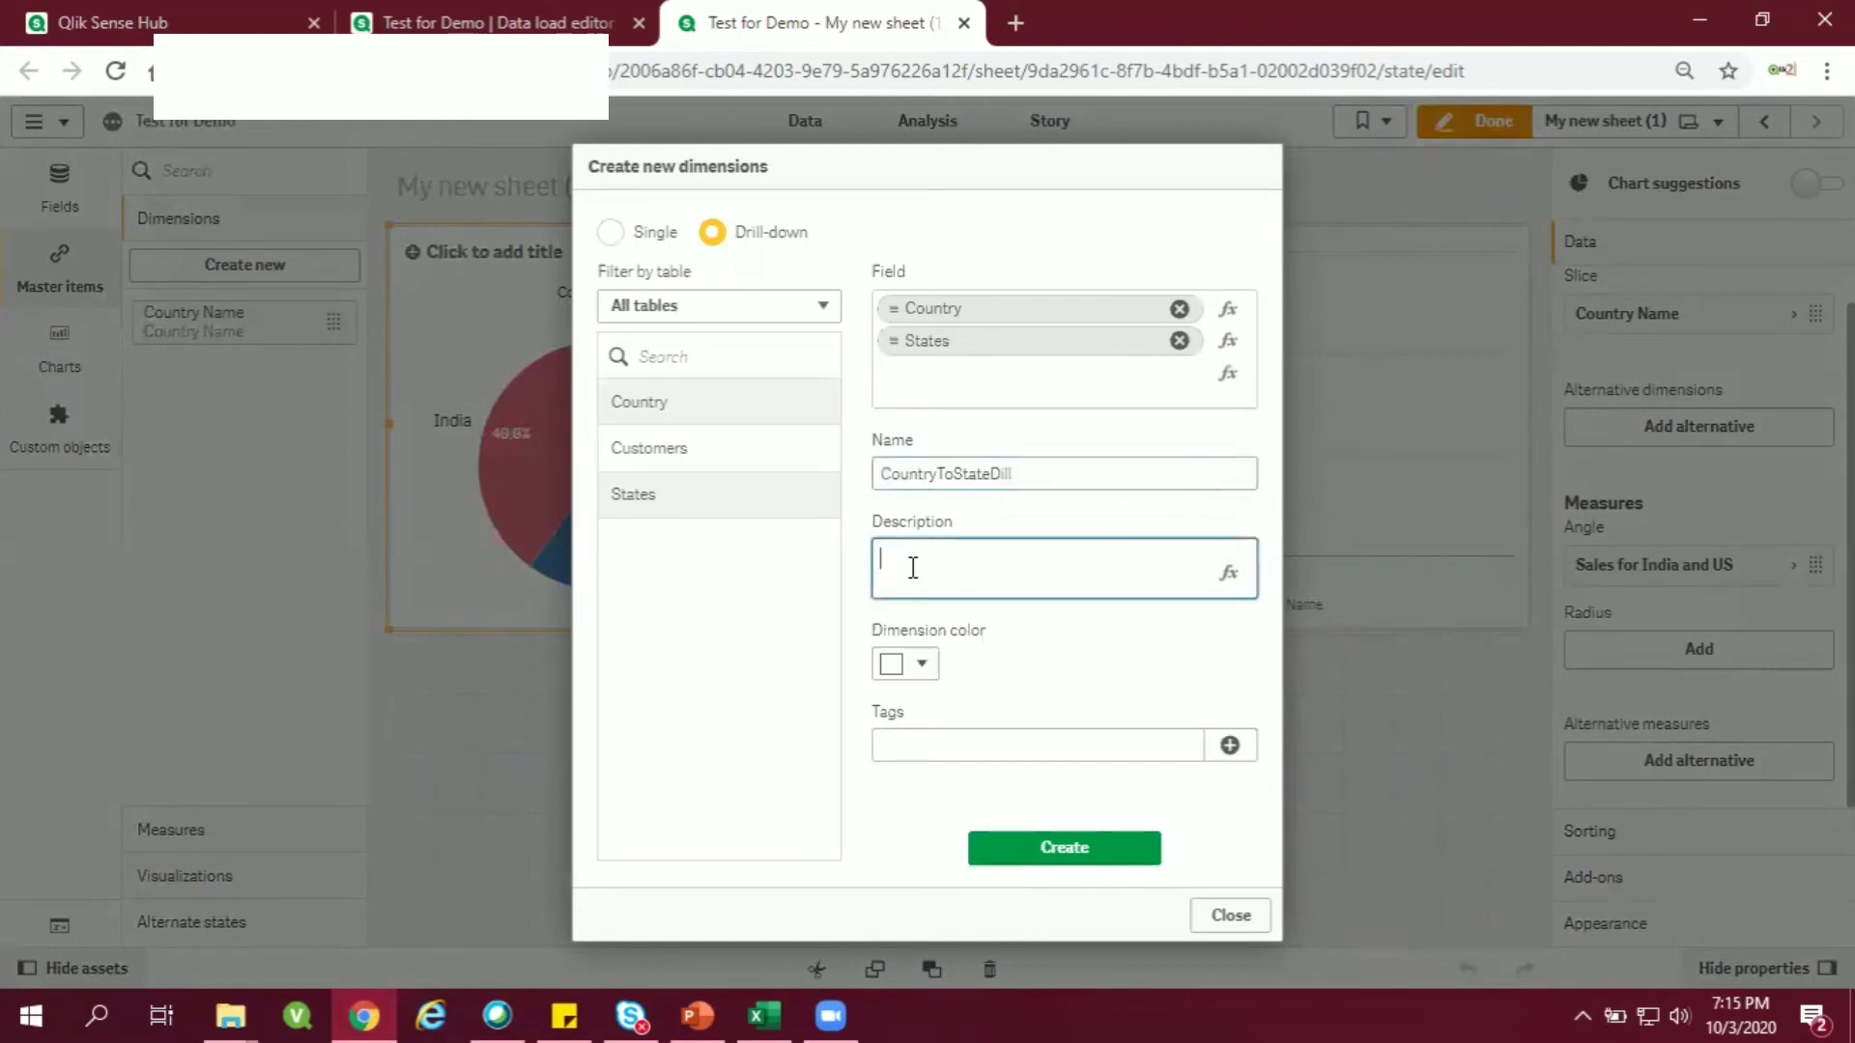
pyautogui.click(904, 664)
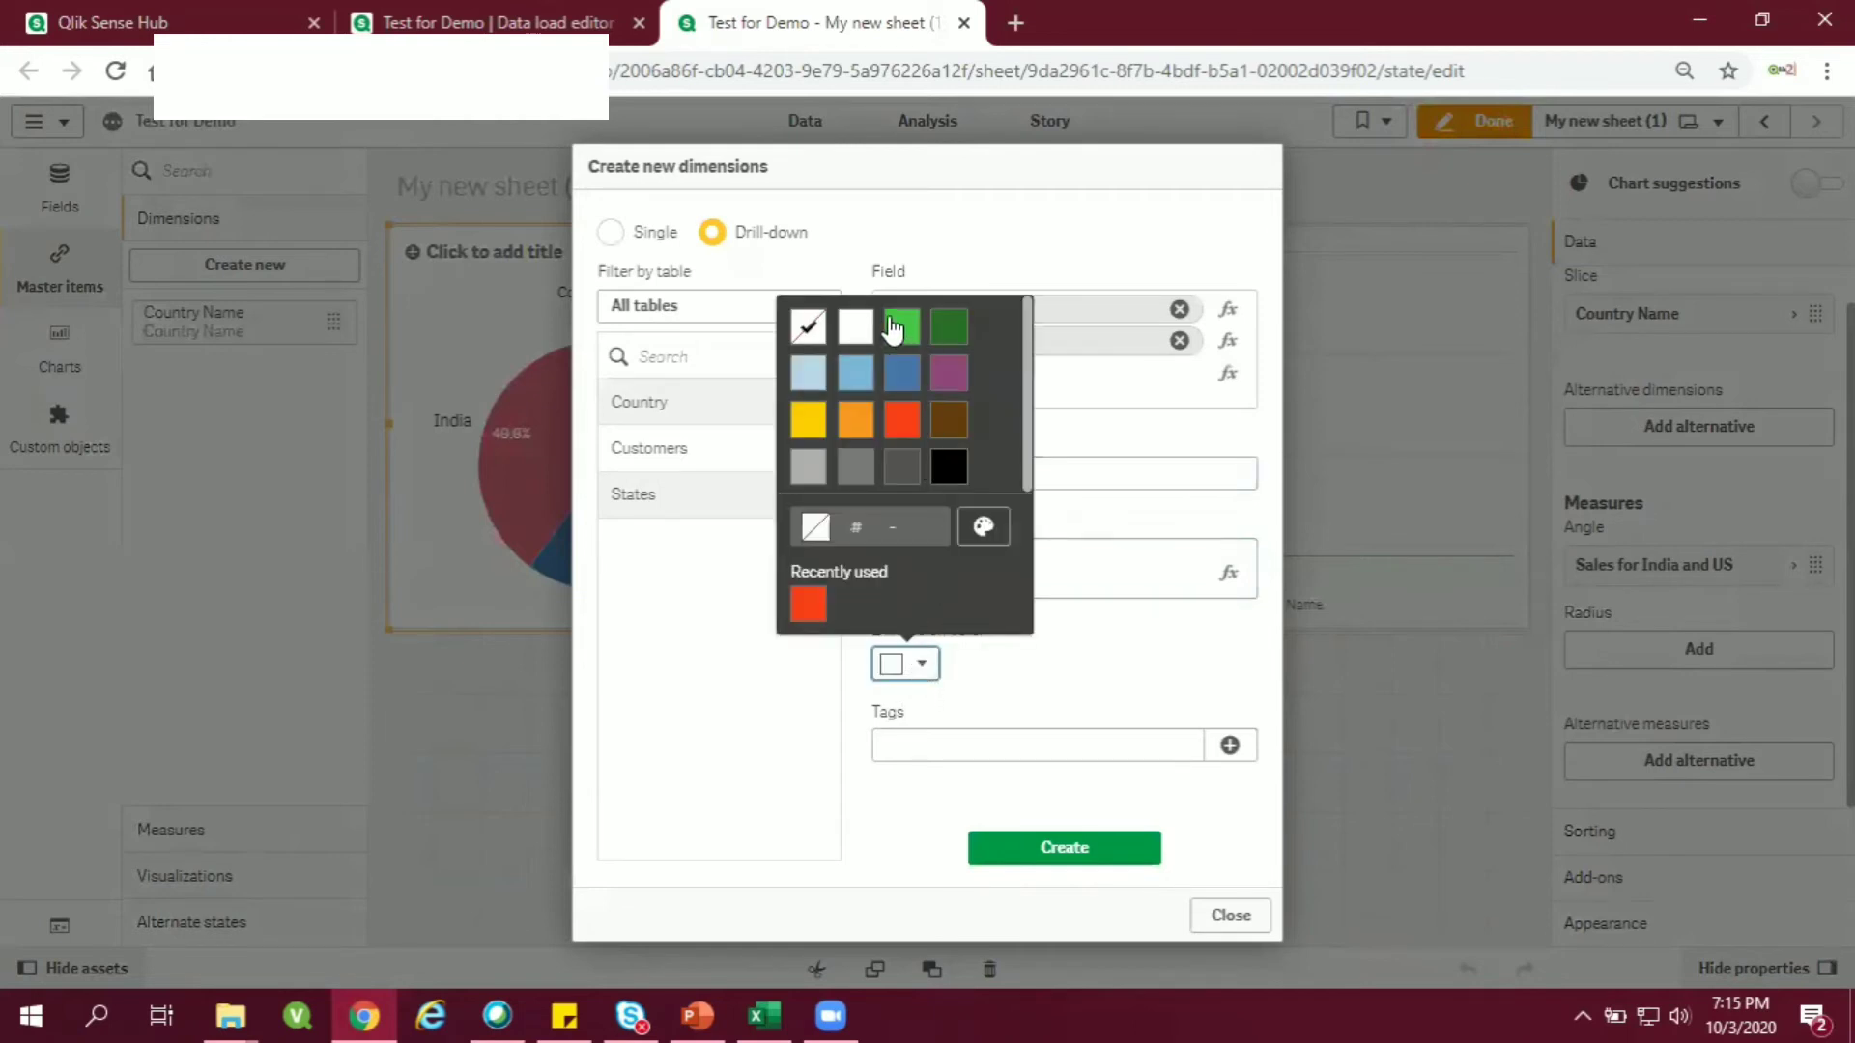
pyautogui.click(901, 326)
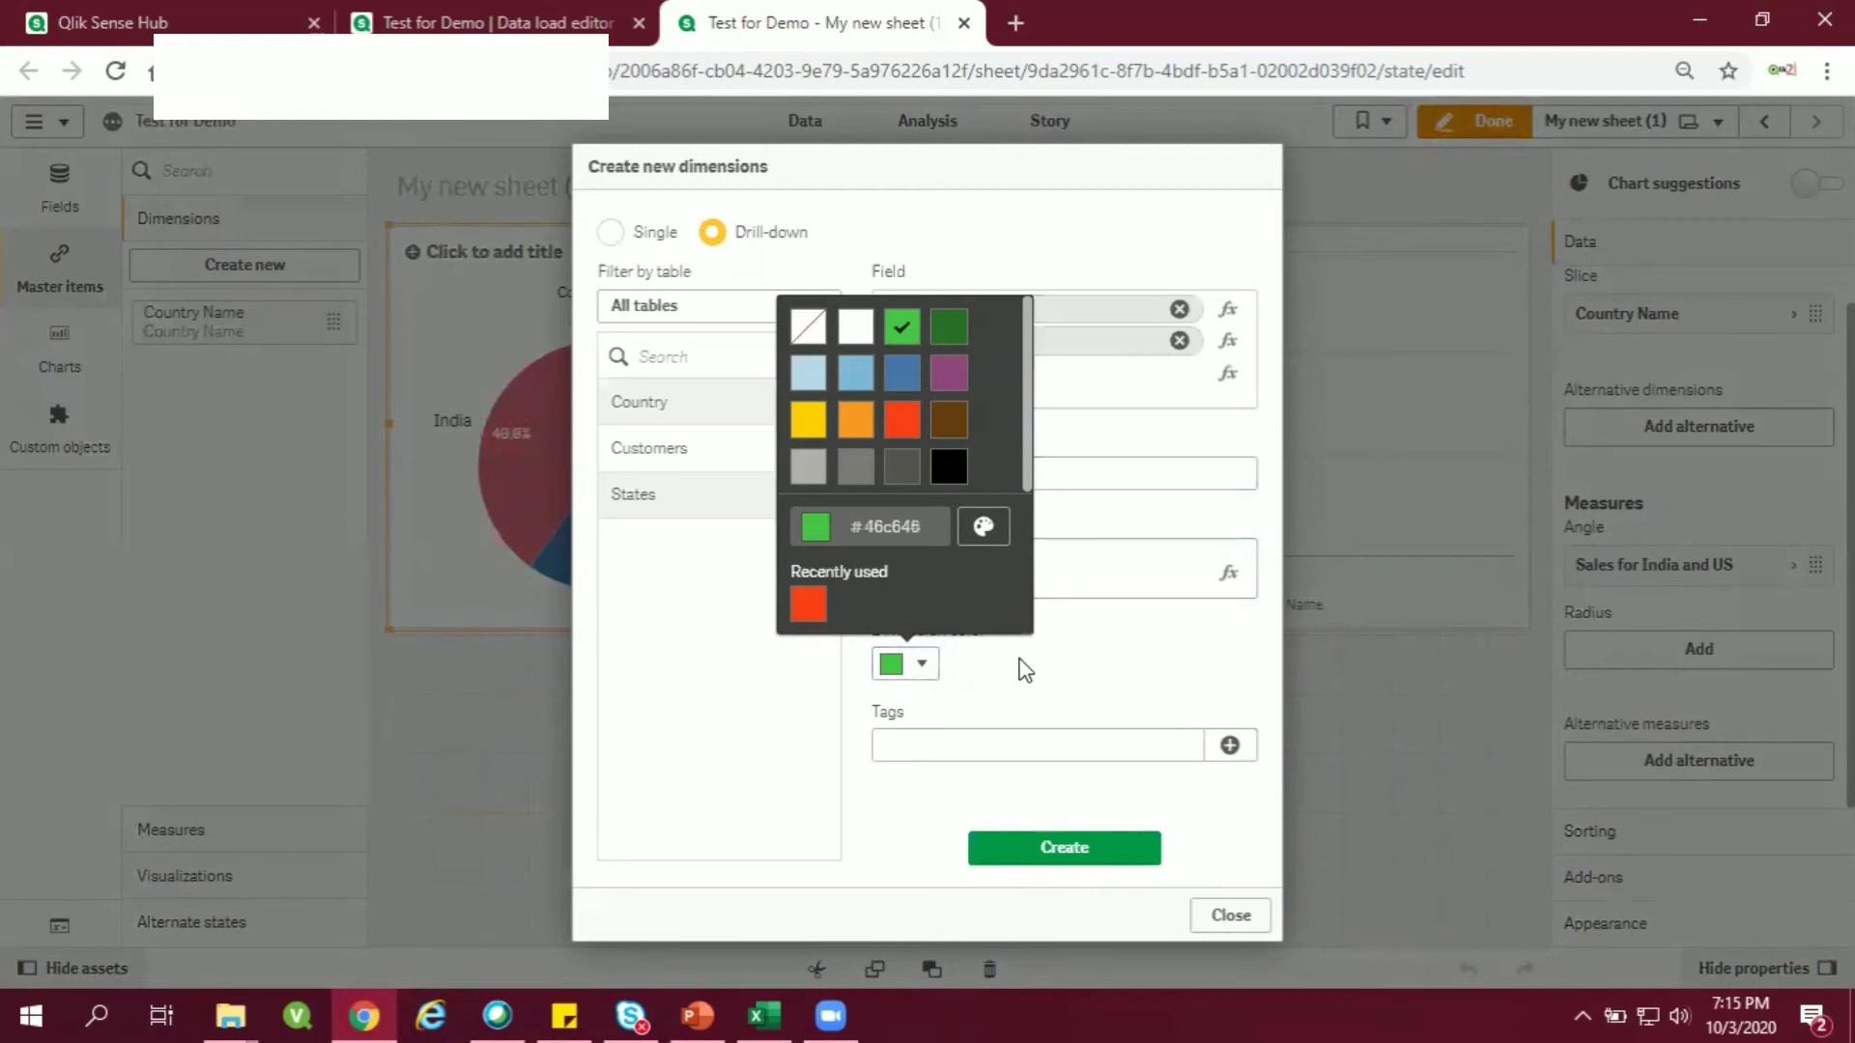
pyautogui.click(1038, 744)
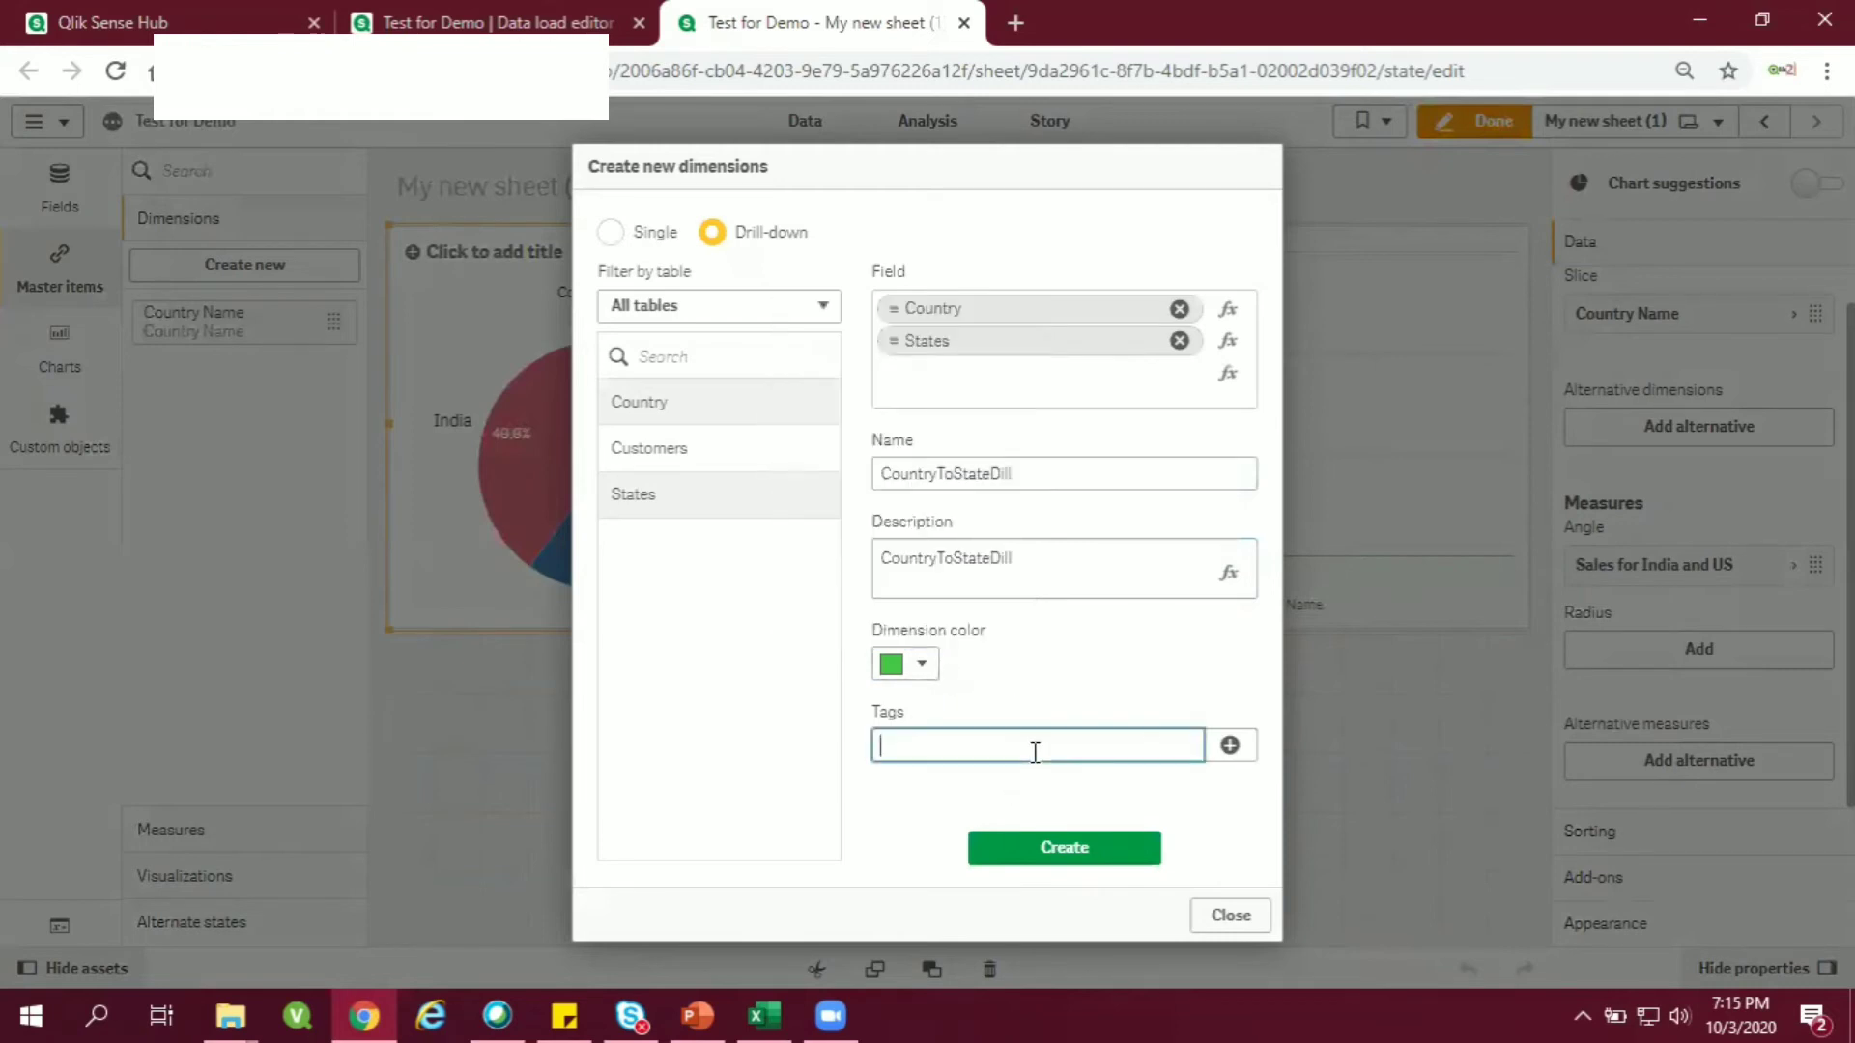
pyautogui.click(1229, 745)
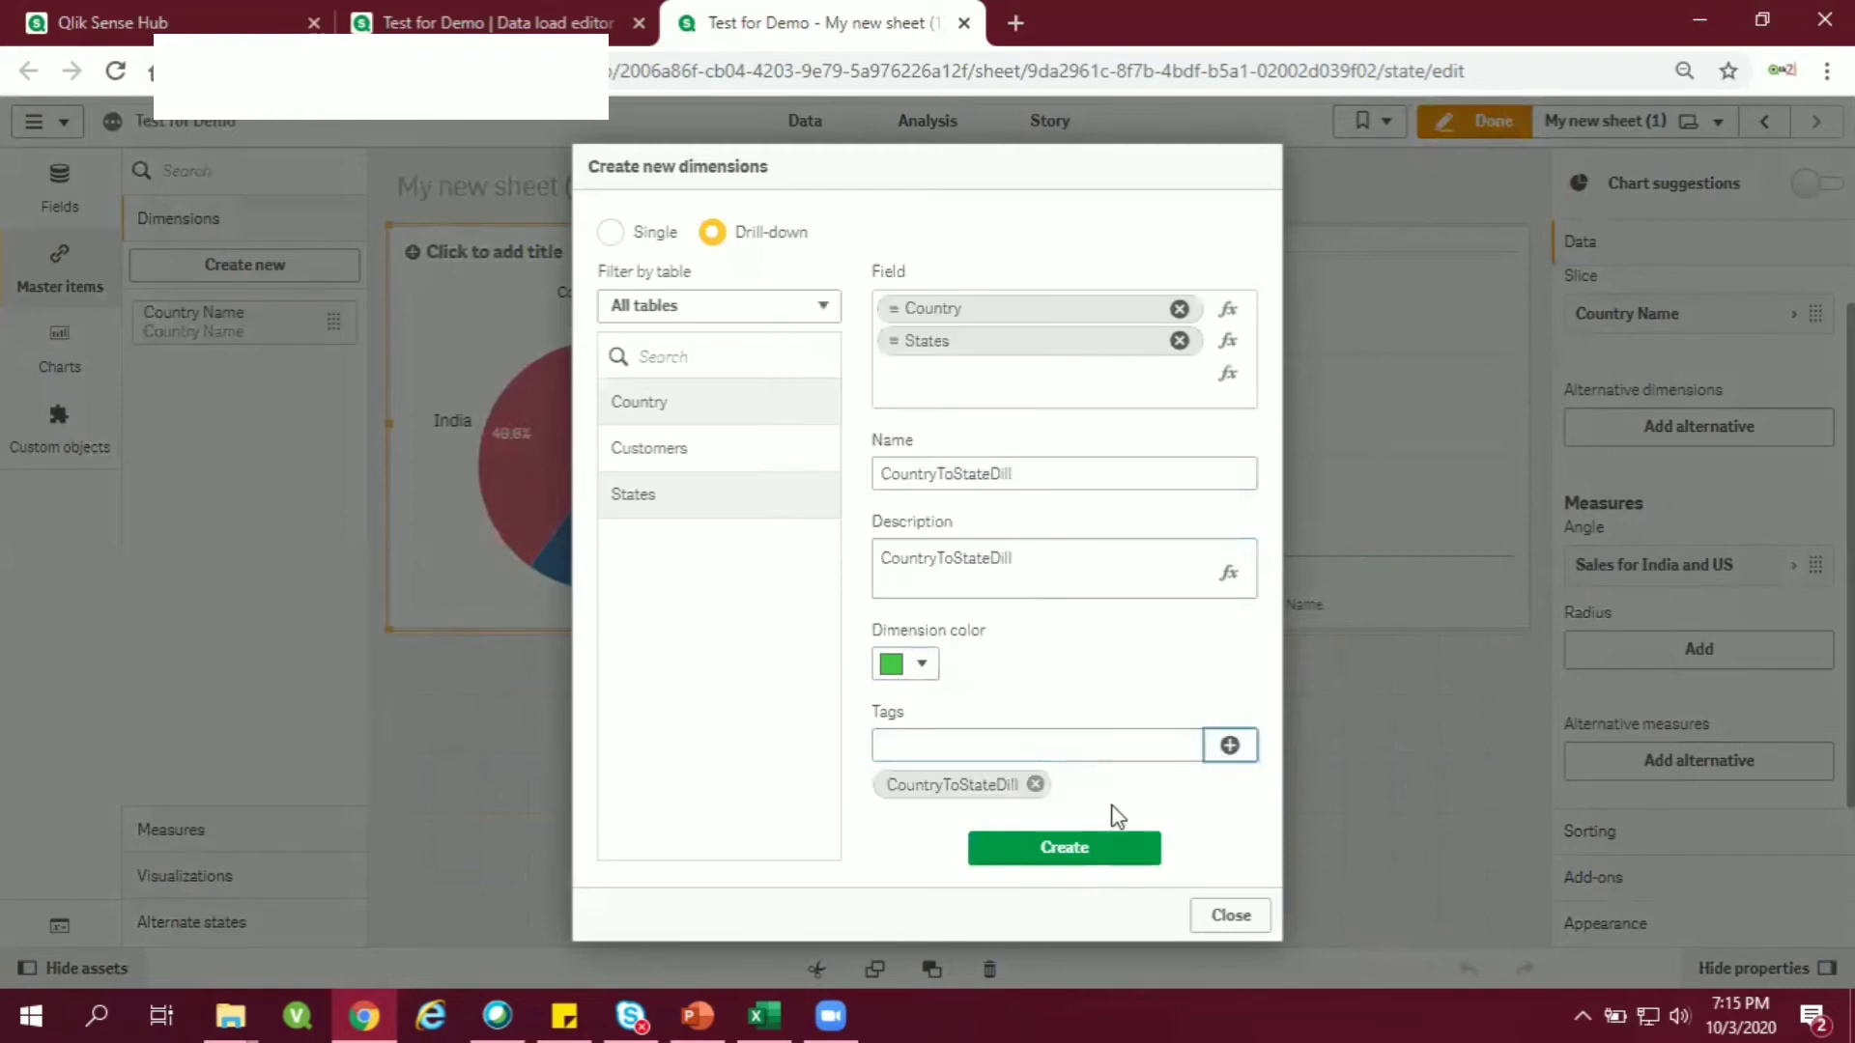
pyautogui.click(1061, 848)
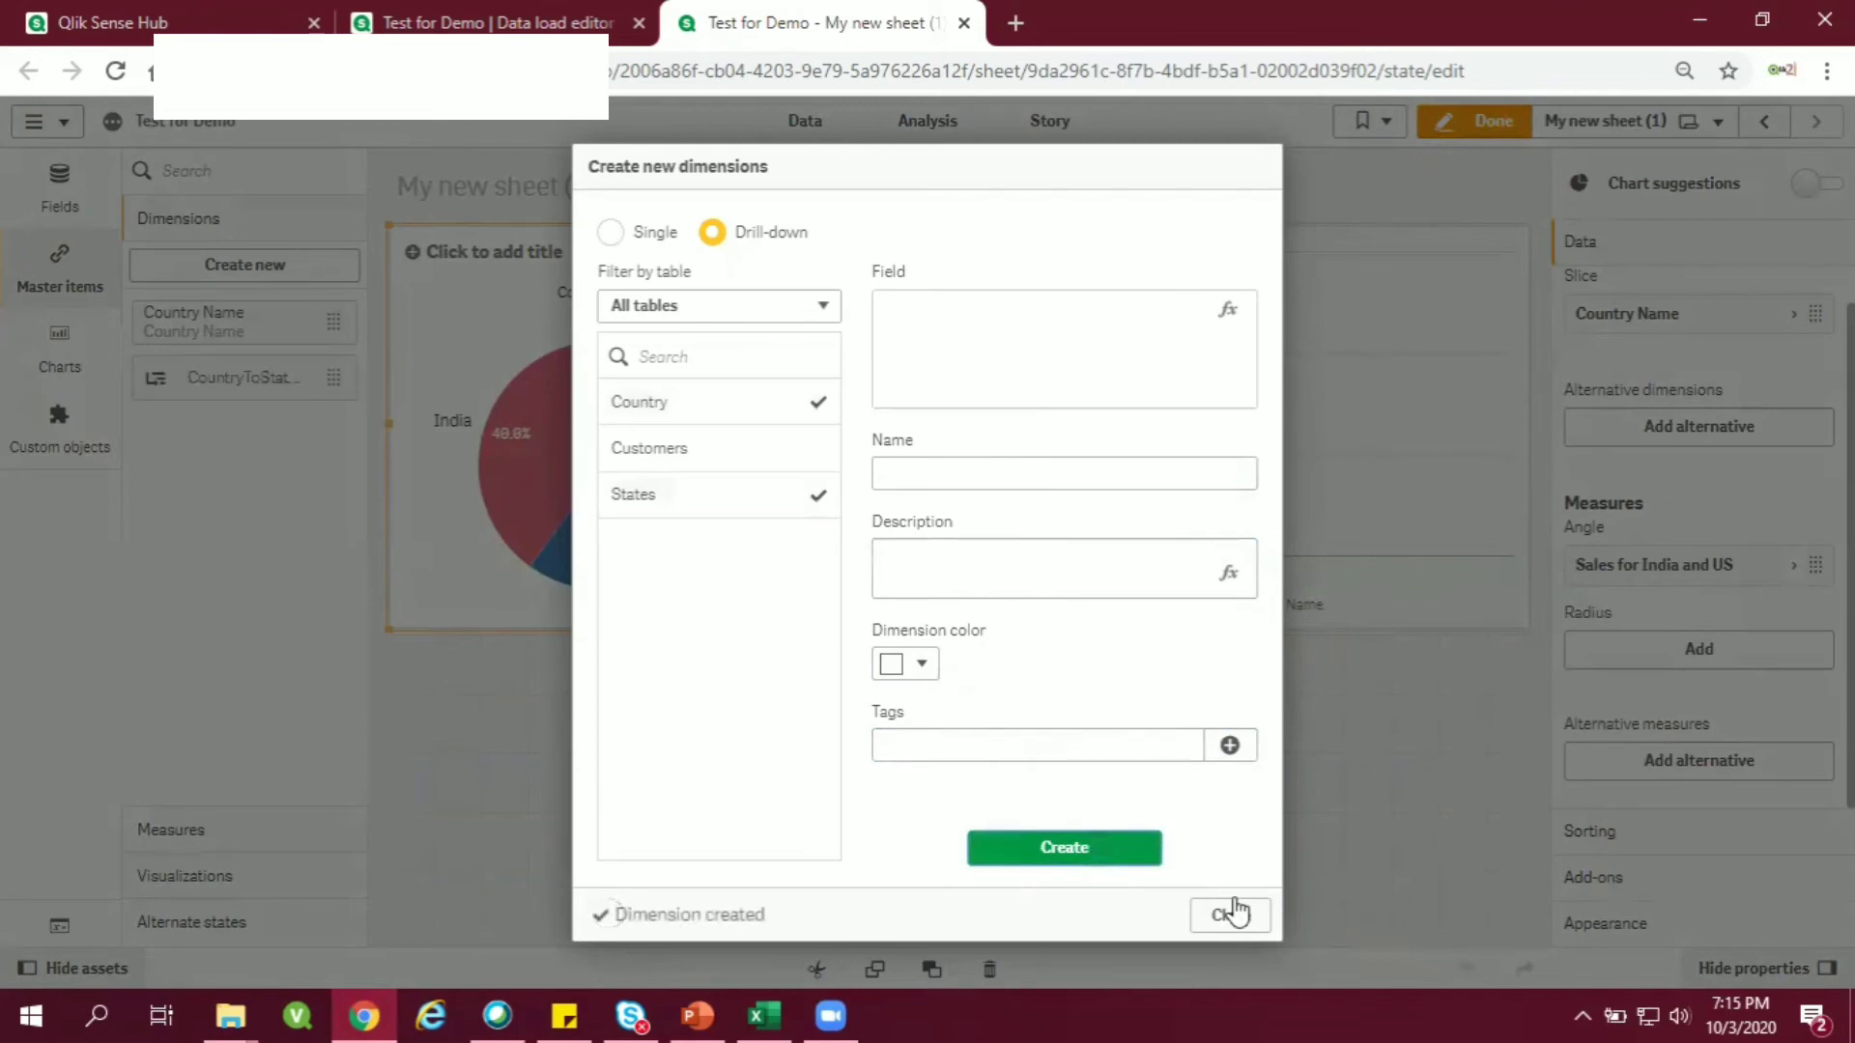
# Set the bar chart's dimension to the CountryToStateDill drill-down.
pyautogui.click(1230, 915)
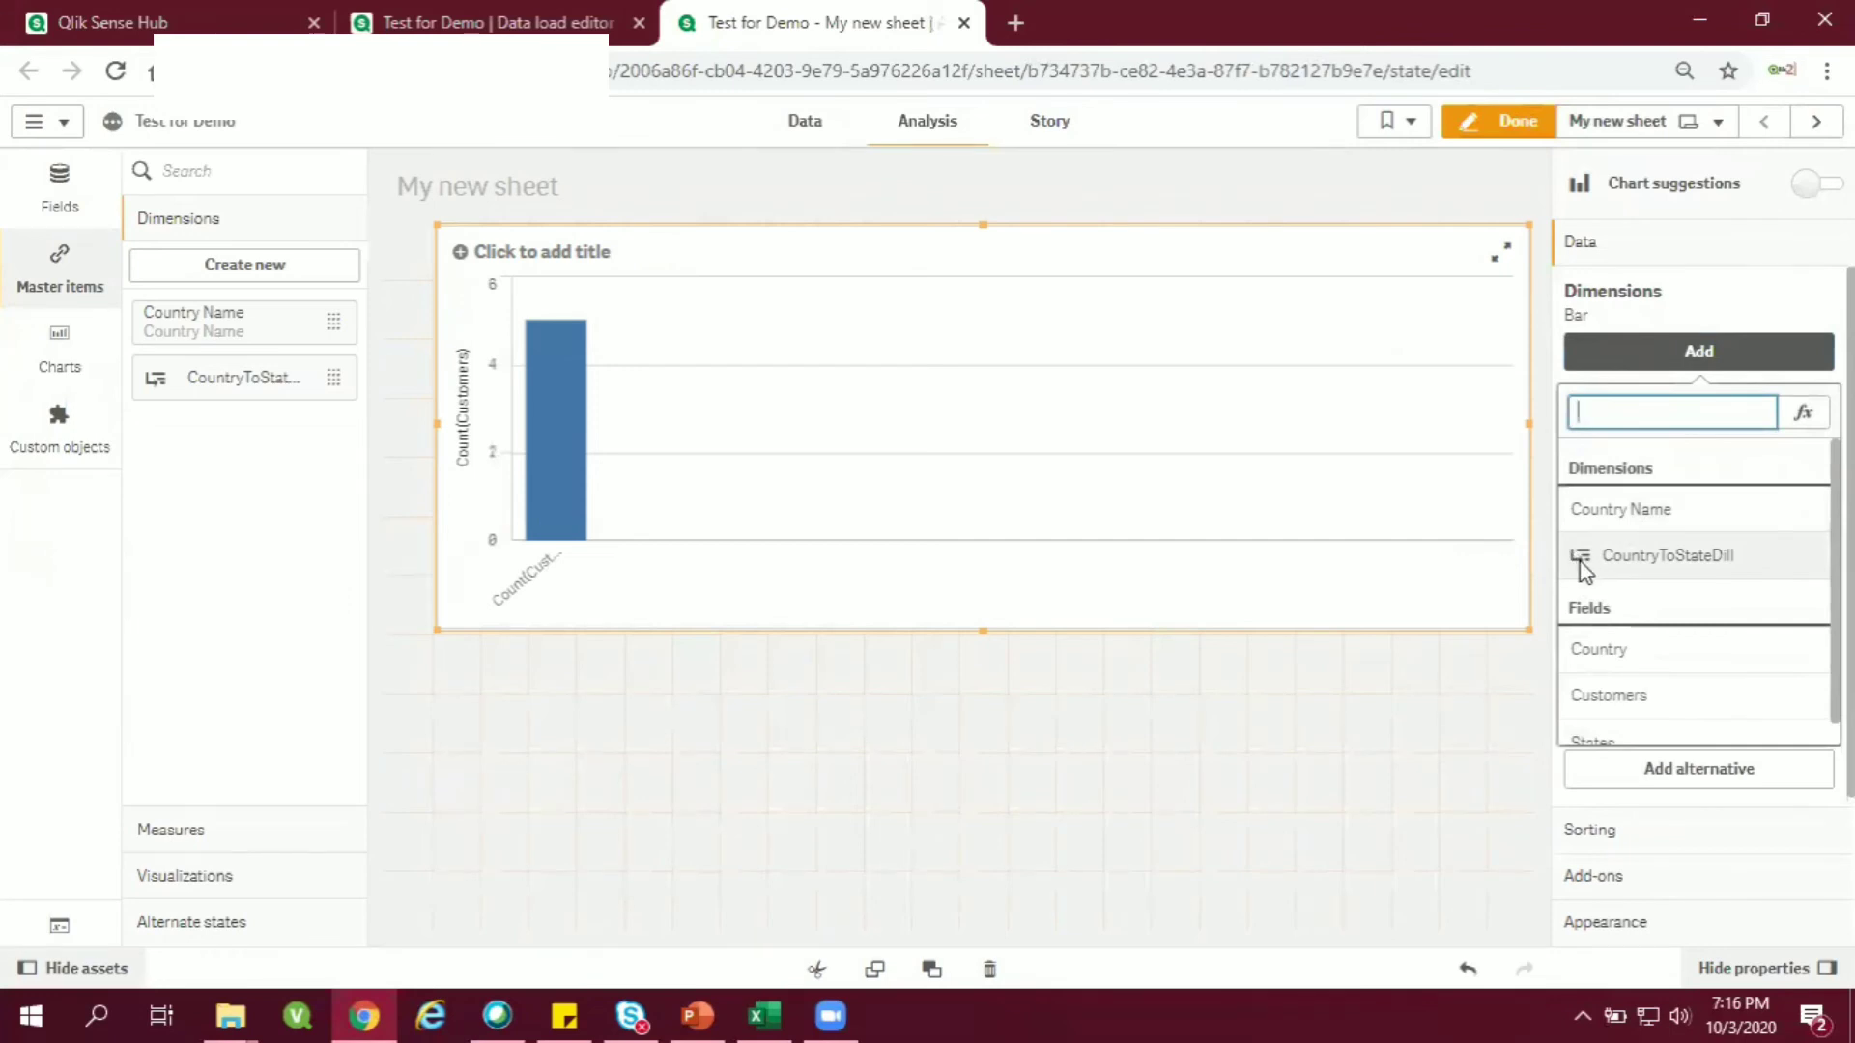
pyautogui.click(1696, 352)
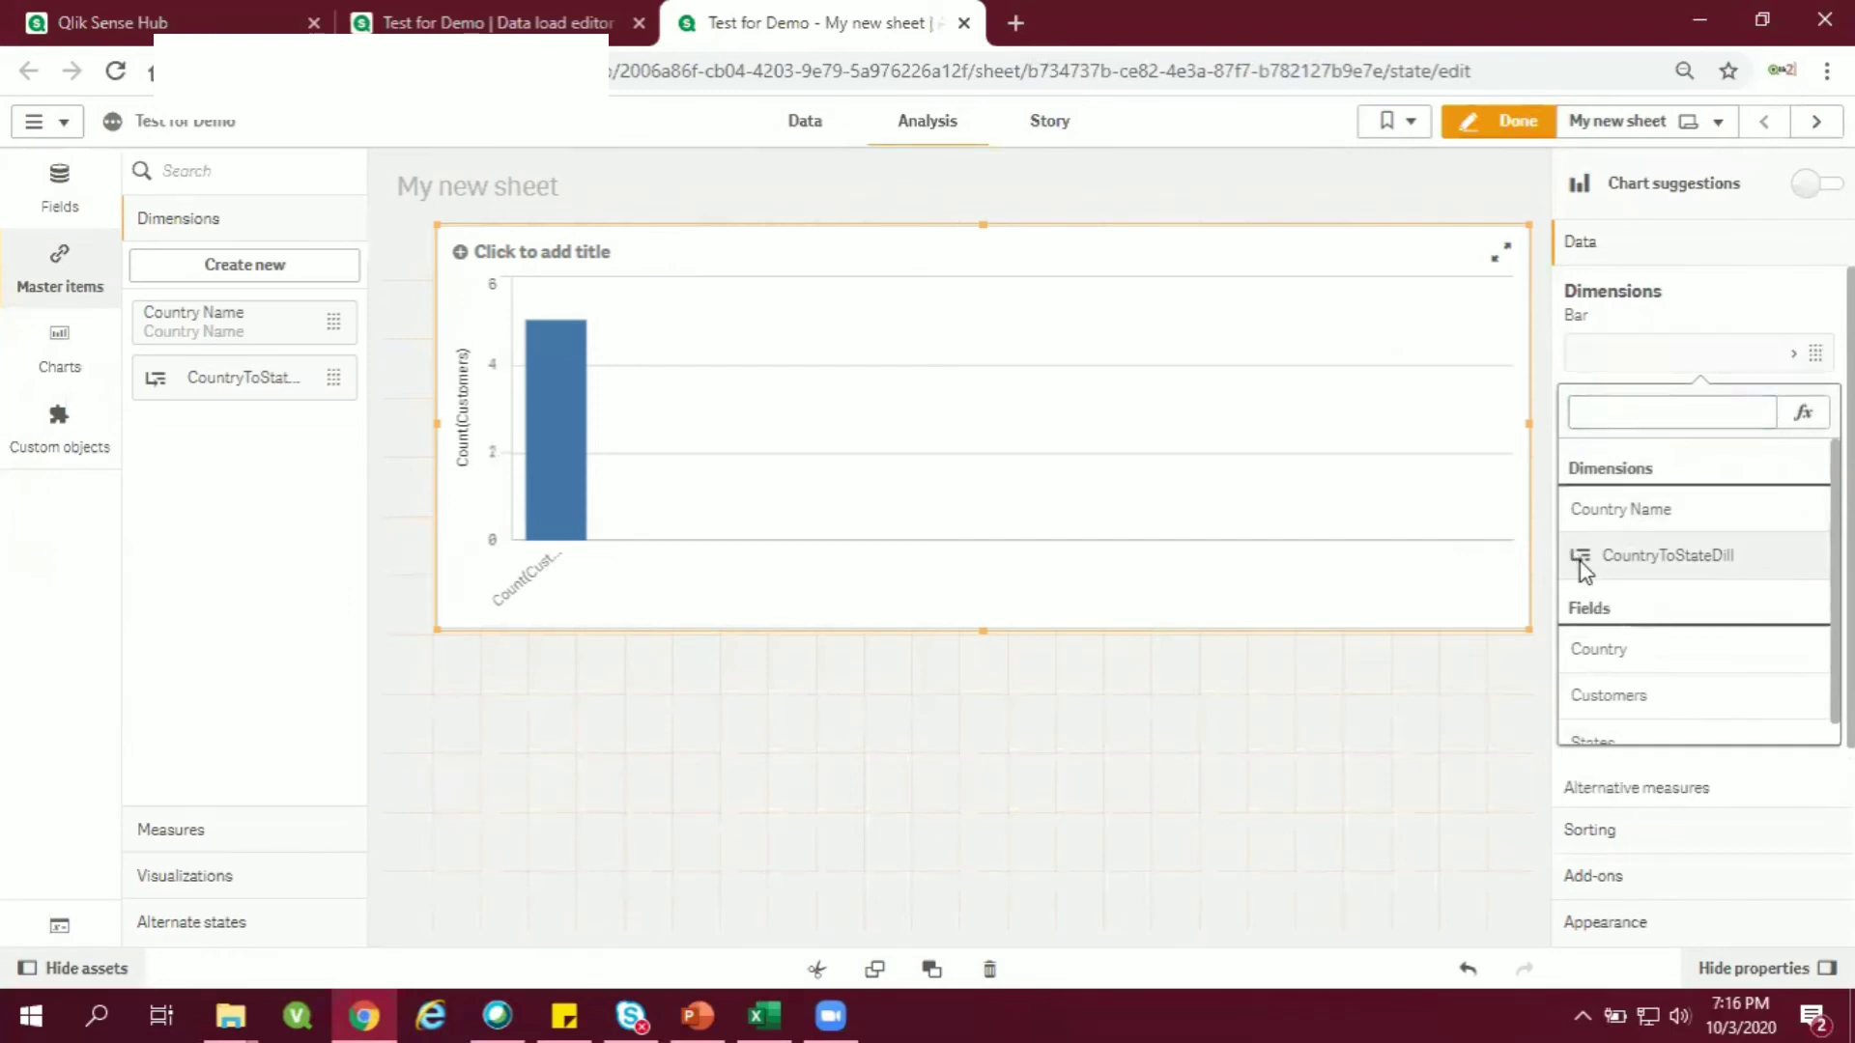
pyautogui.click(1668, 556)
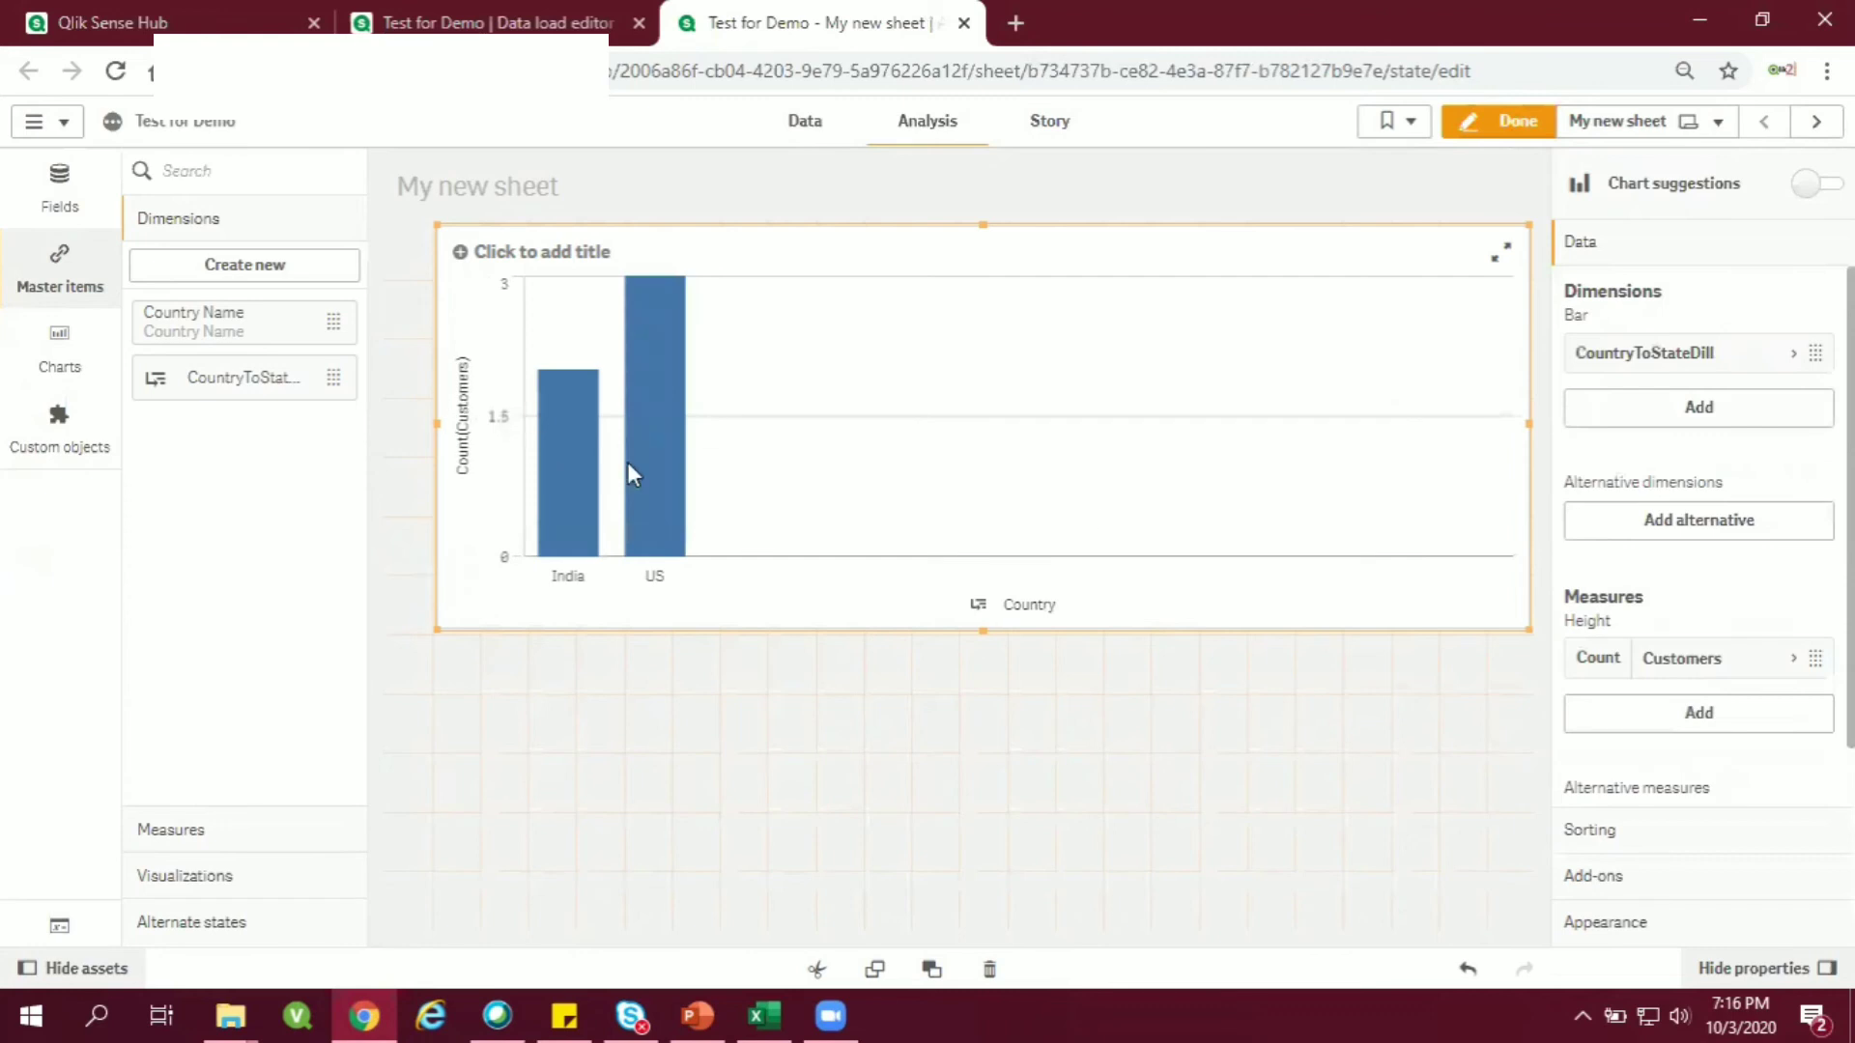
pyautogui.moveTo(642, 447)
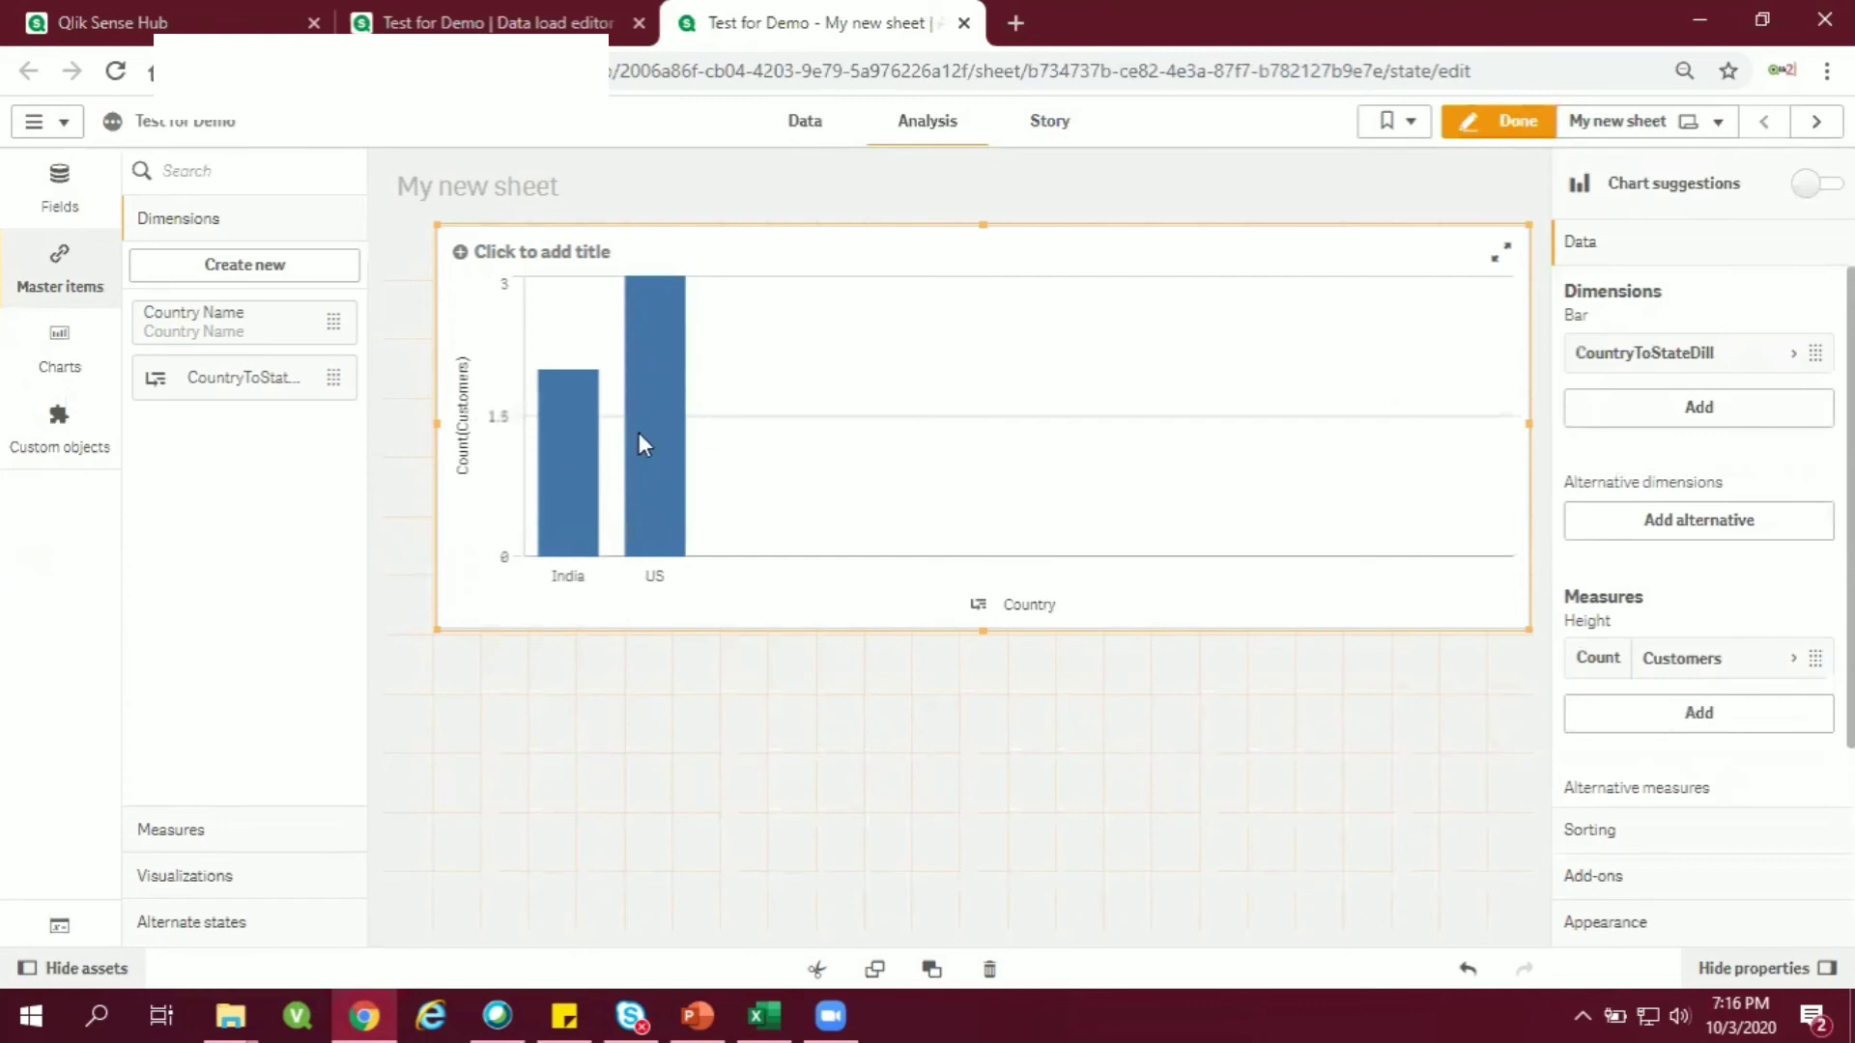
pyautogui.moveTo(637, 462)
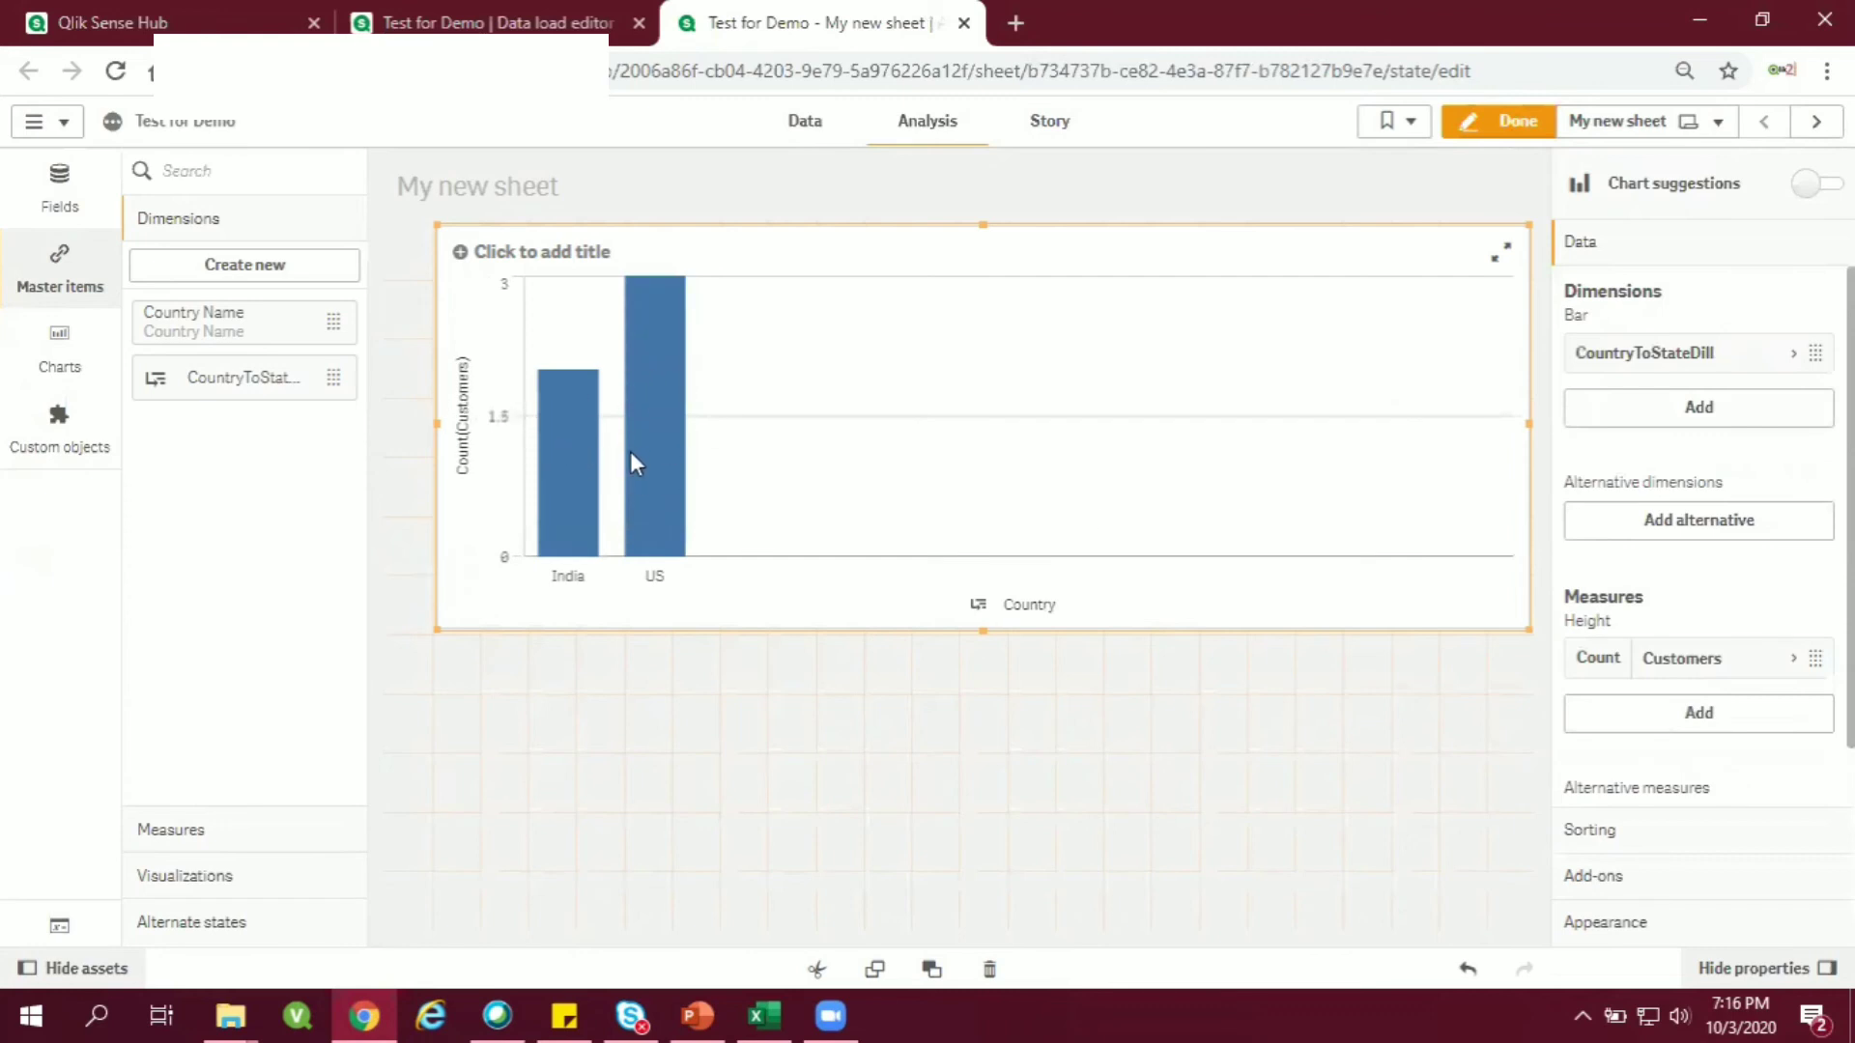
pyautogui.moveTo(288, 427)
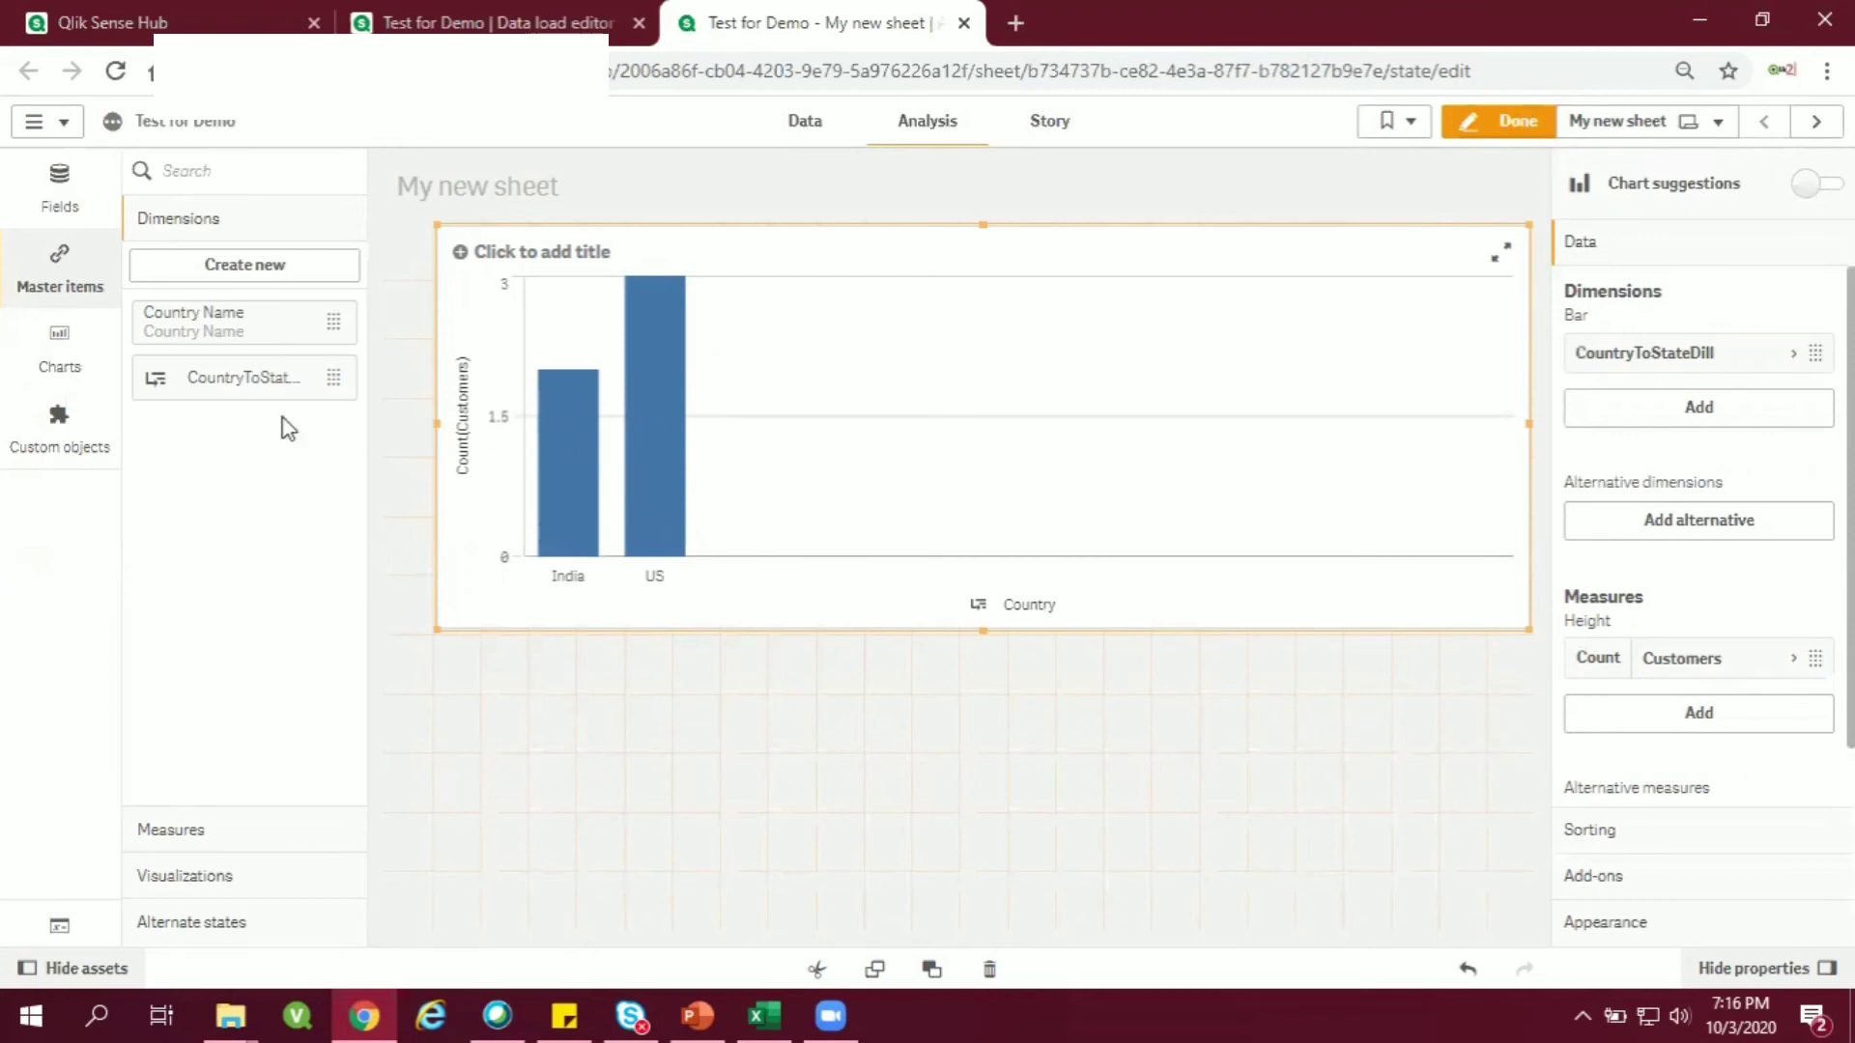
# Switch the chart's Colors toggle back to Auto, turning the bars green.
pyautogui.scroll(-3)
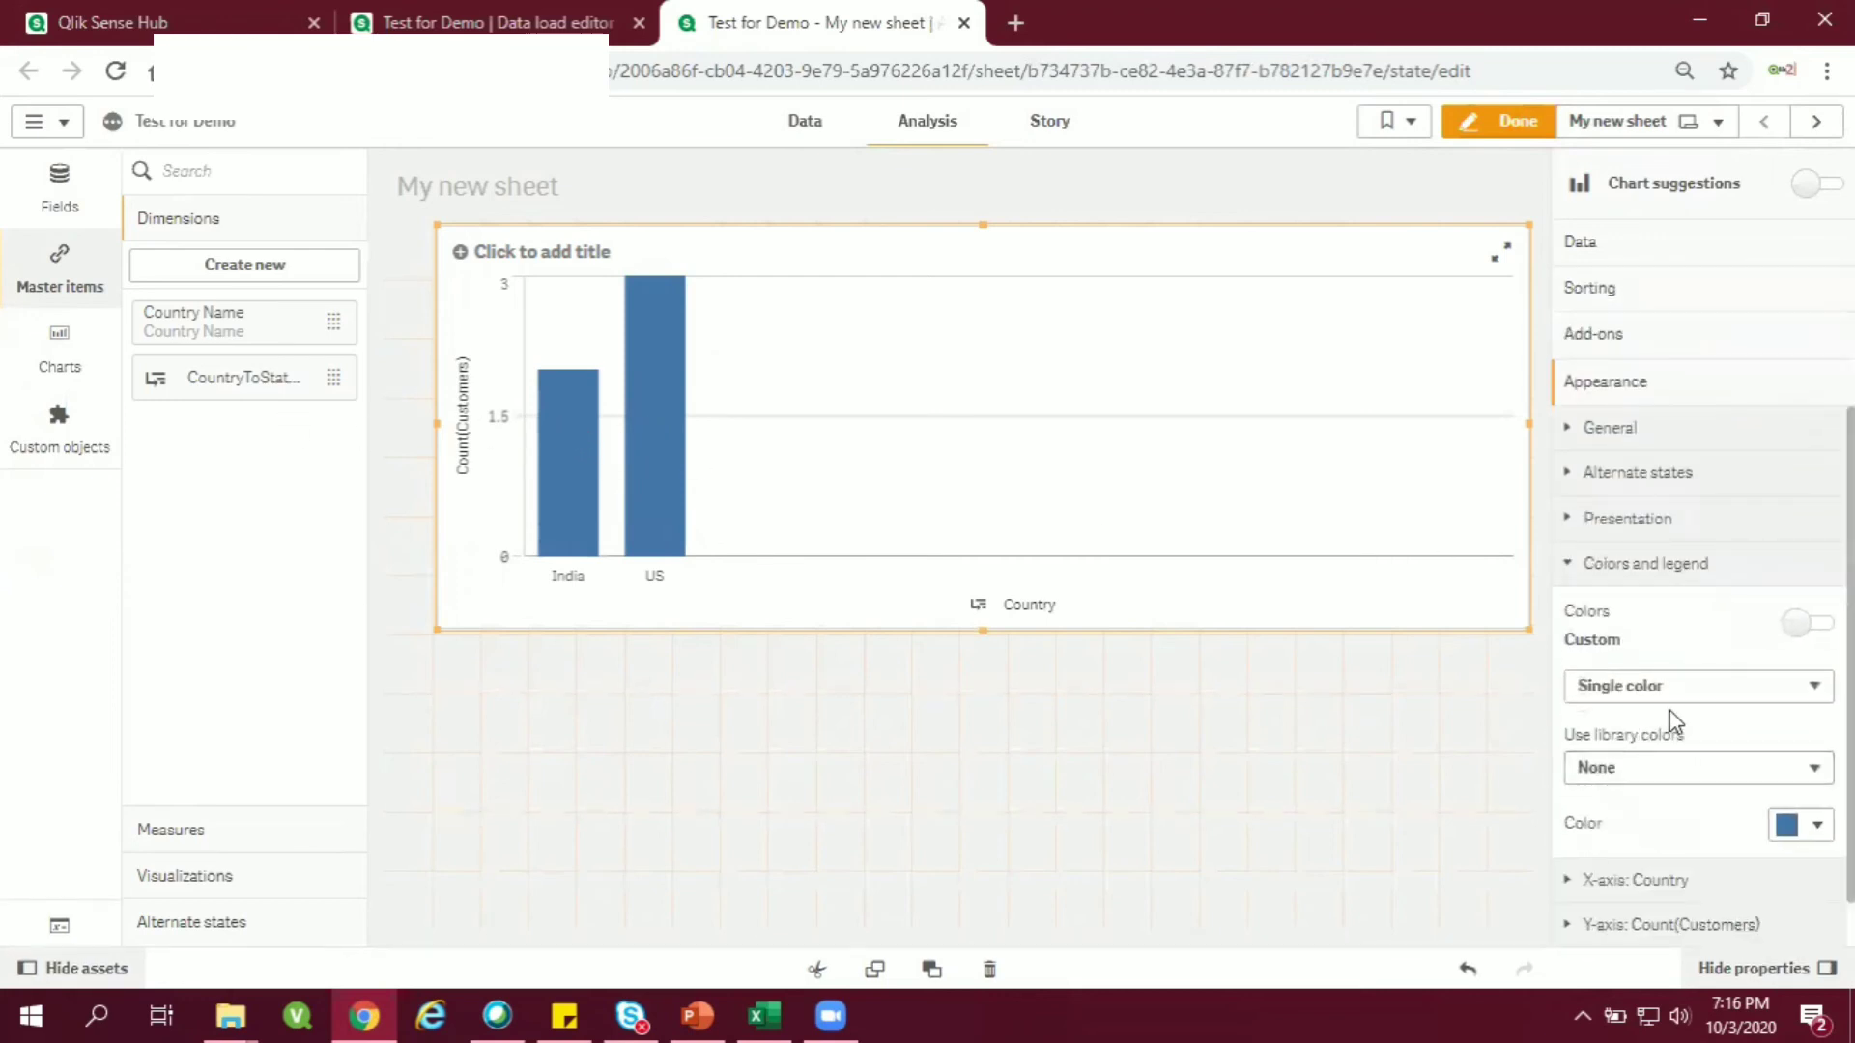
pyautogui.click(1819, 623)
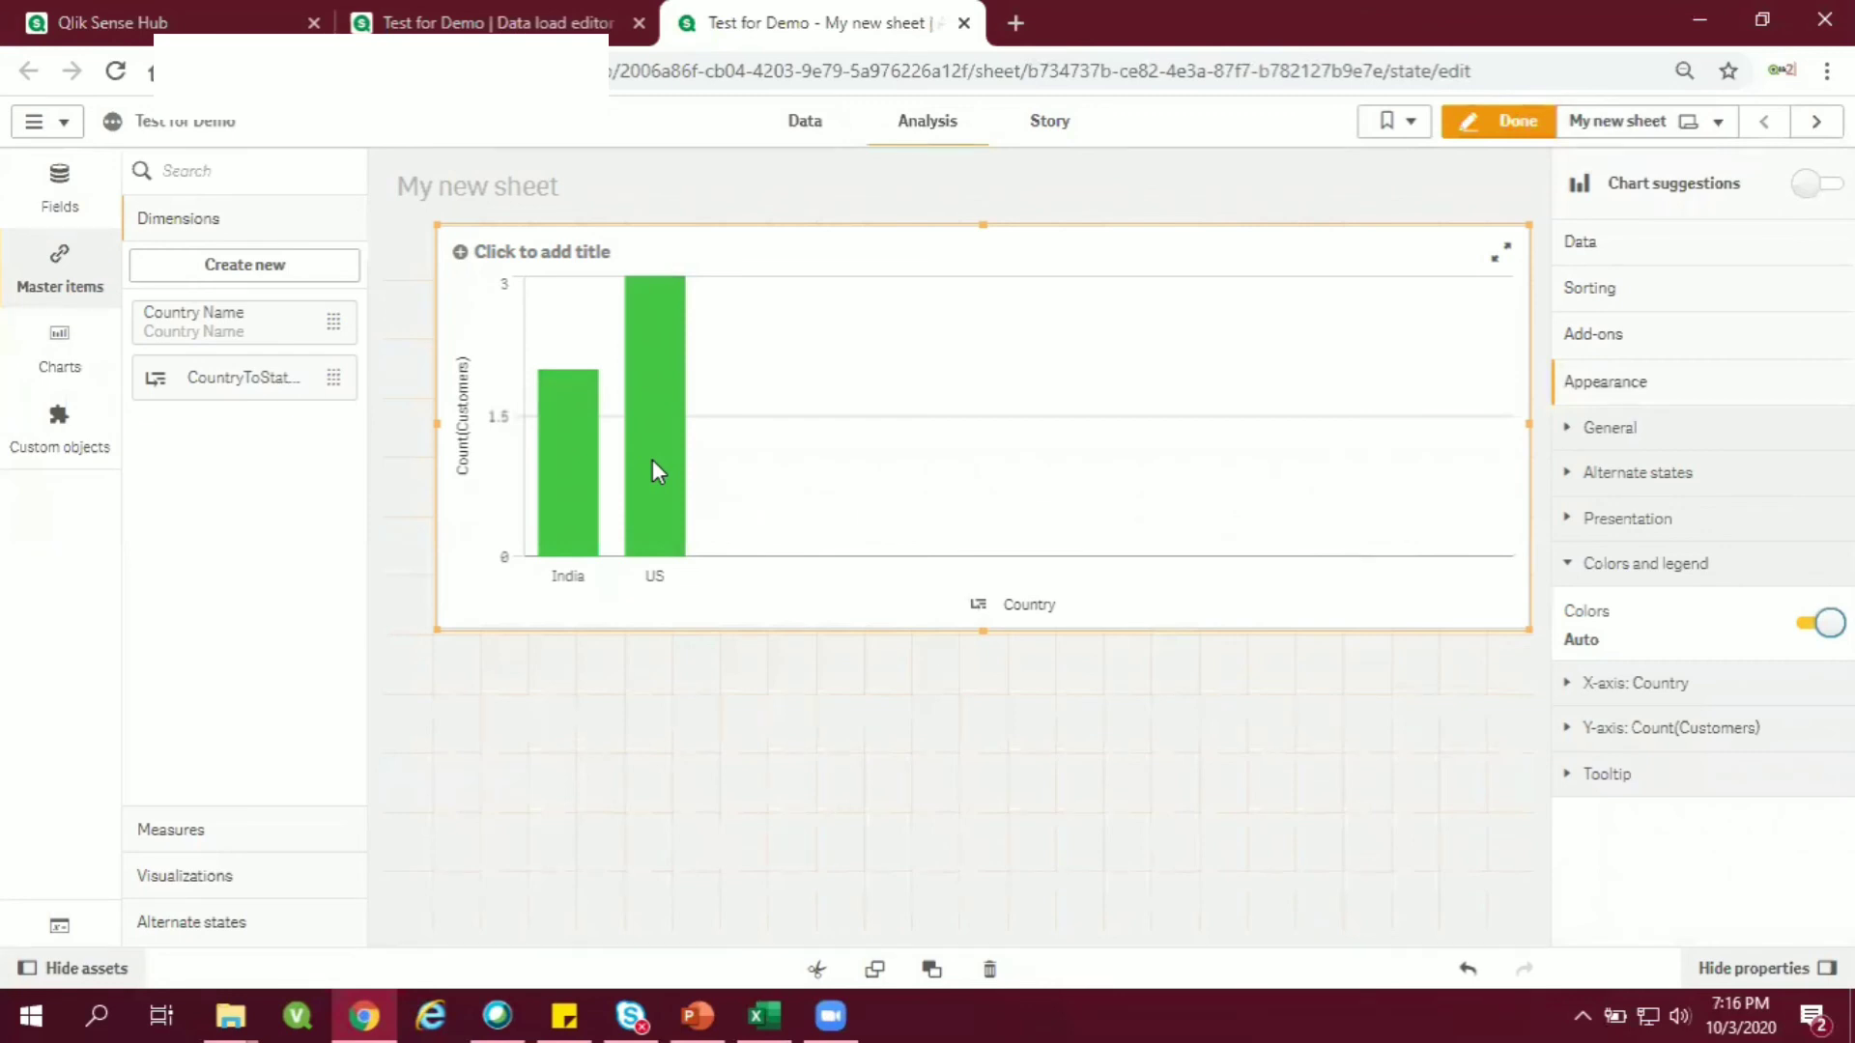
pyautogui.moveTo(1535, 255)
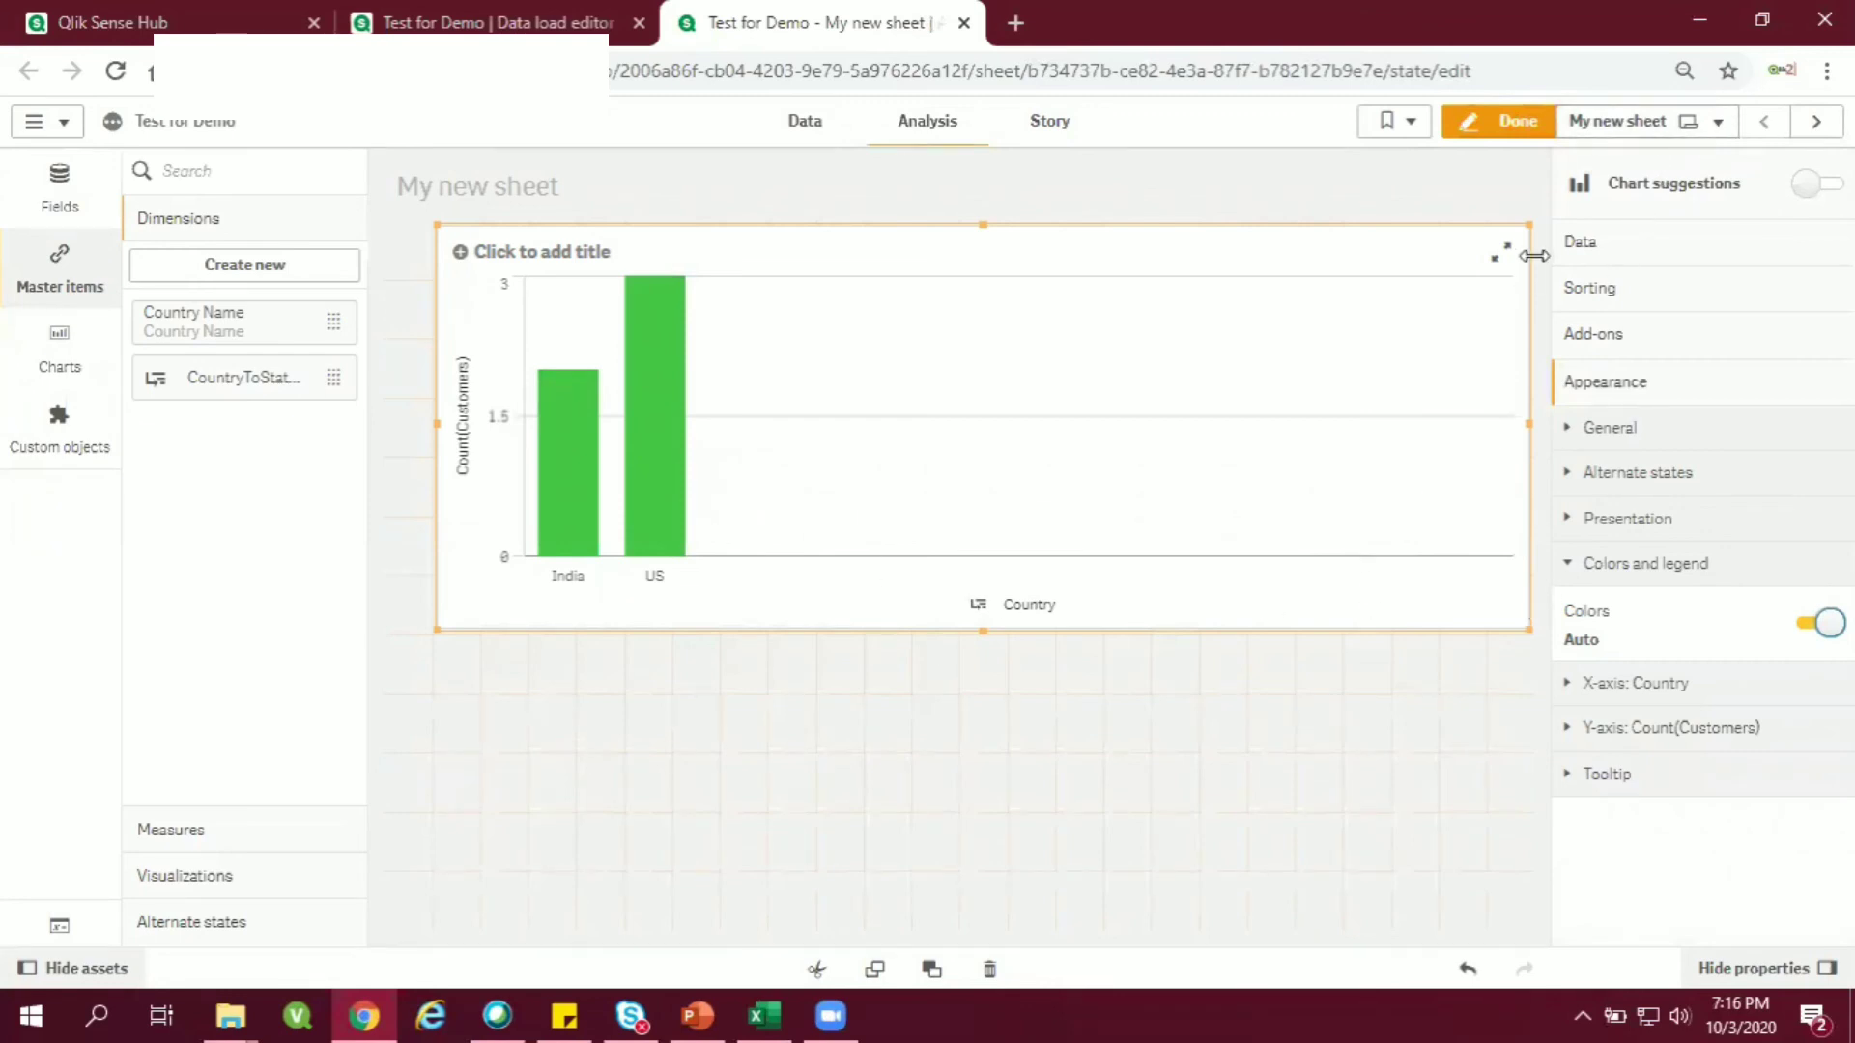
# Exit edit mode and confirm selecting India to drill down to its states.
pyautogui.click(1497, 121)
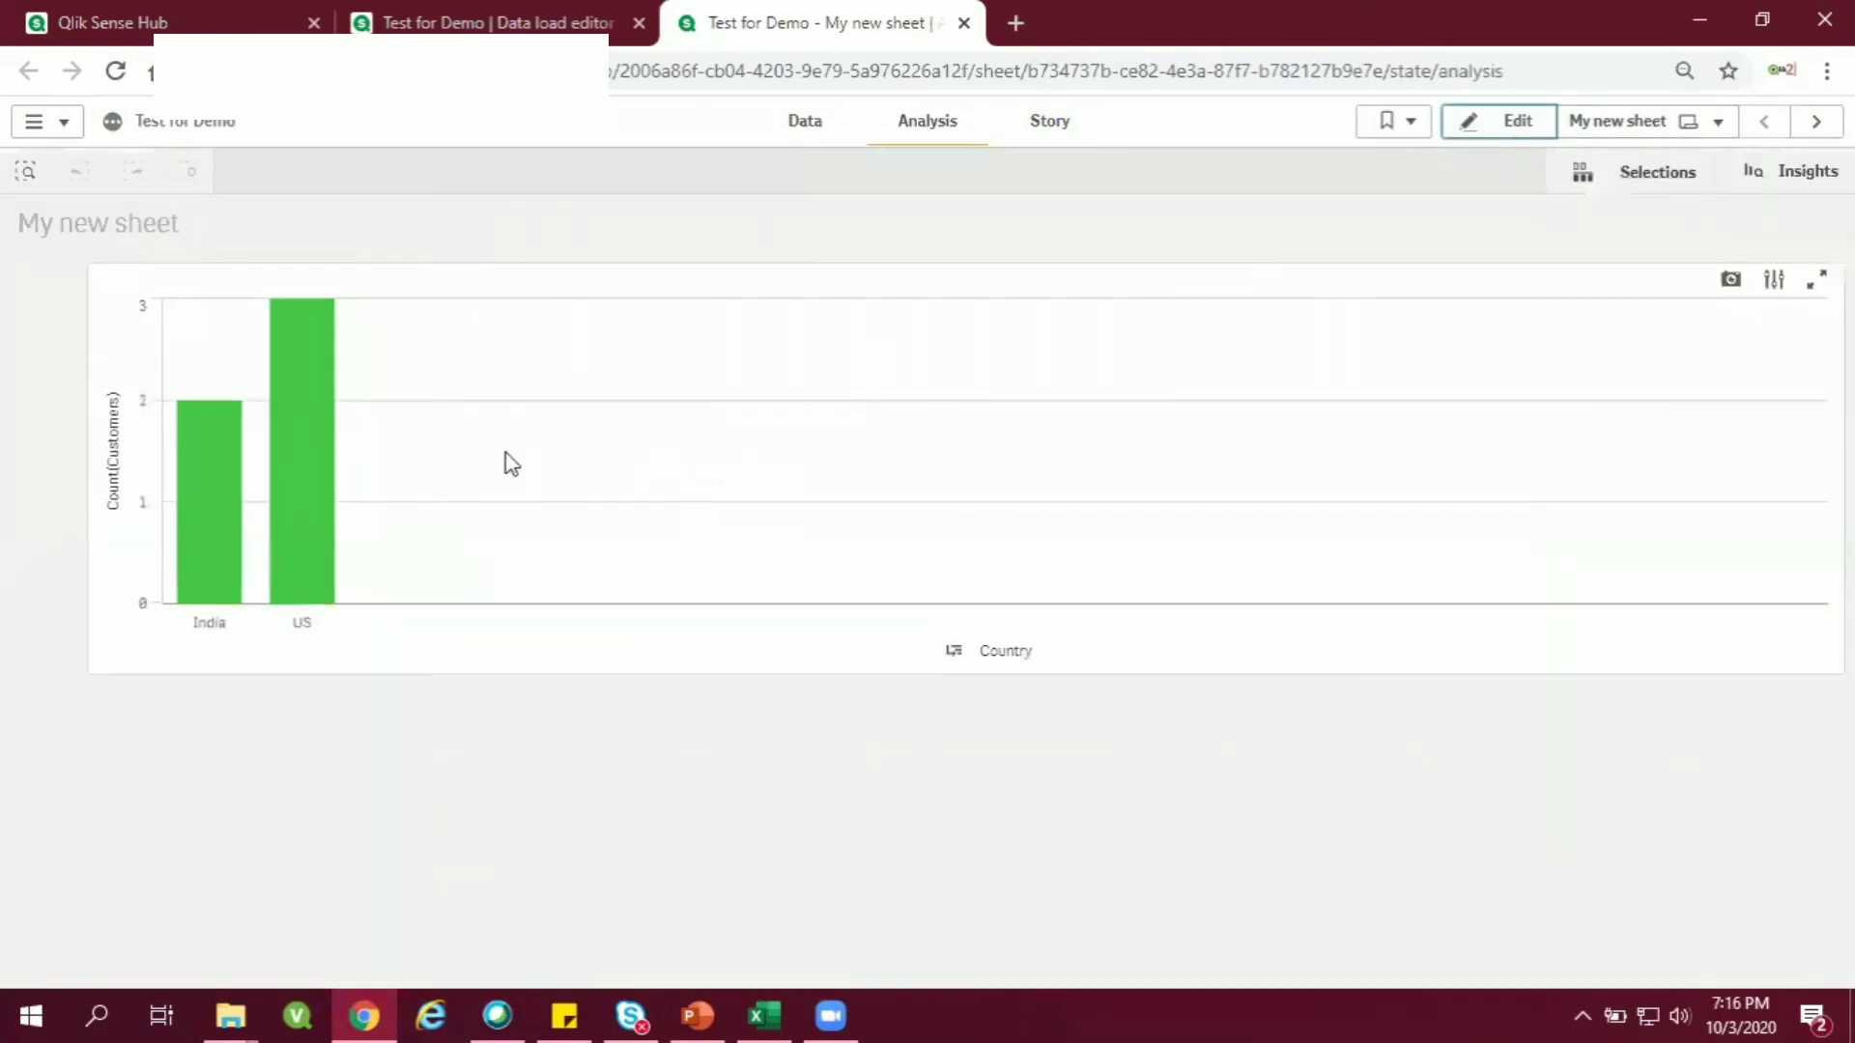
pyautogui.click(210, 497)
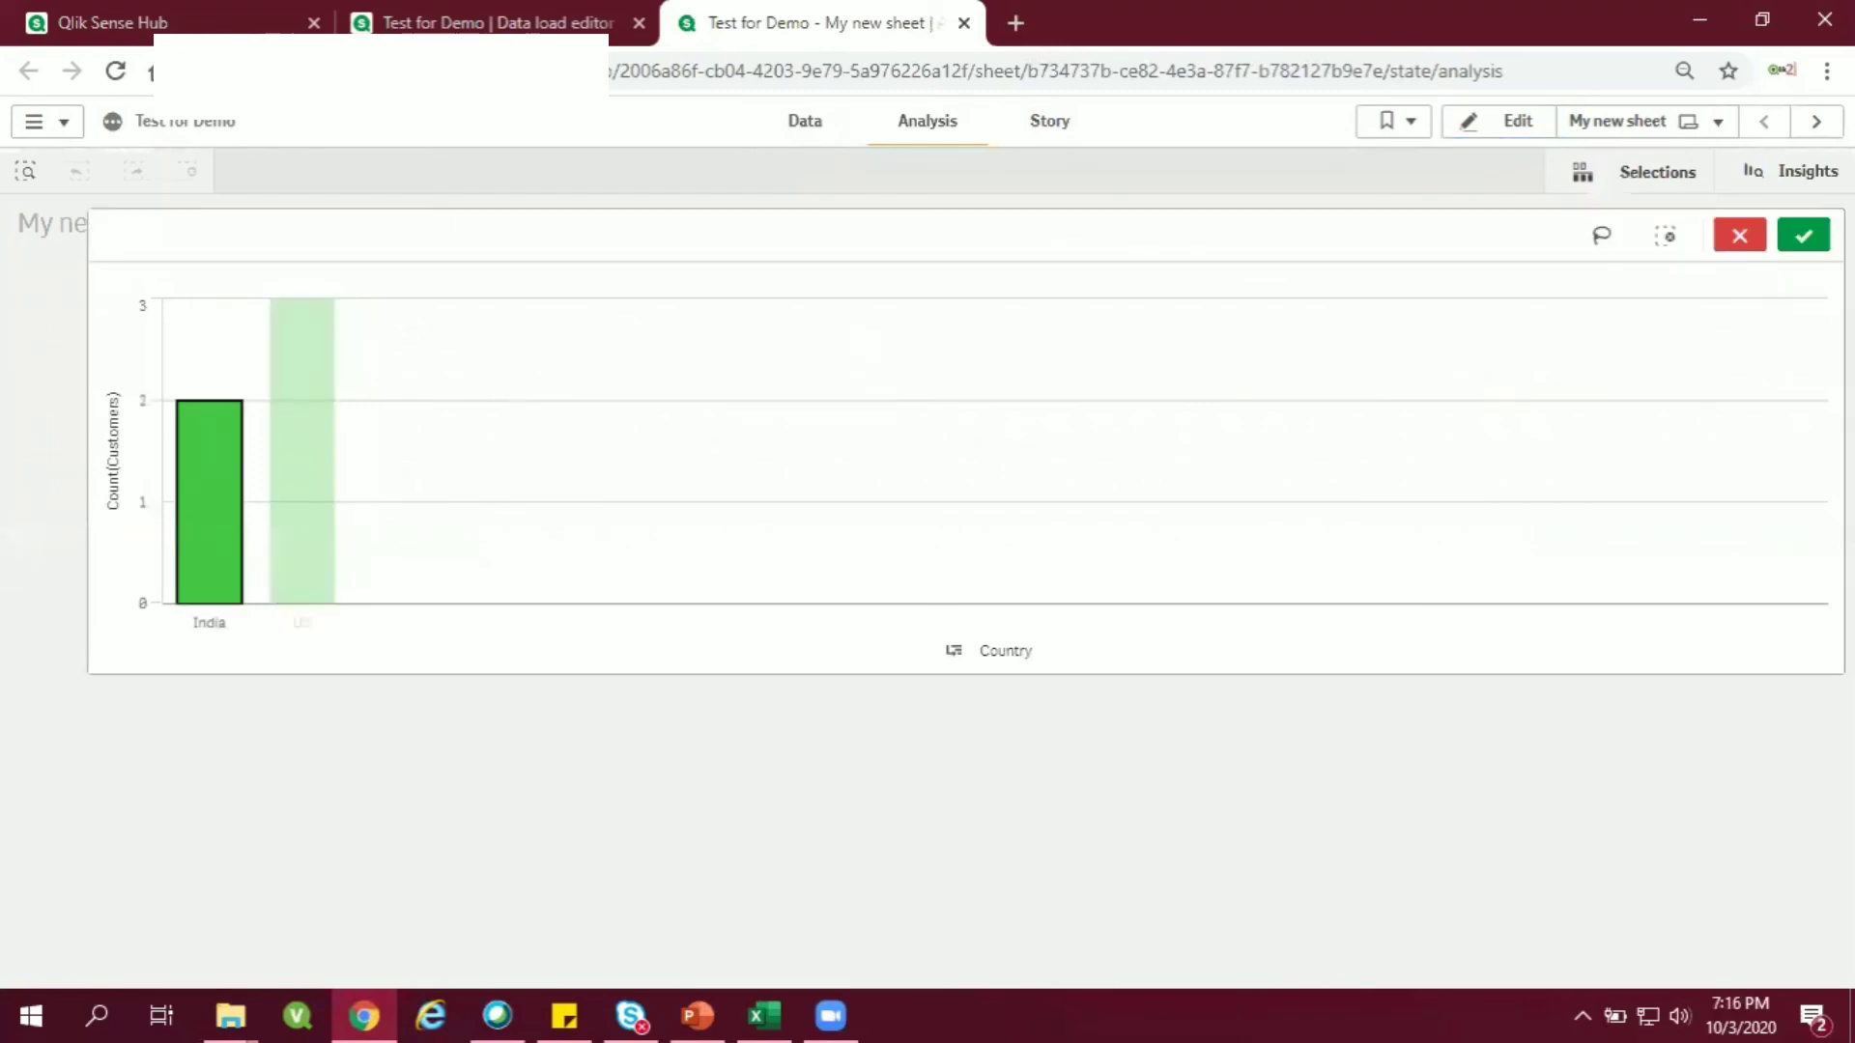
pyautogui.click(1803, 234)
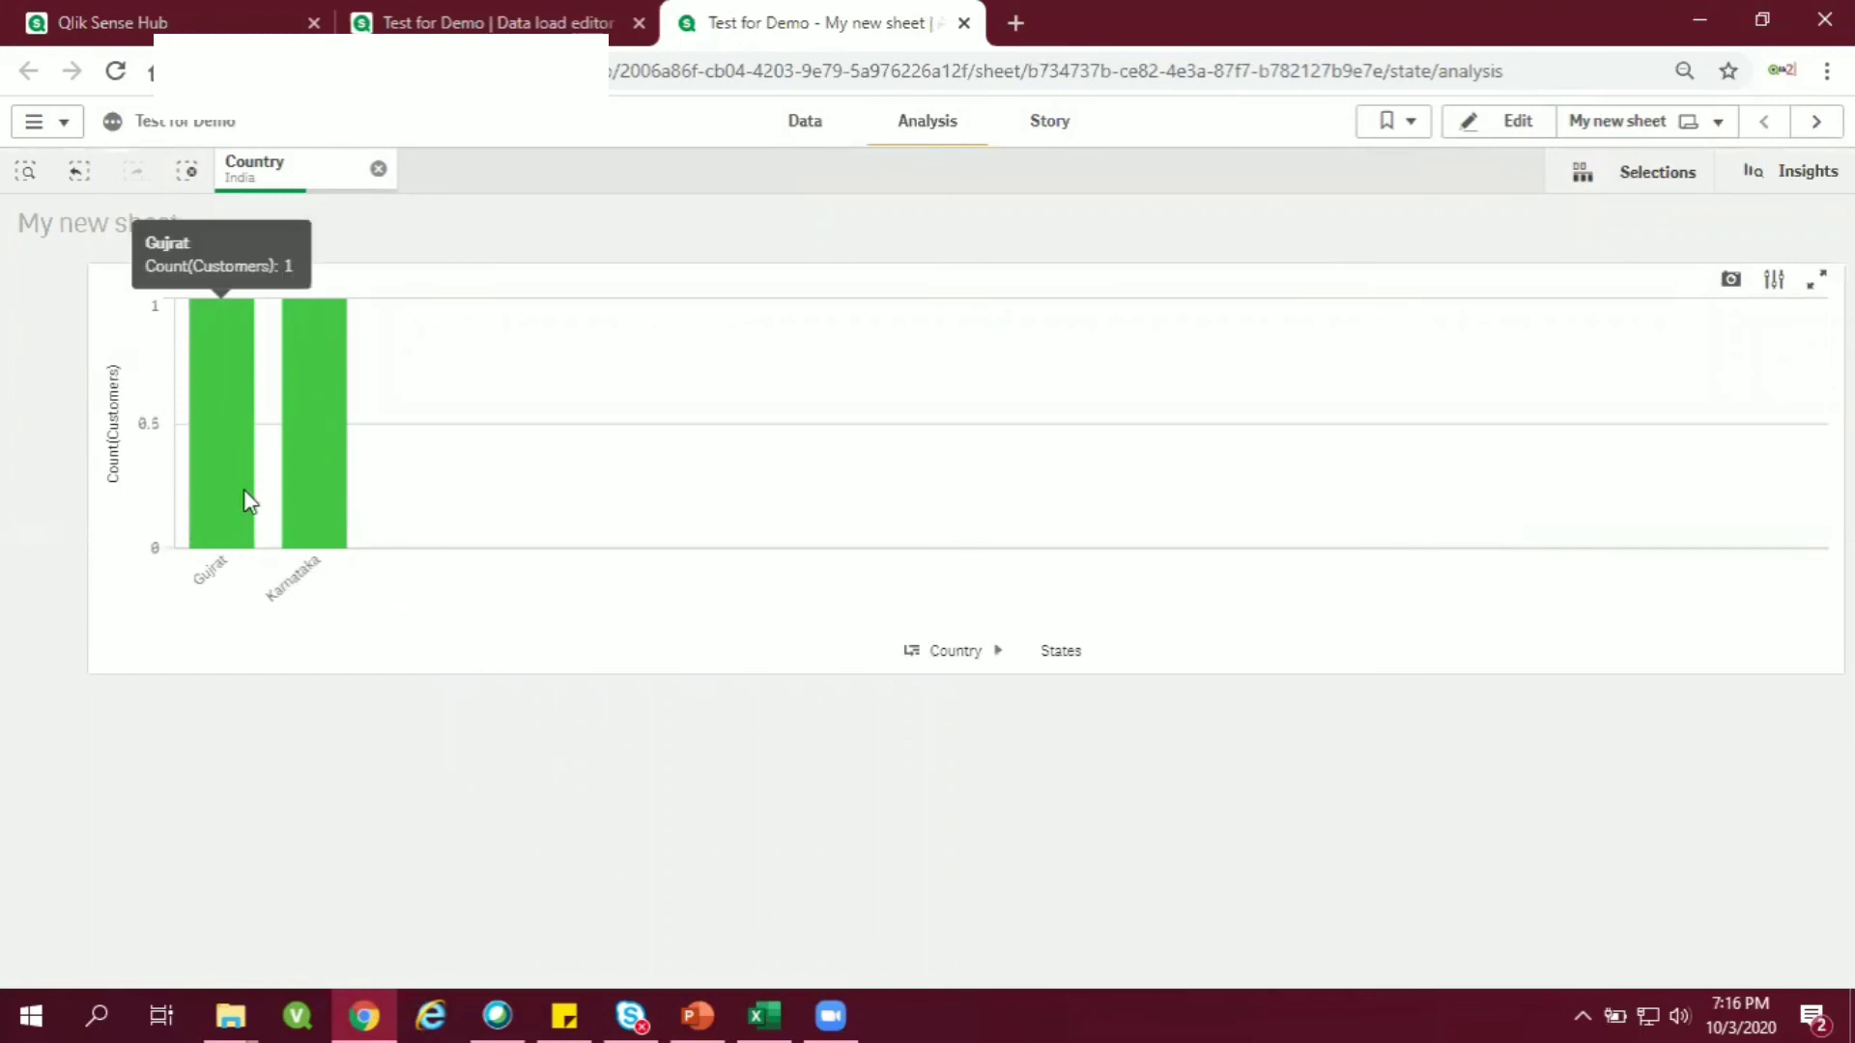
pyautogui.moveTo(307, 497)
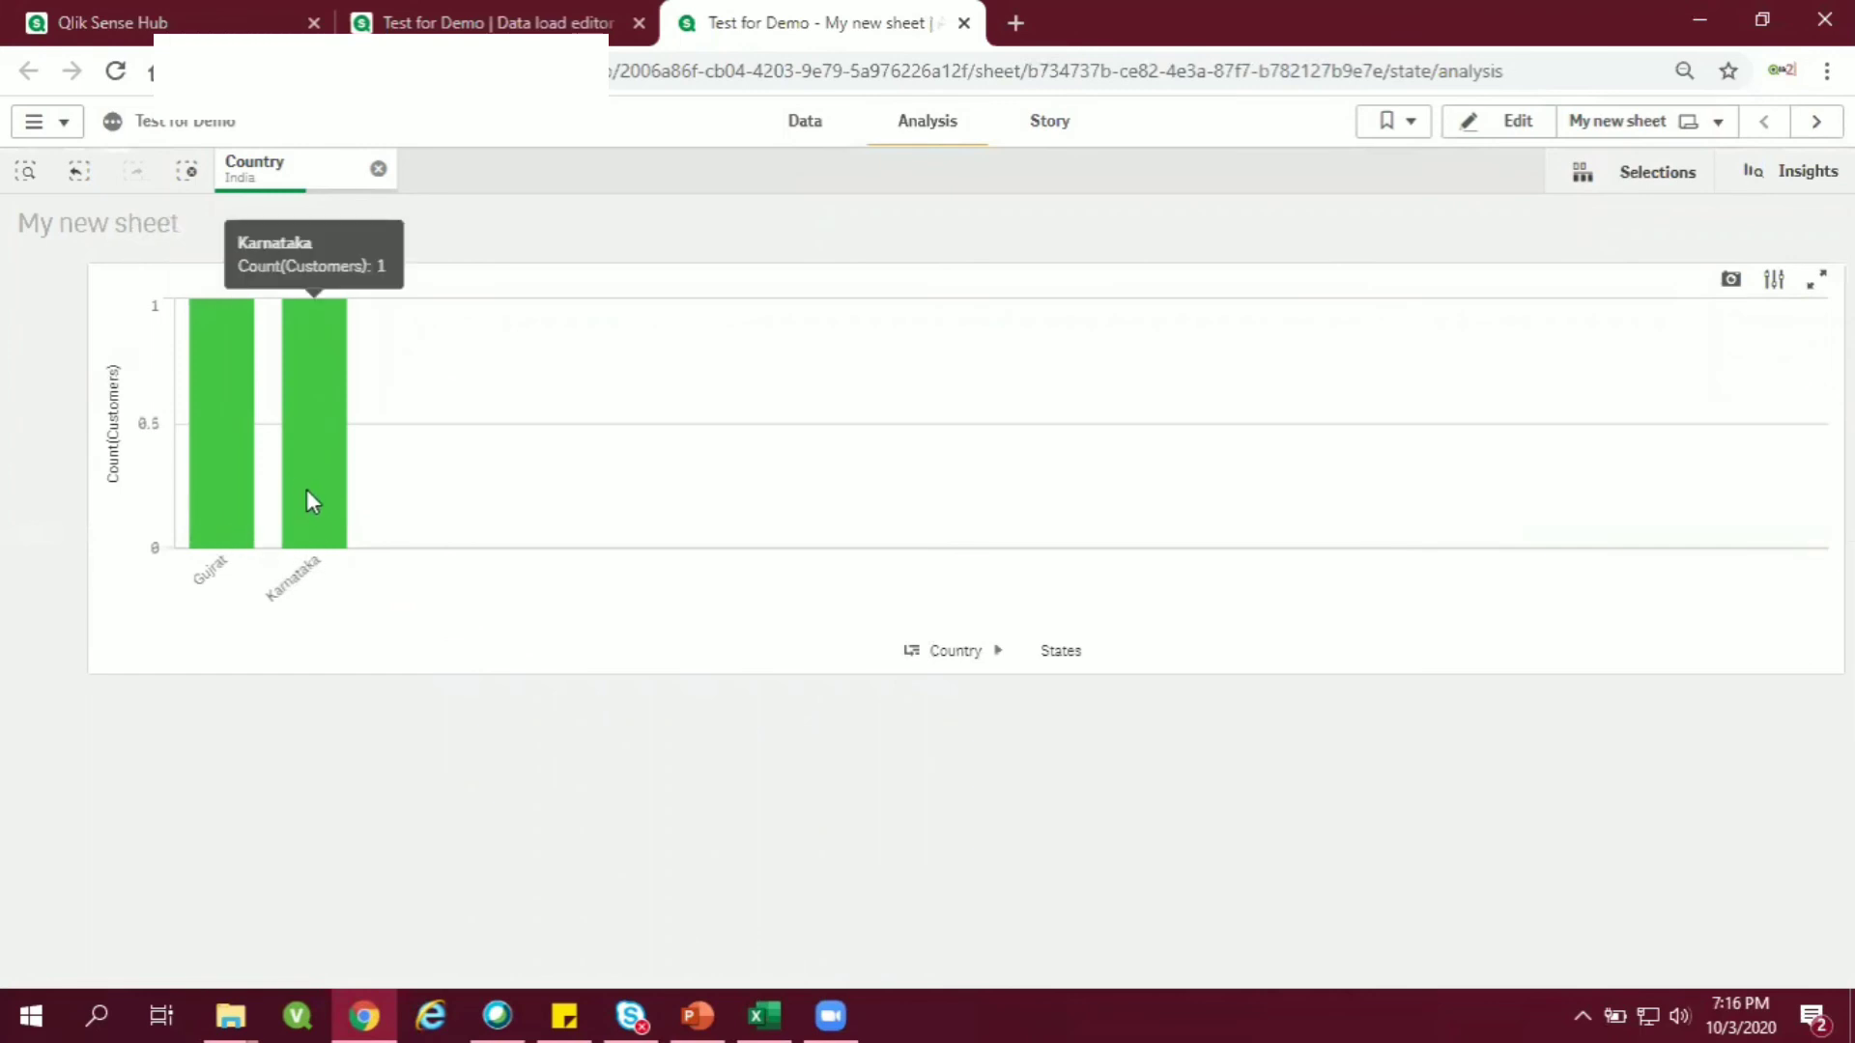
pyautogui.moveTo(496, 22)
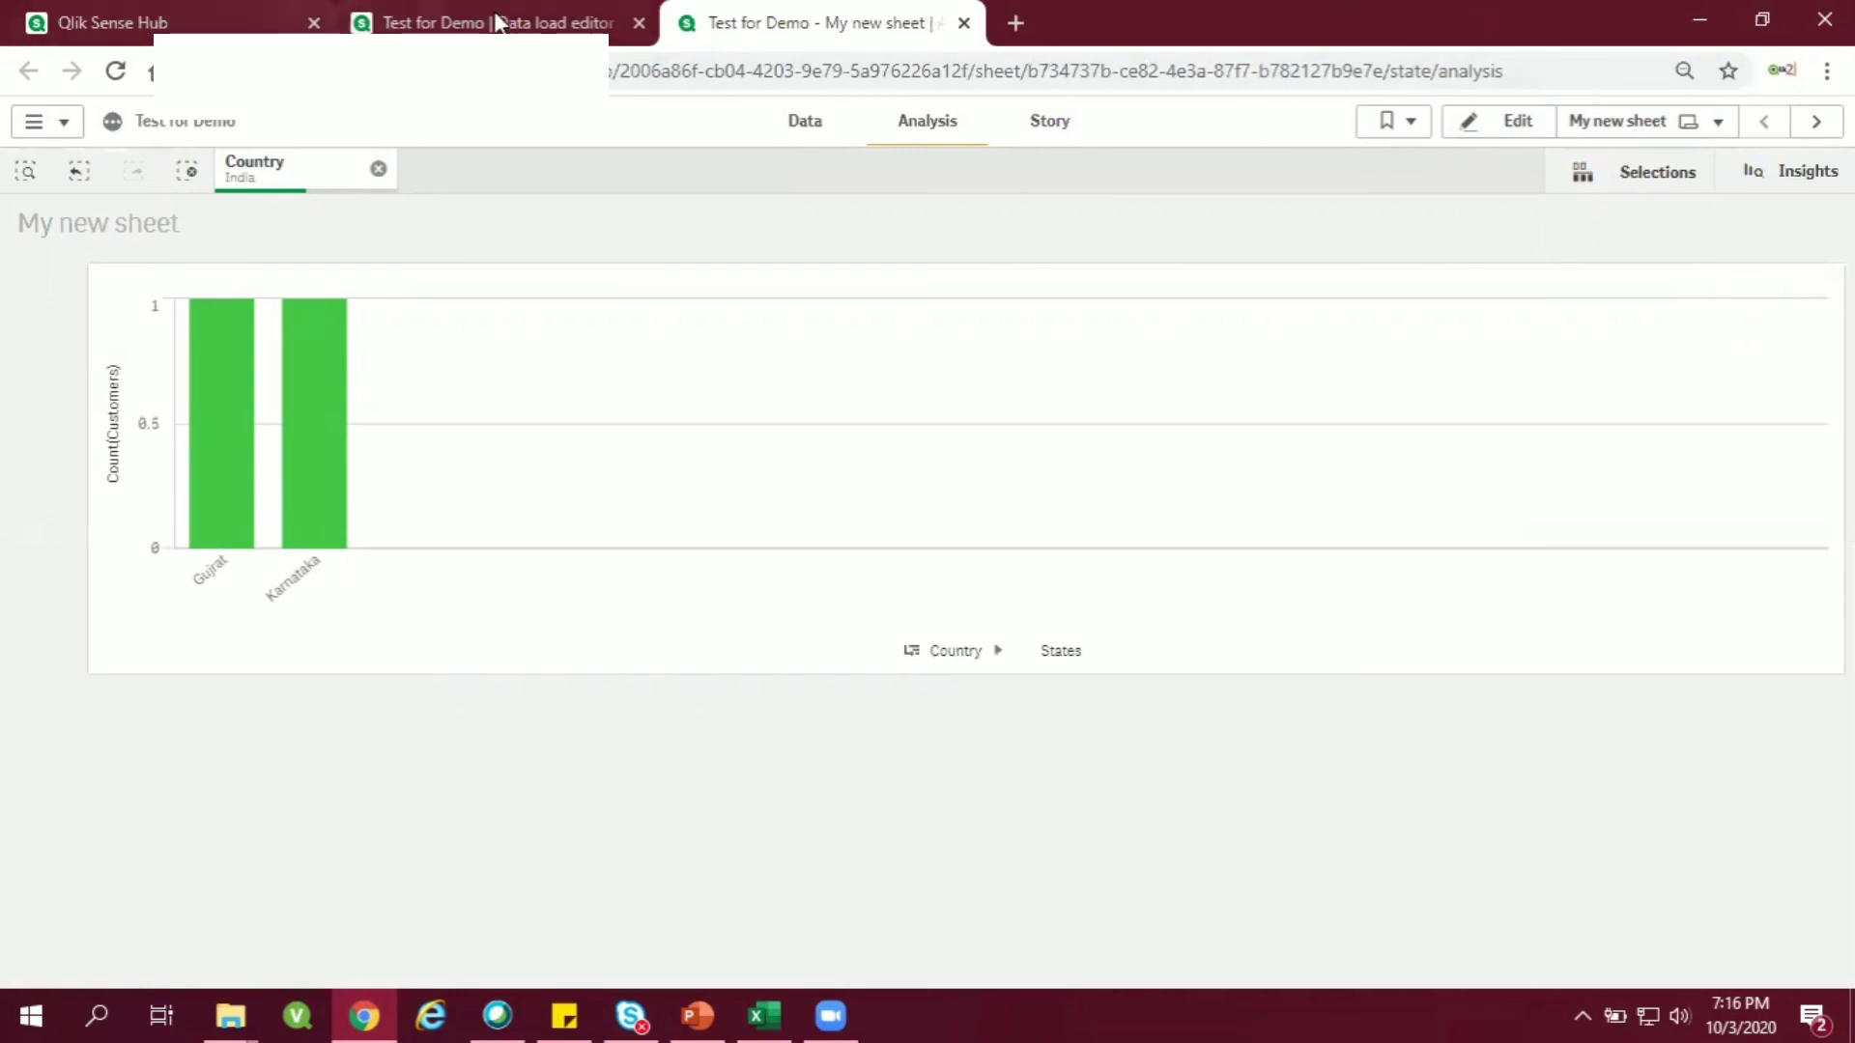
pyautogui.click(485, 22)
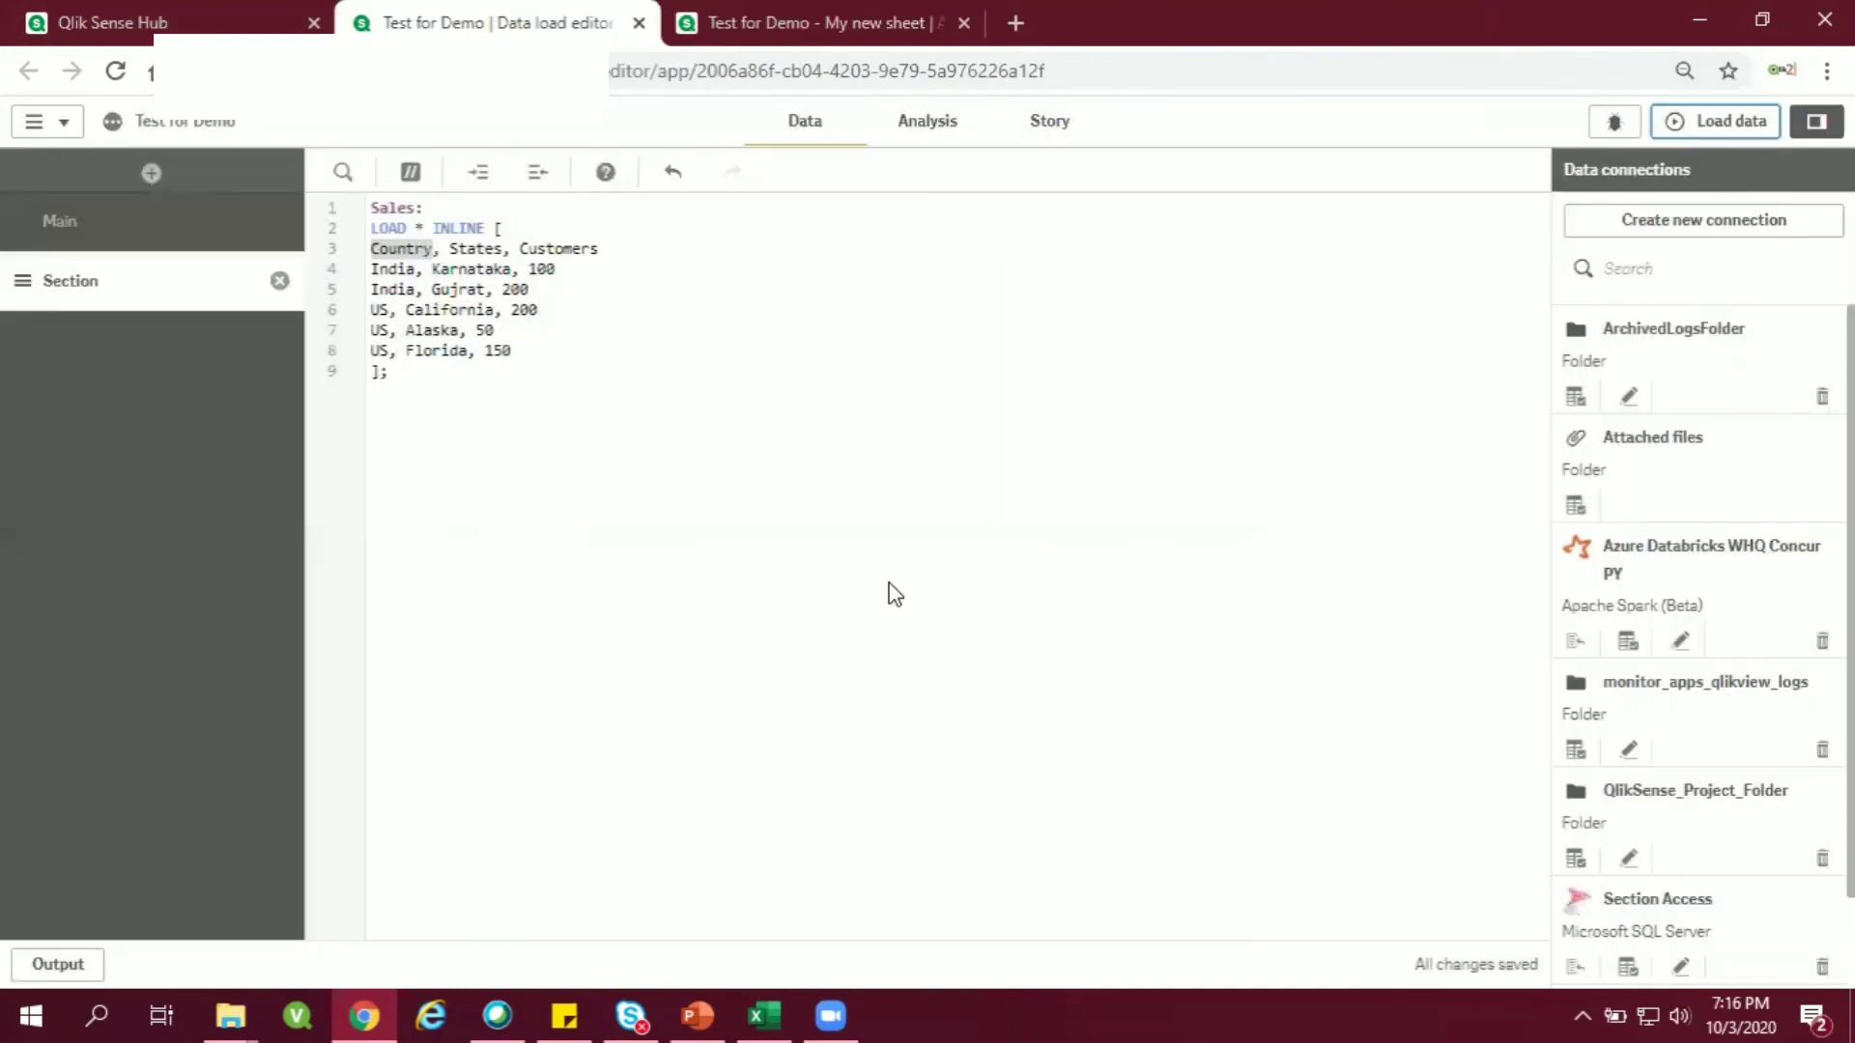
pyautogui.click(512, 350)
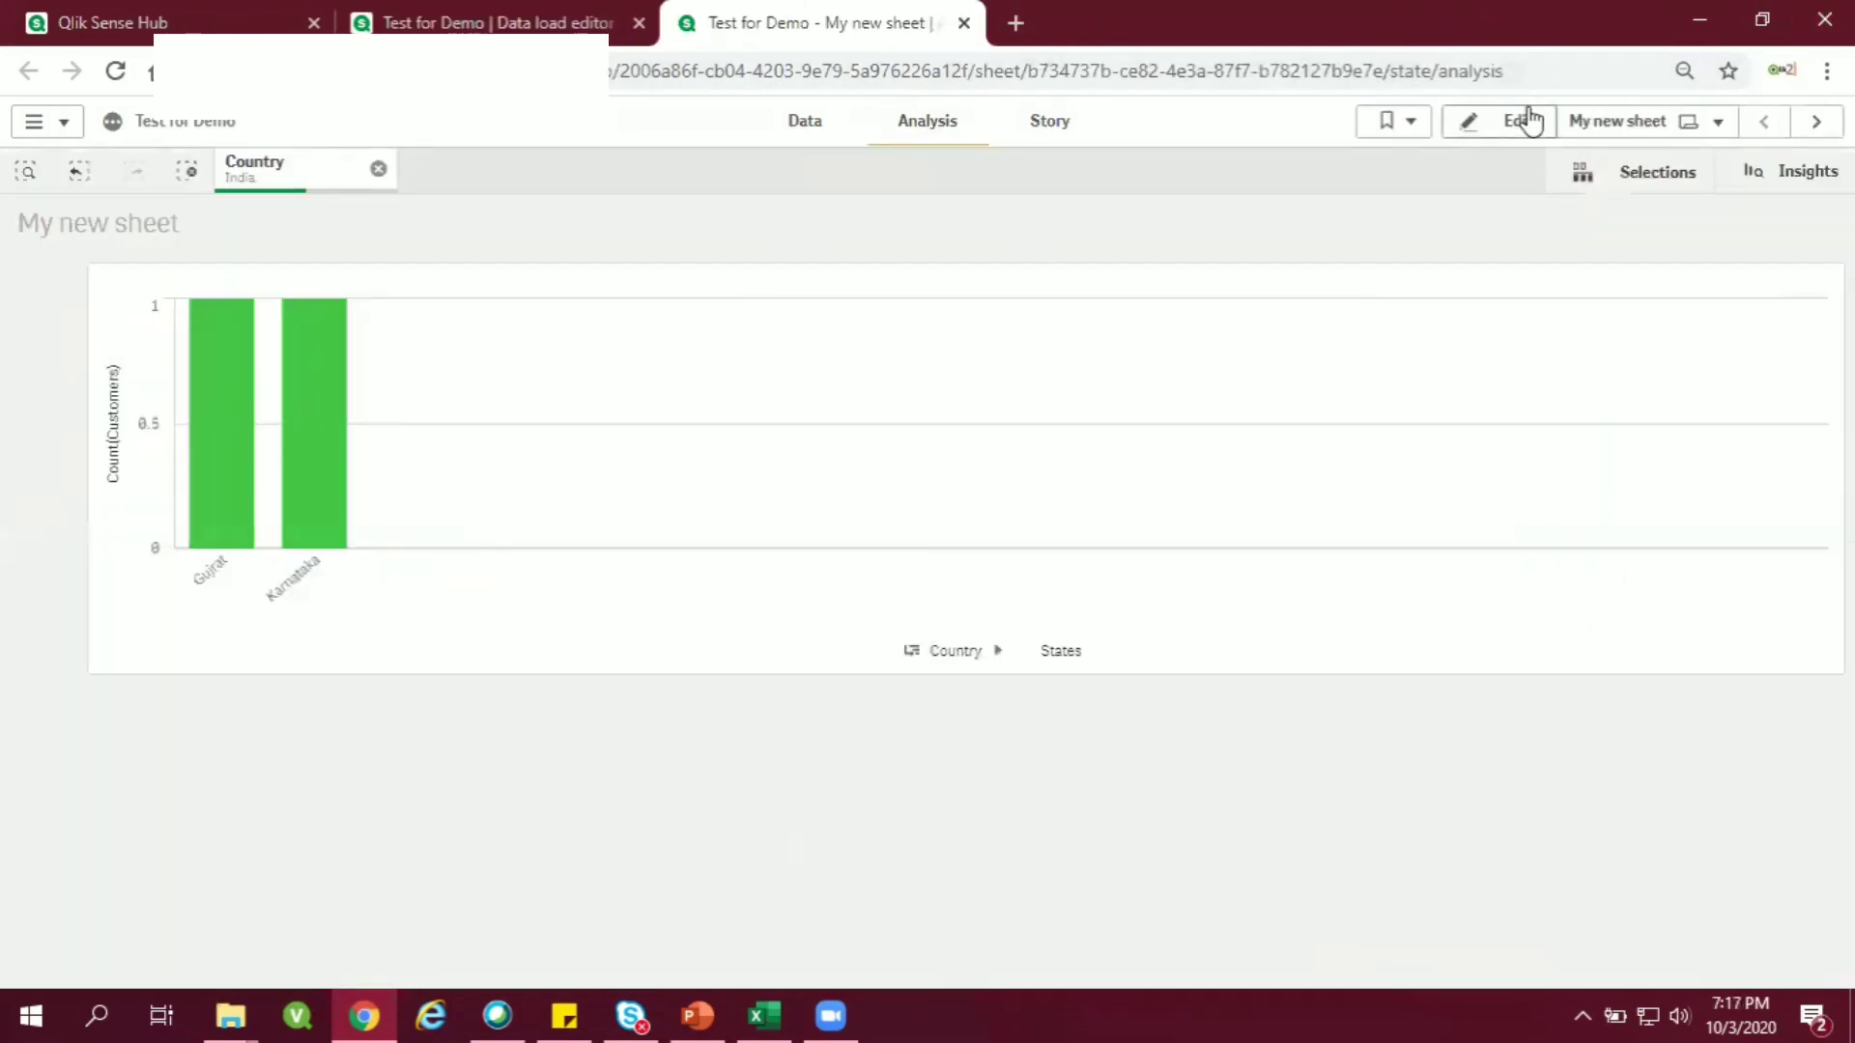
# Change the Customers measure aggregation from Count to Sum and finish editing.
pyautogui.click(1518, 121)
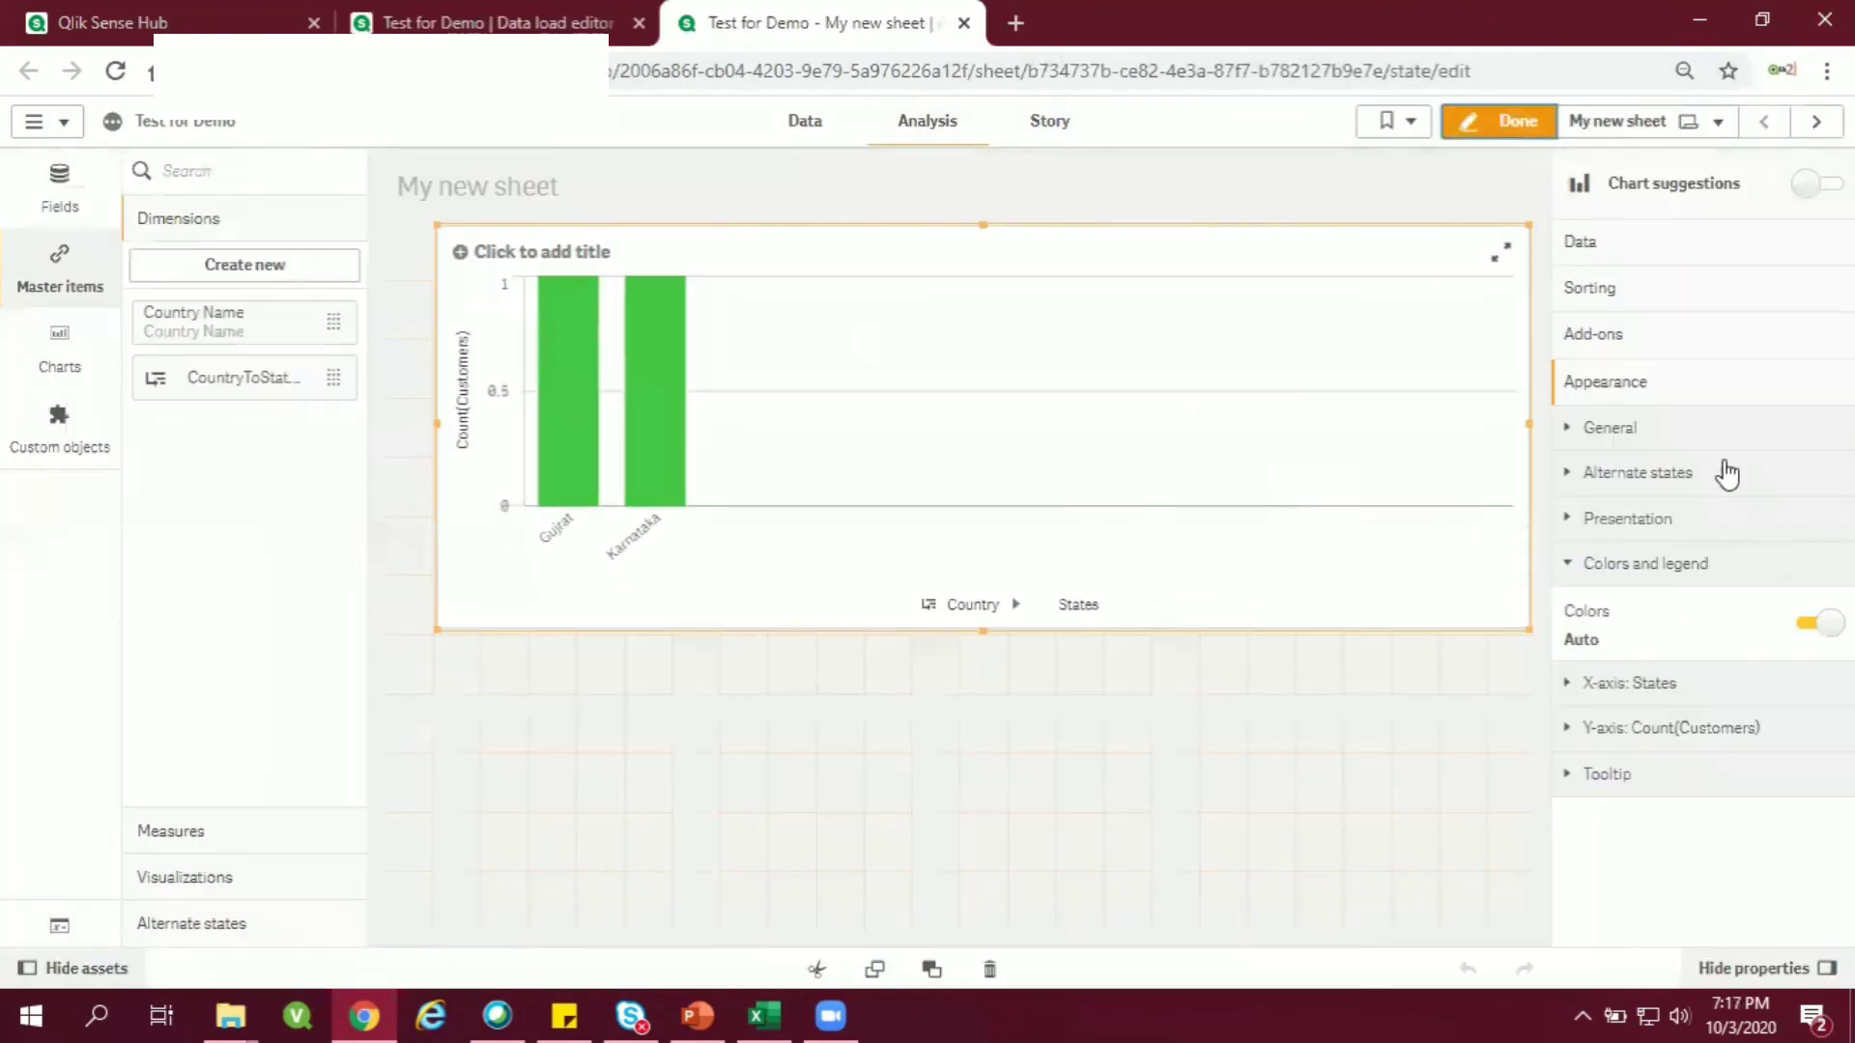
pyautogui.moveTo(1603, 245)
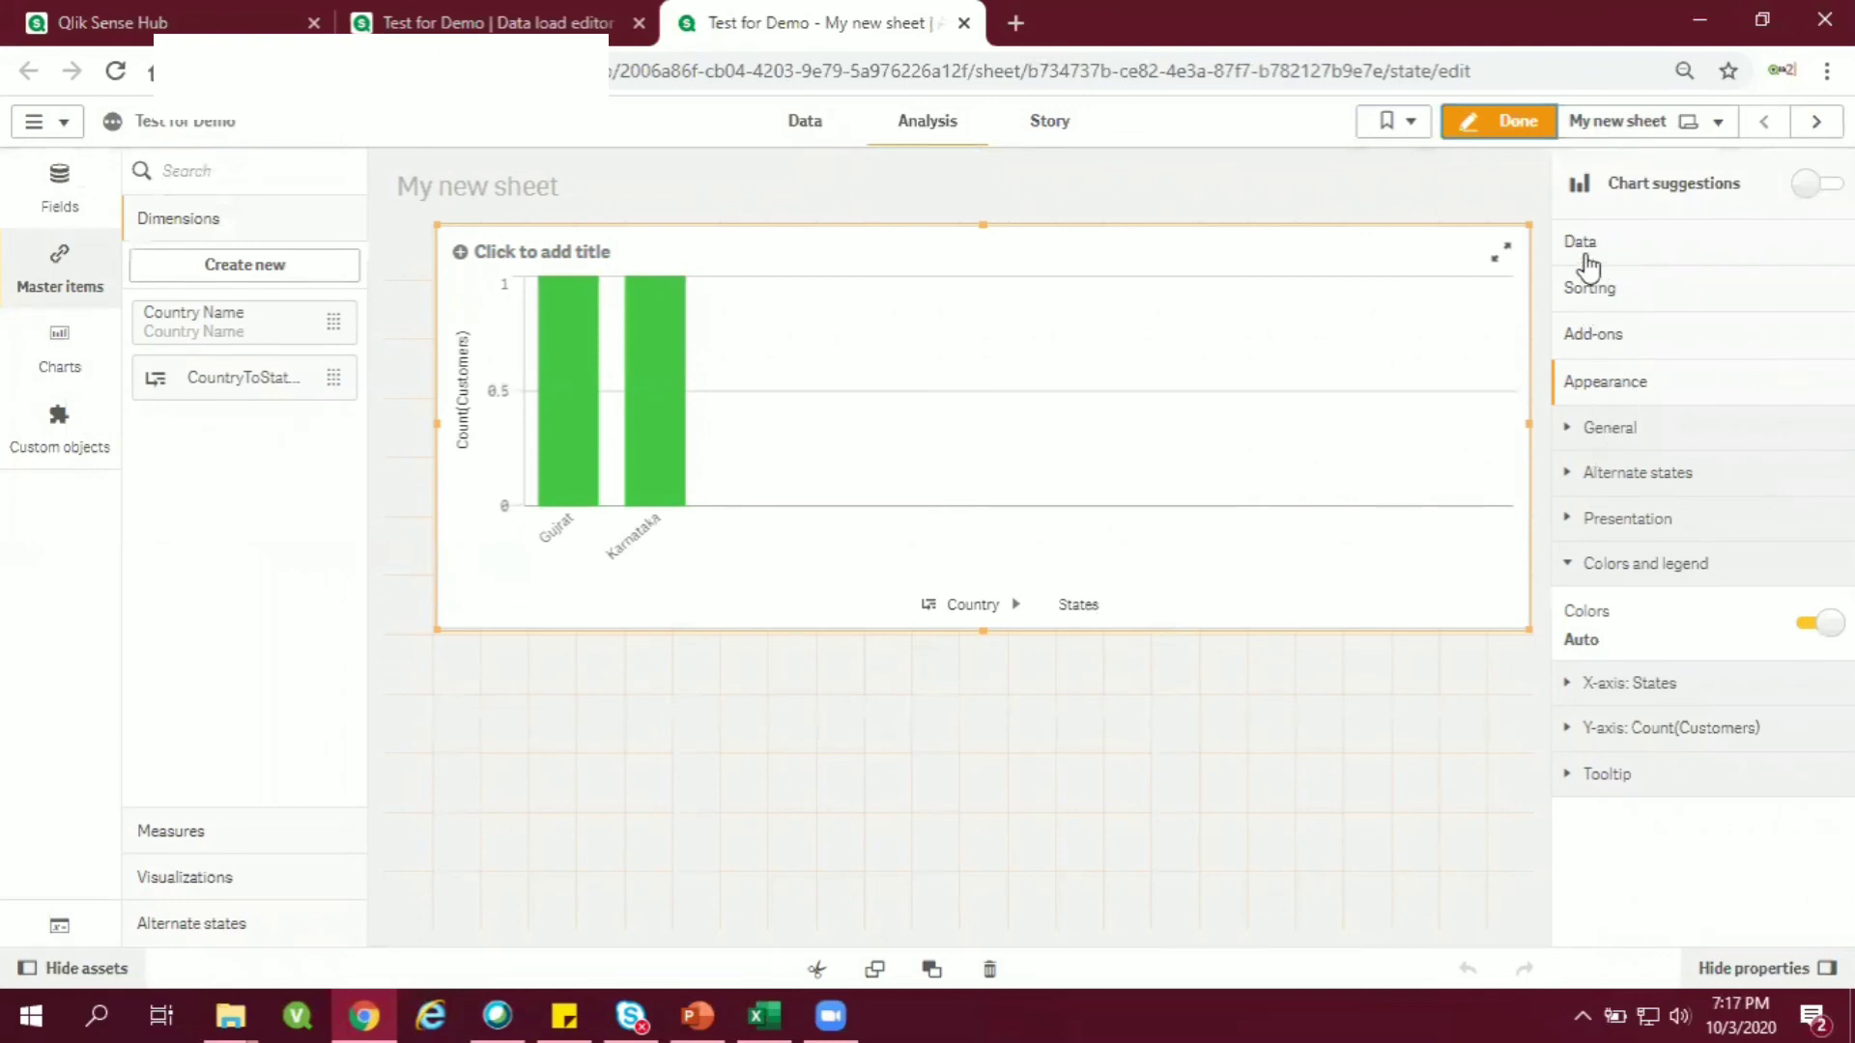
pyautogui.click(1580, 242)
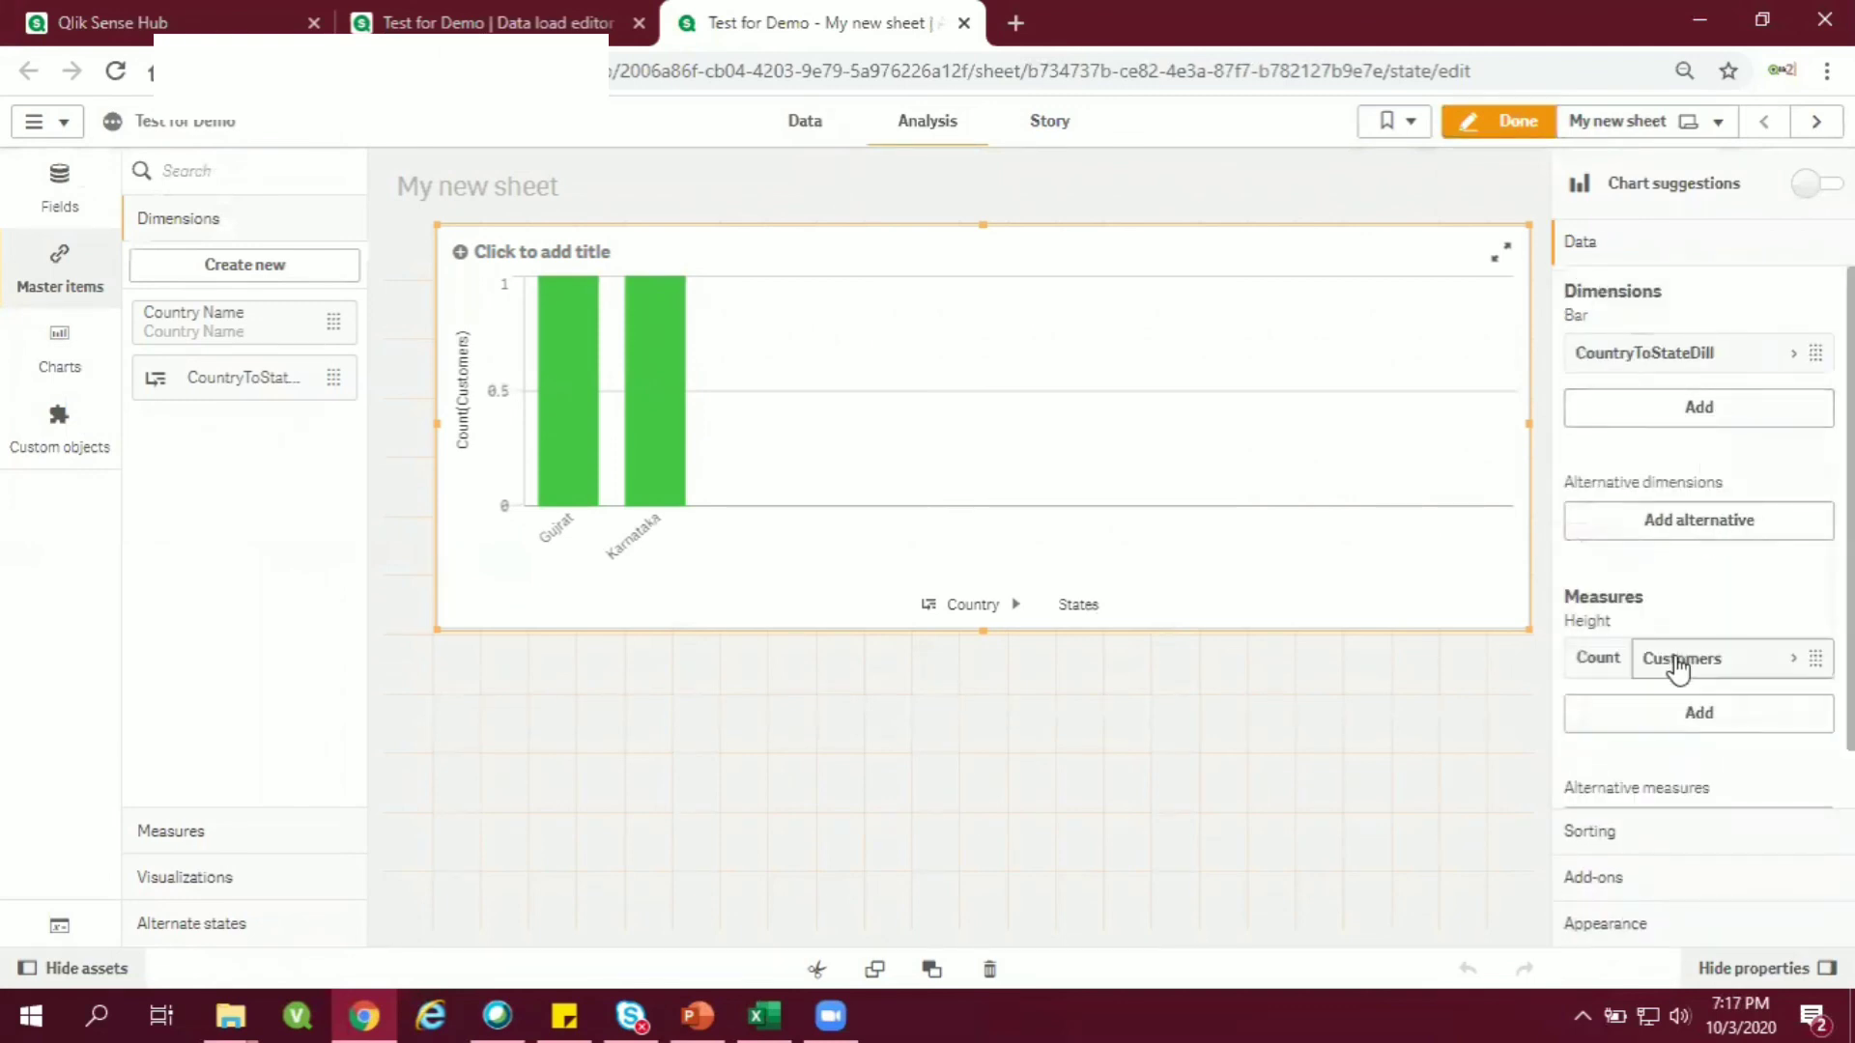
pyautogui.click(1680, 659)
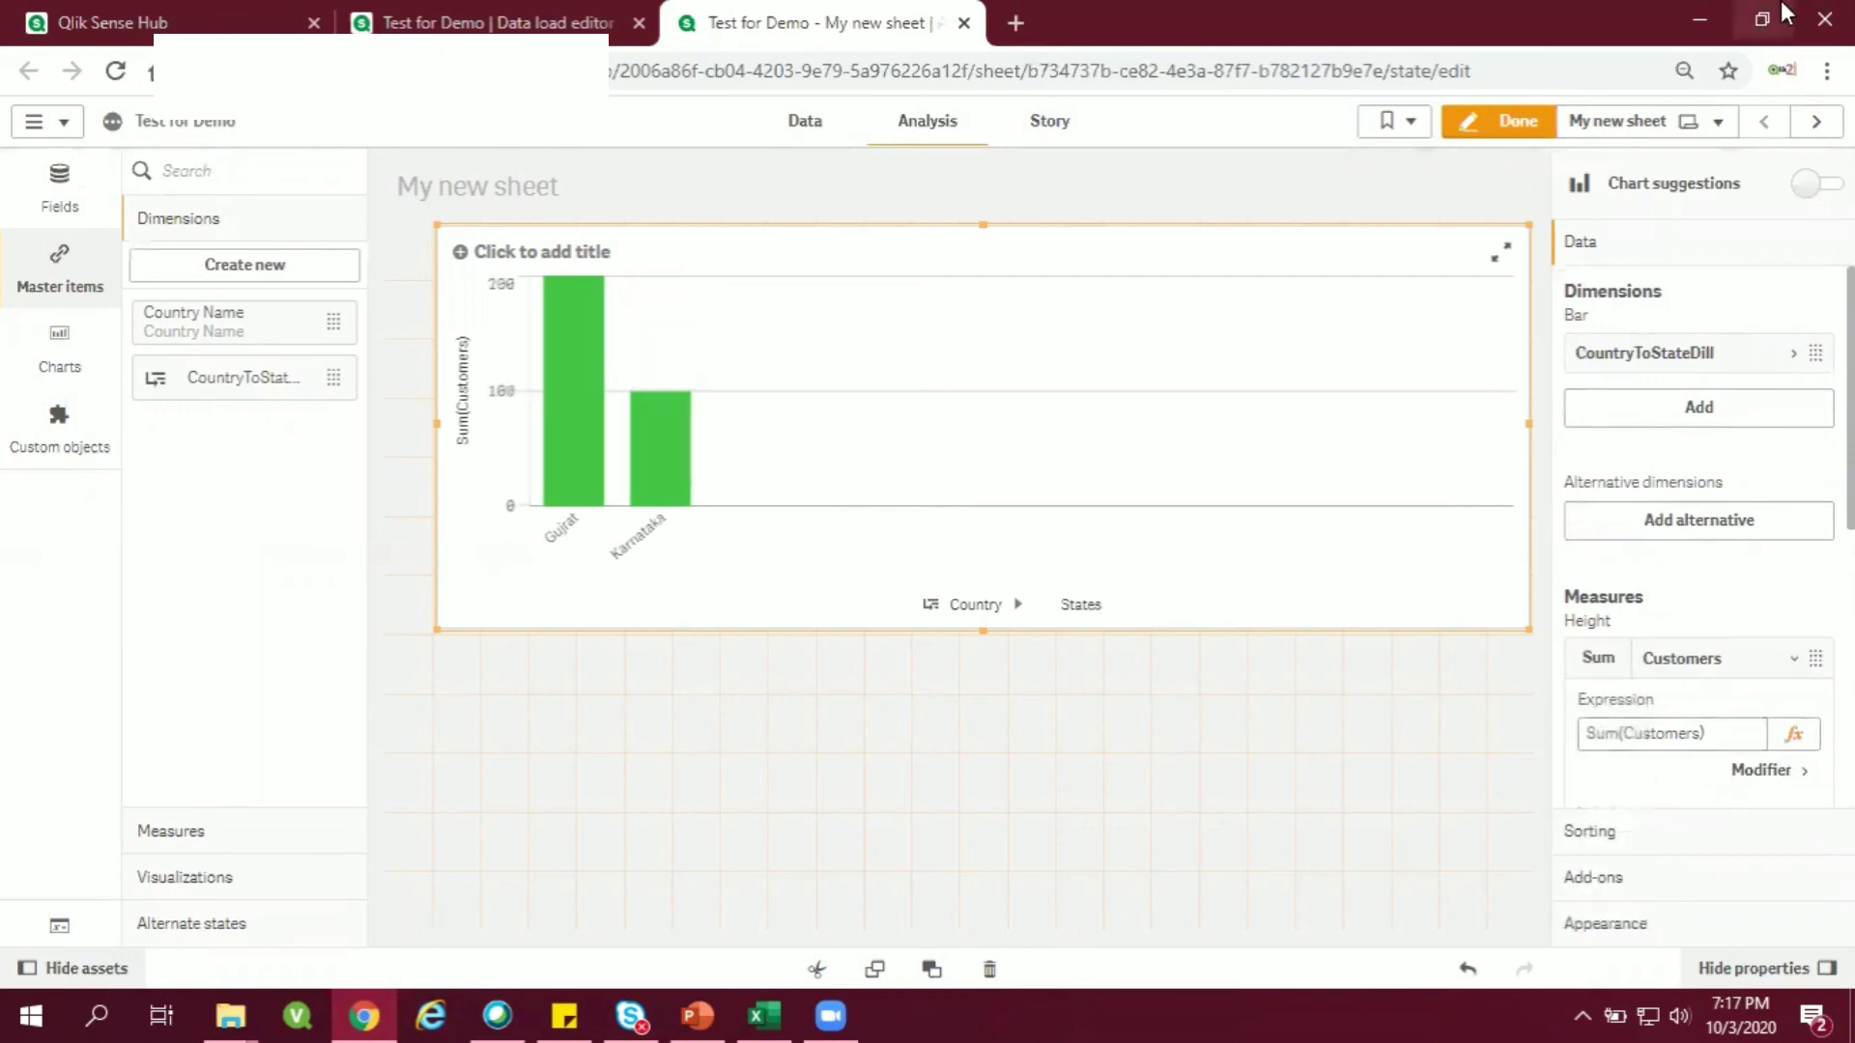
pyautogui.click(1516, 121)
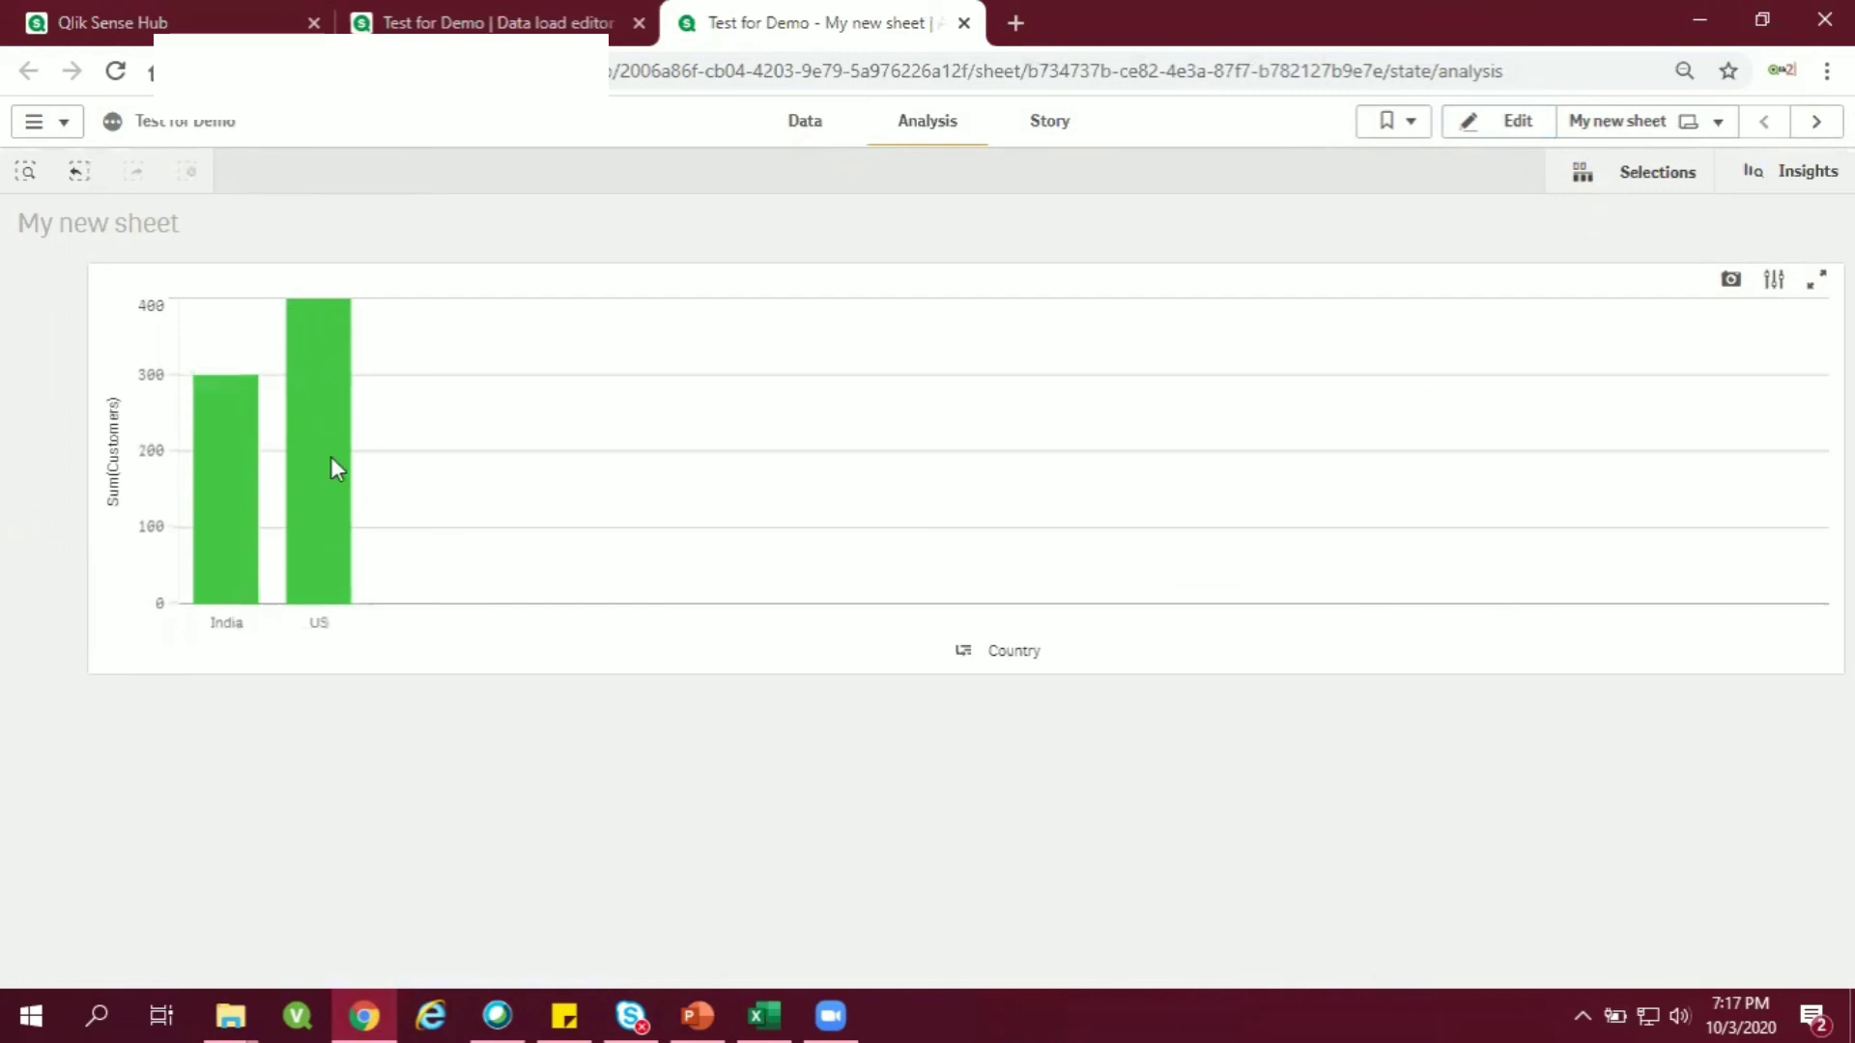
# Select the US bar to drill down to Alaska, California and Florida.
pyautogui.click(318, 449)
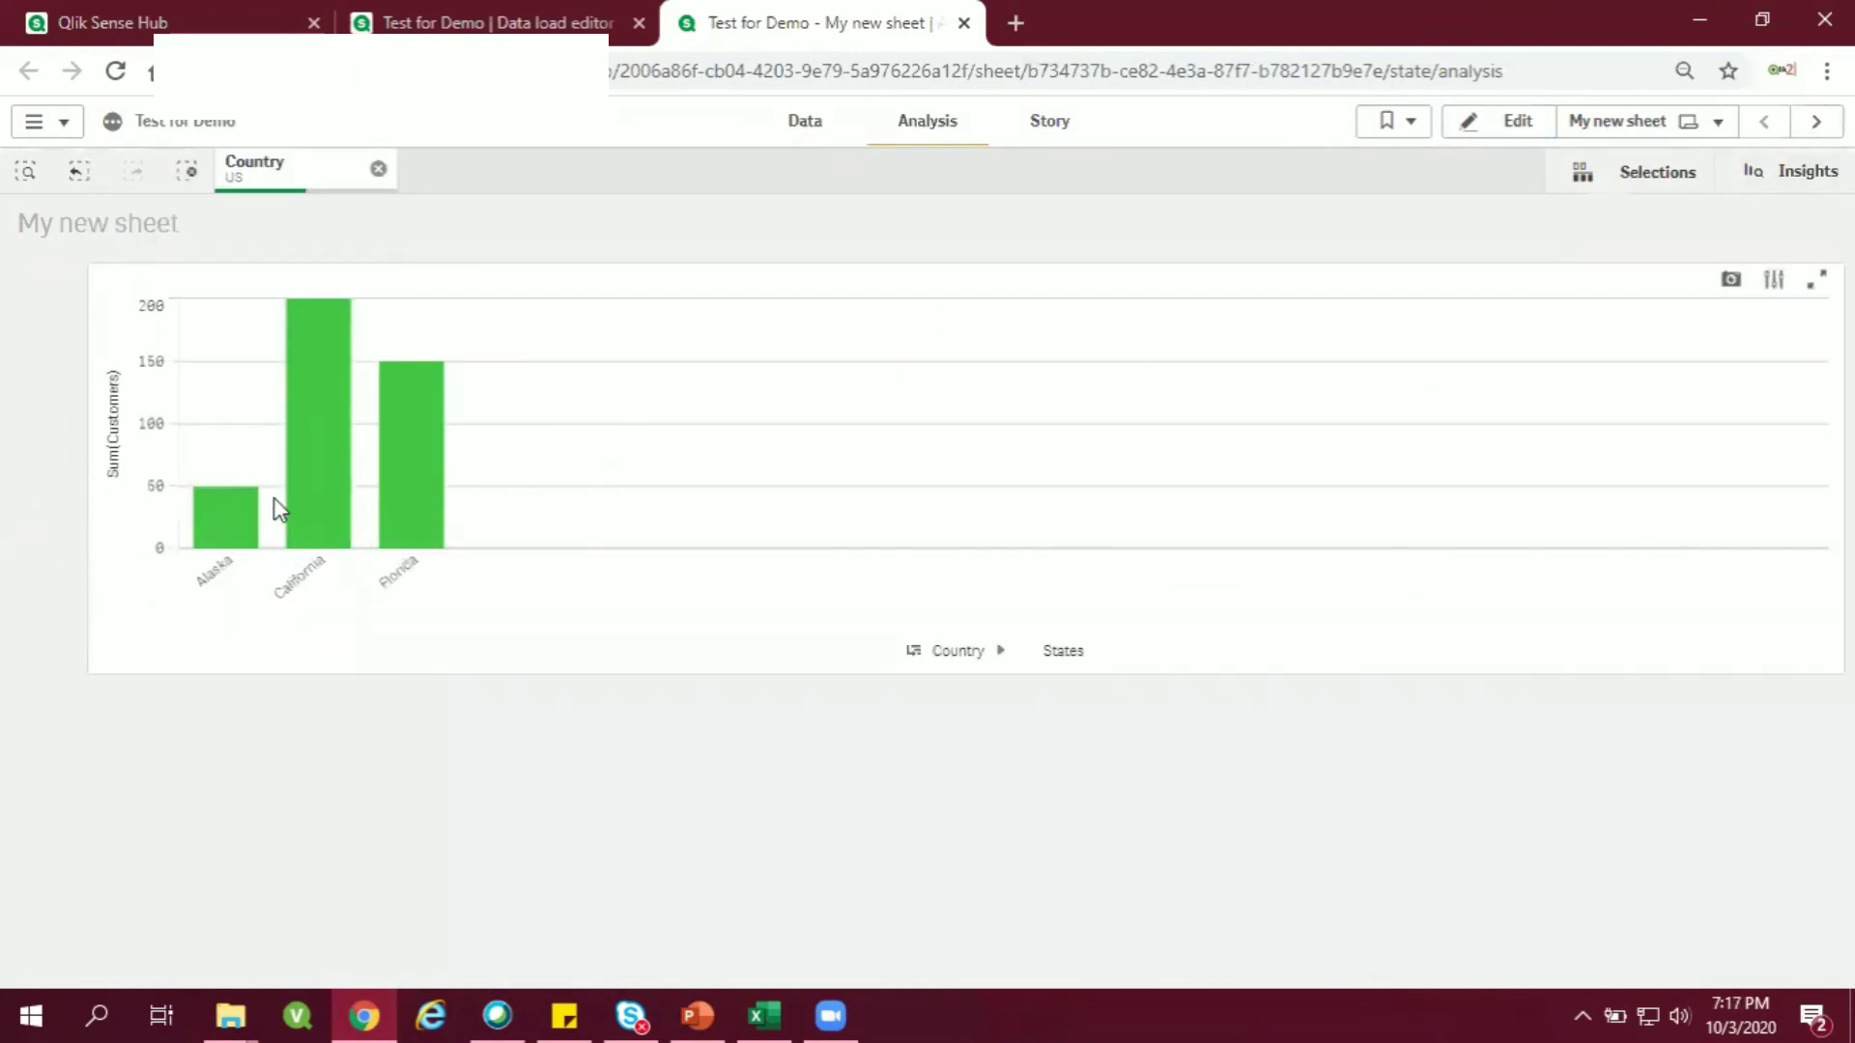
pyautogui.moveTo(379, 527)
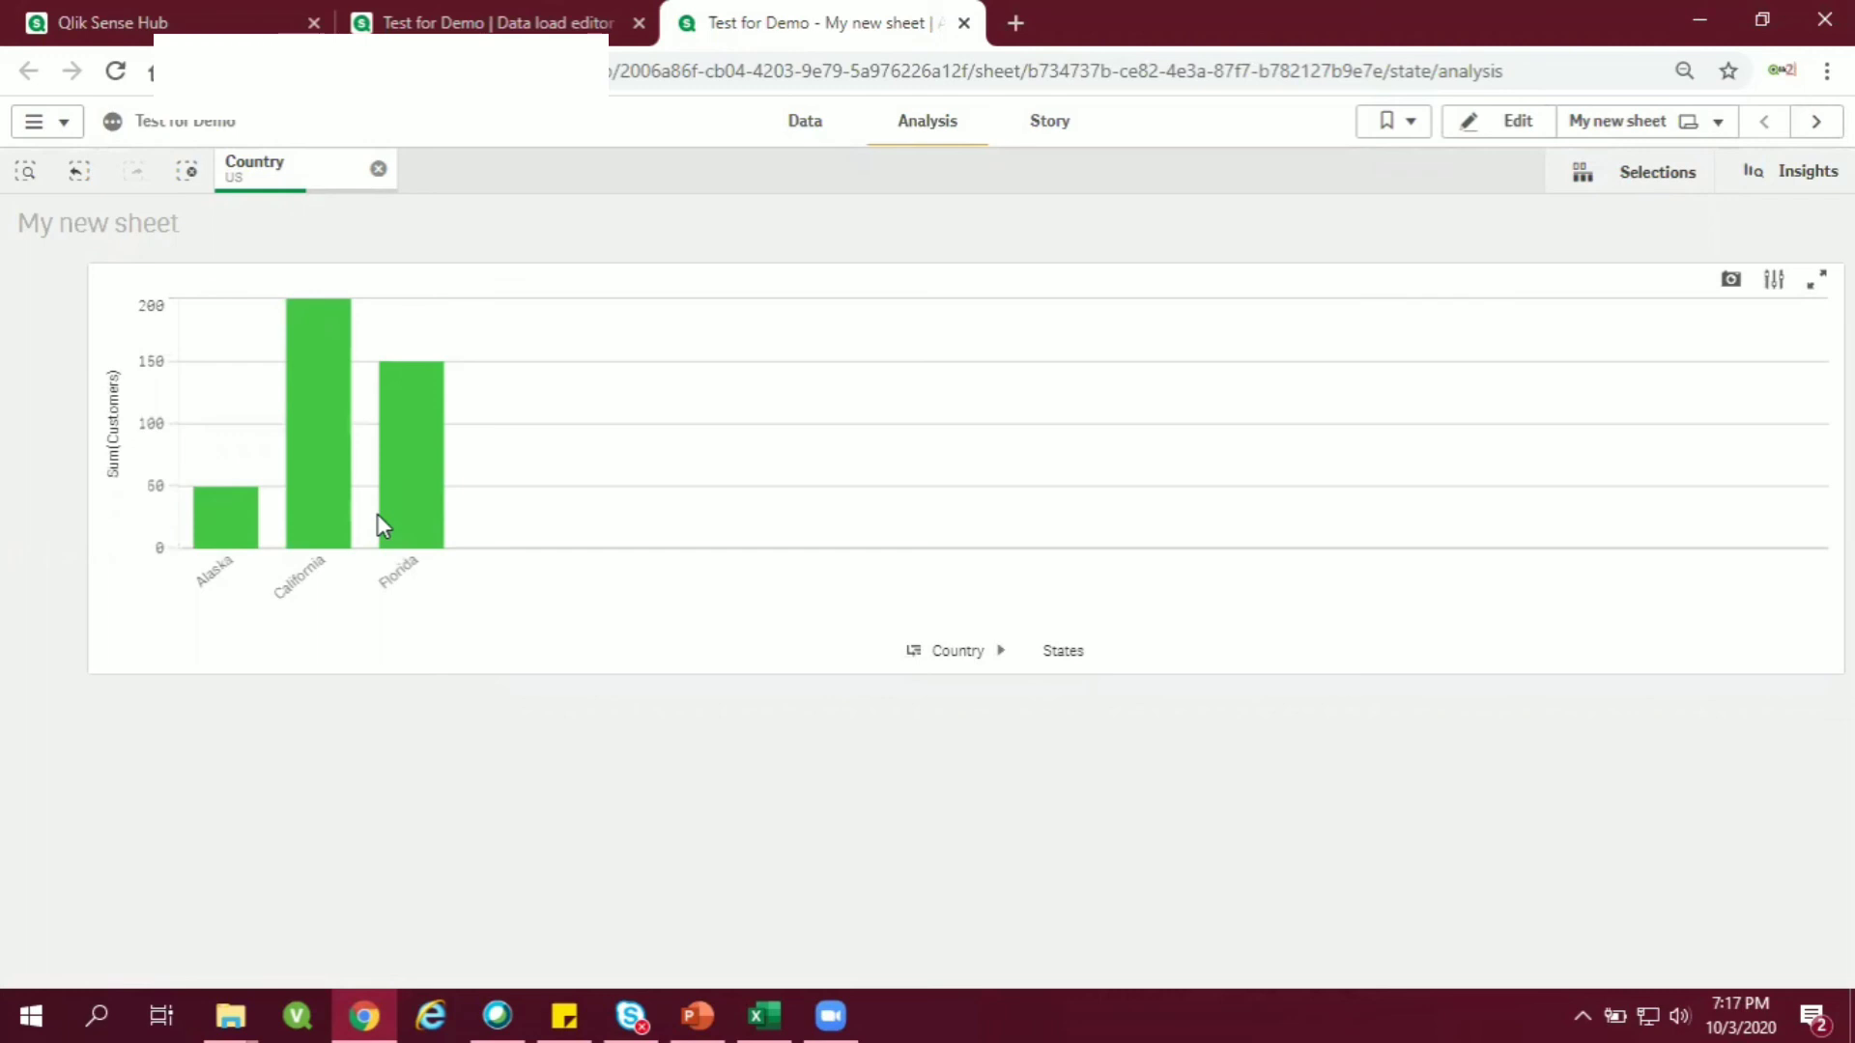
pyautogui.moveTo(927, 923)
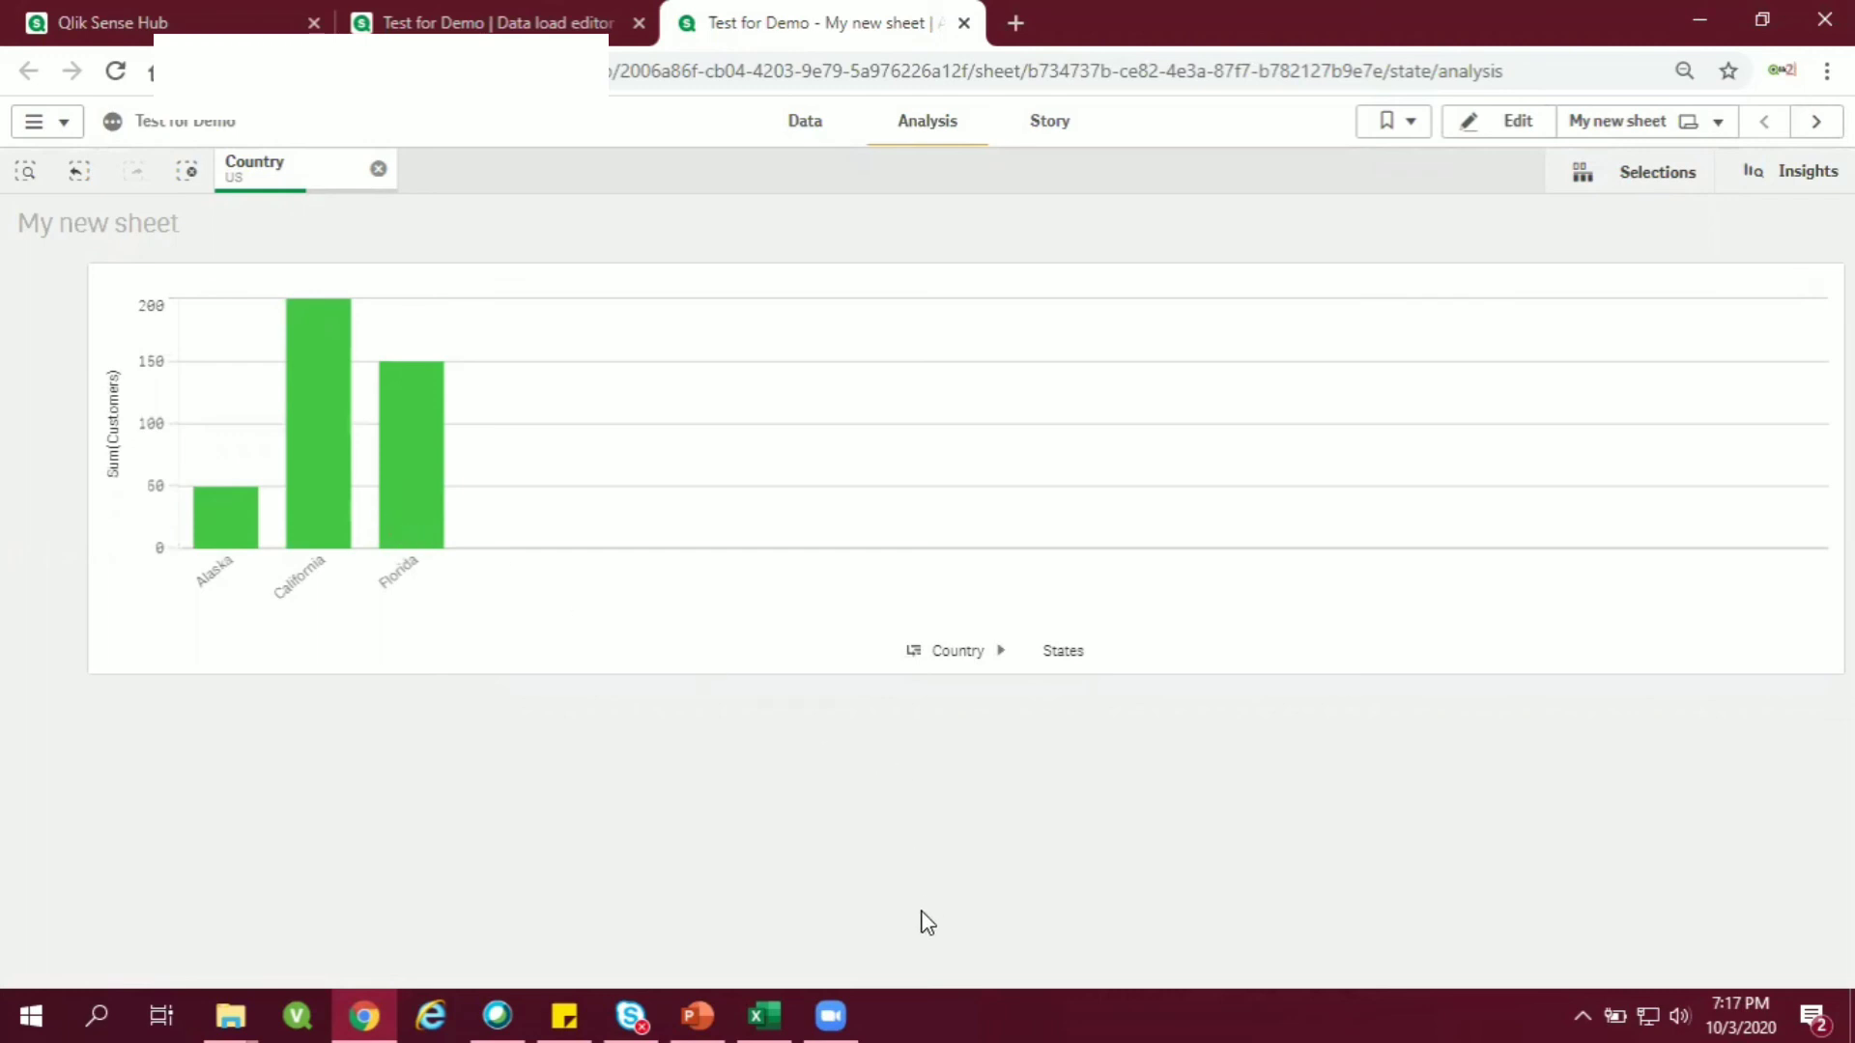